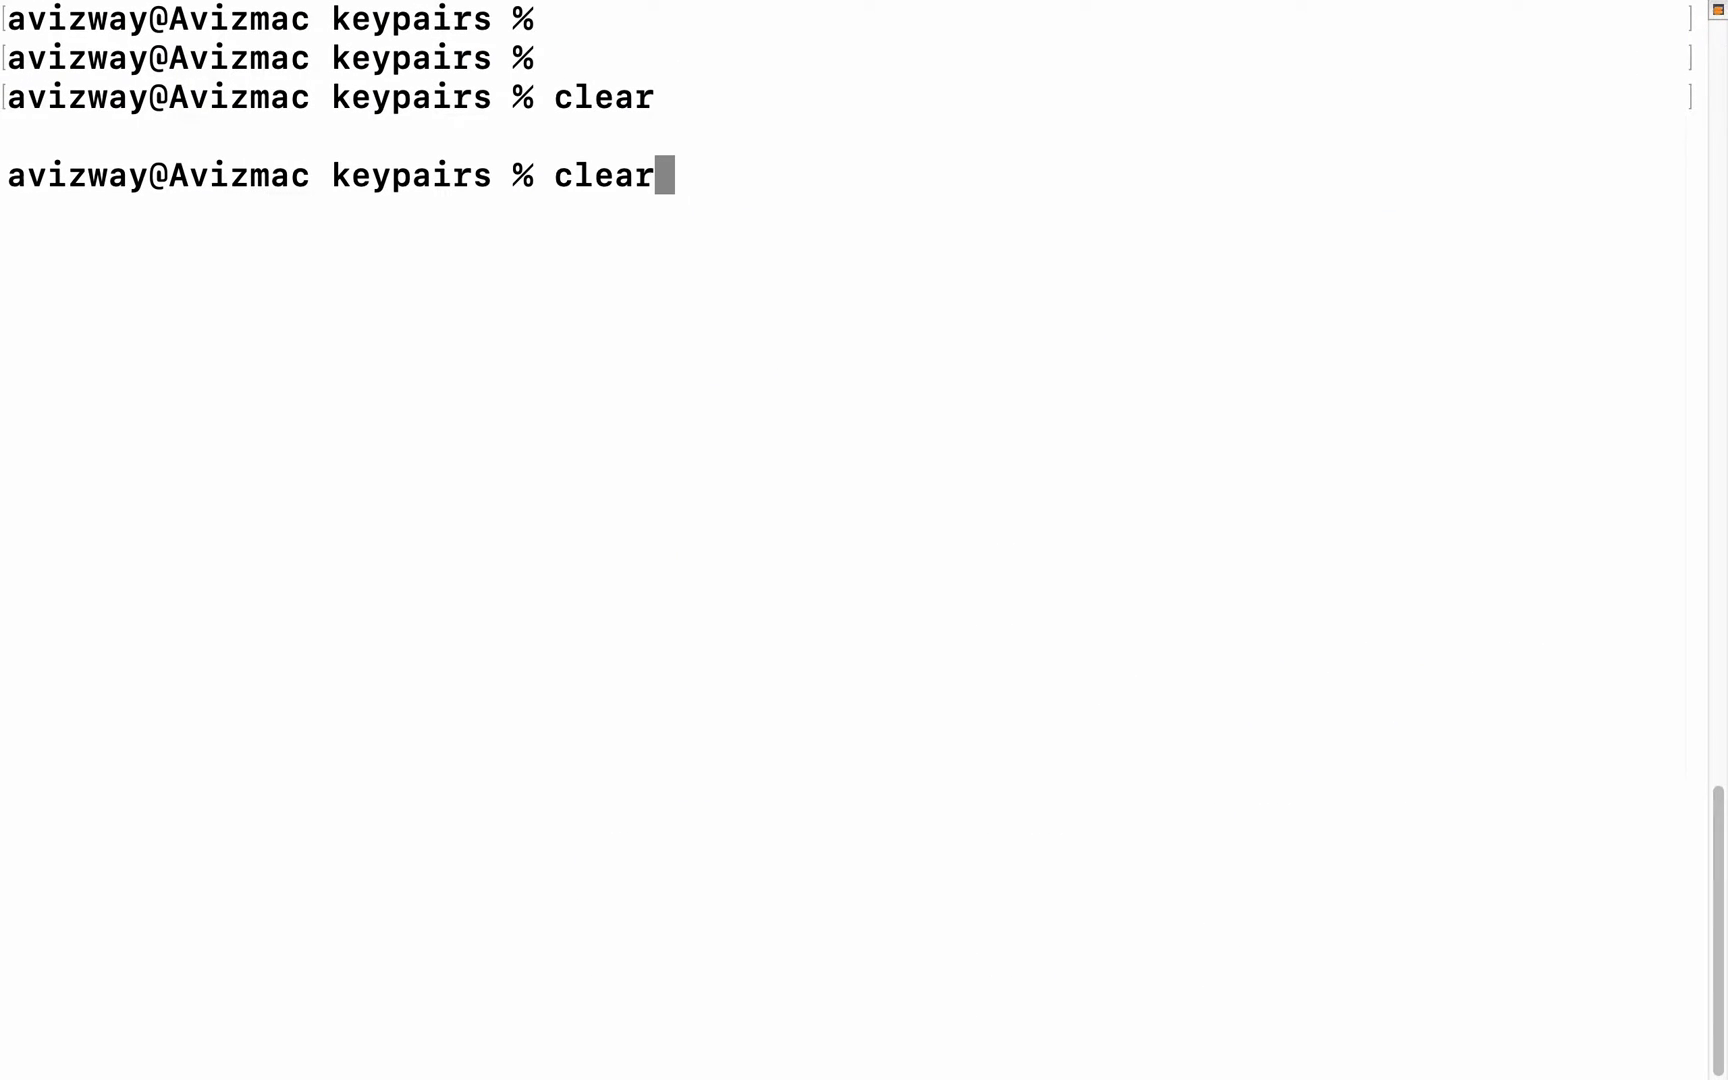
- SSH into 43.205.239.250 with mylinuxkp.pem, then hop to private instance 192.168.0.184
text(ssh -i mylinuxkp.pem ec2-user@43.205.239.250)
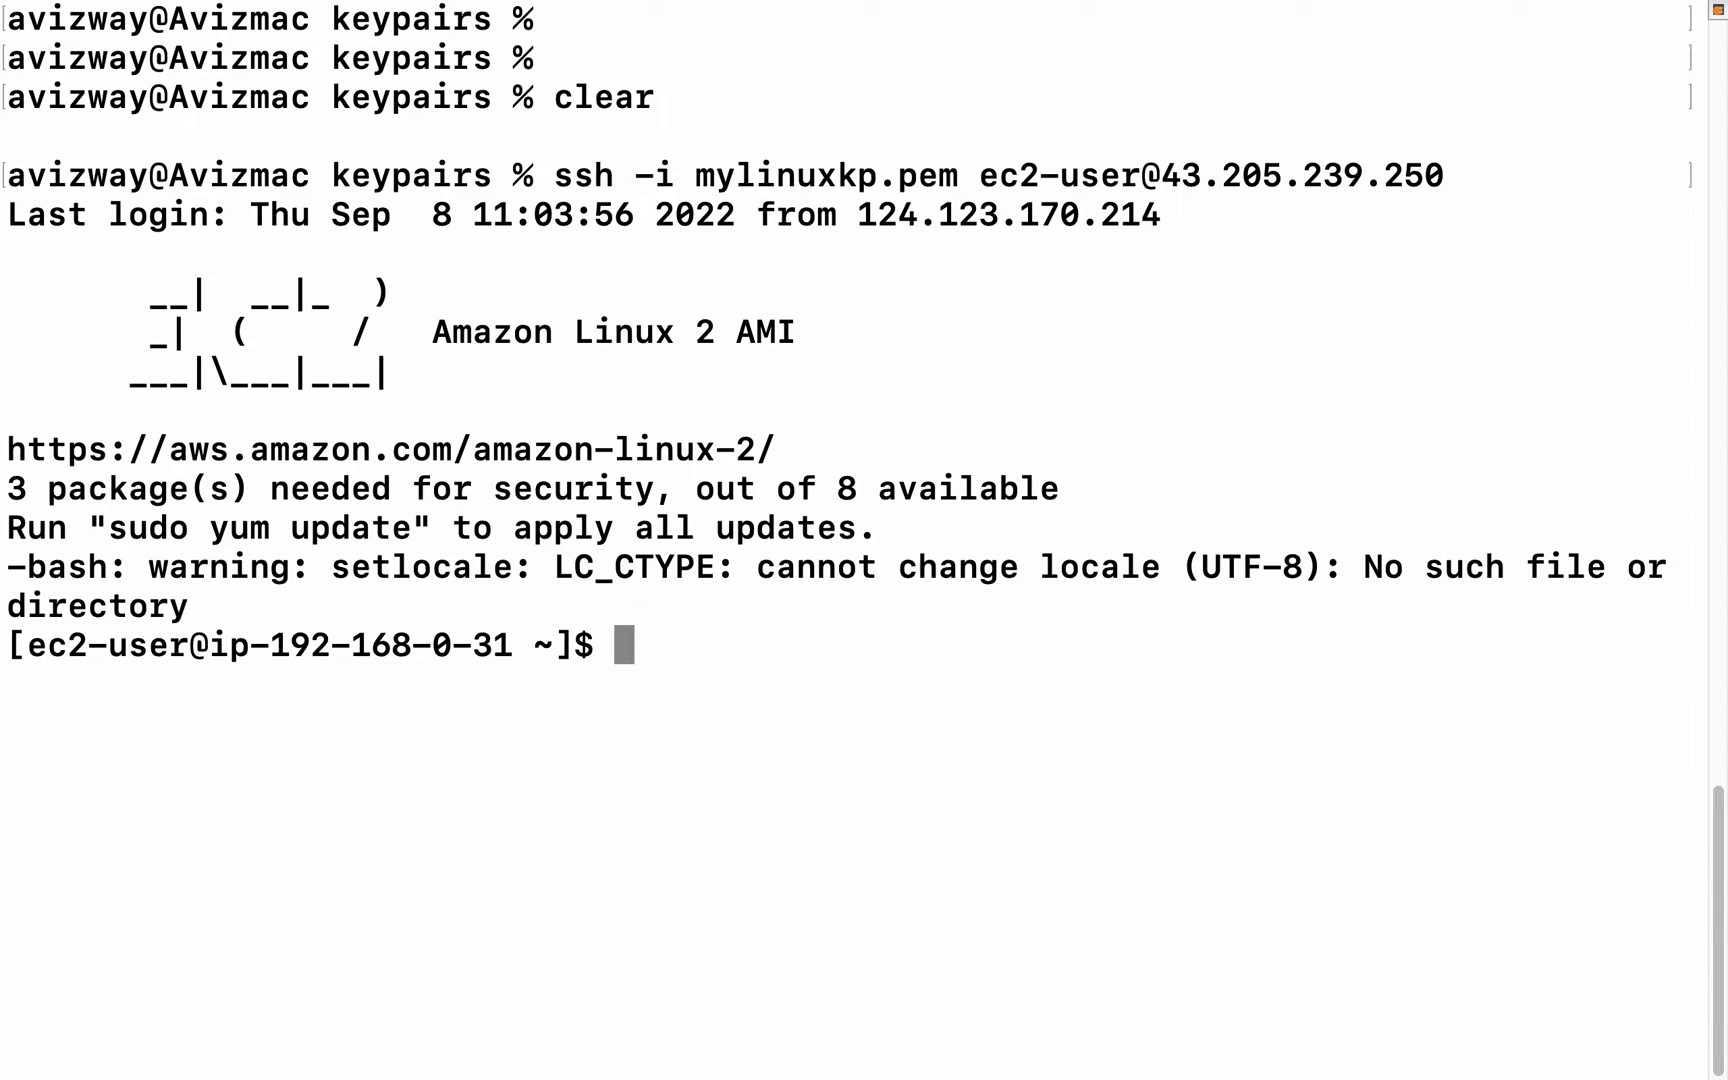
text(clear)
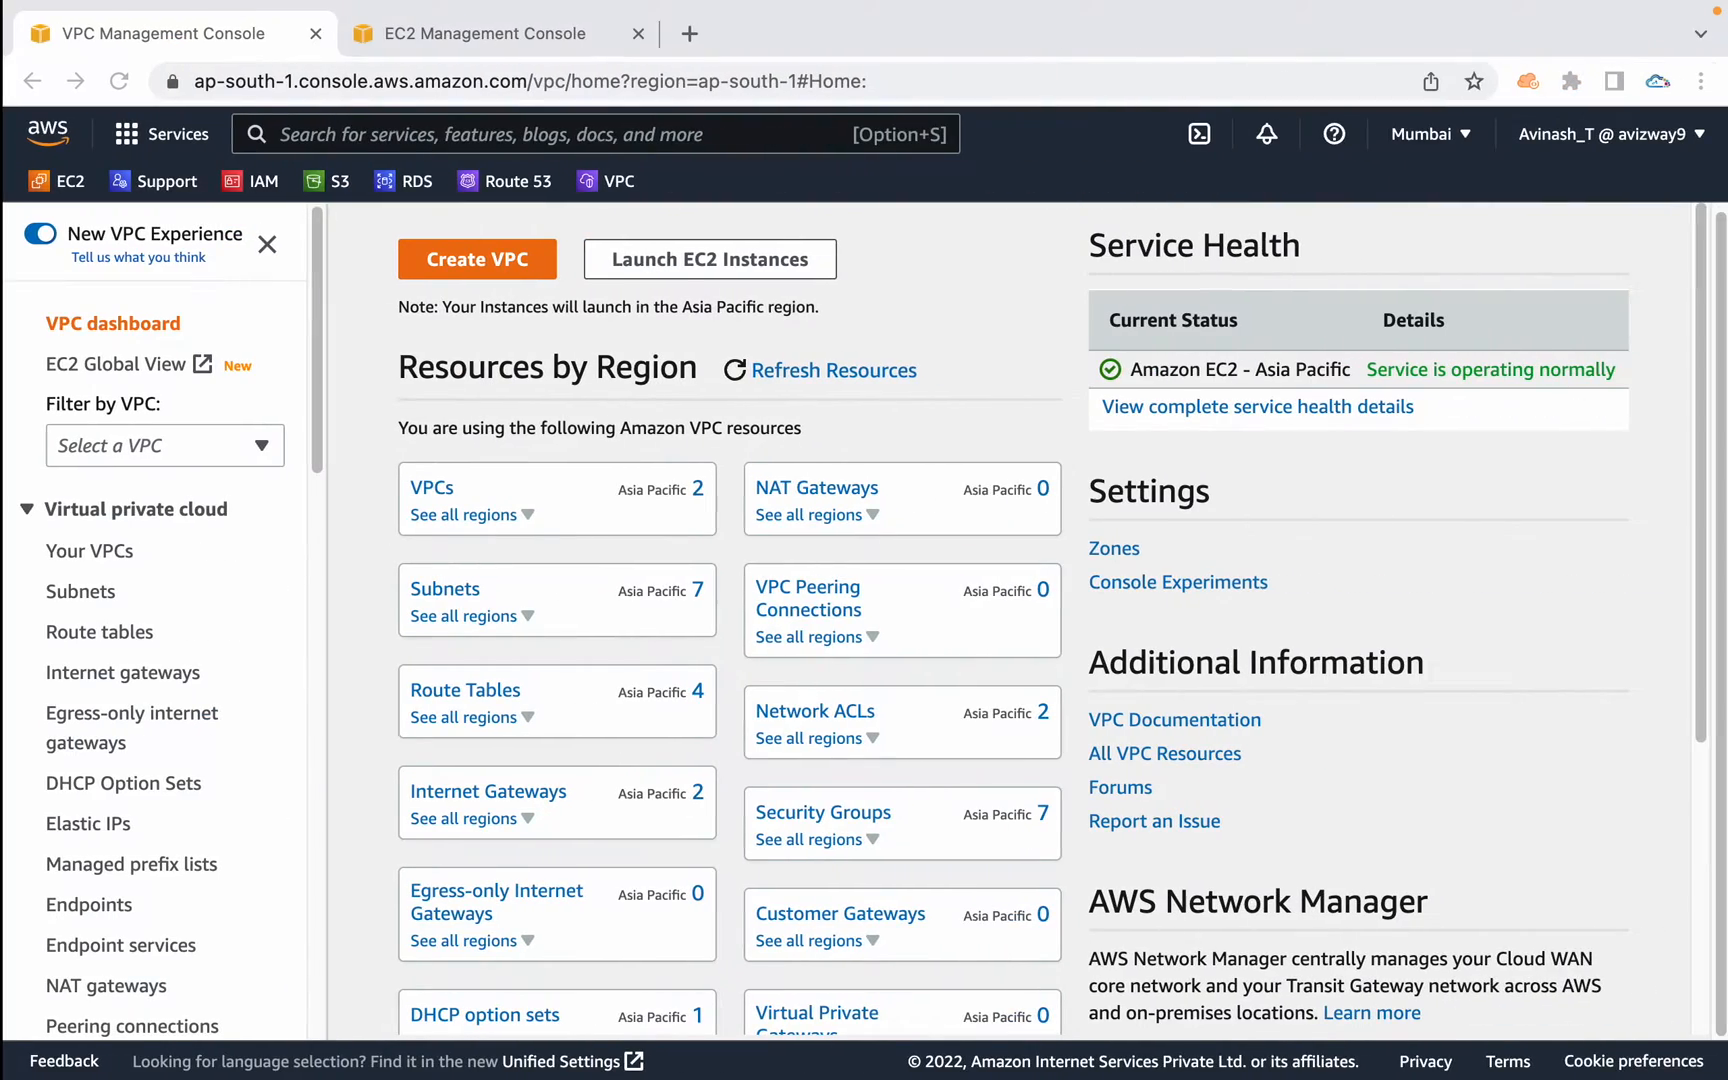
click(482, 33)
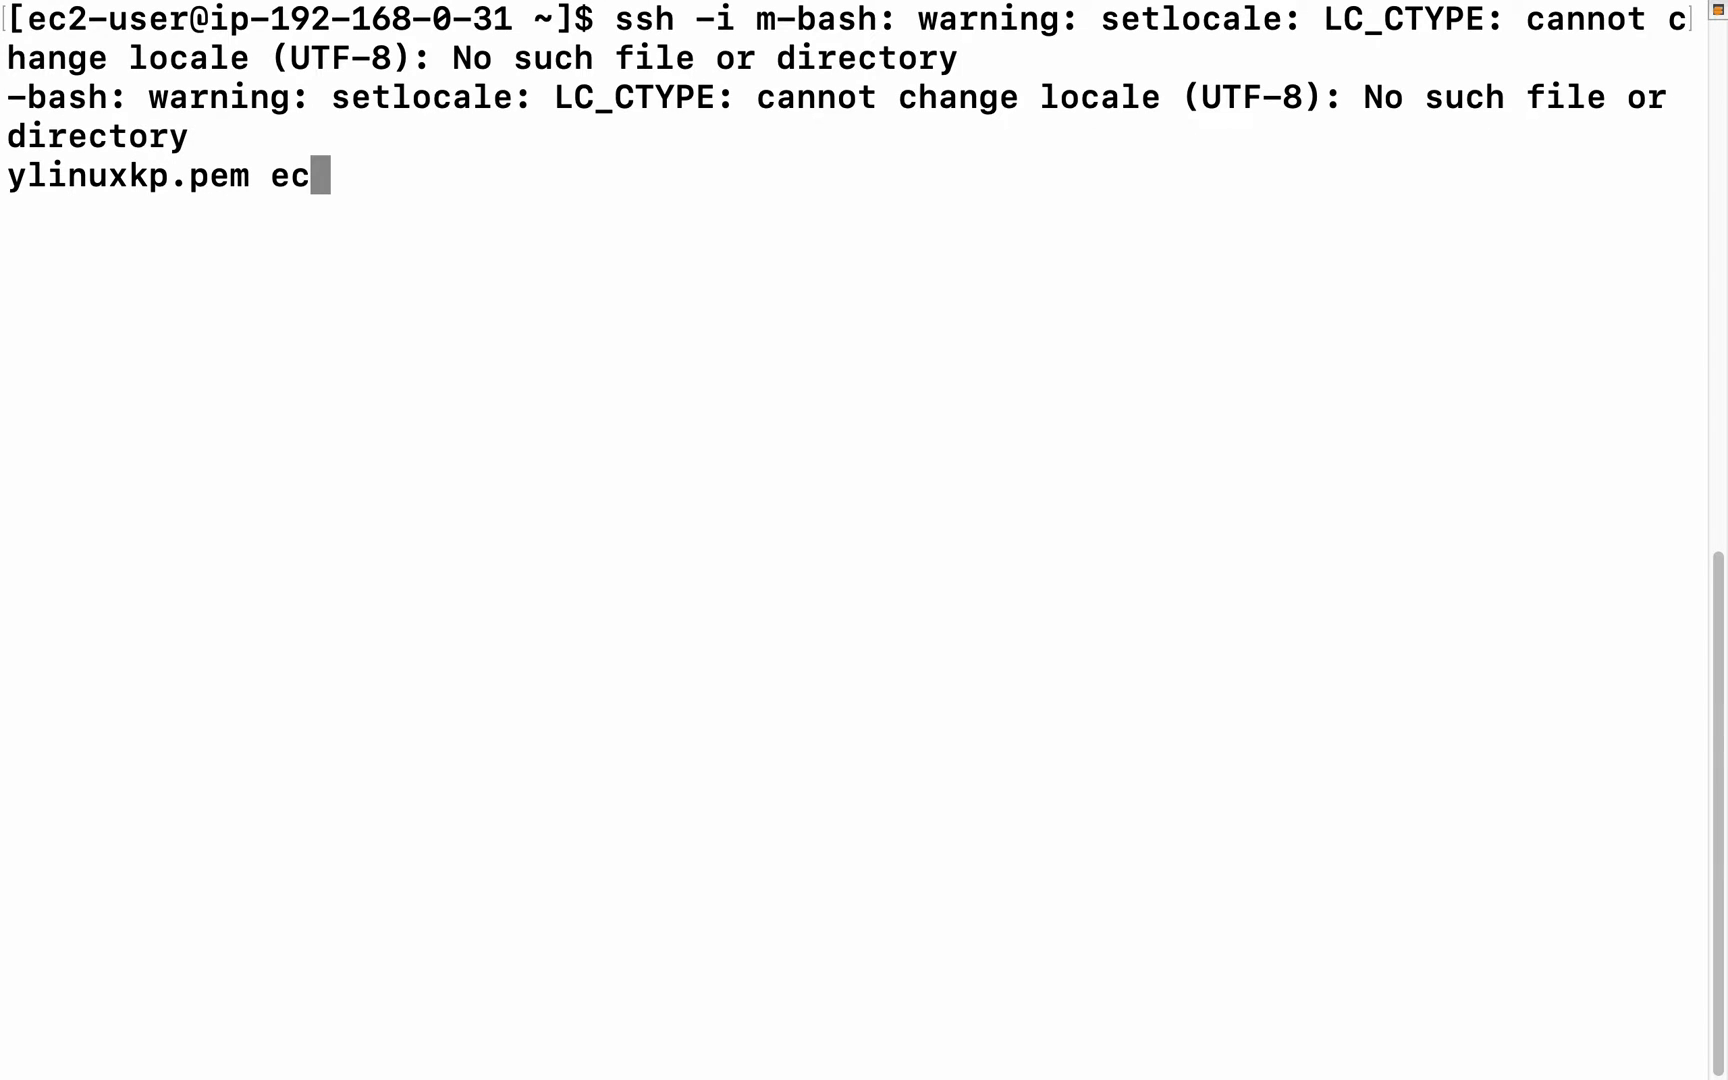
text(2-user@)
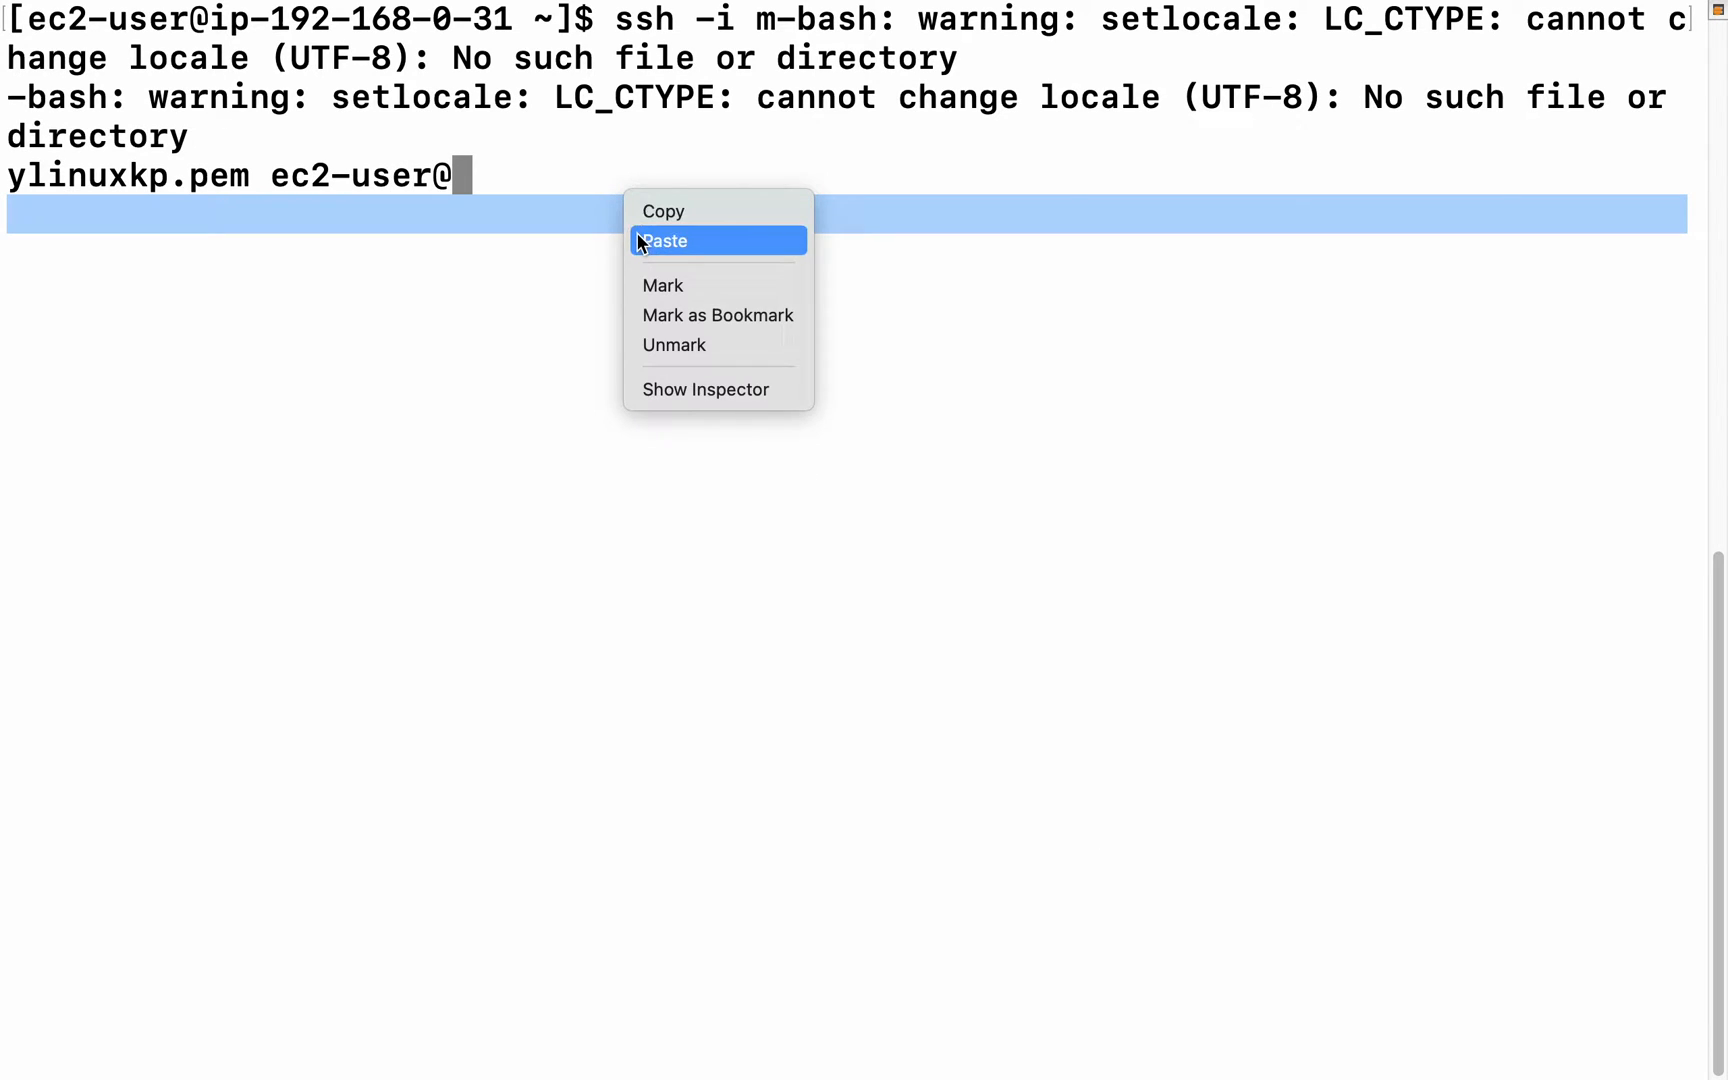
click(663, 240)
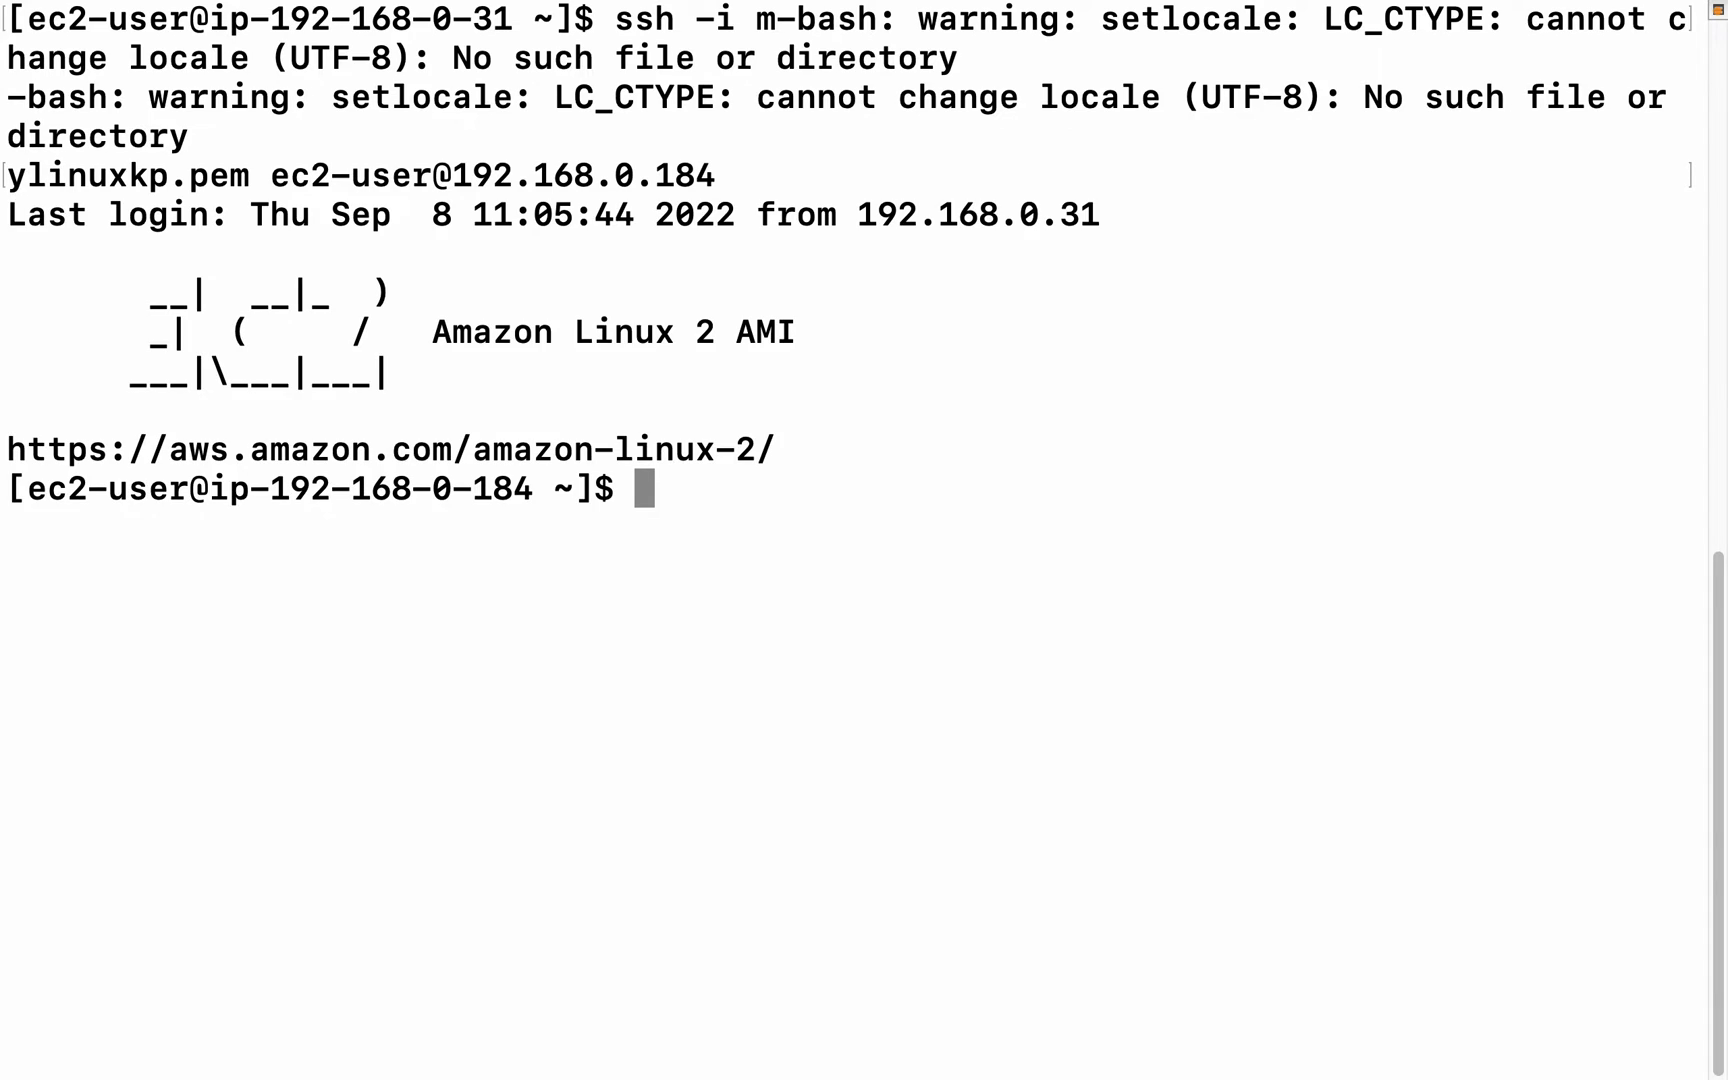
text(clear)
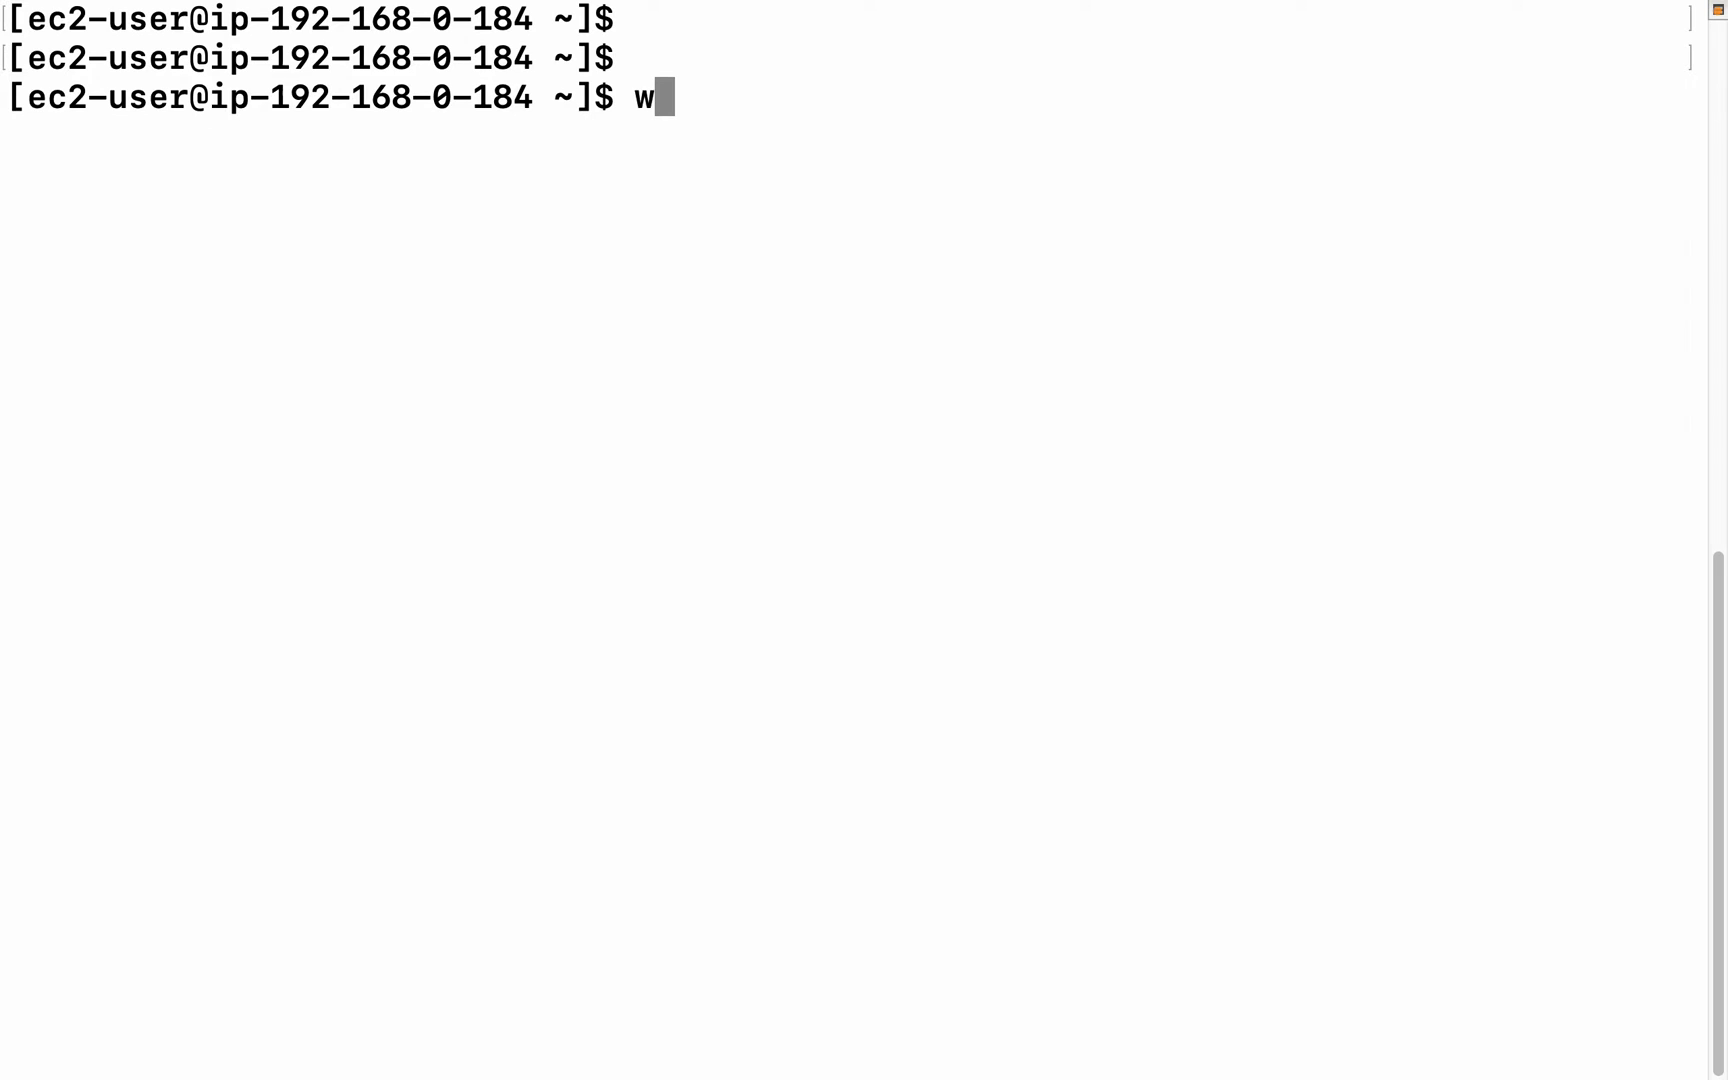
- Run wget google.com from the private instance and cancel the stalled connection with Ctrl+C
text(get google.com)
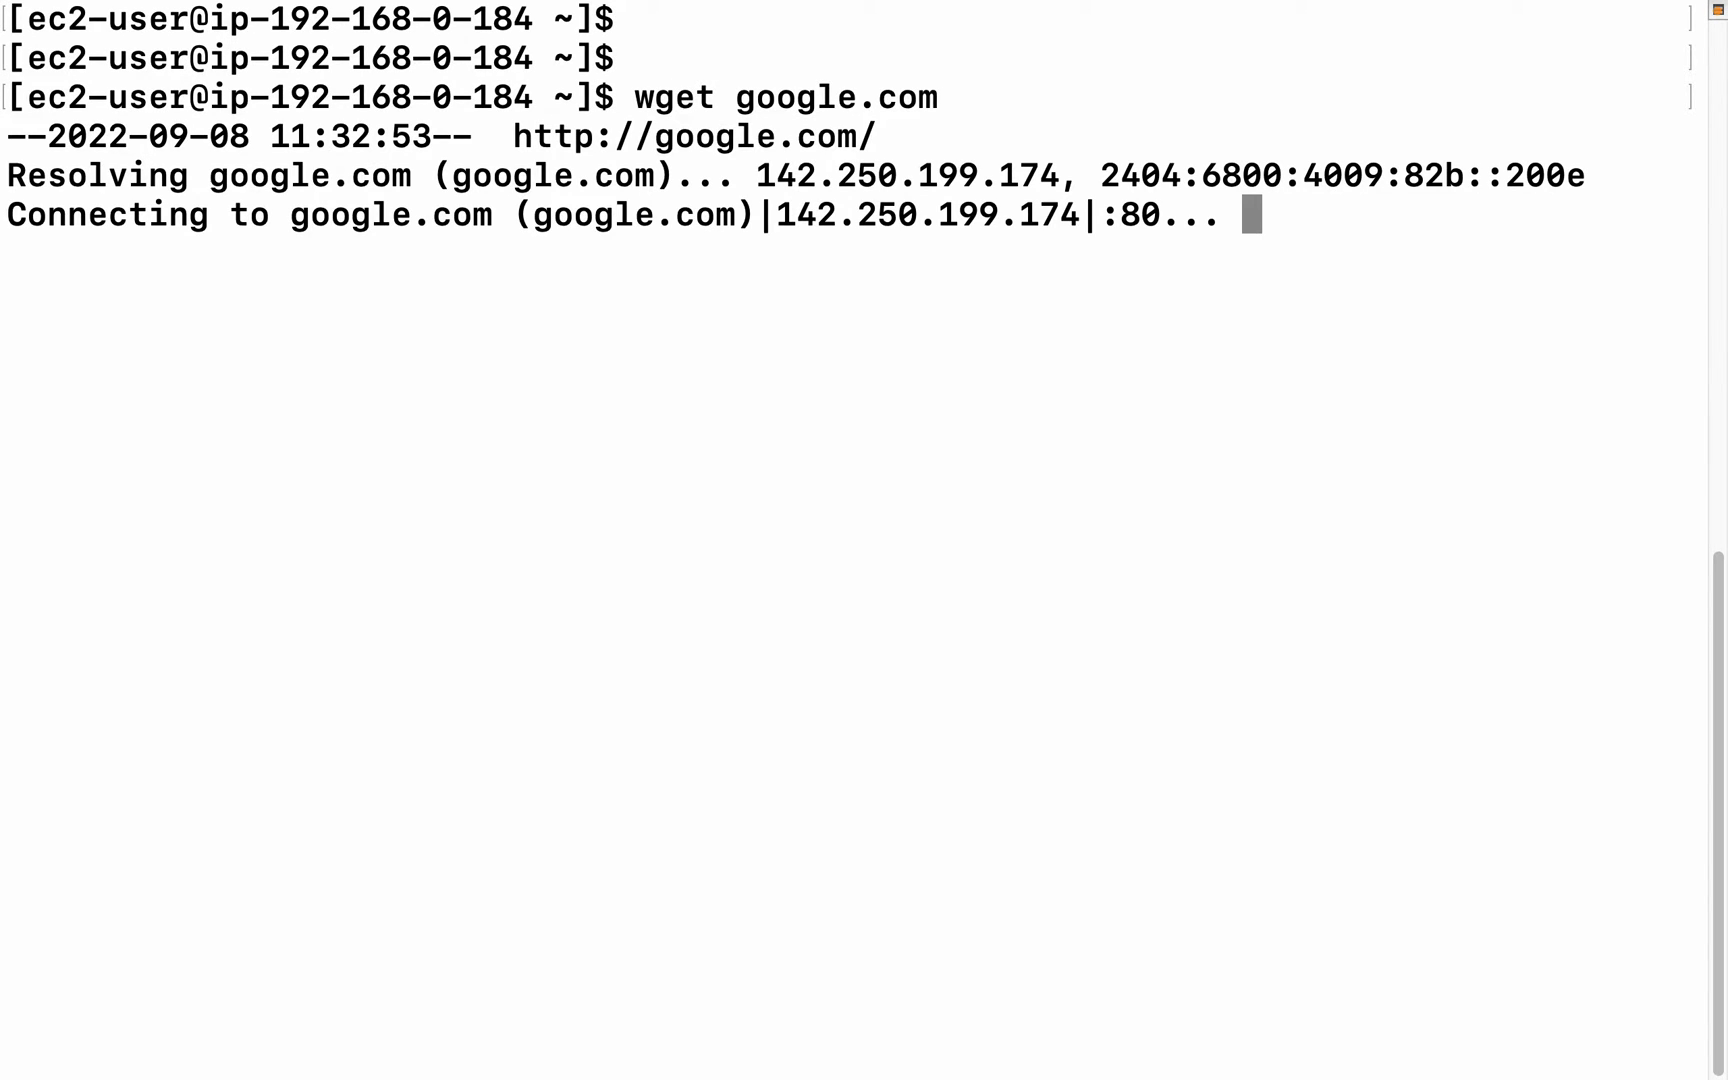
mouse_move(514, 236)
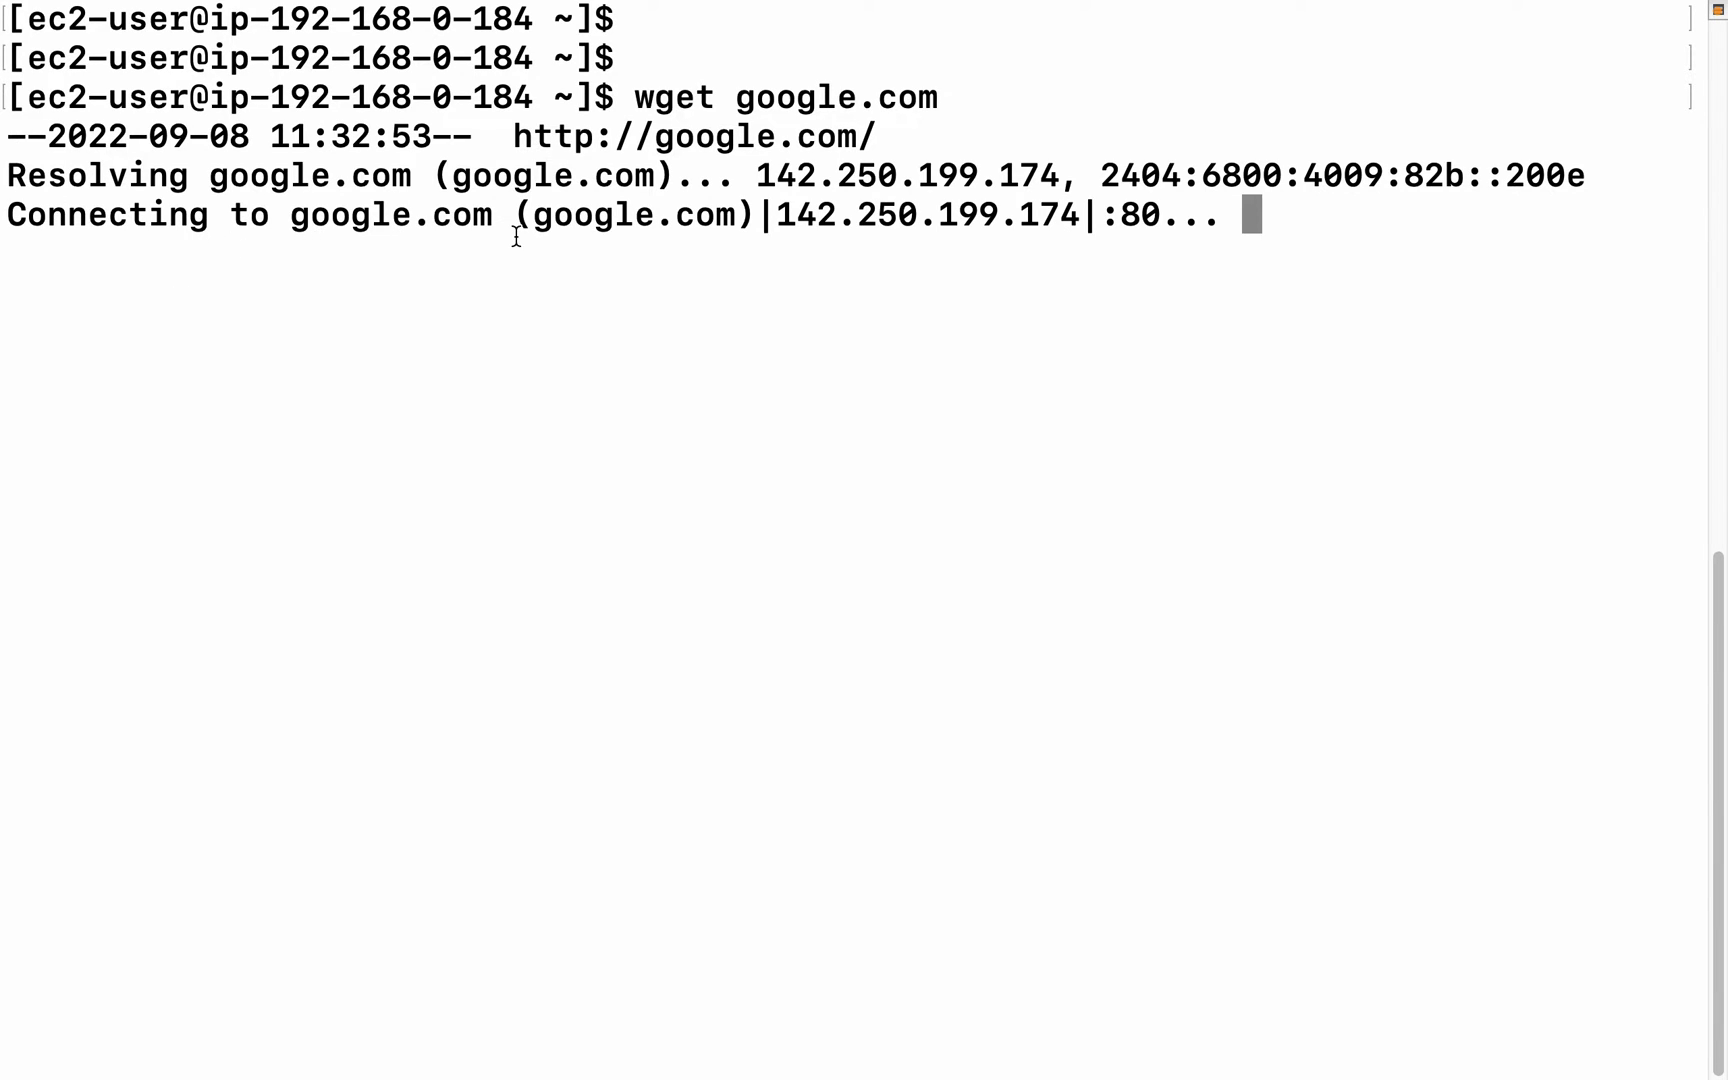
mouse_move(523, 382)
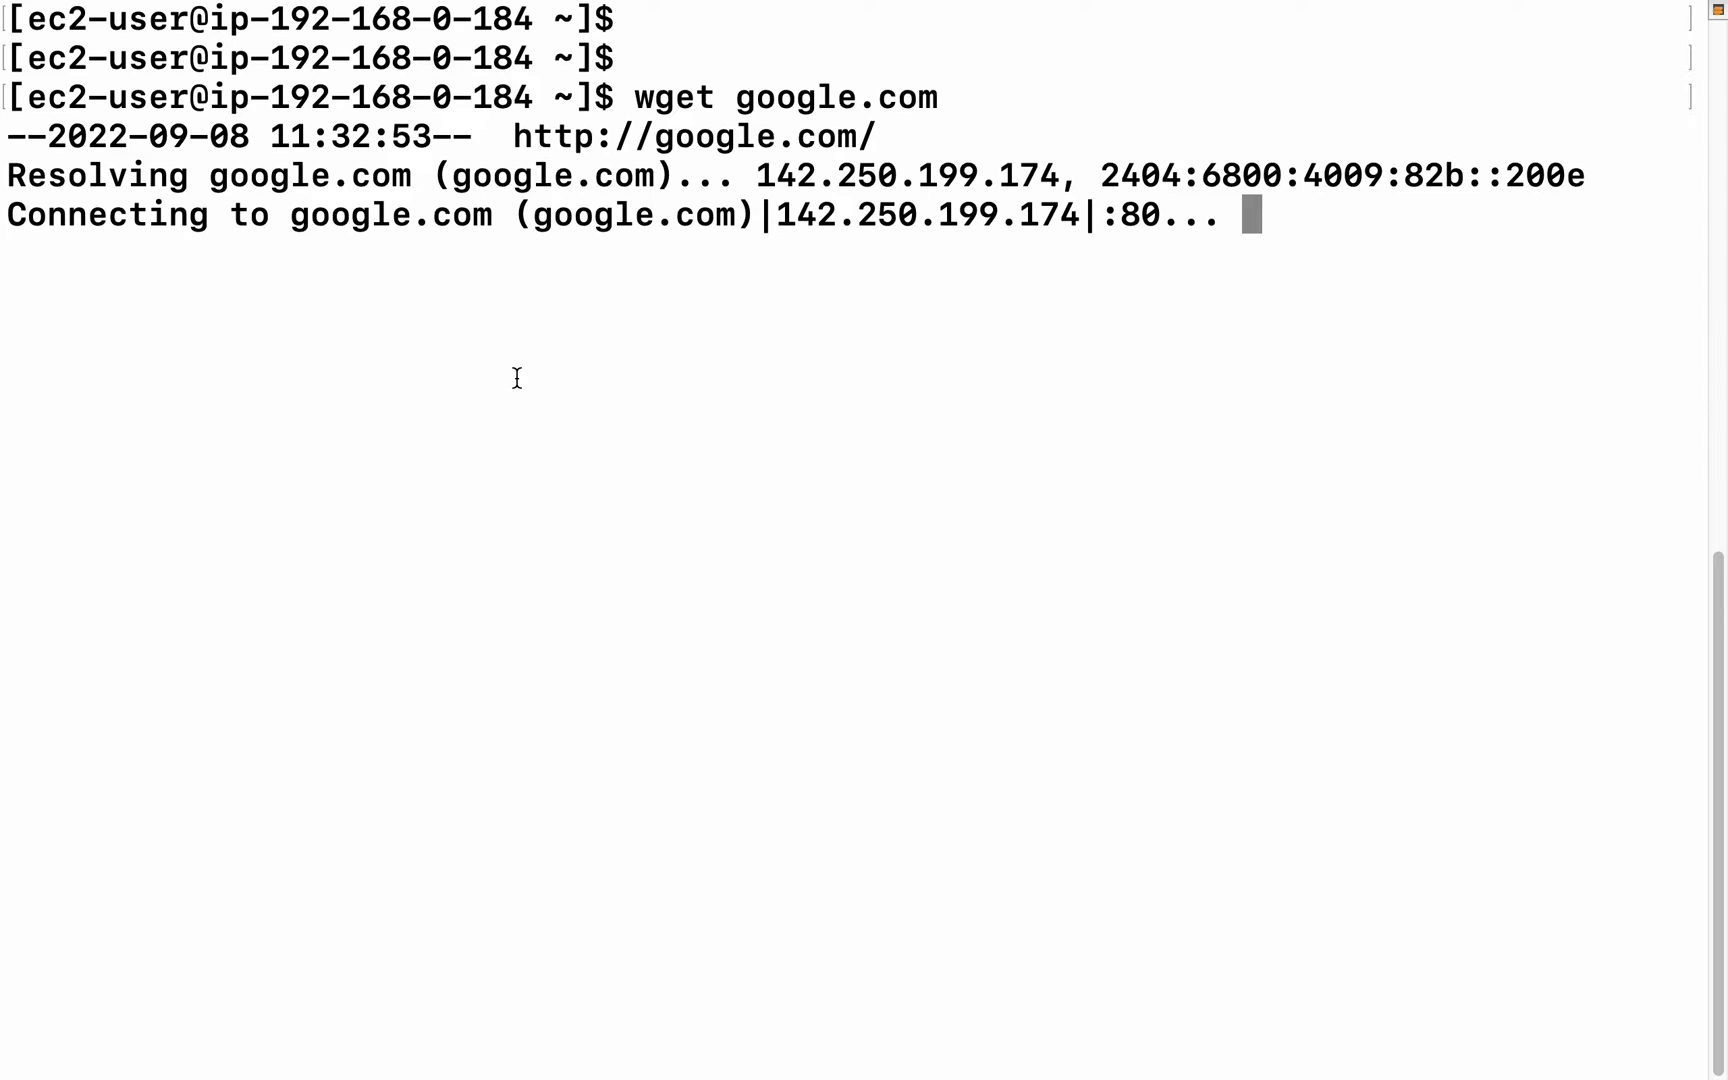
key(ctrl+c)
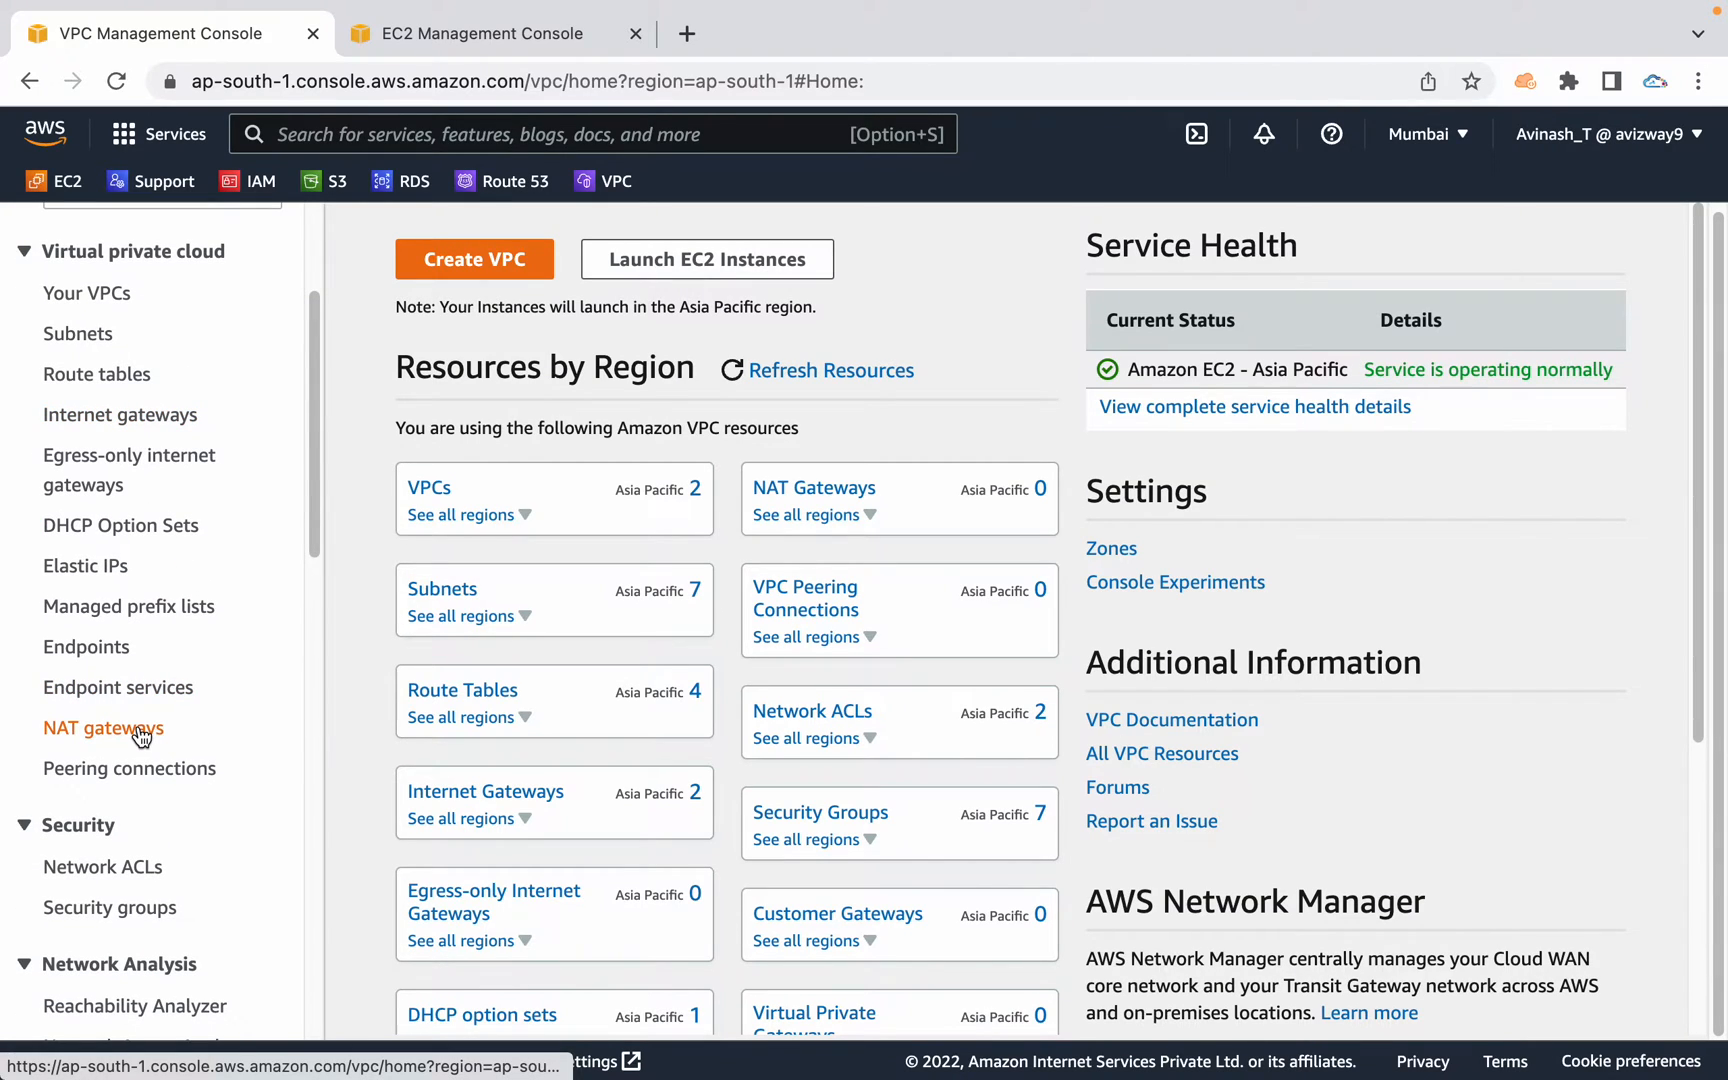
- Start creating a new NAT gateway named MyCustomVPCNATGW
click(104, 728)
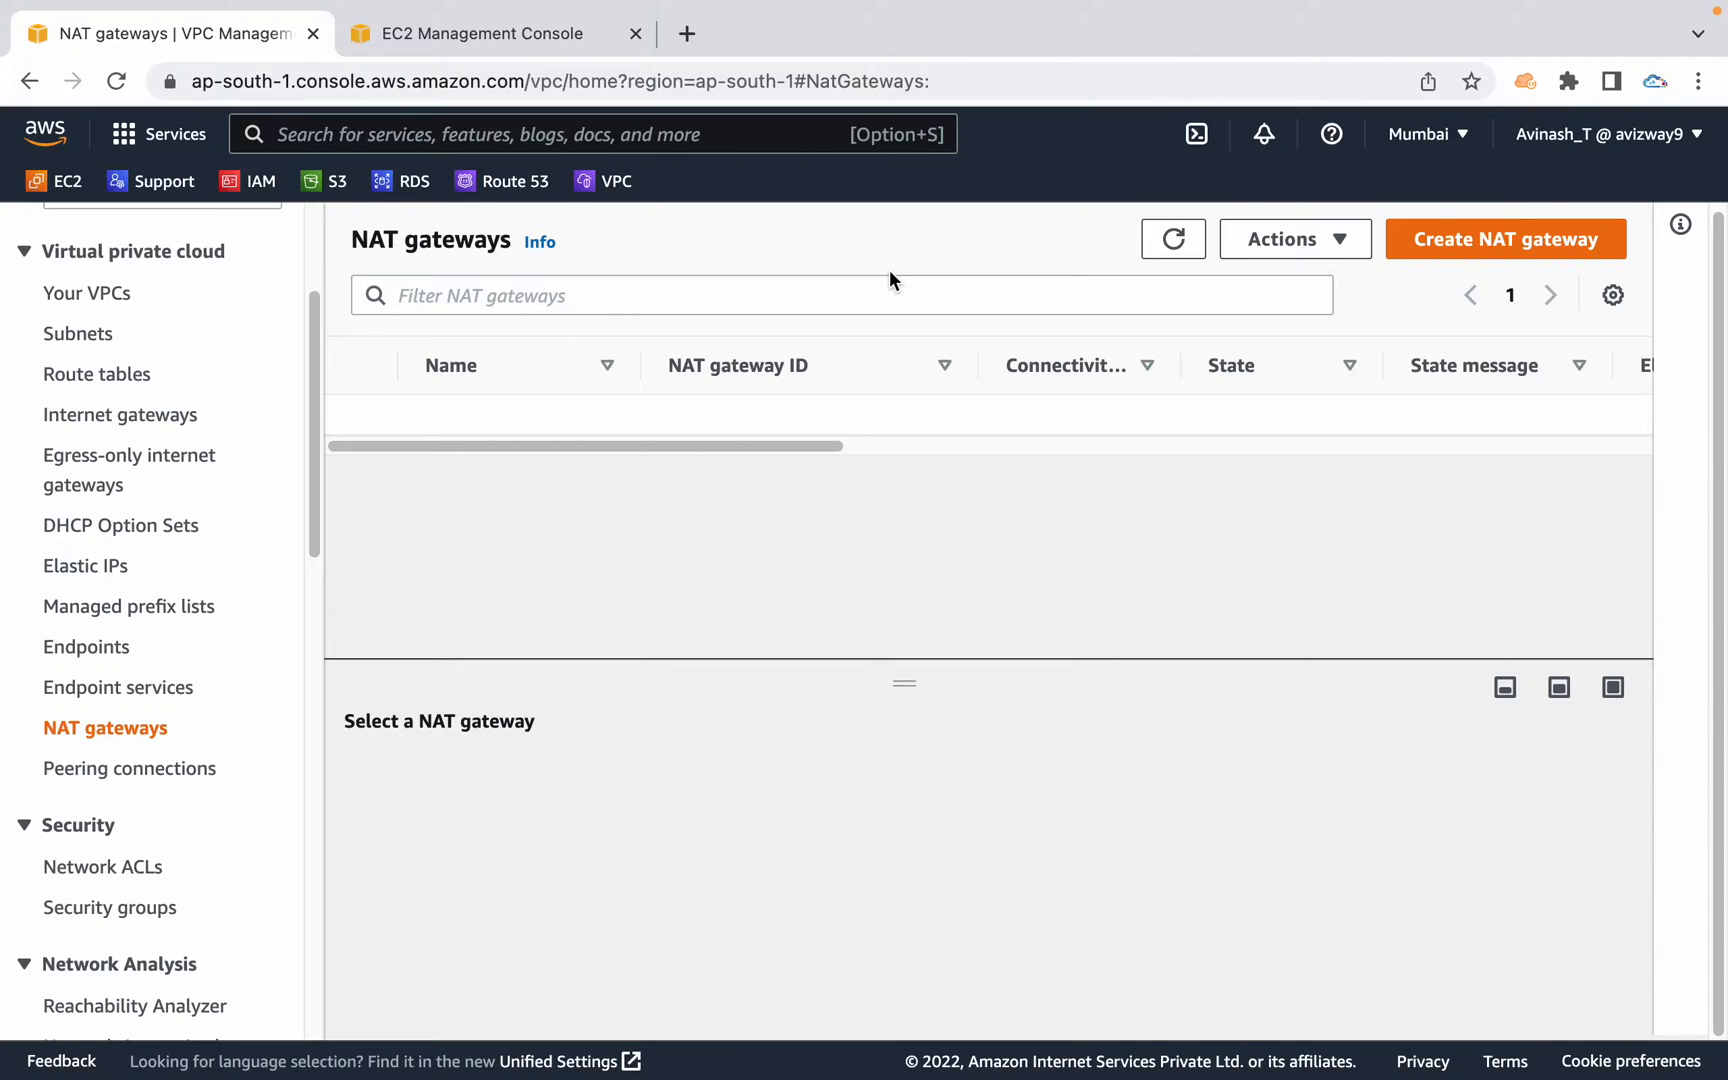
mouse_move(1050, 417)
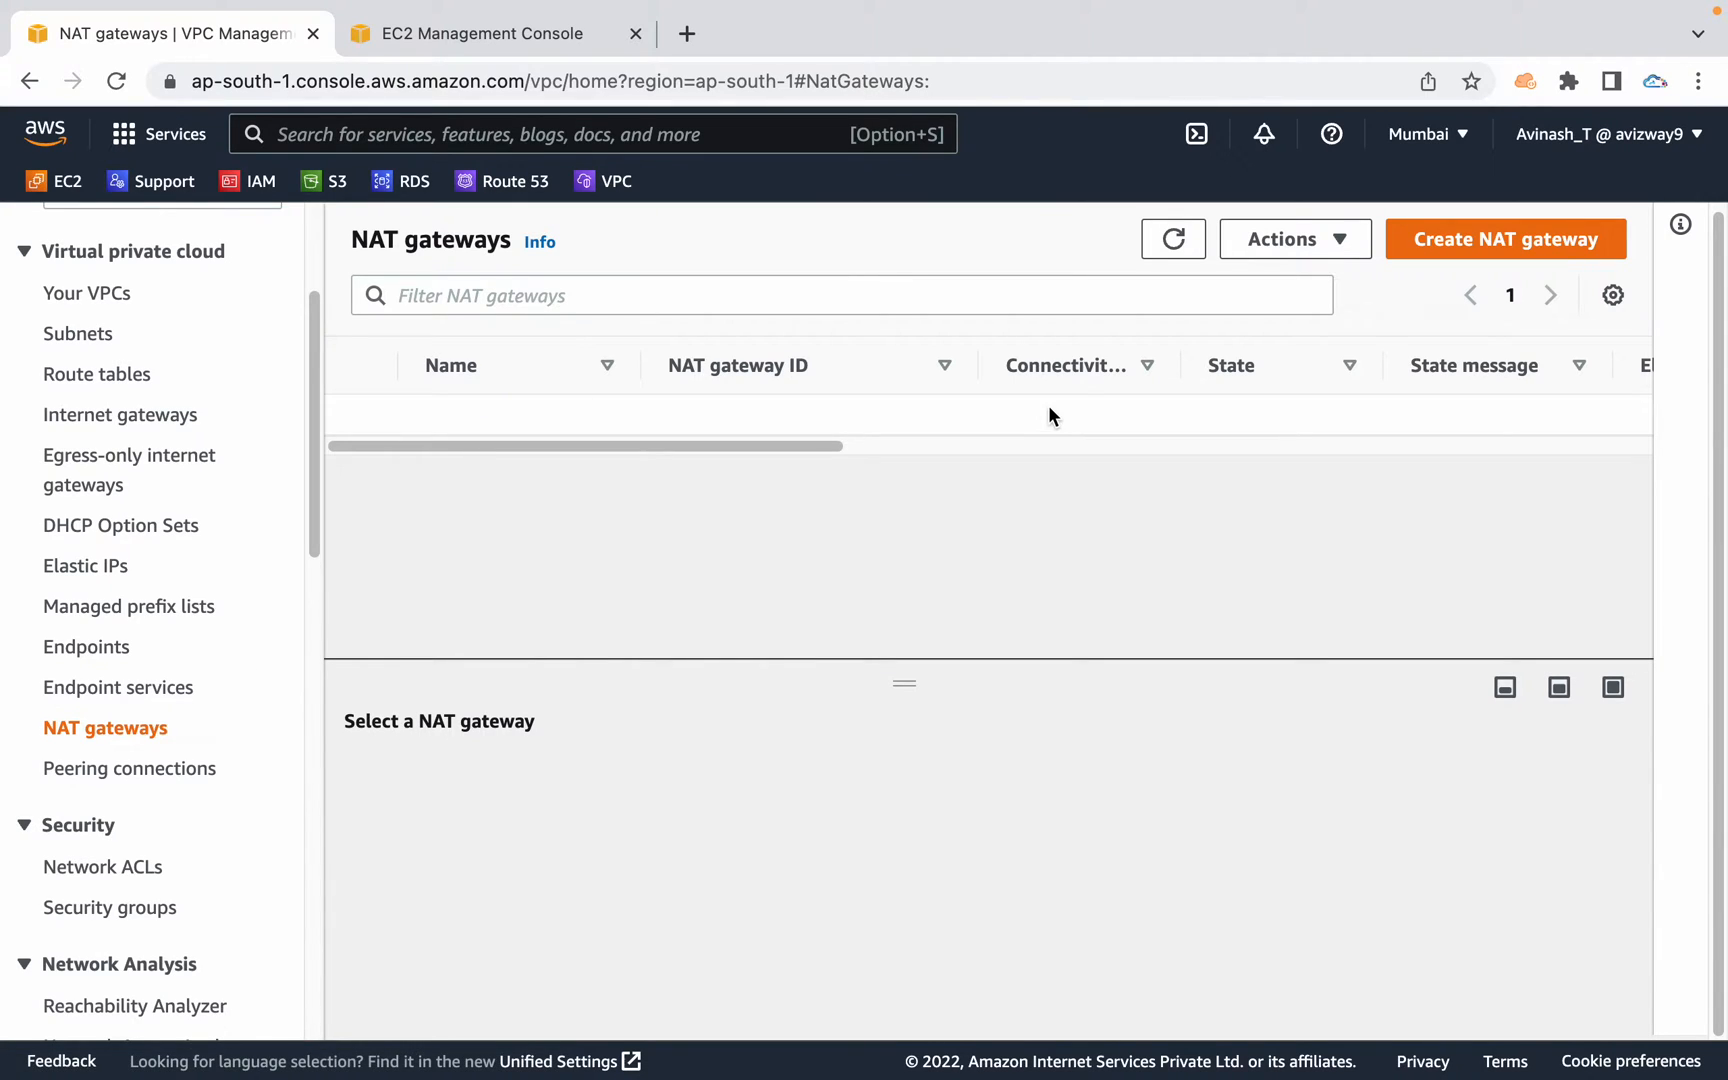
click(1503, 239)
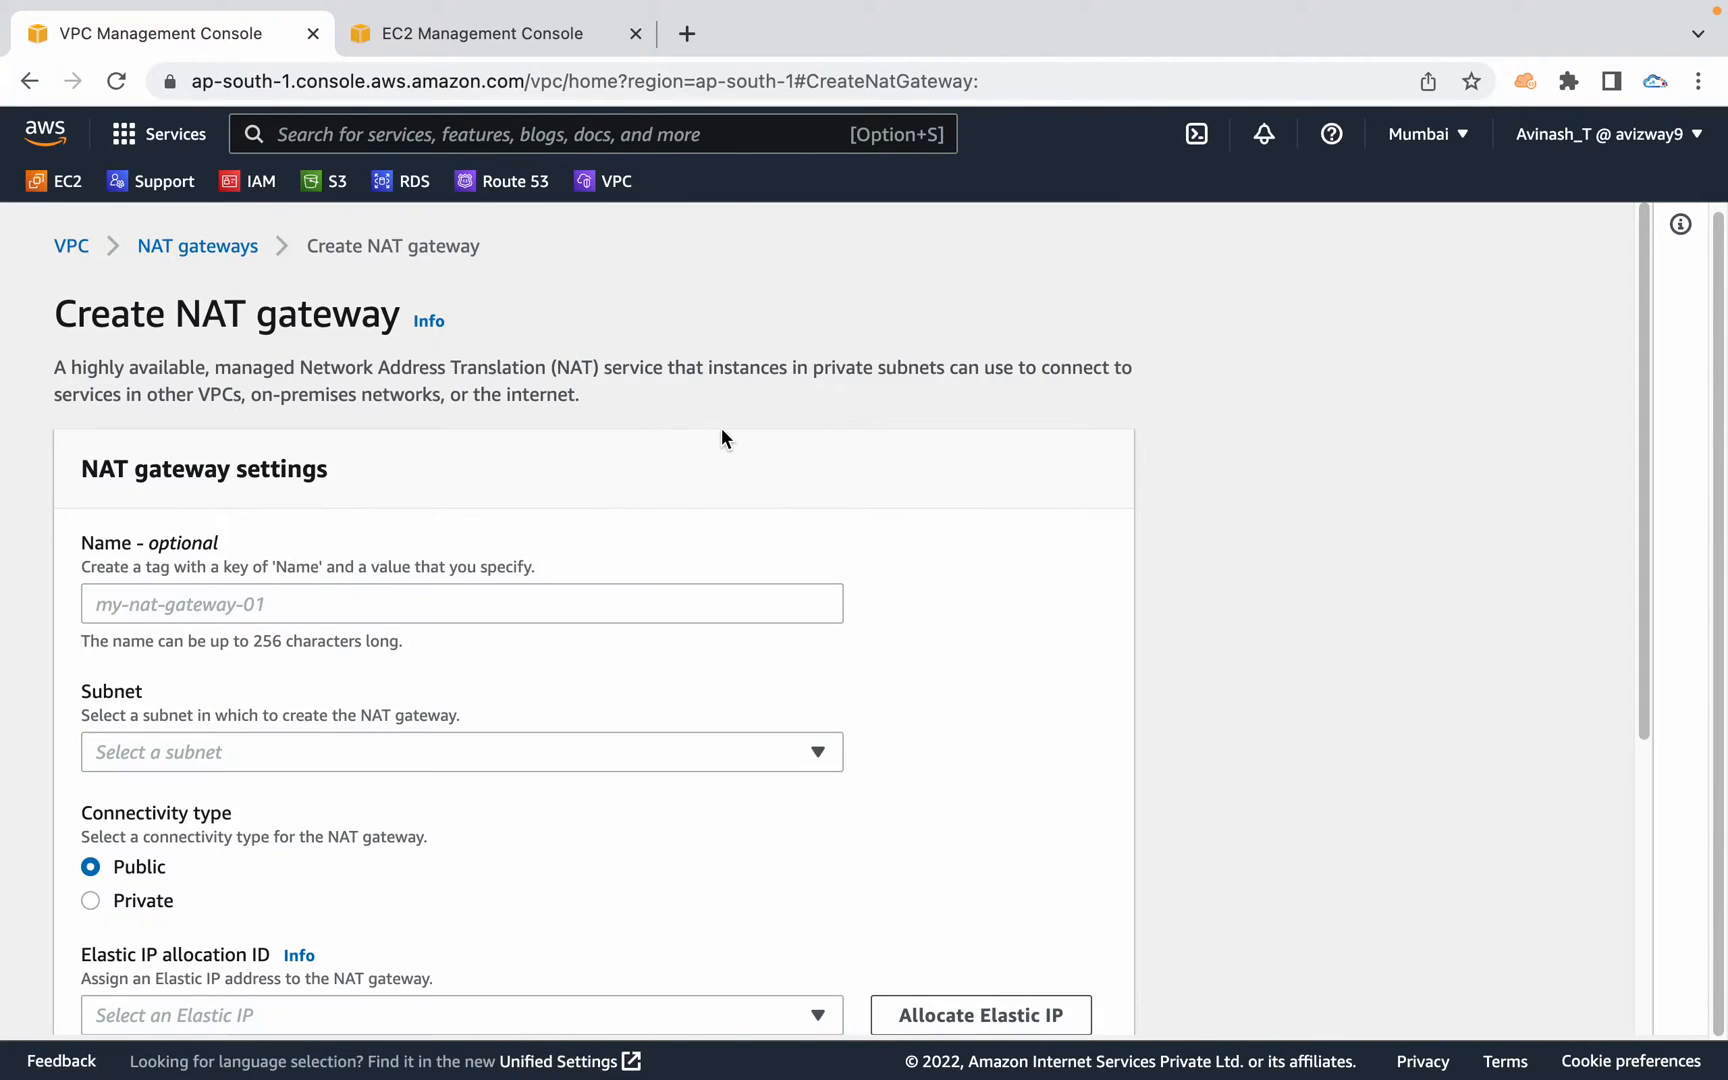
click(461, 603)
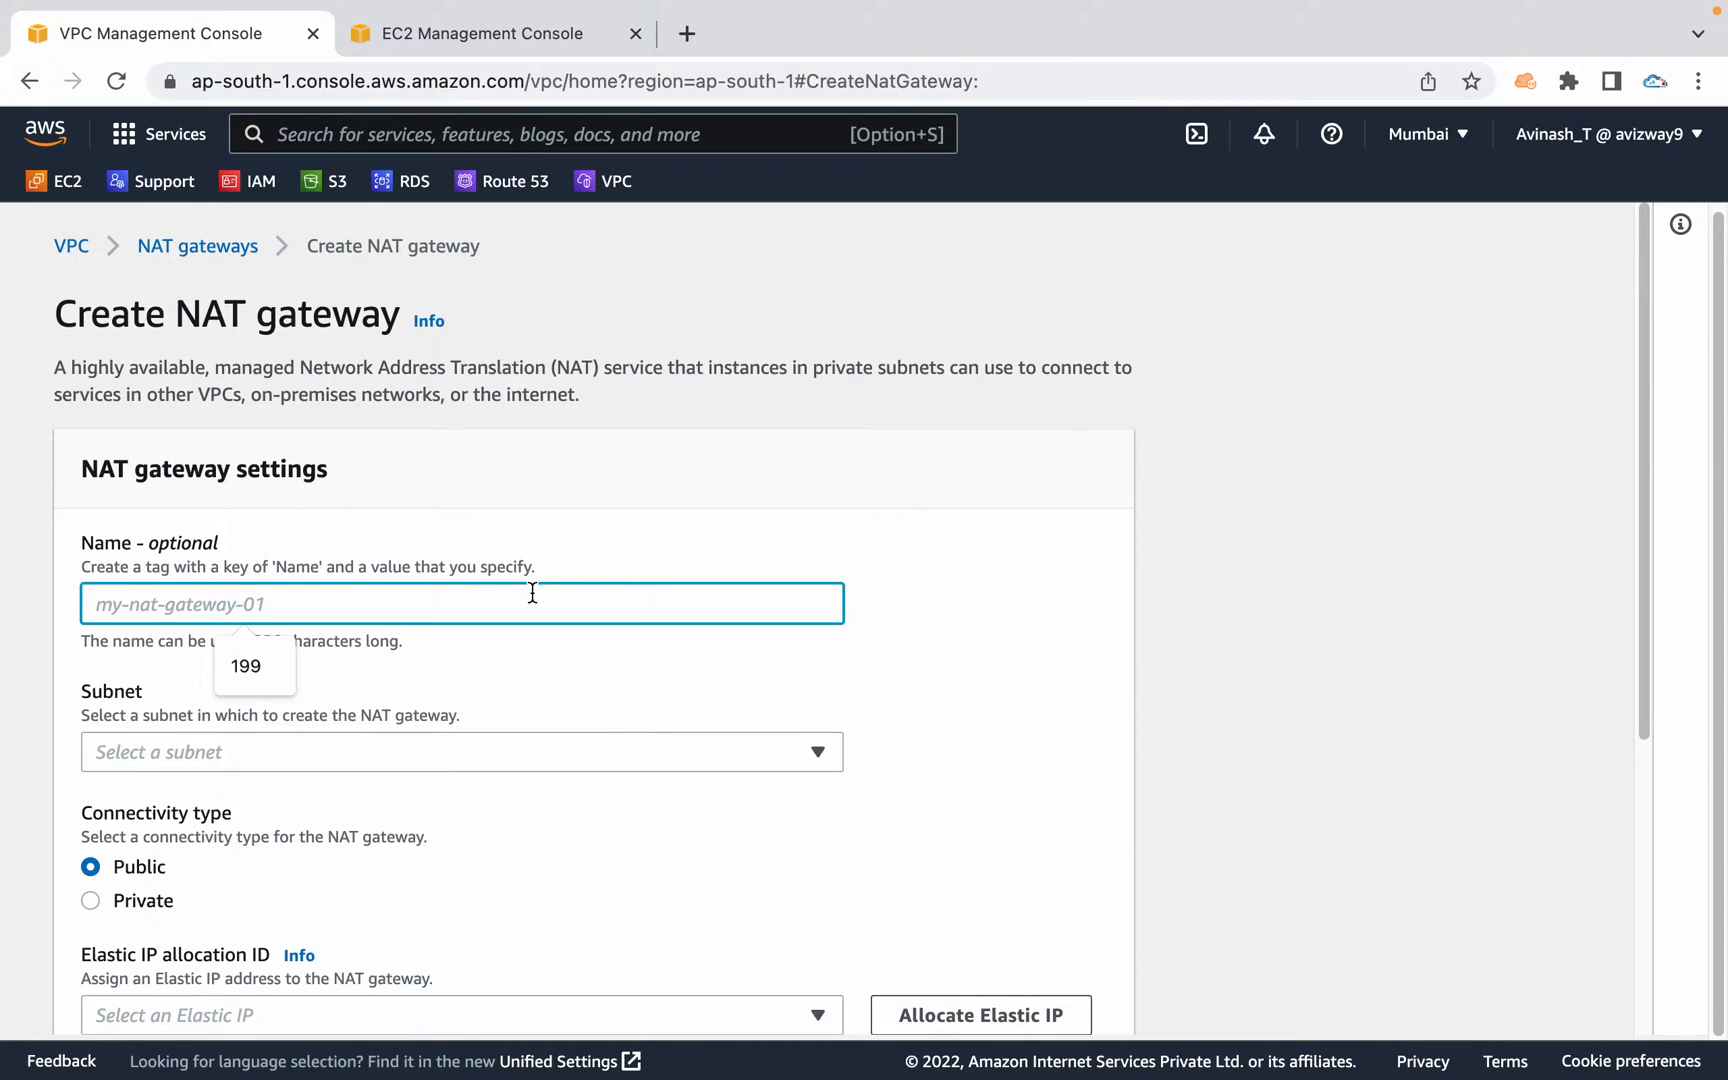
text(MyCustomVPCNAT)
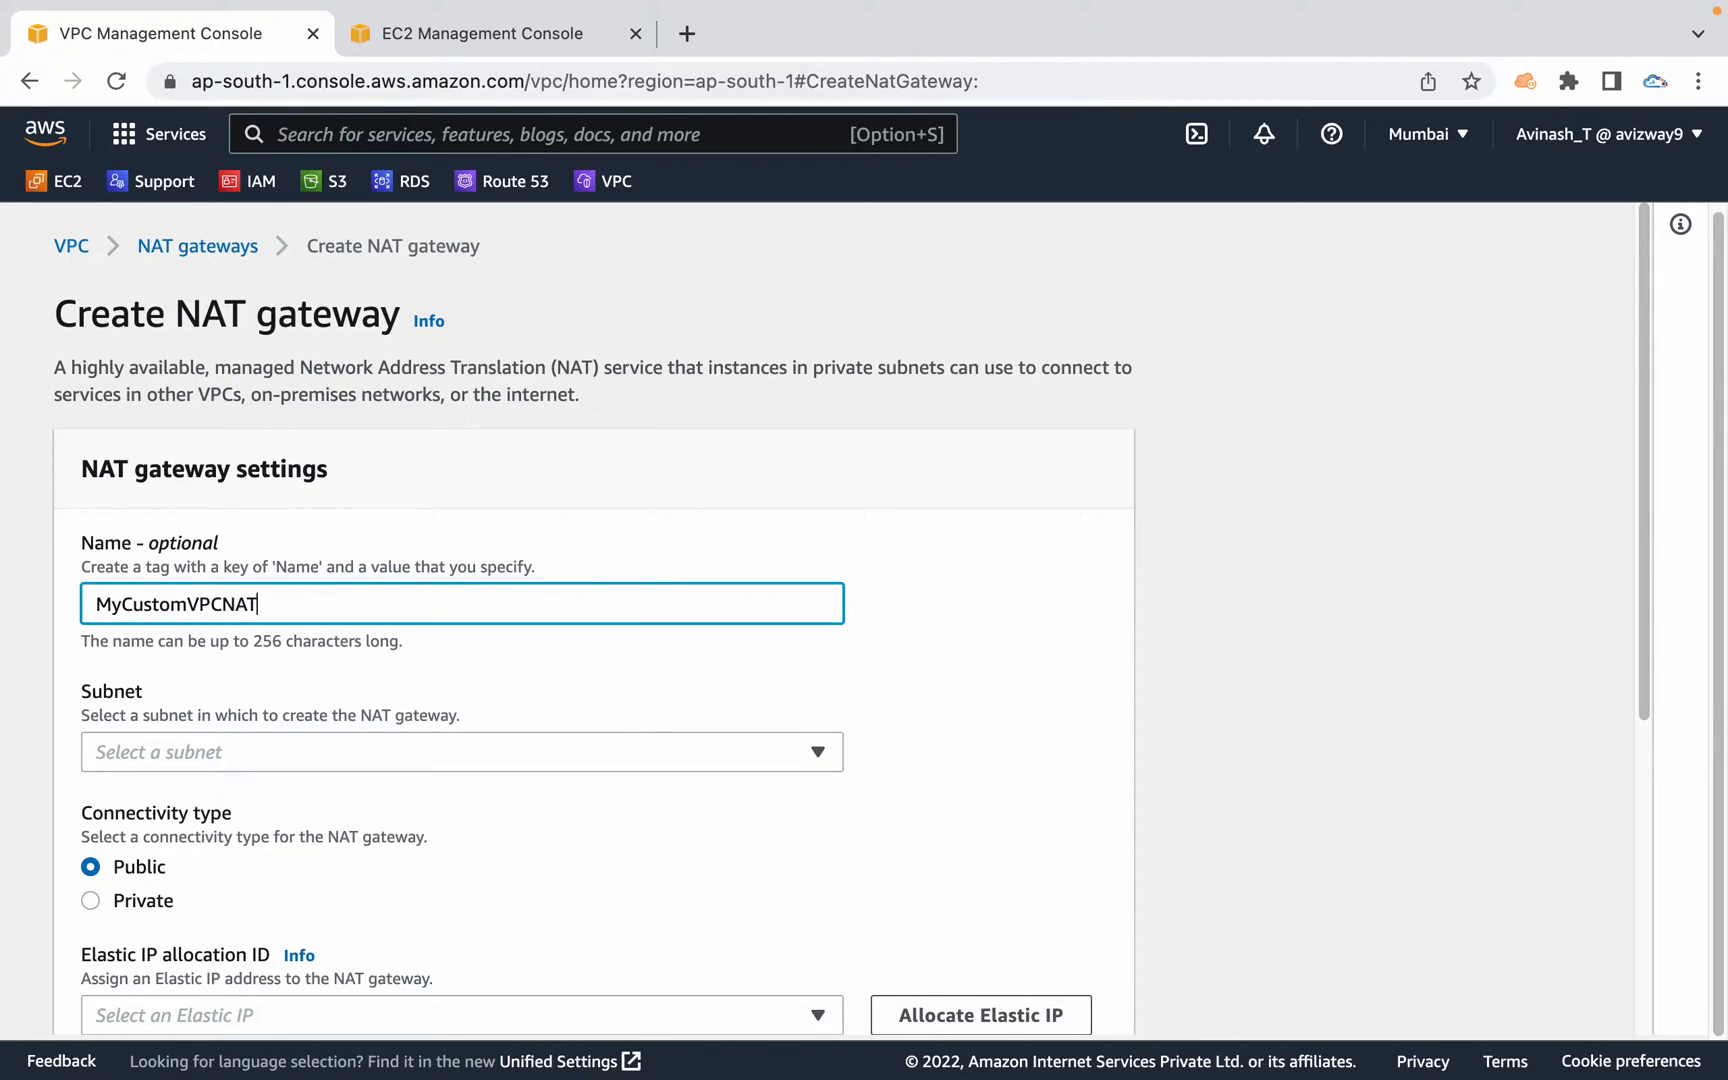
text(GW)
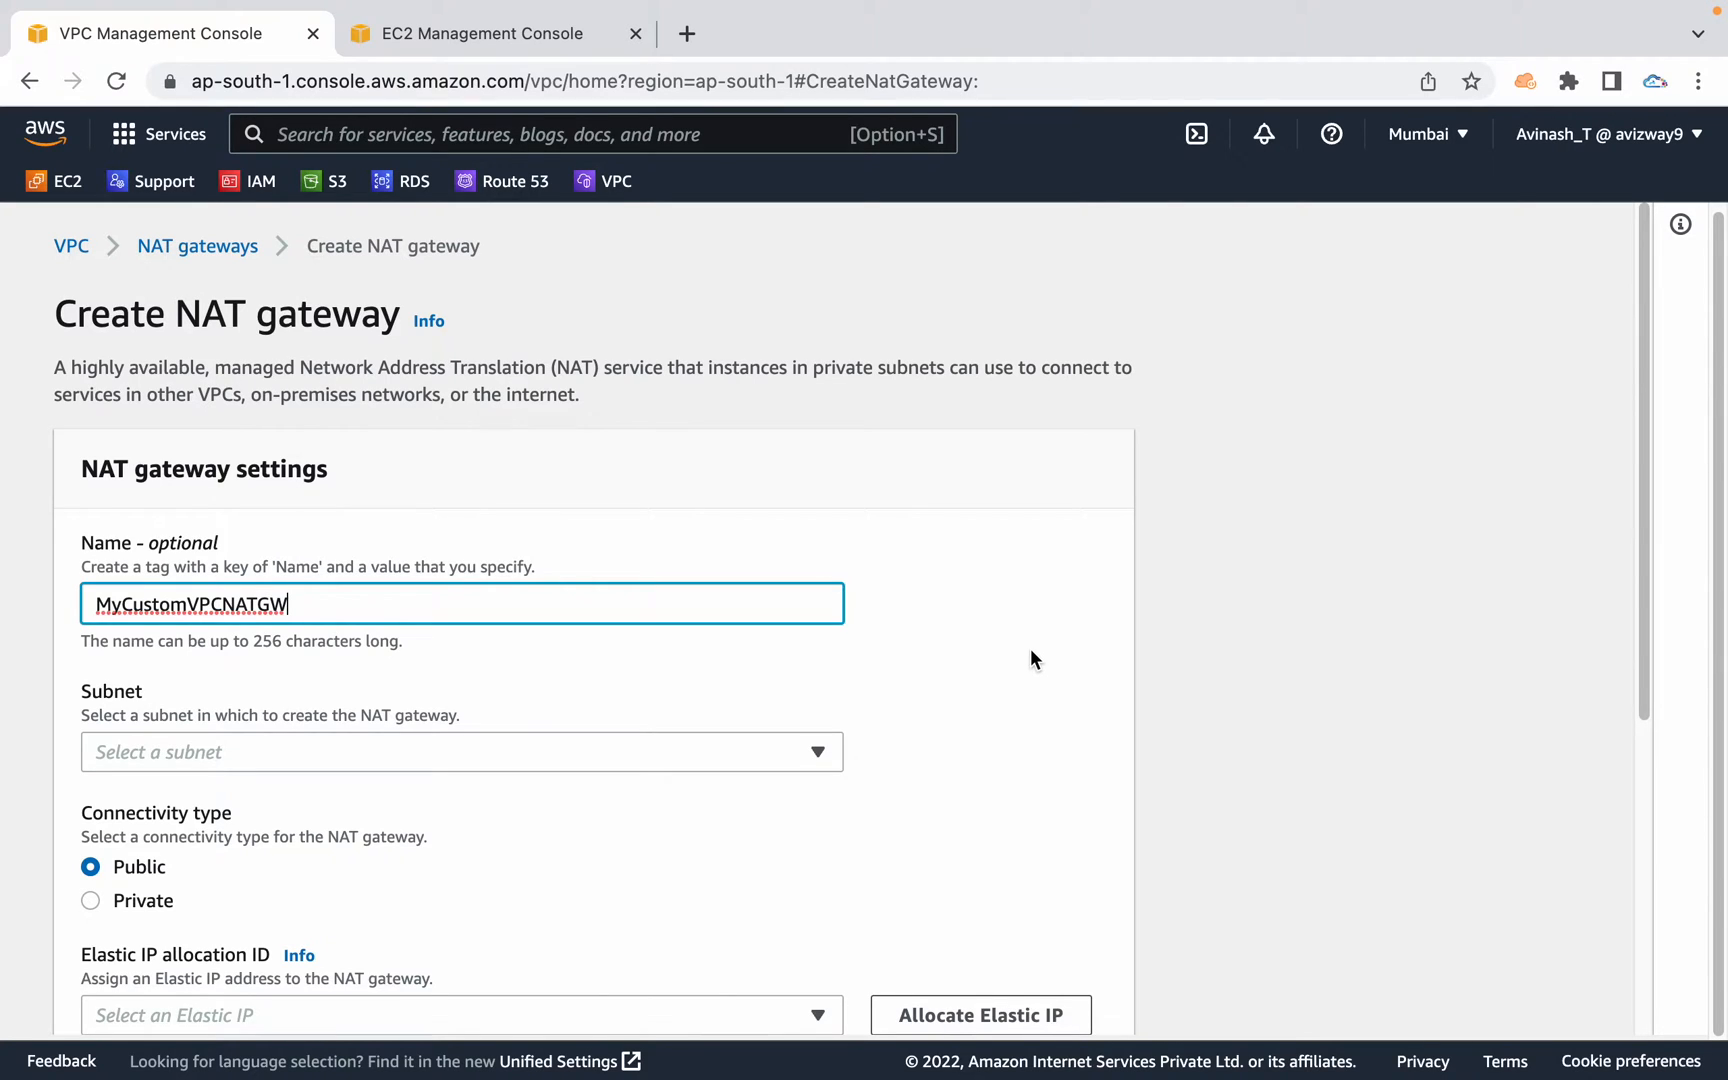
- Place the gateway in Public-Subnet-1b and find the Elastic IP list empty
click(461, 752)
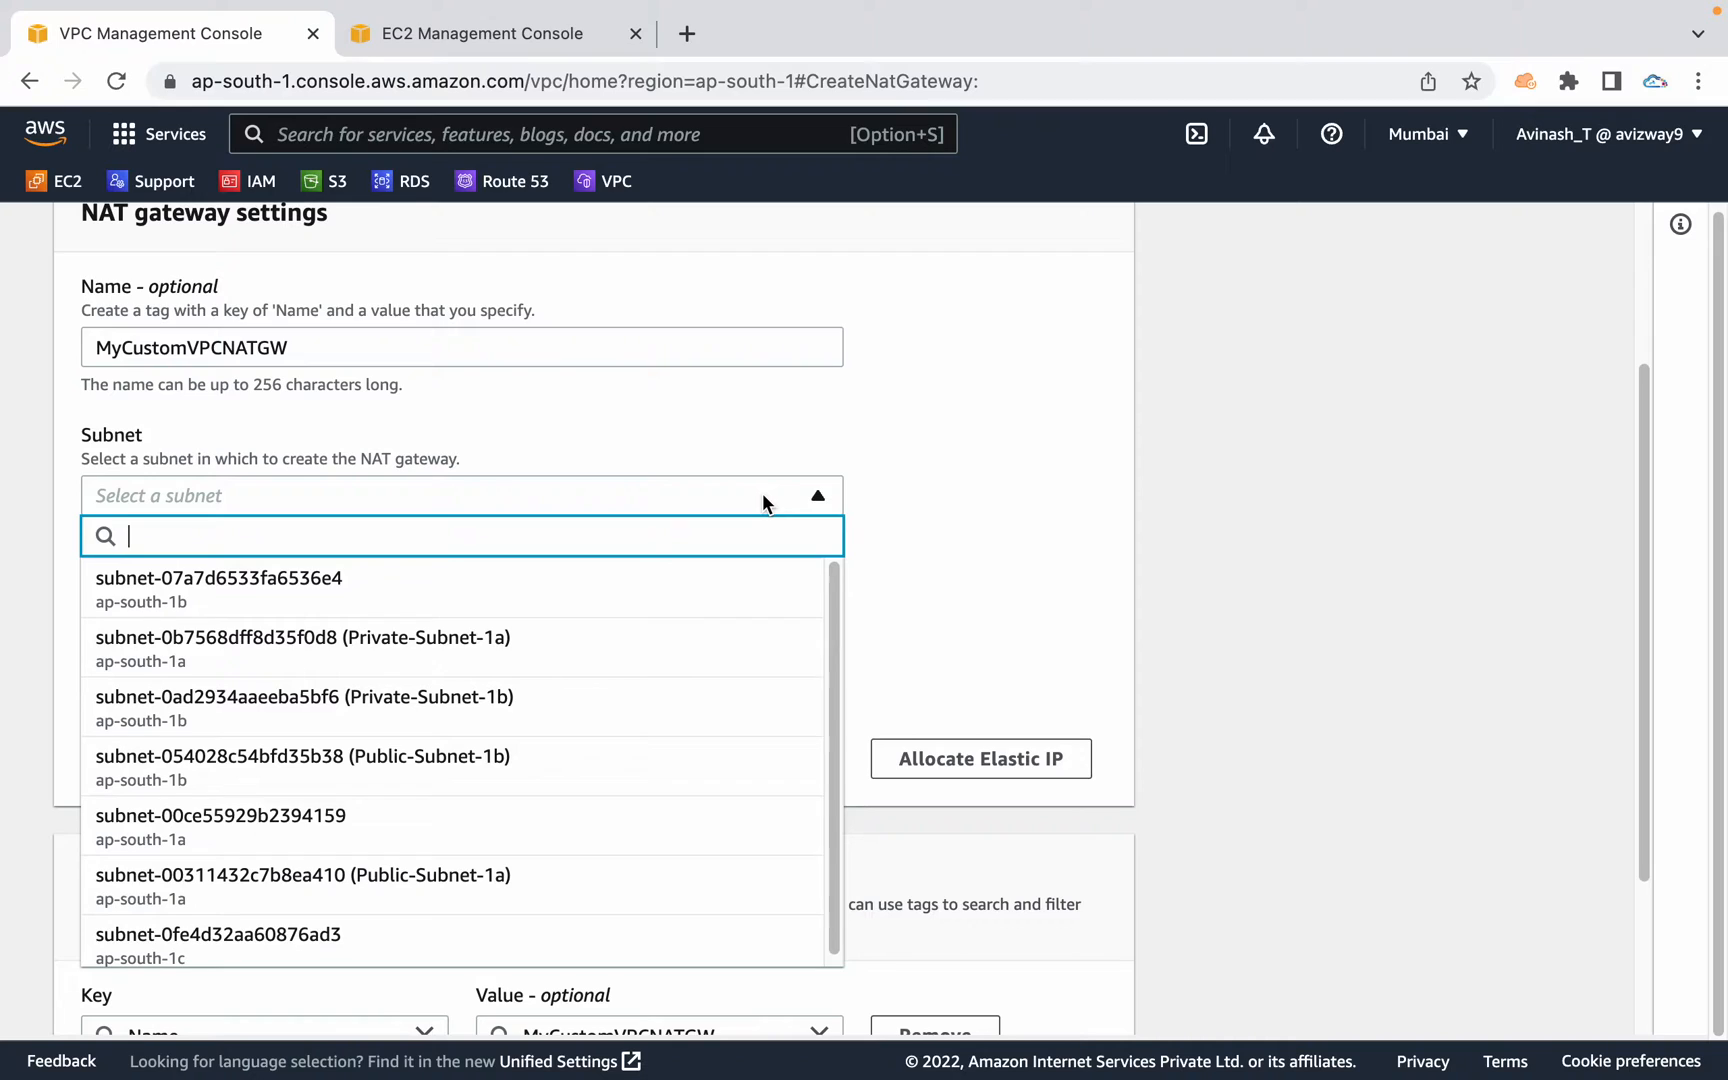
mouse_move(499, 768)
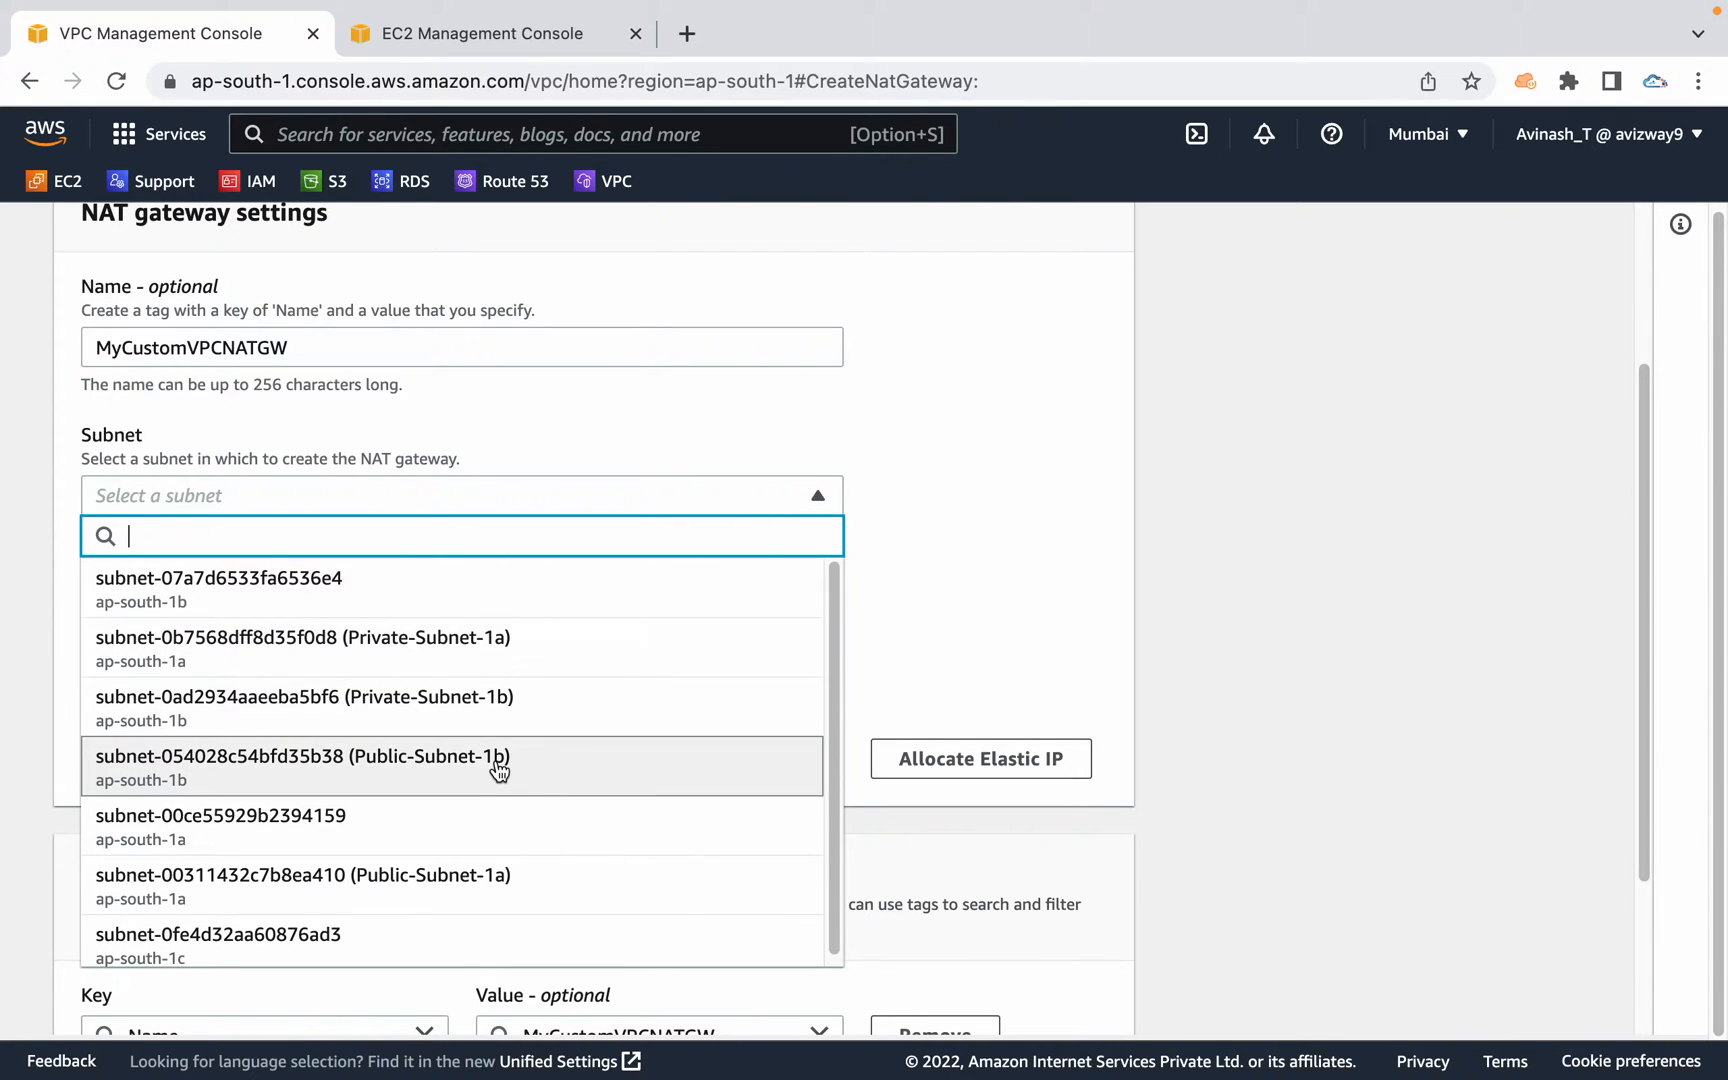
mouse_move(496, 766)
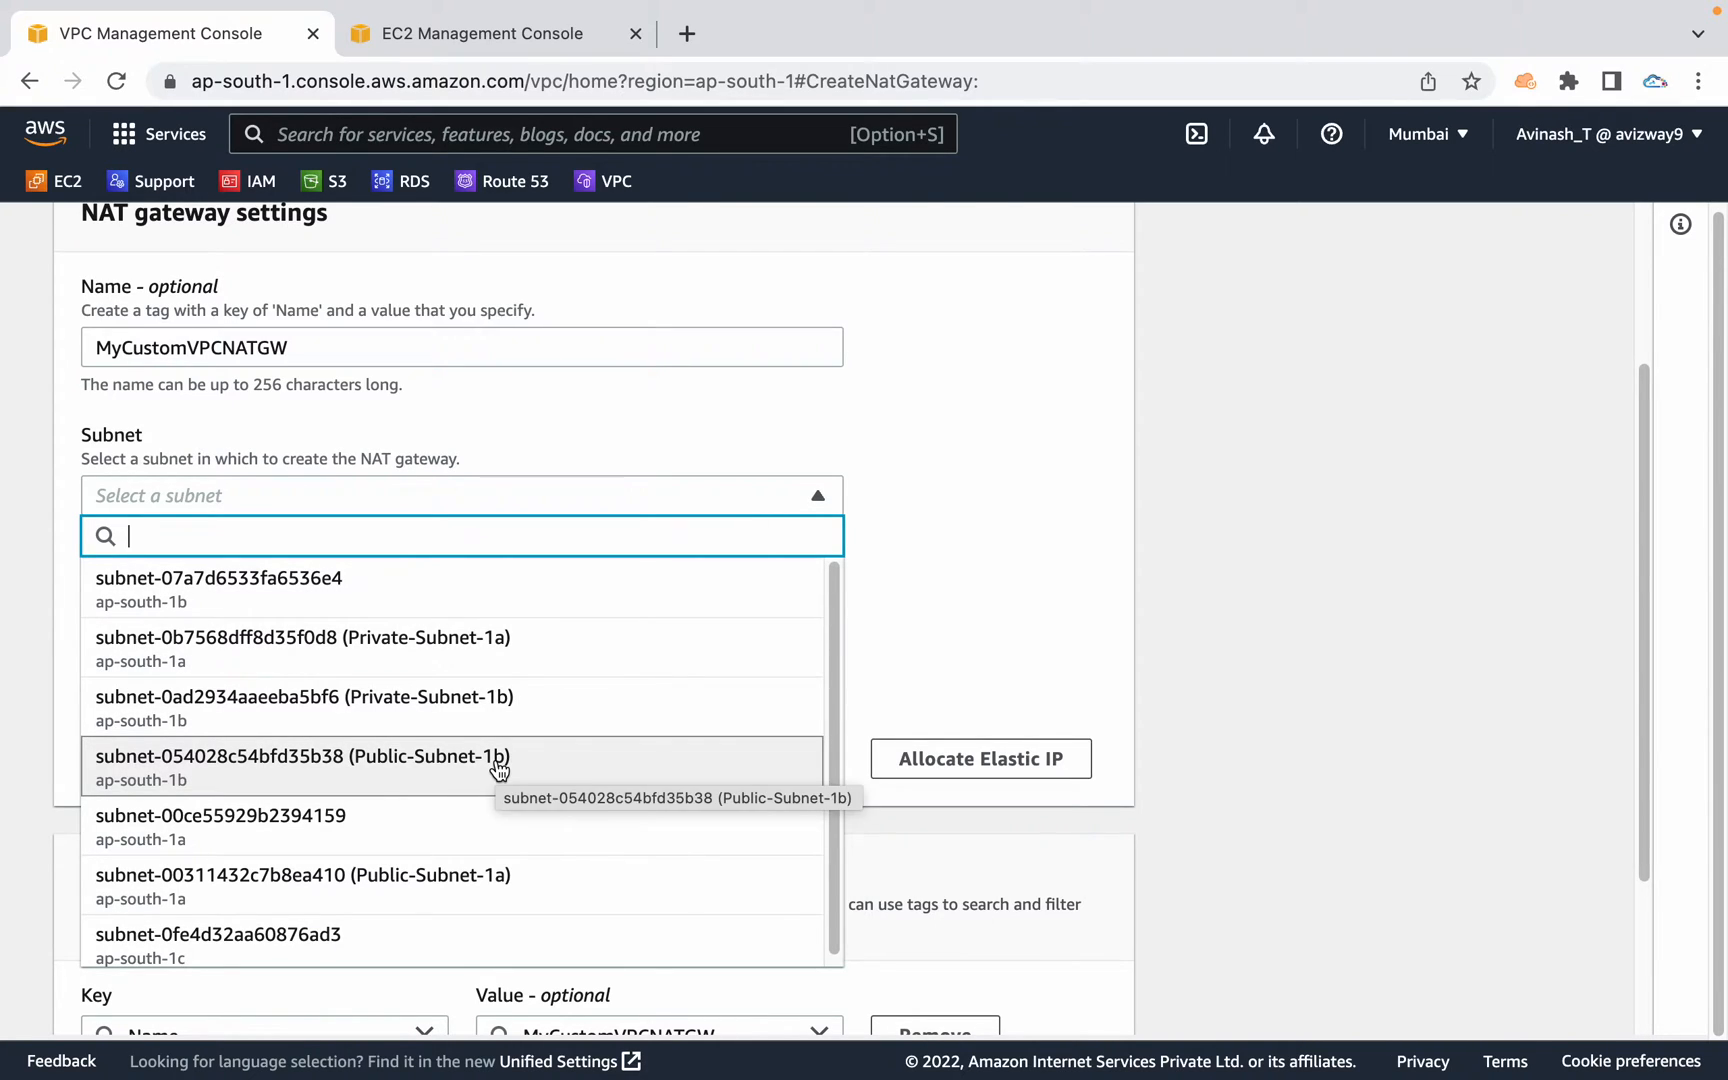
mouse_move(487, 779)
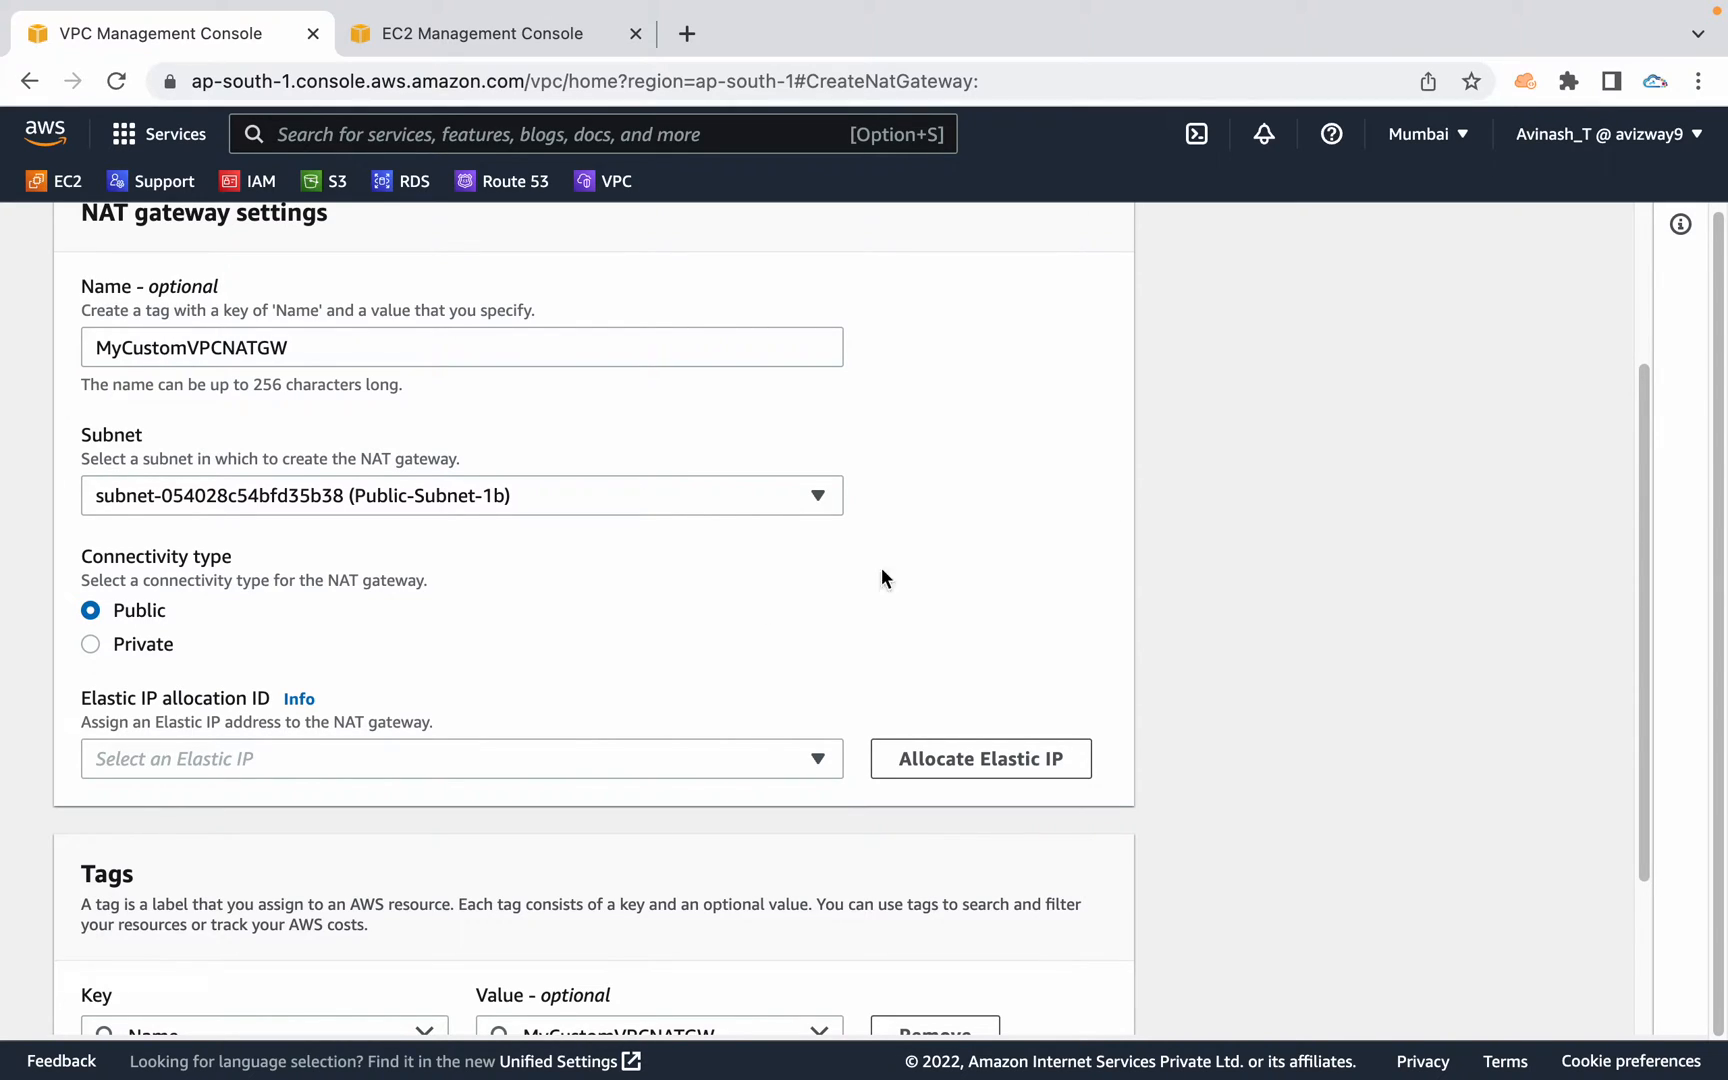
scroll(down, 3)
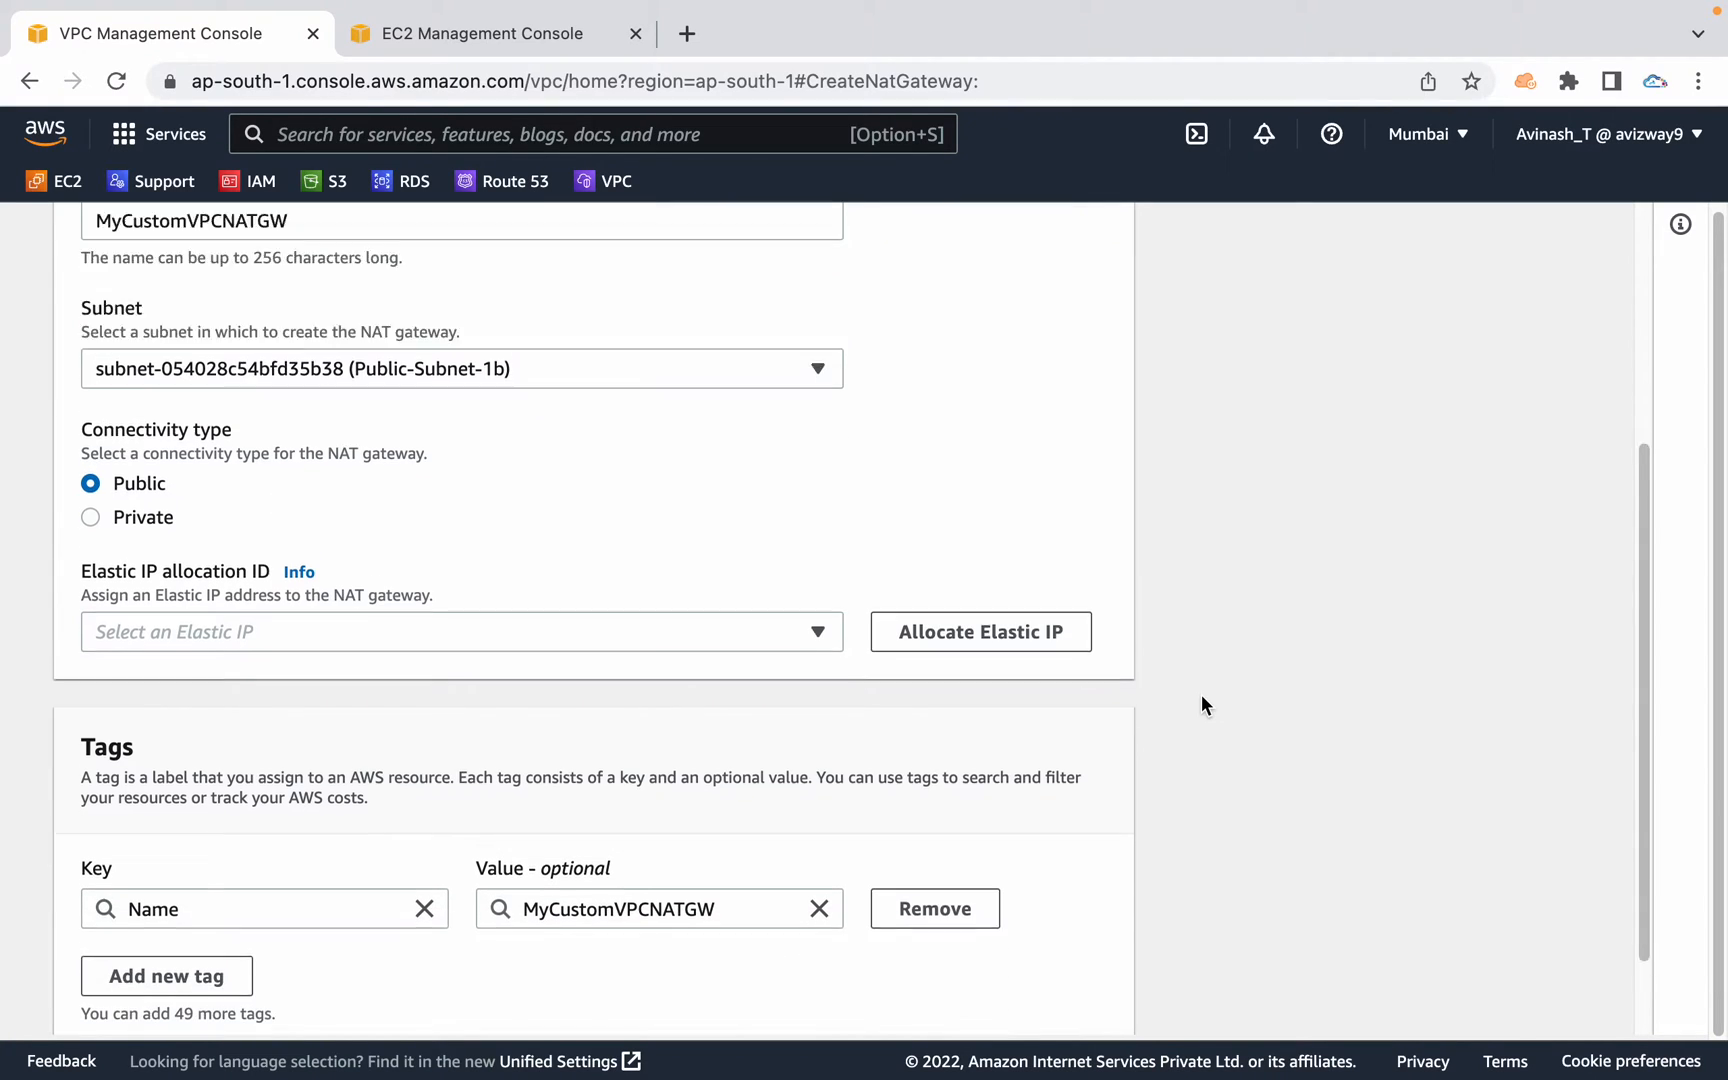
click(461, 631)
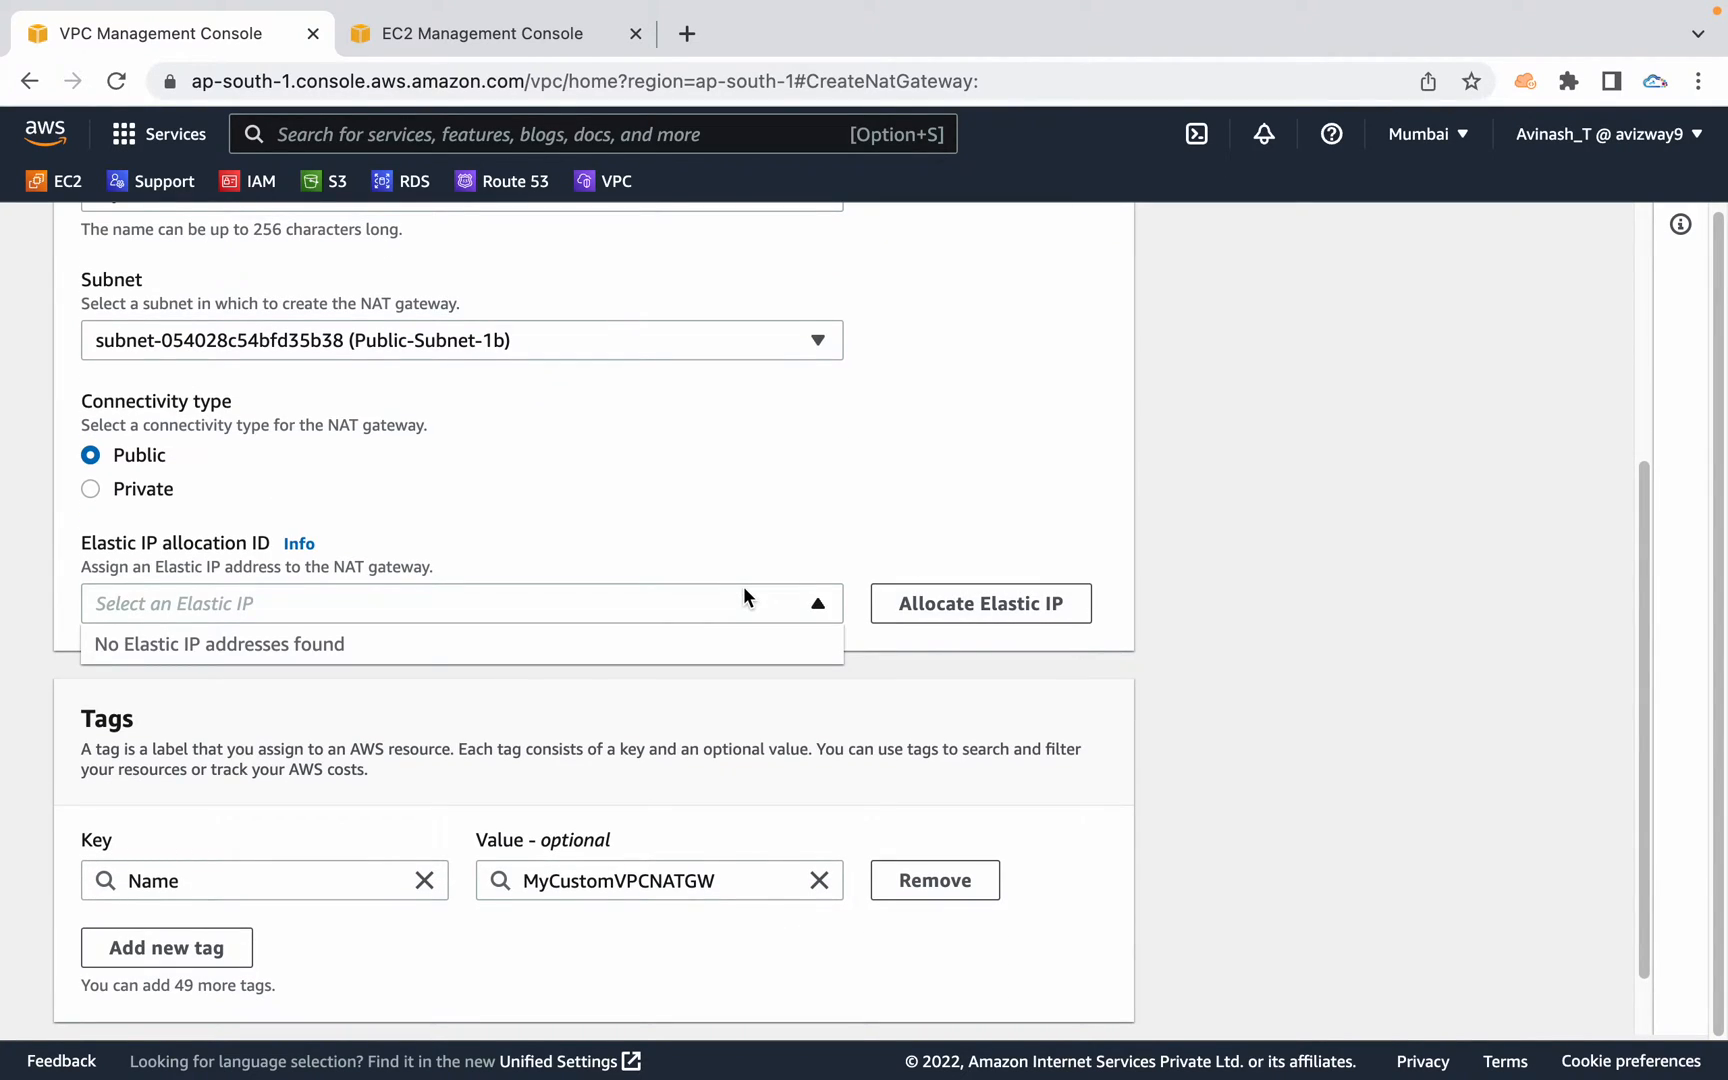
click(1257, 685)
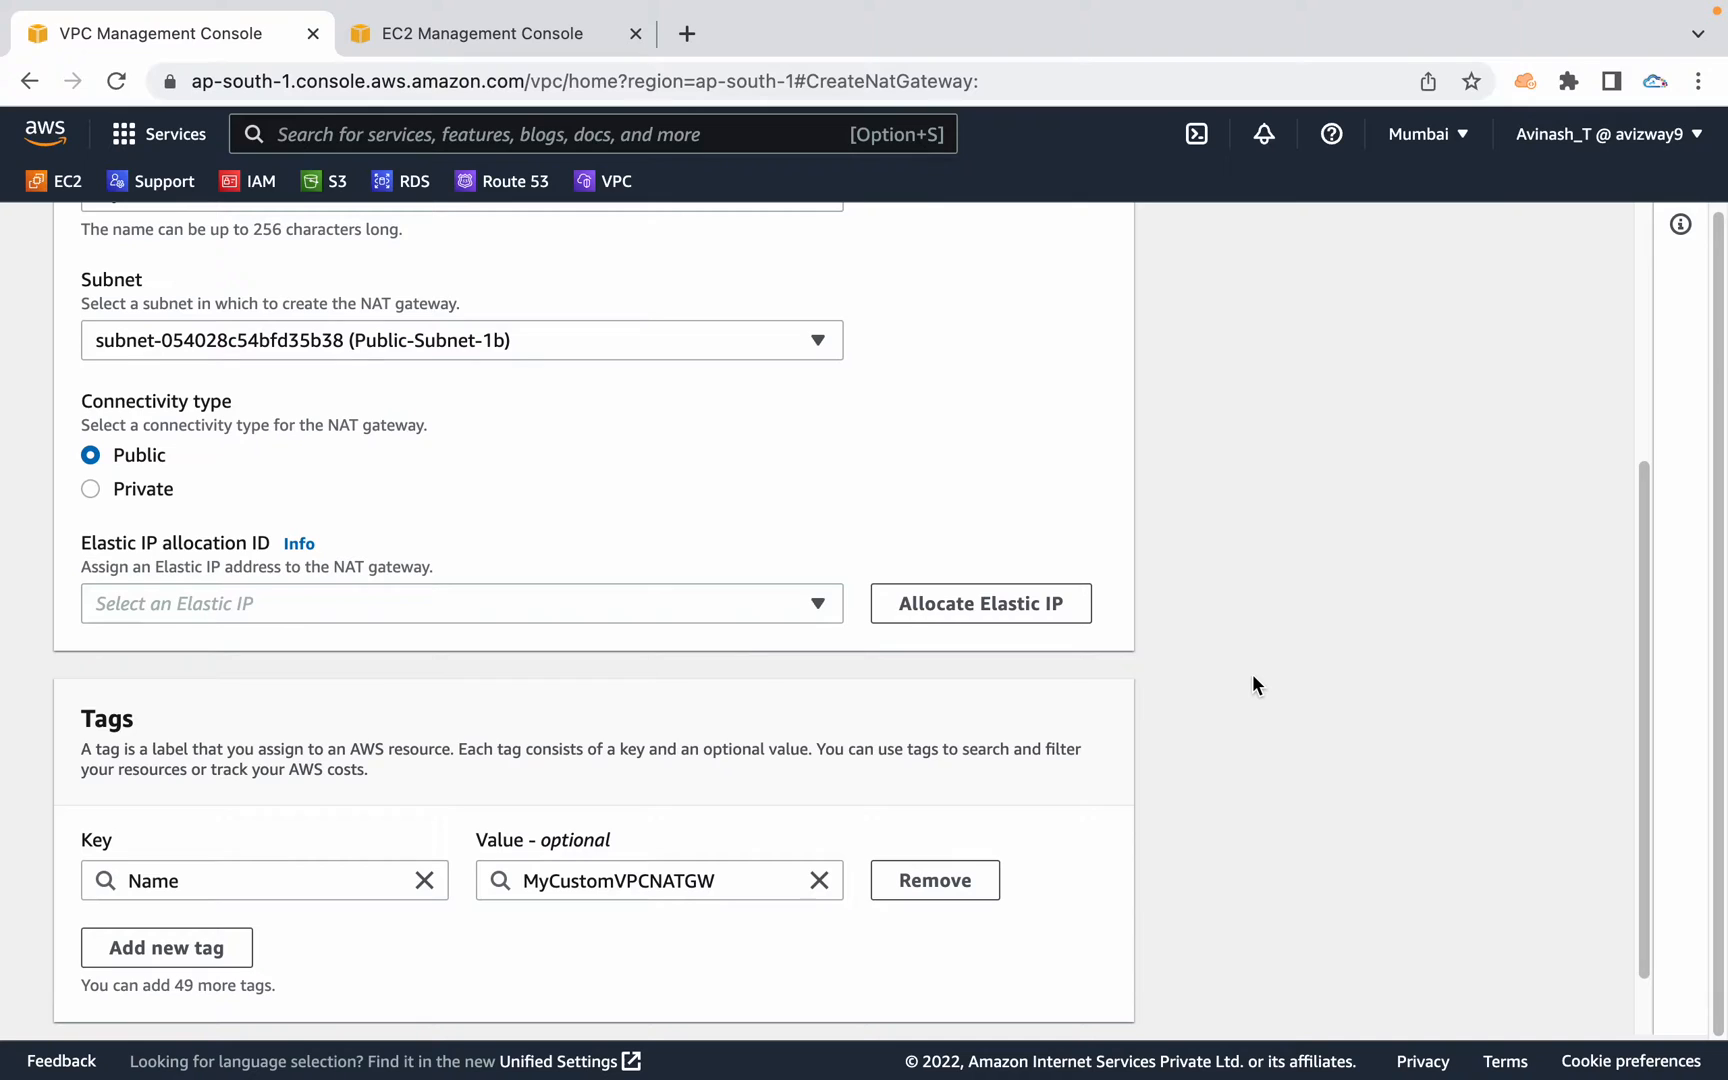
mouse_move(980, 603)
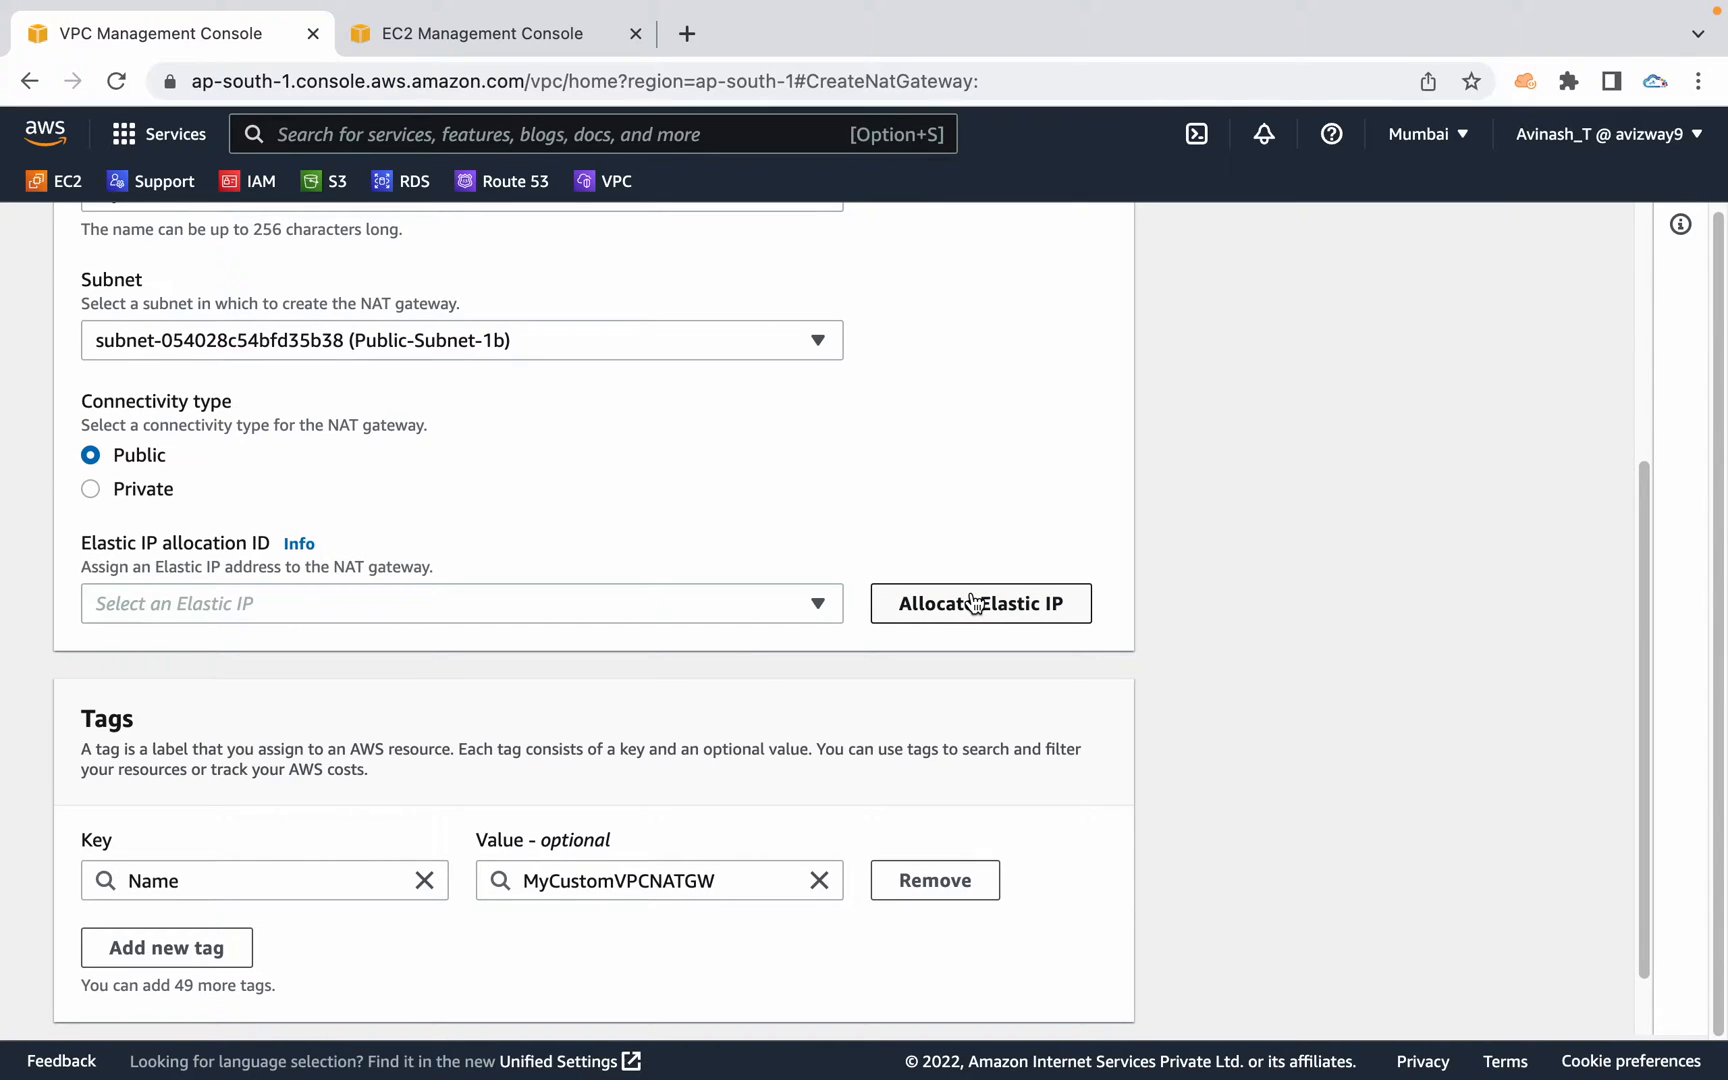
- Allocate a new Elastic IP, create MyCustomVPCNATGW, and return to the NAT gateways list
click(980, 603)
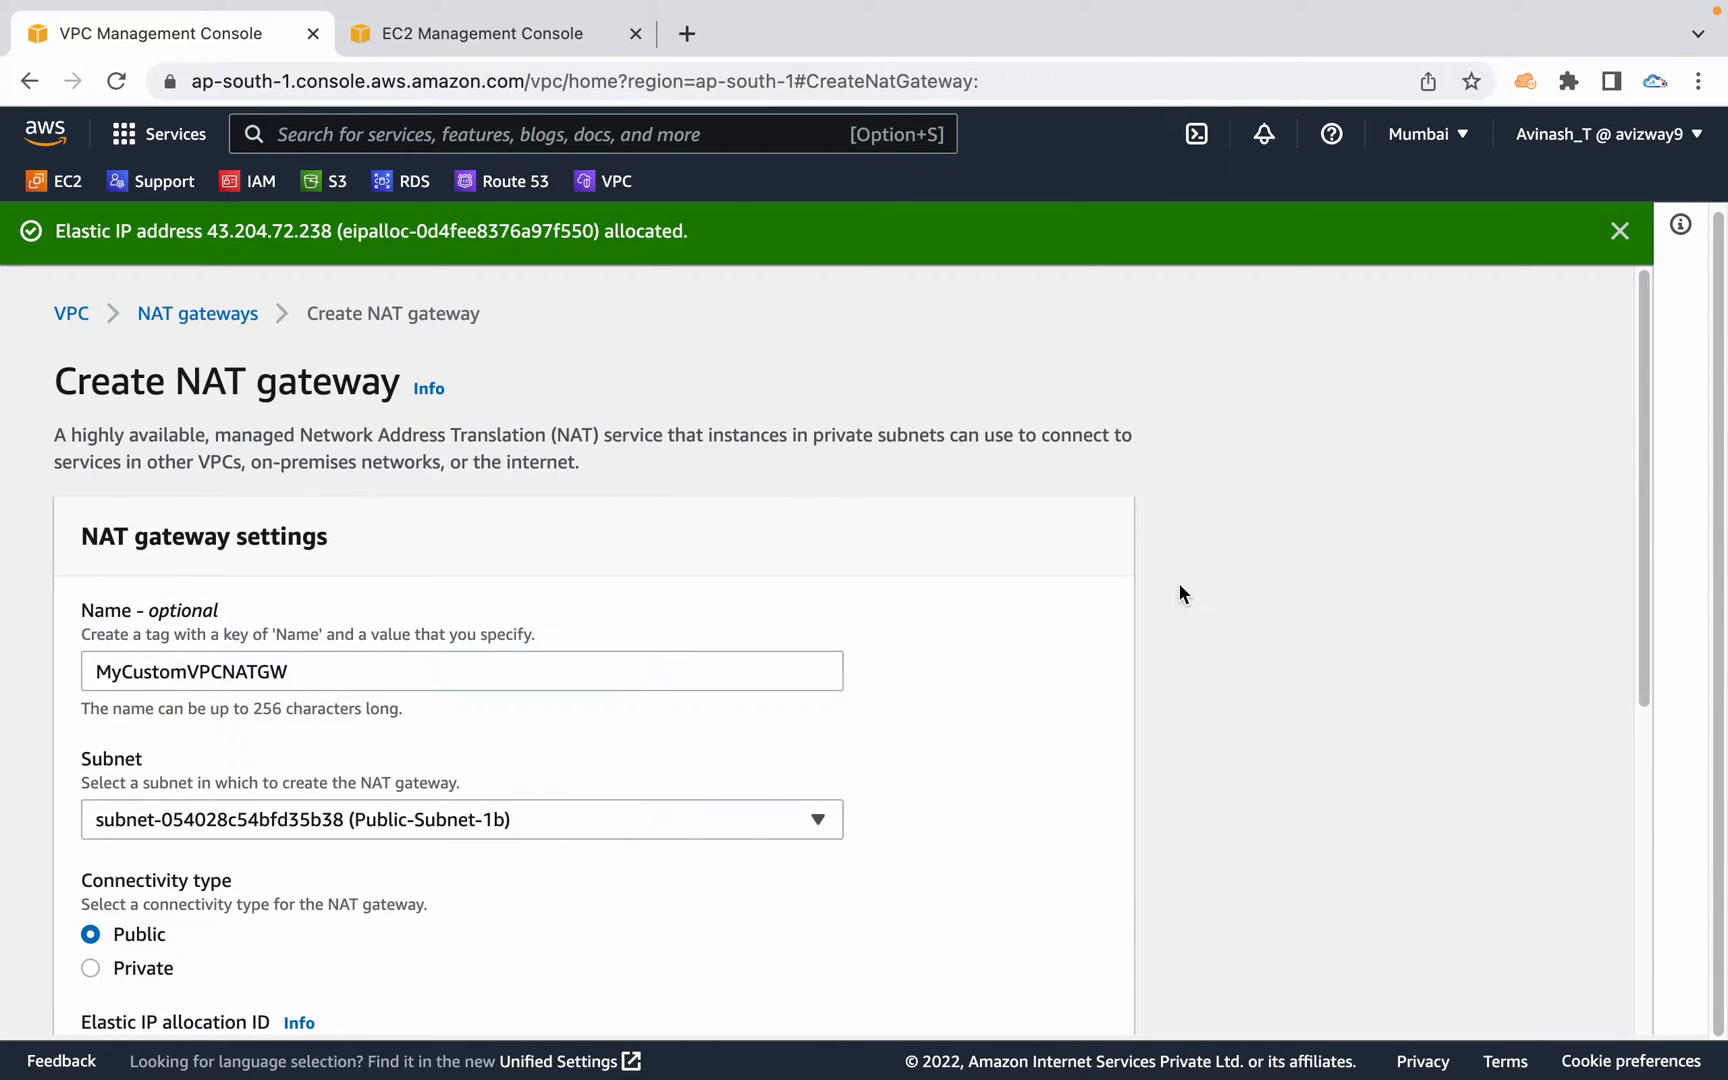
scroll(down, 3)
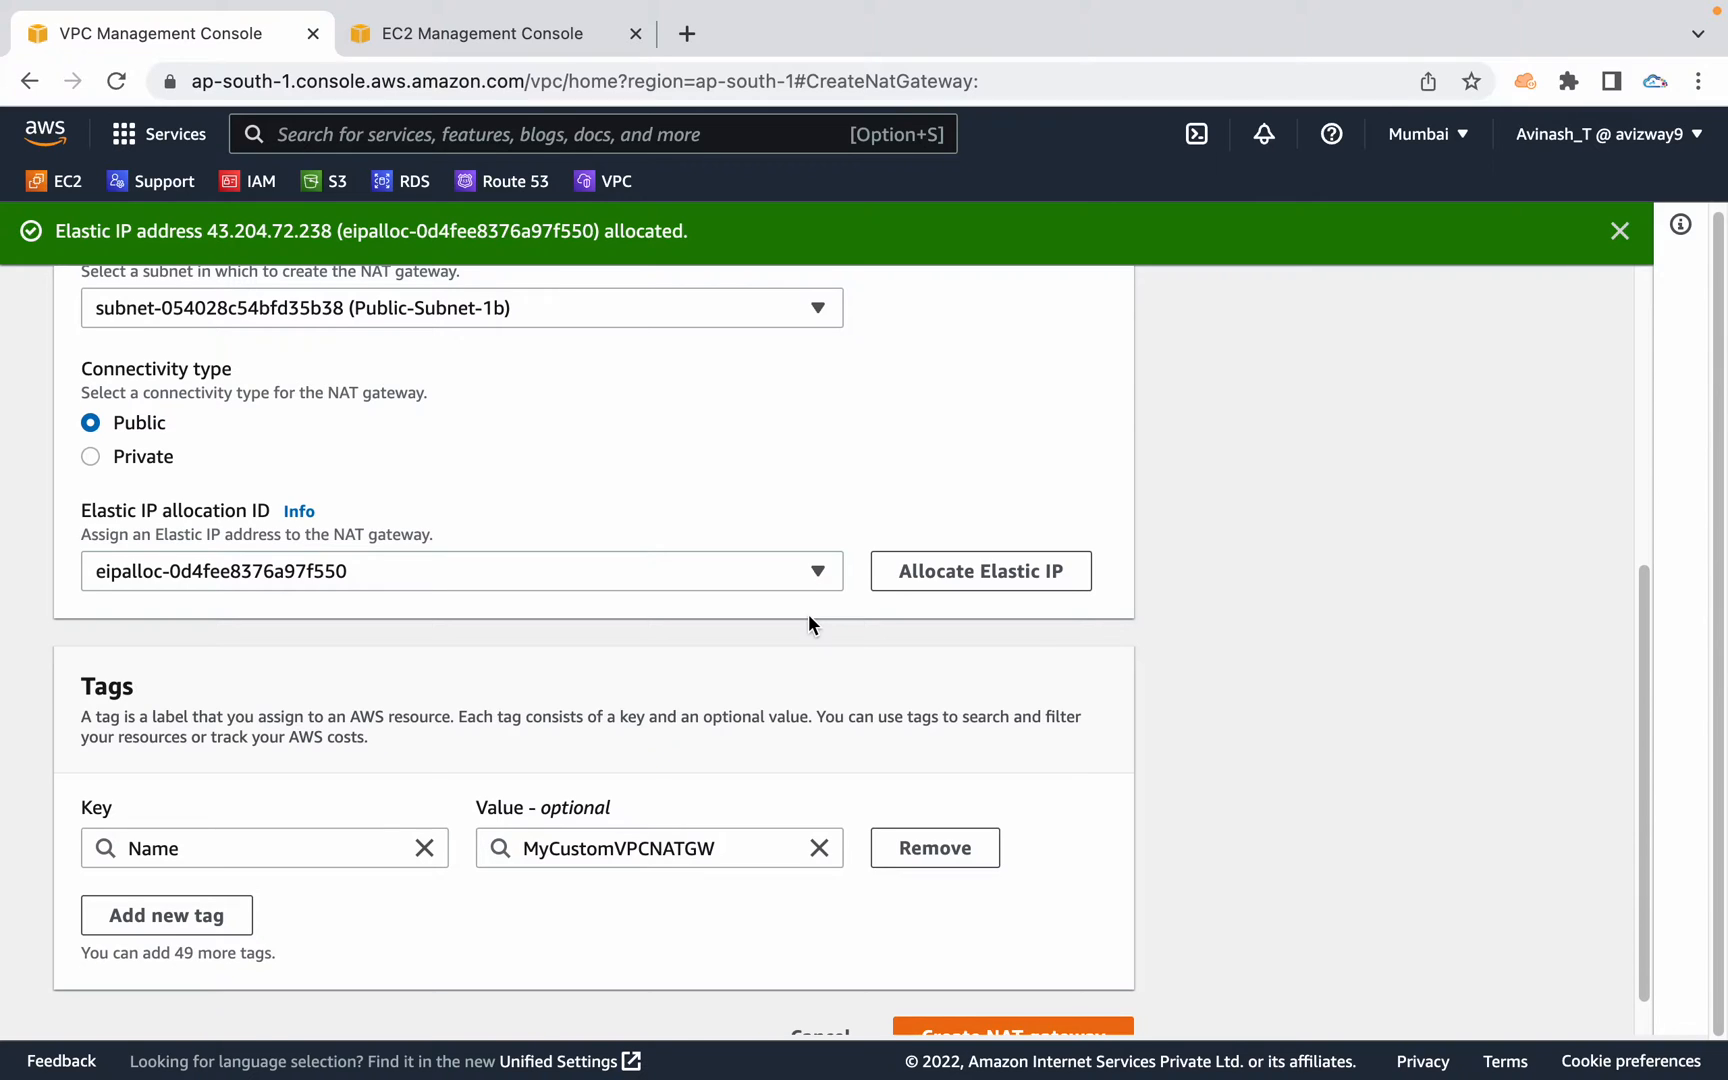
scroll(down, 3)
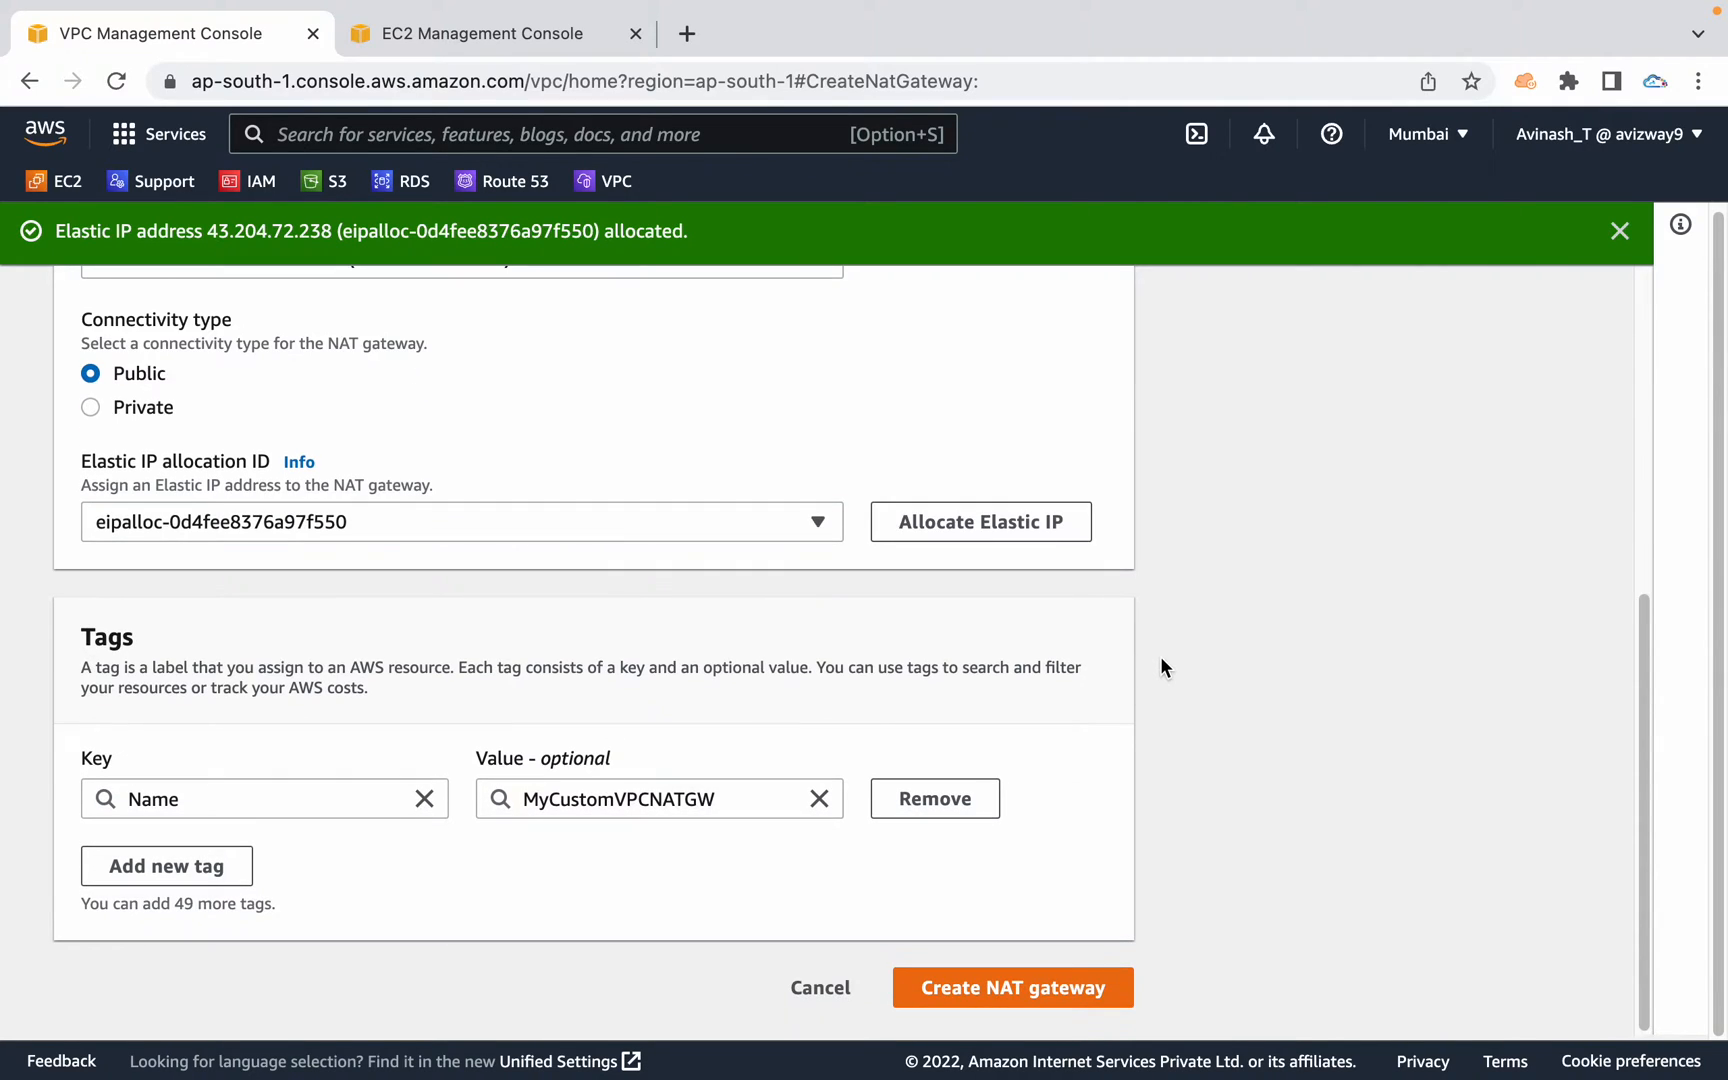
click(1012, 986)
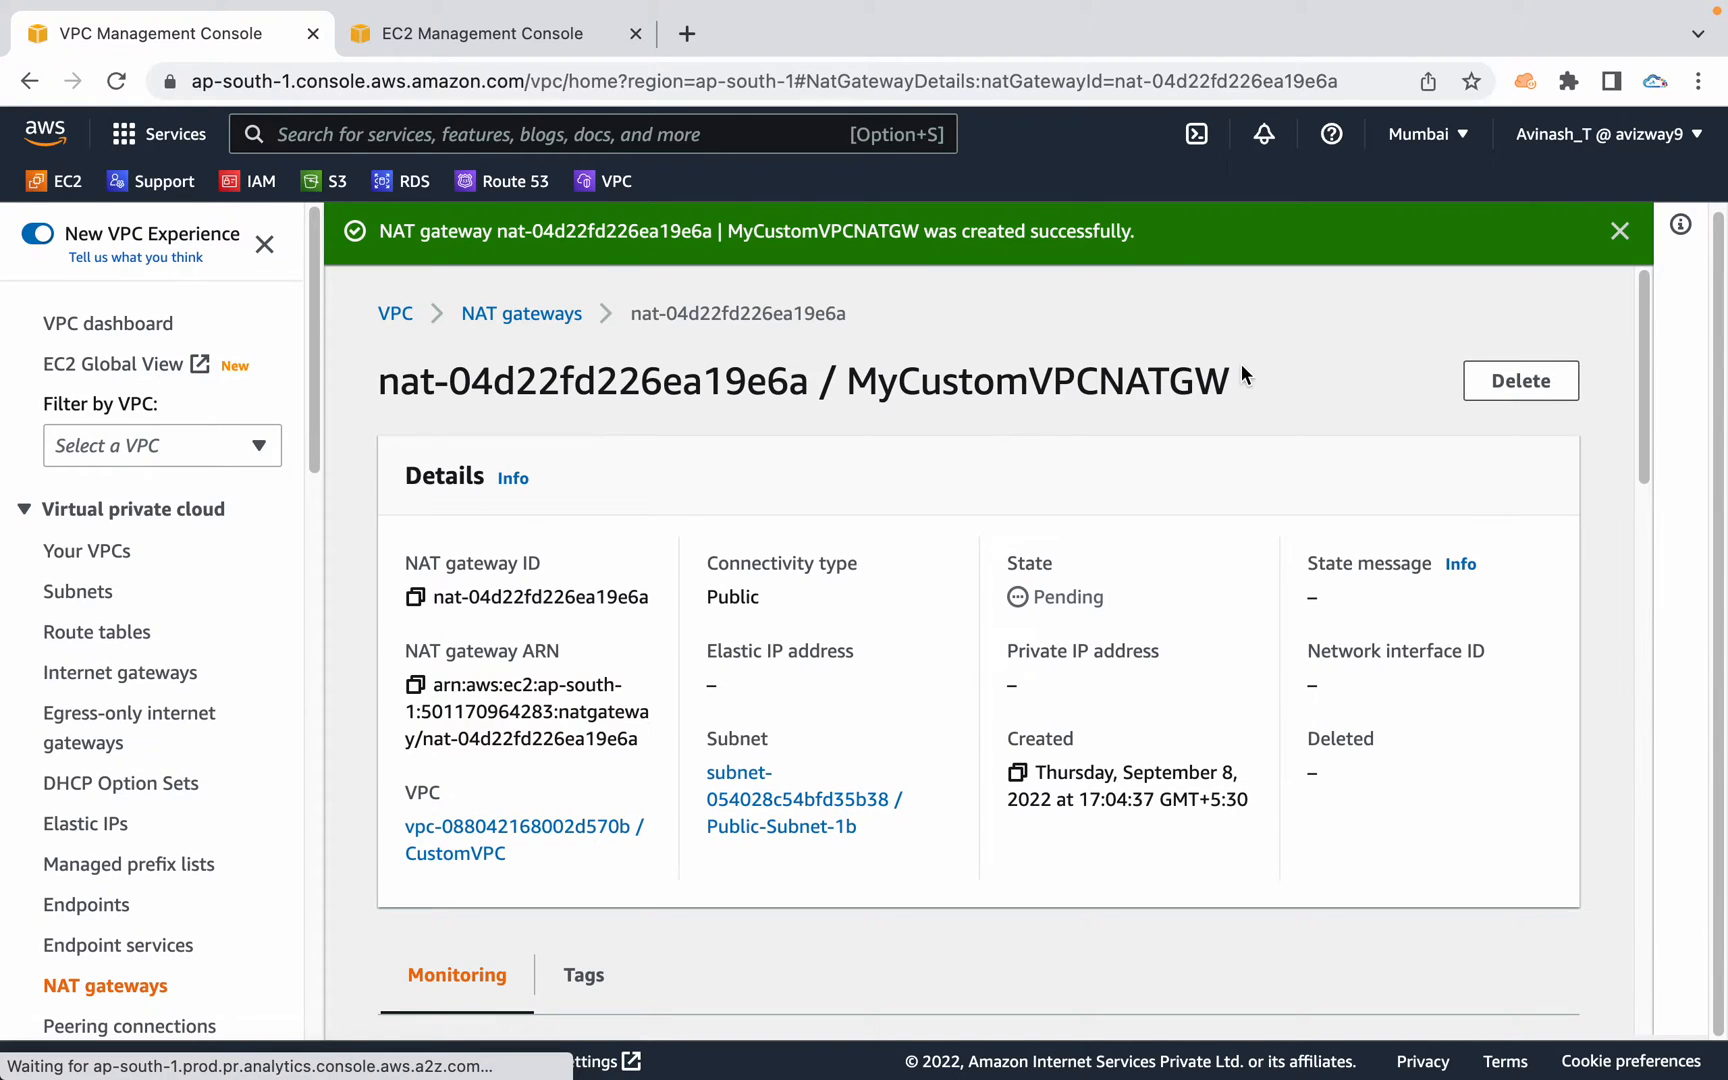
scroll(down, 3)
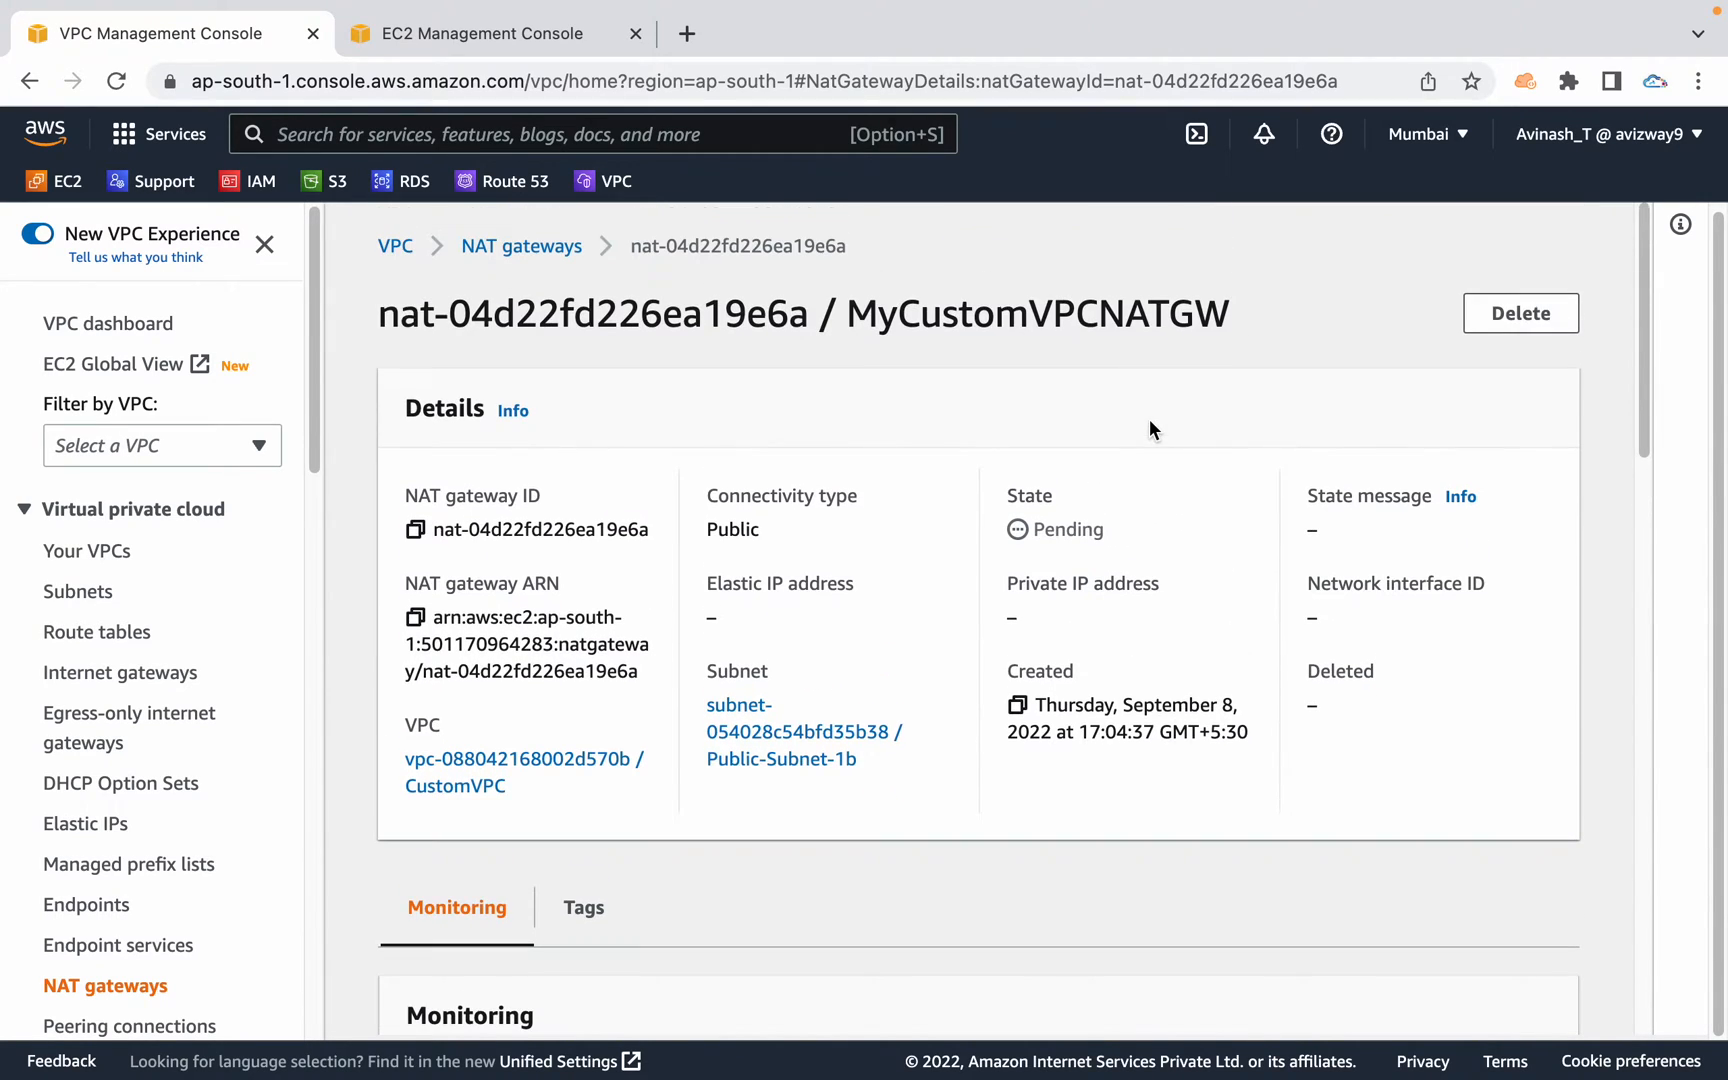
mouse_move(521, 246)
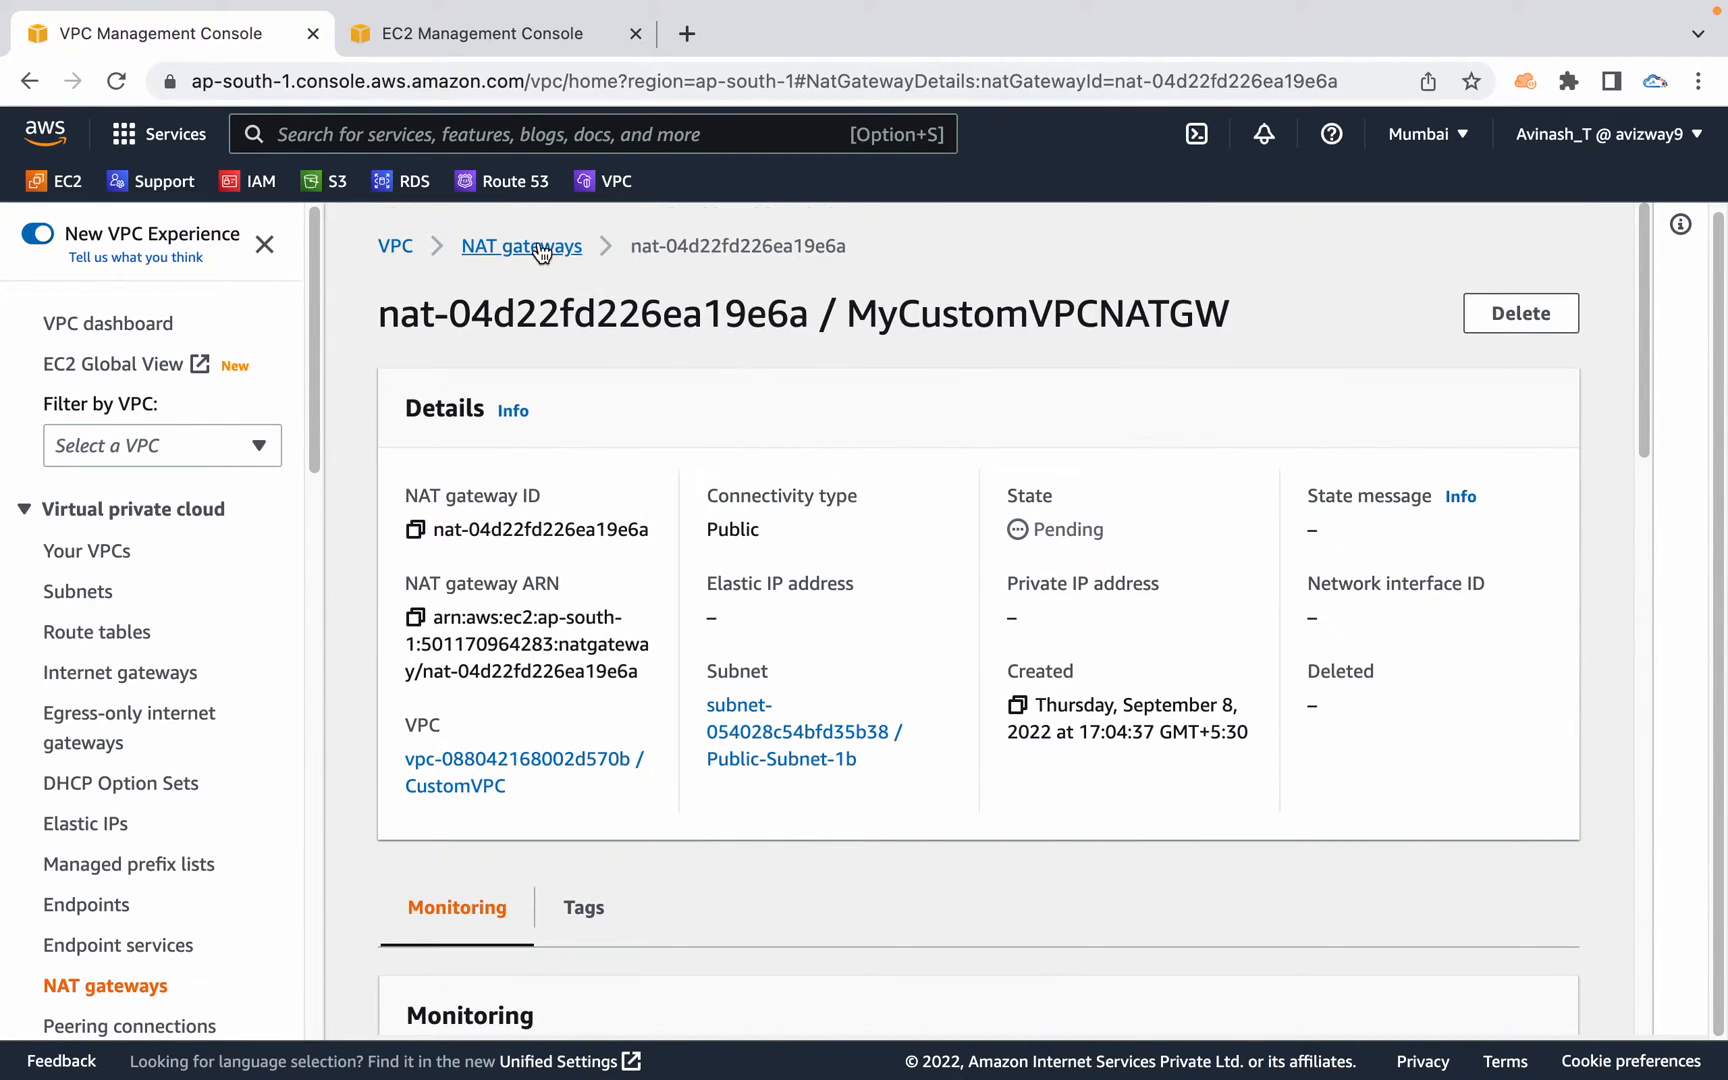
click(520, 246)
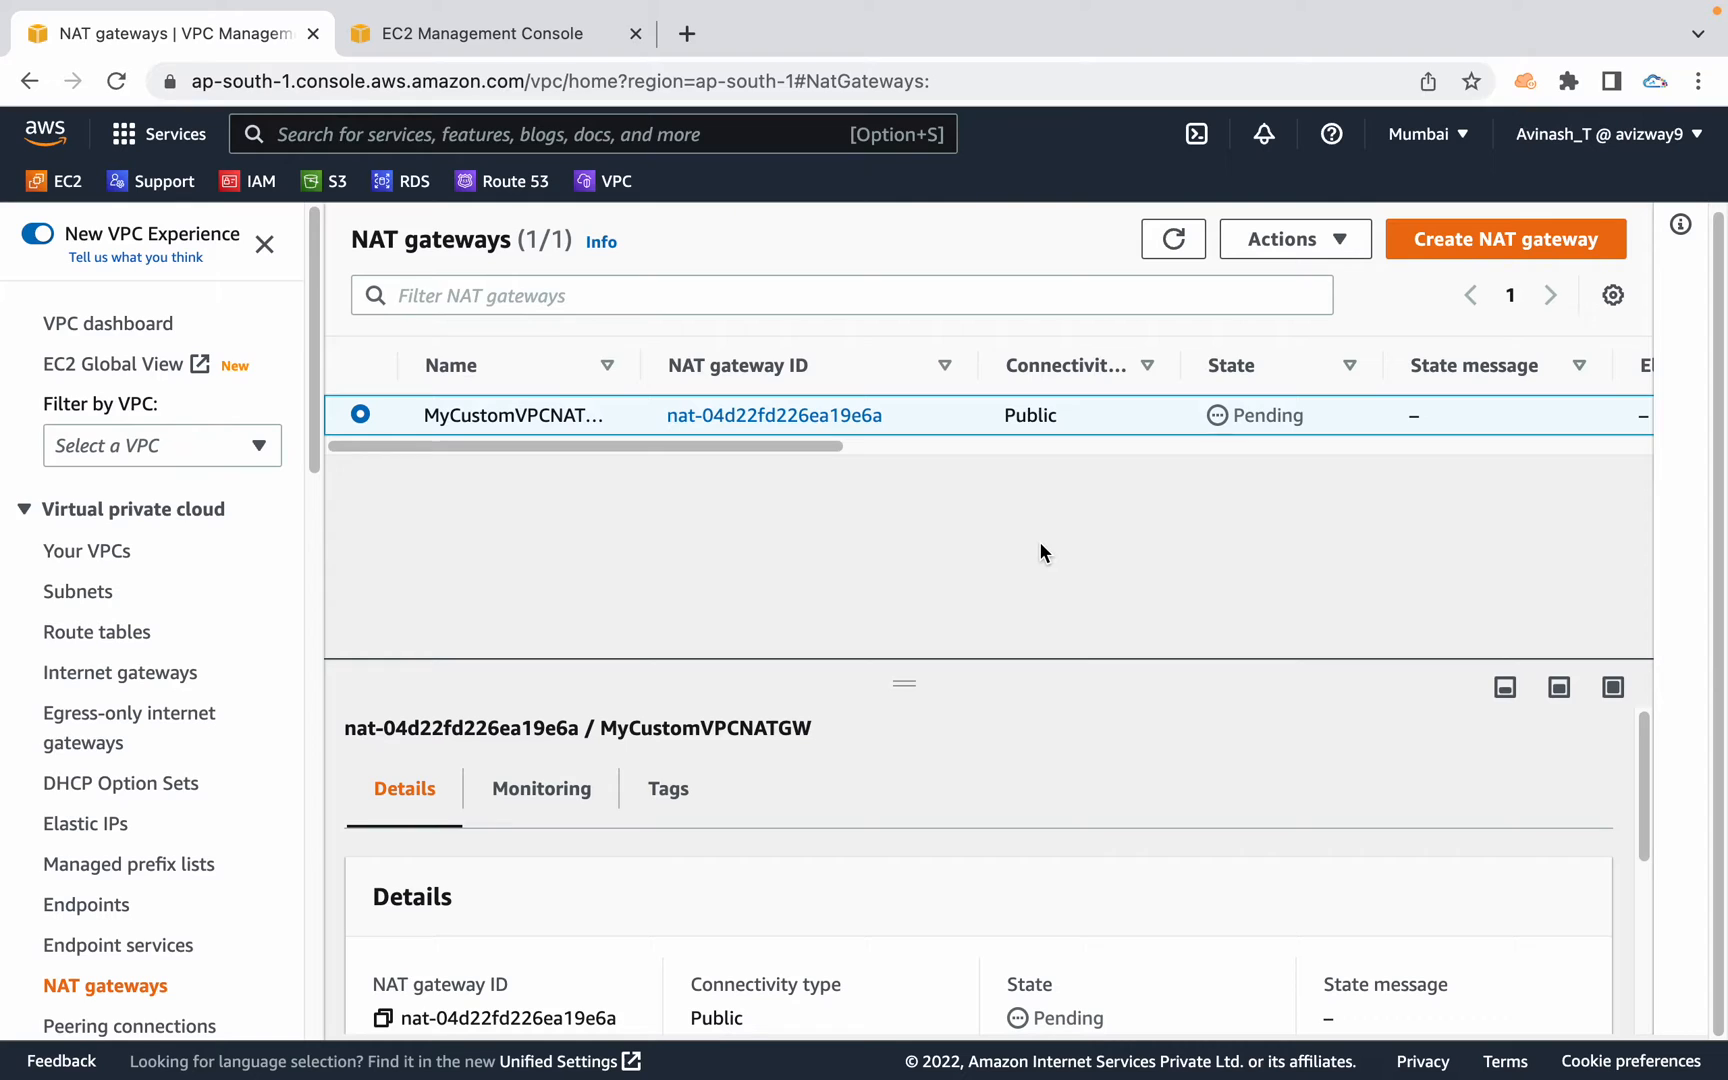
- Inspect PublicRoute's routes and subnet associations in the route tables list
click(98, 631)
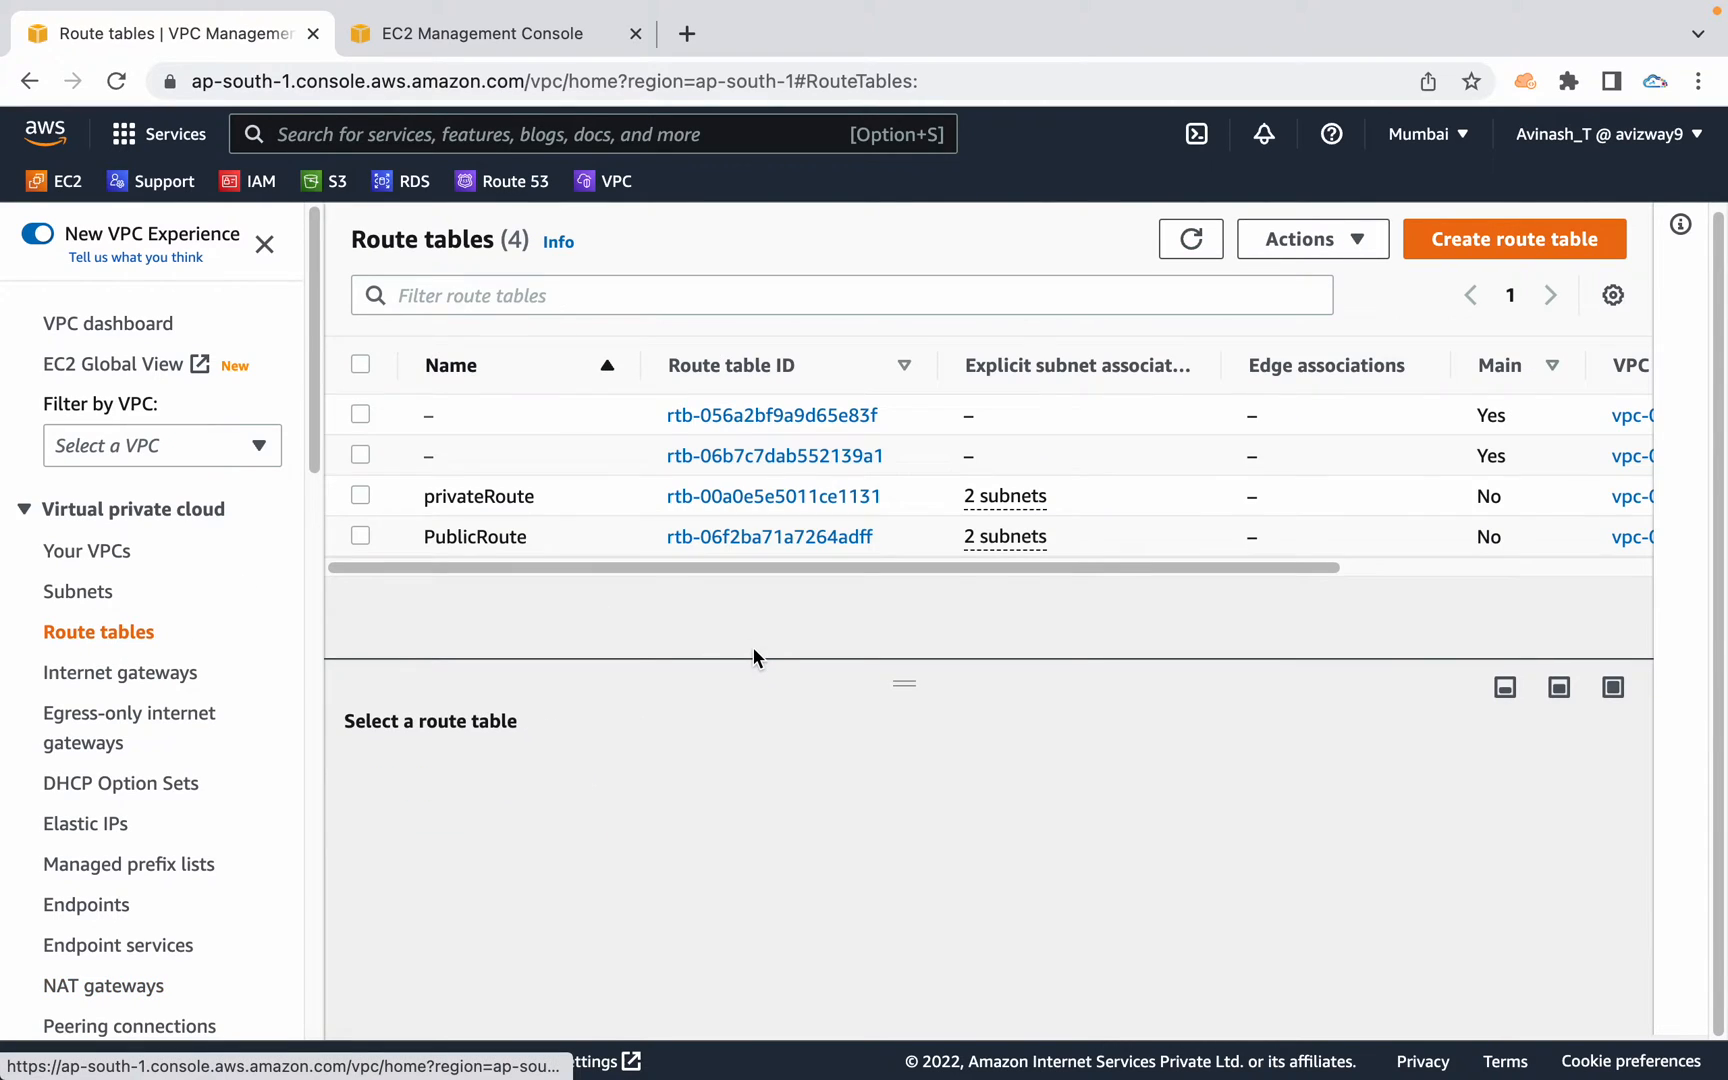
mouse_move(444, 582)
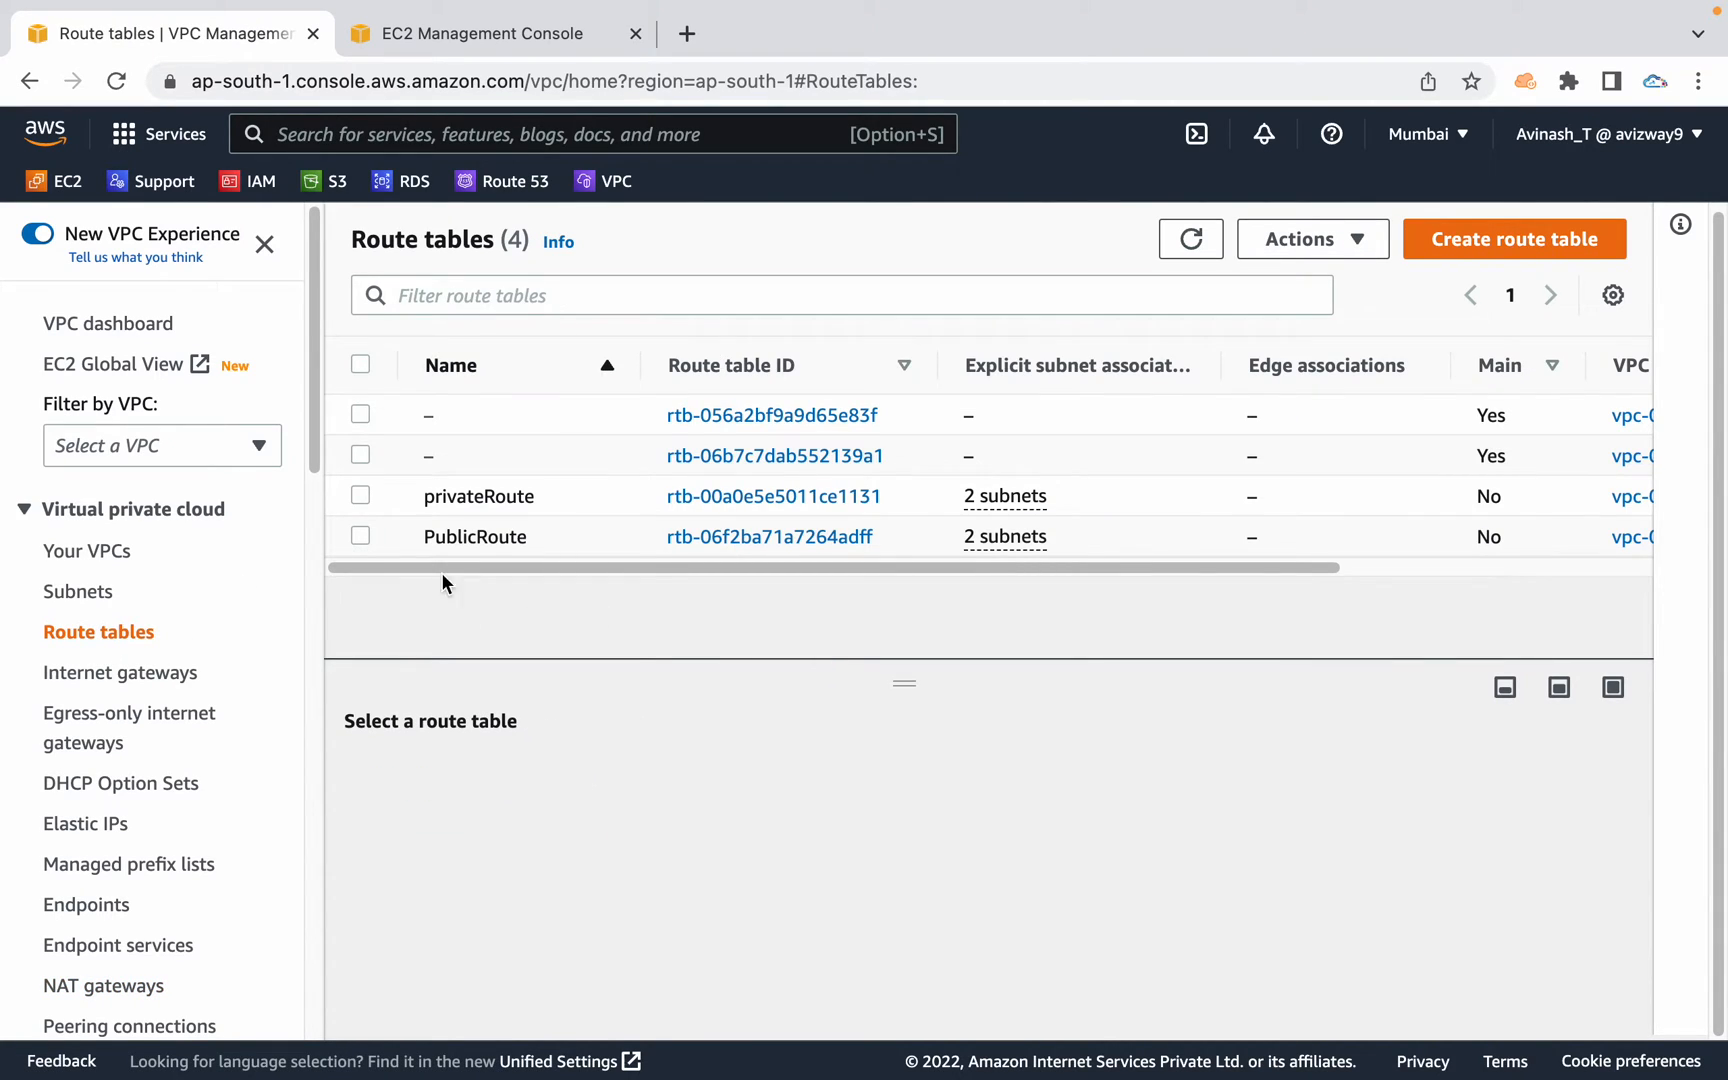
click(360, 496)
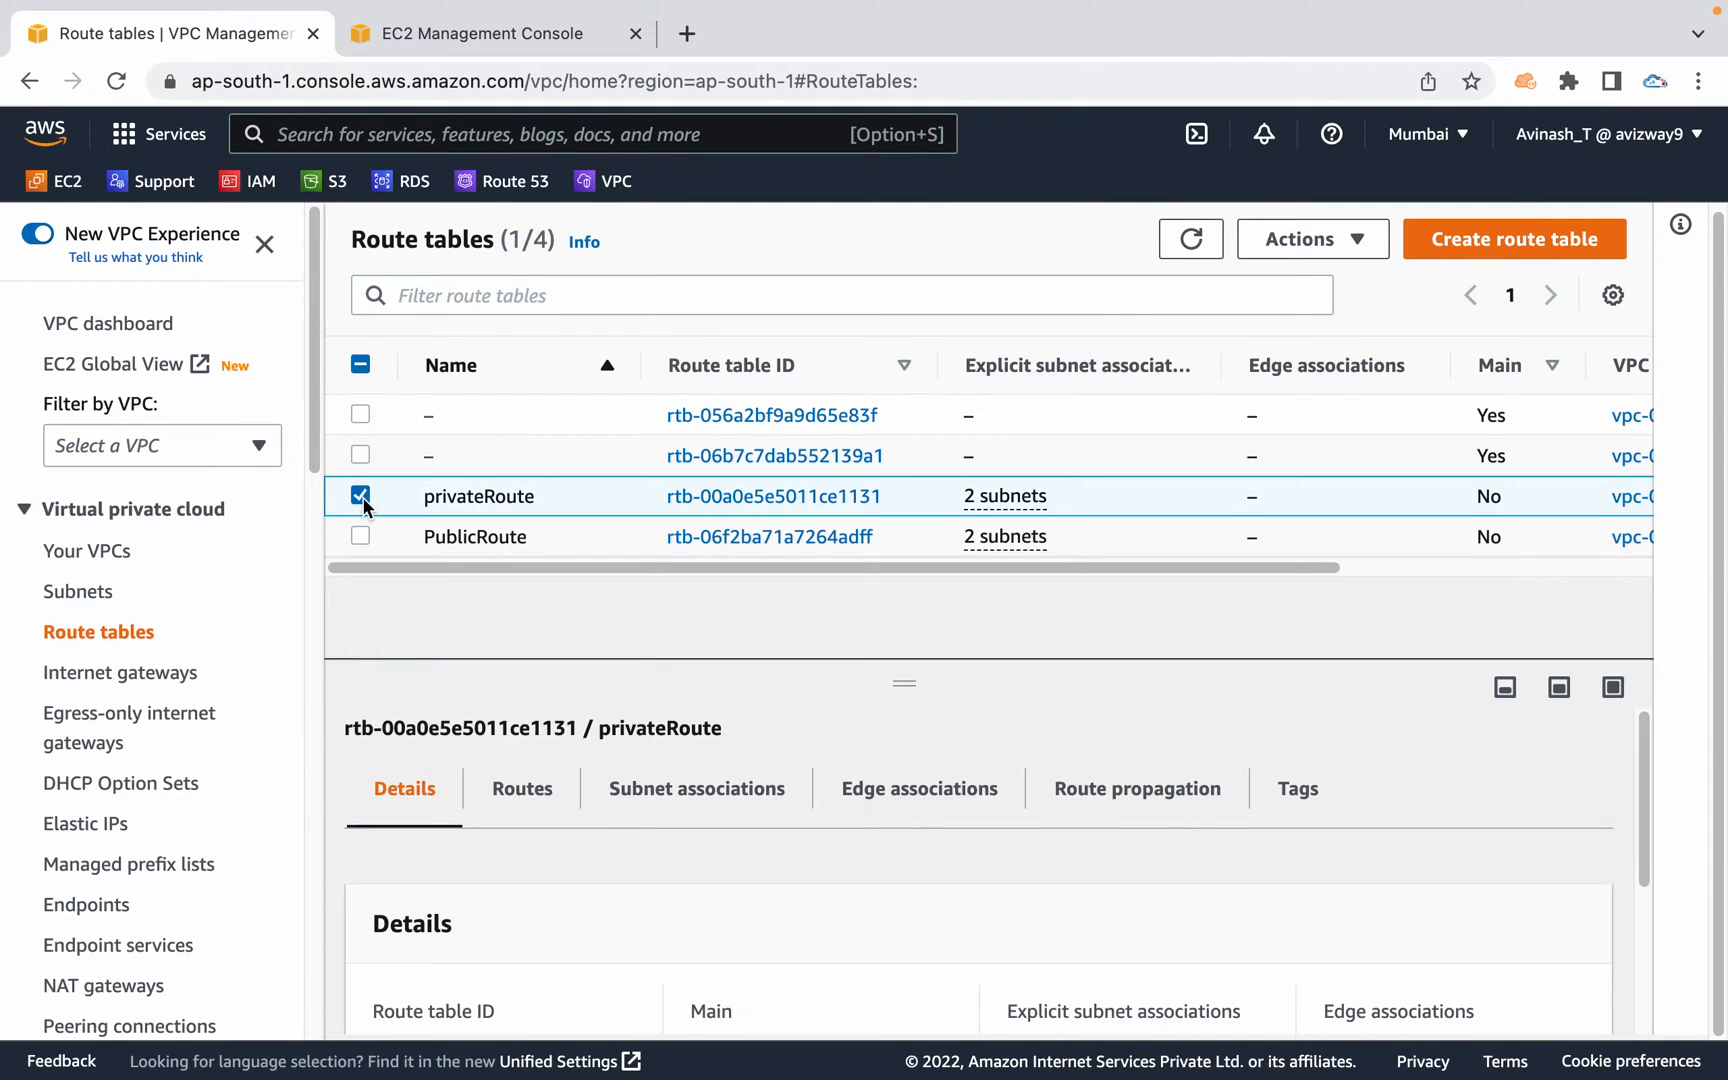
click(360, 537)
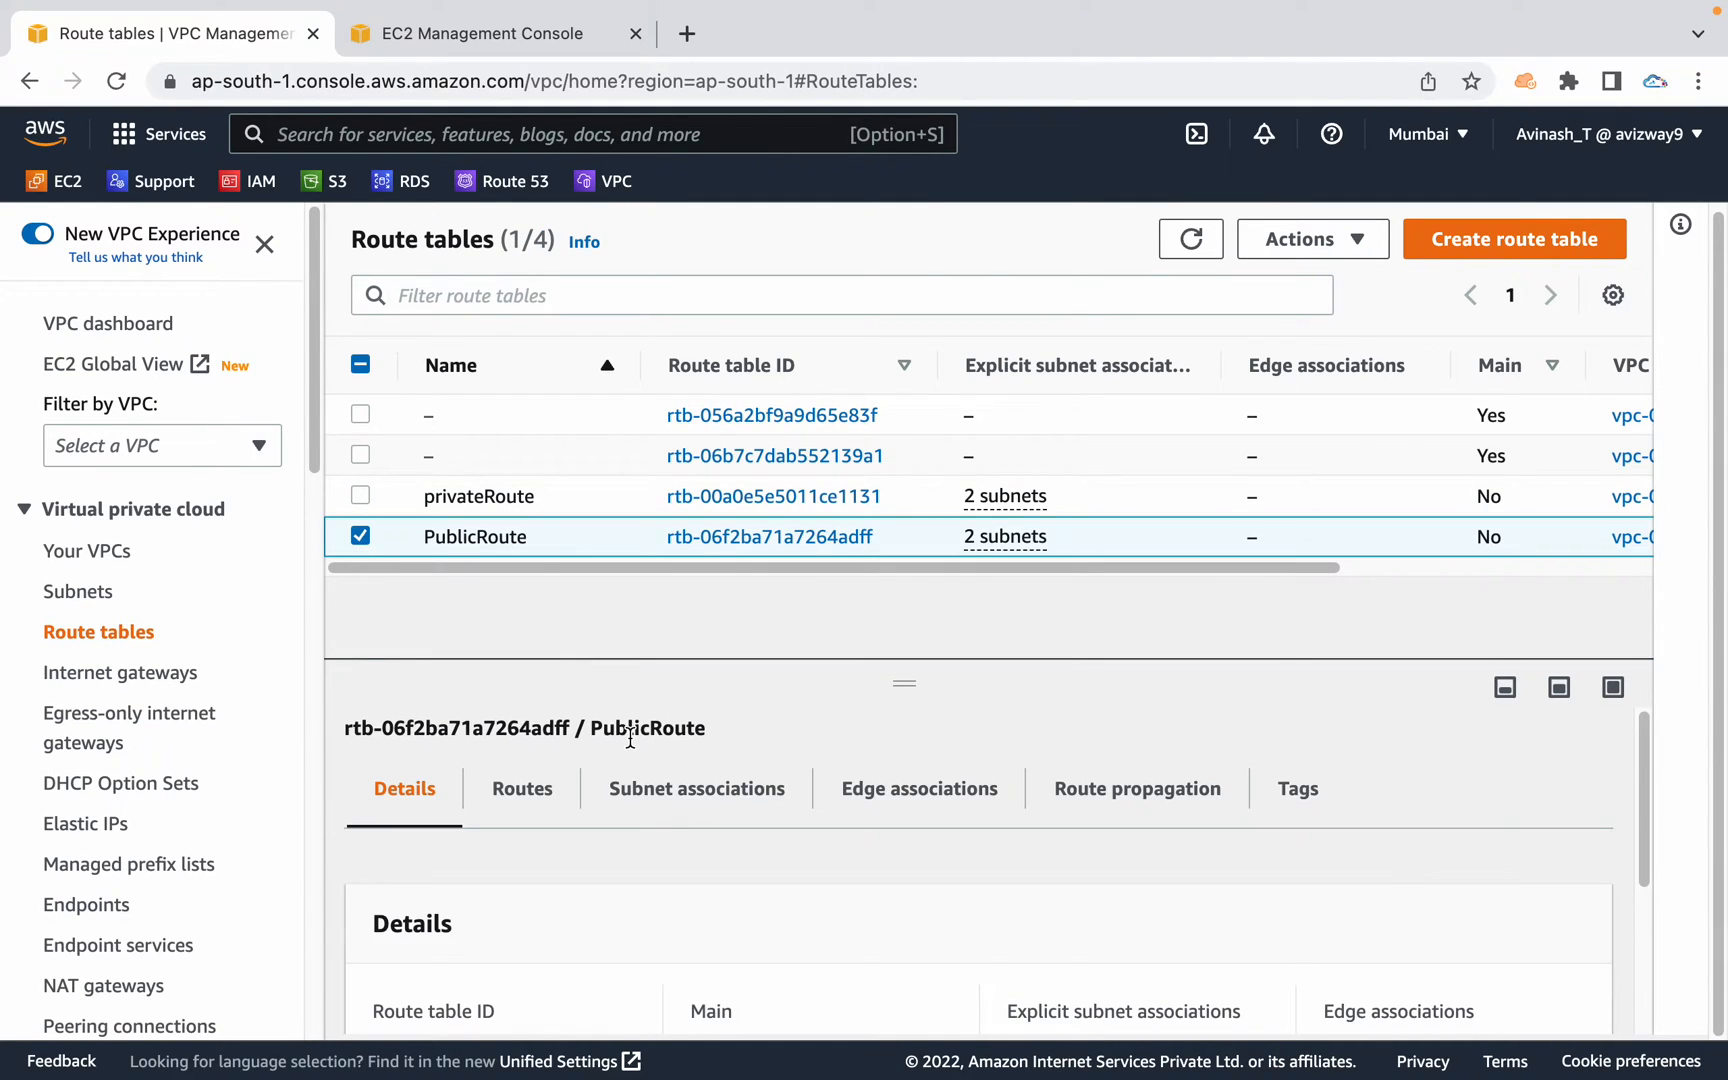
click(520, 788)
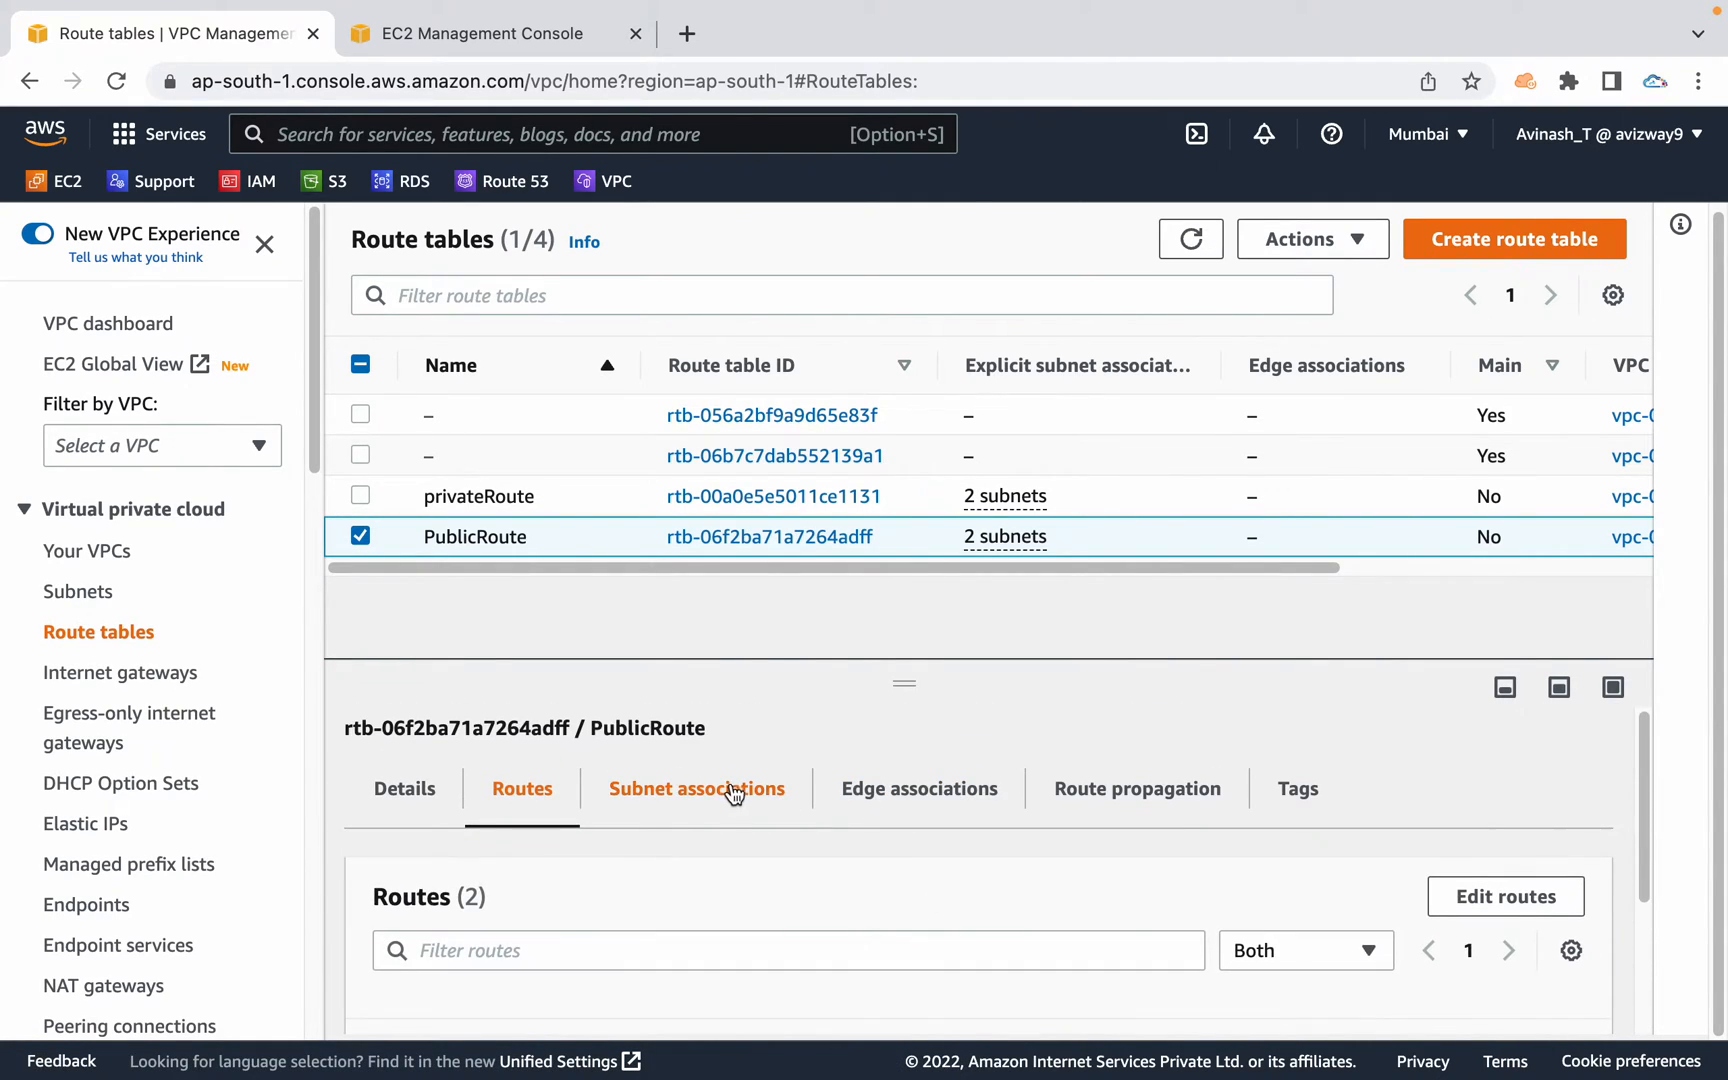
click(695, 788)
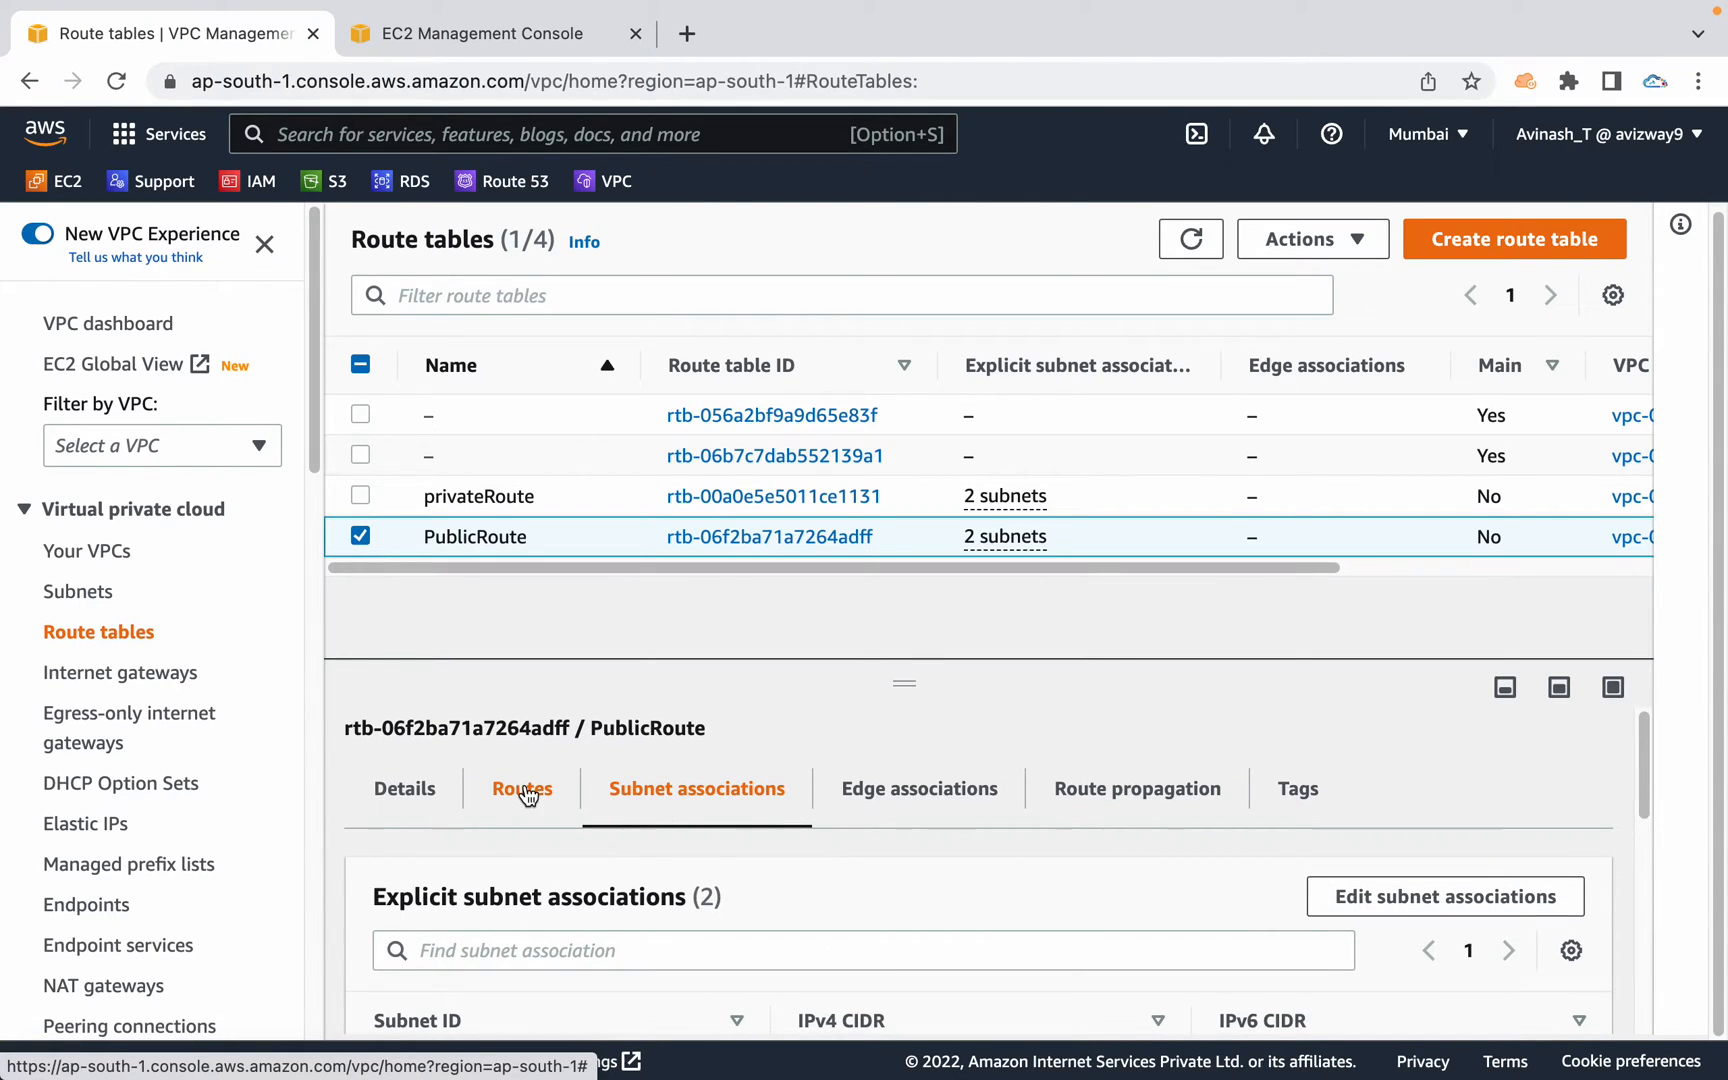
click(521, 788)
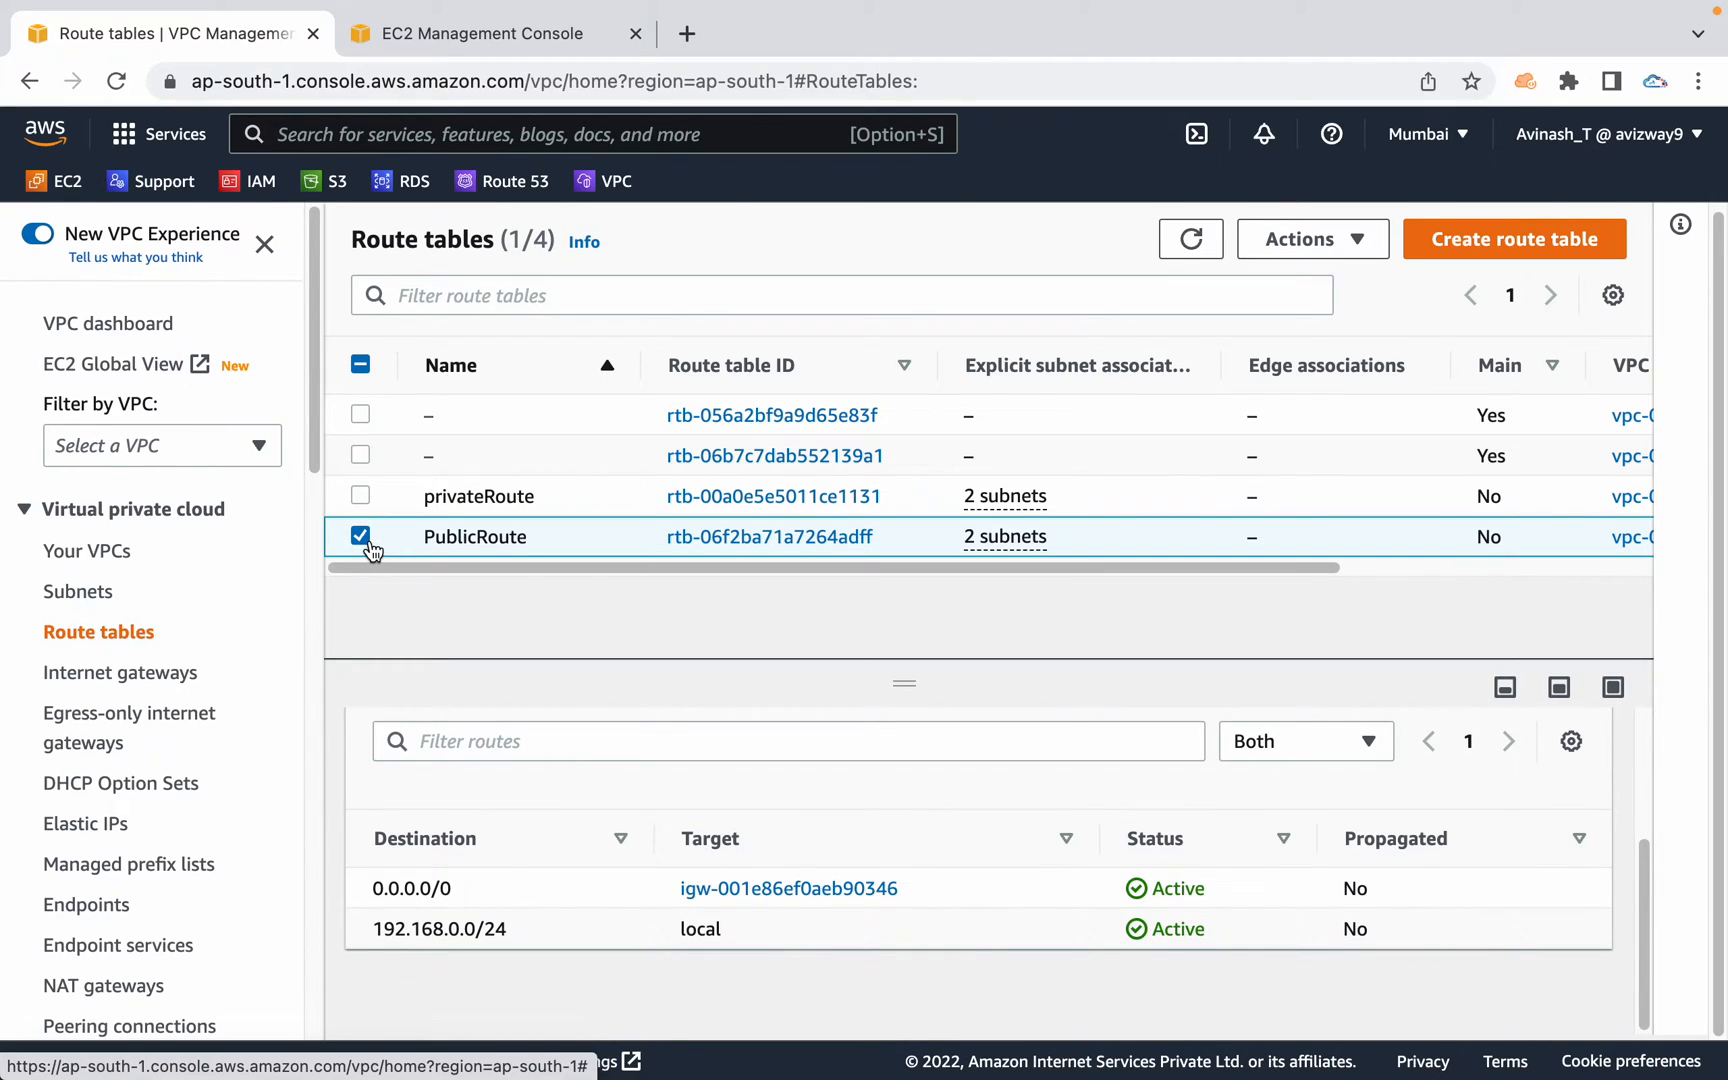
- View privateRoute's single local route and begin editing its routes
click(360, 496)
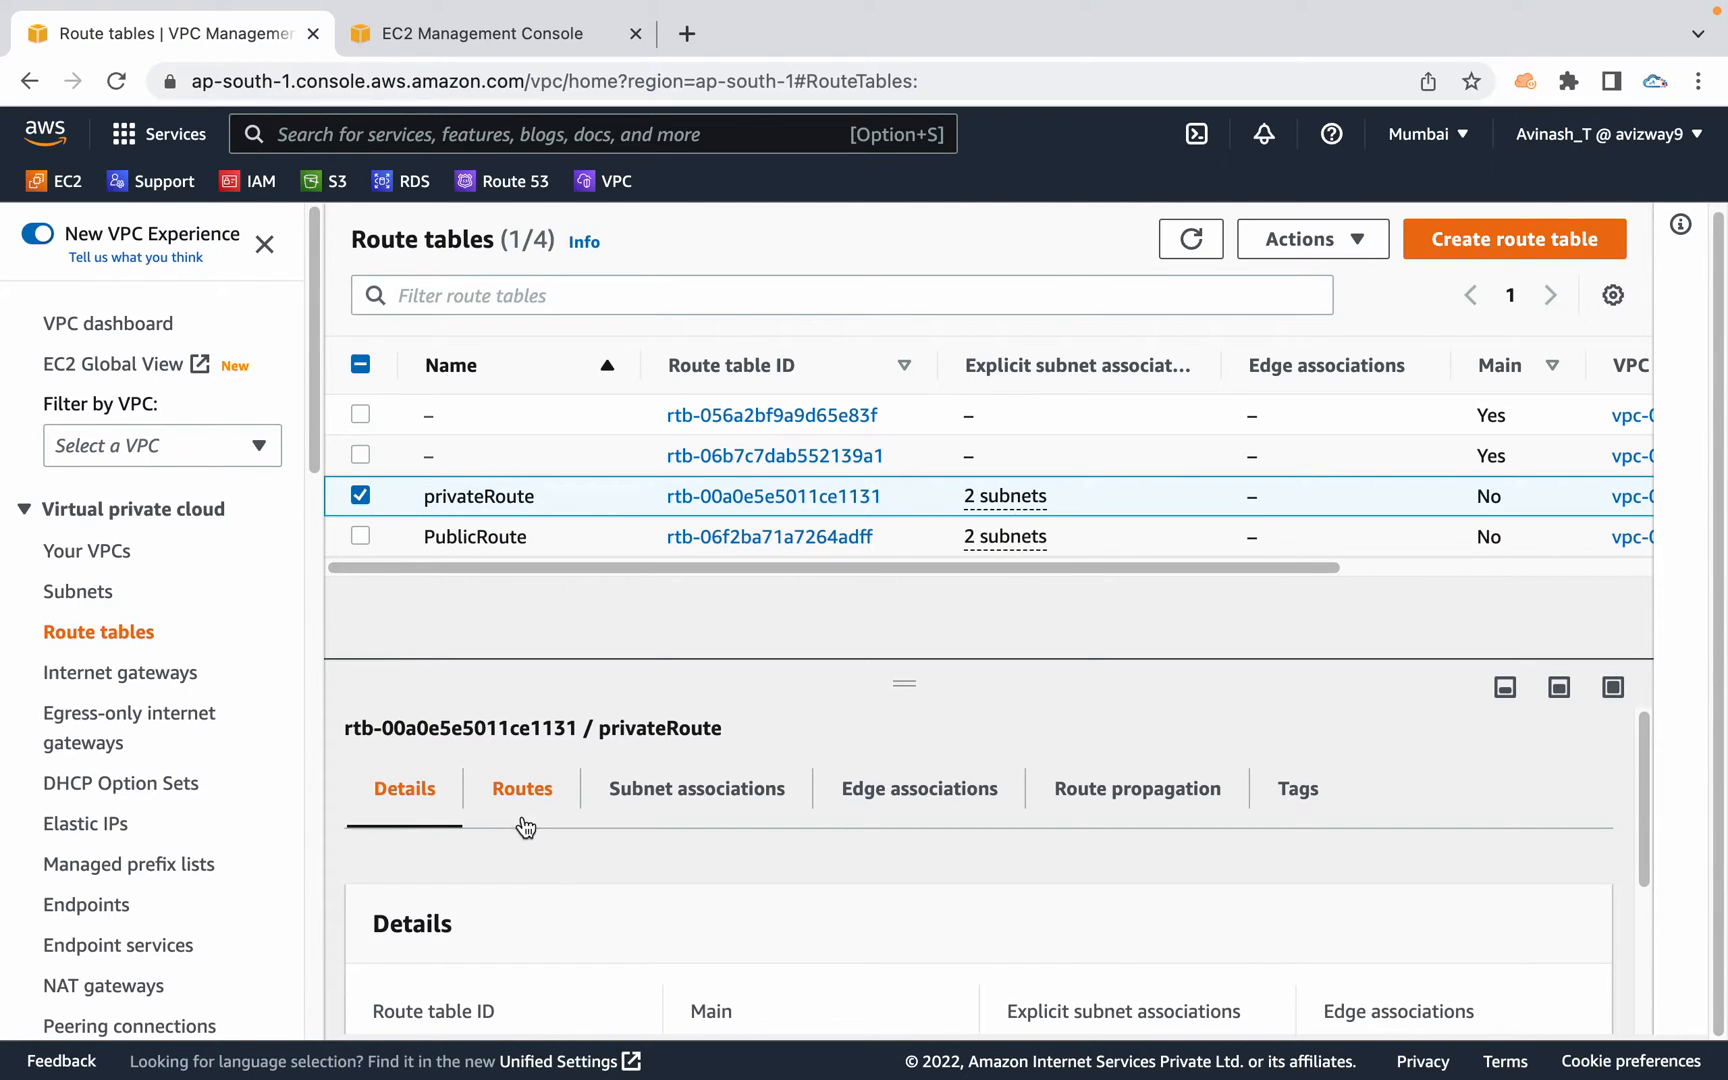
click(521, 788)
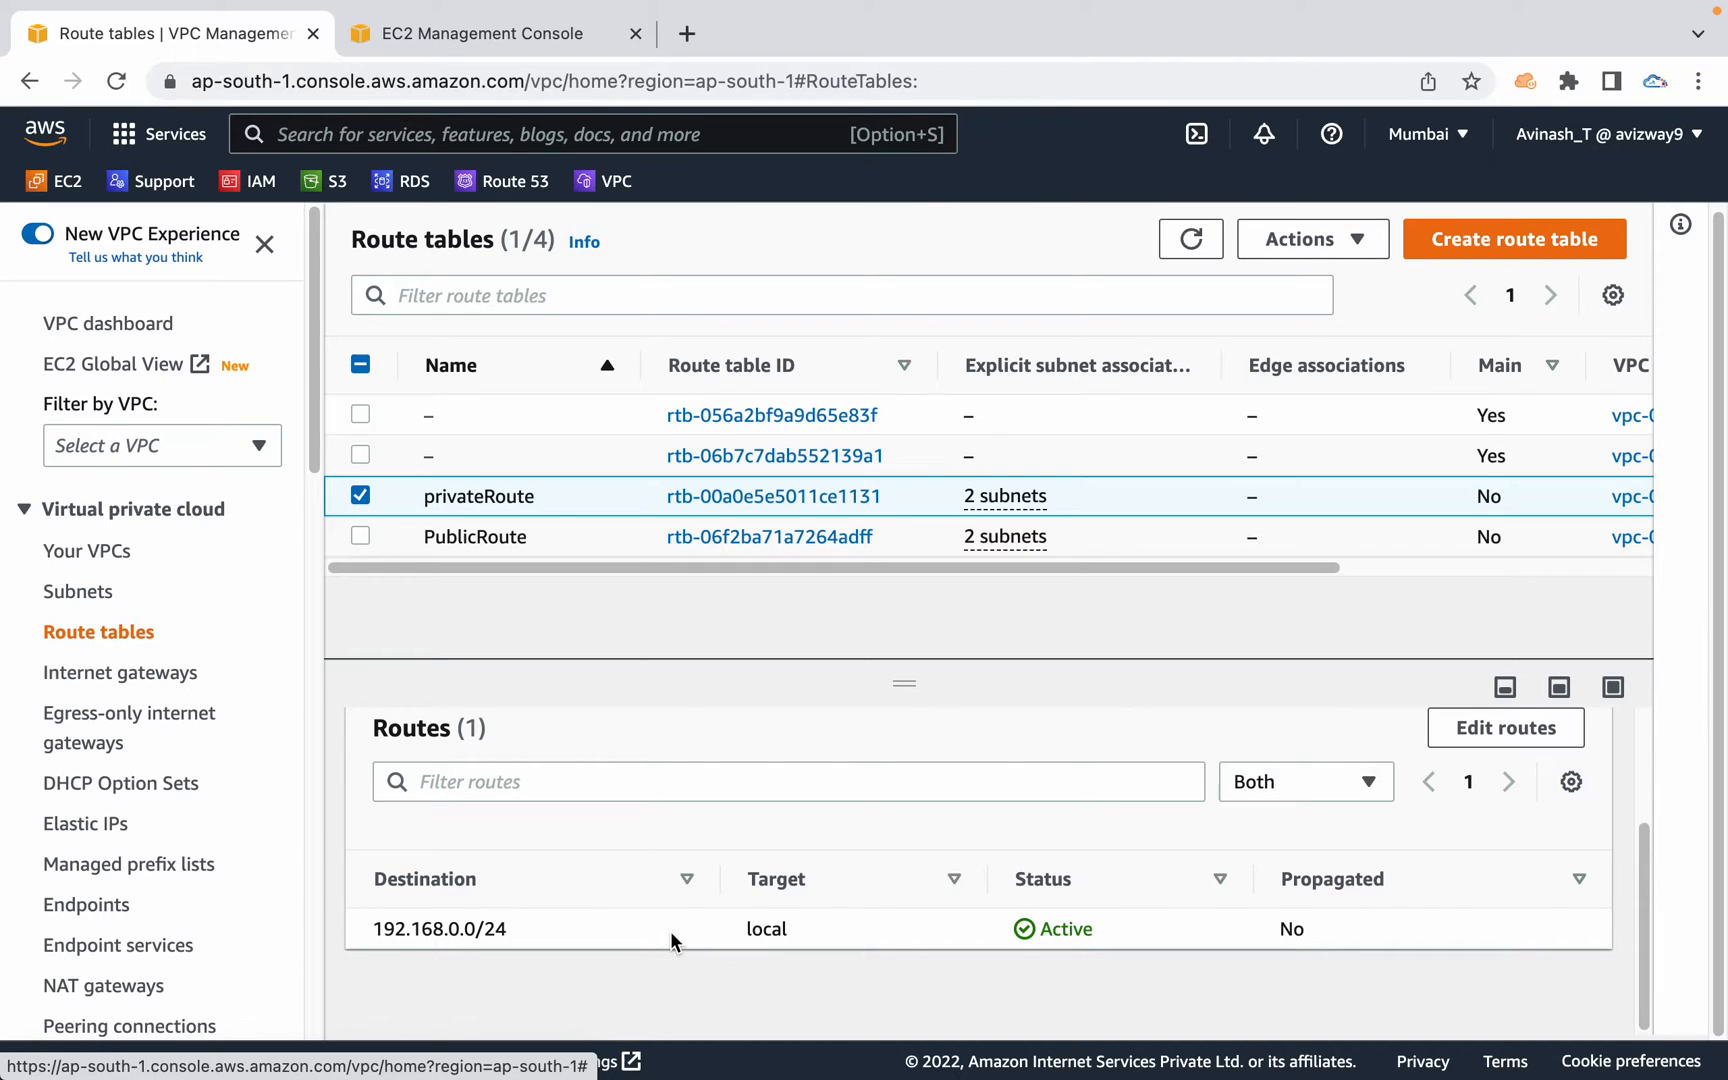
click(1503, 727)
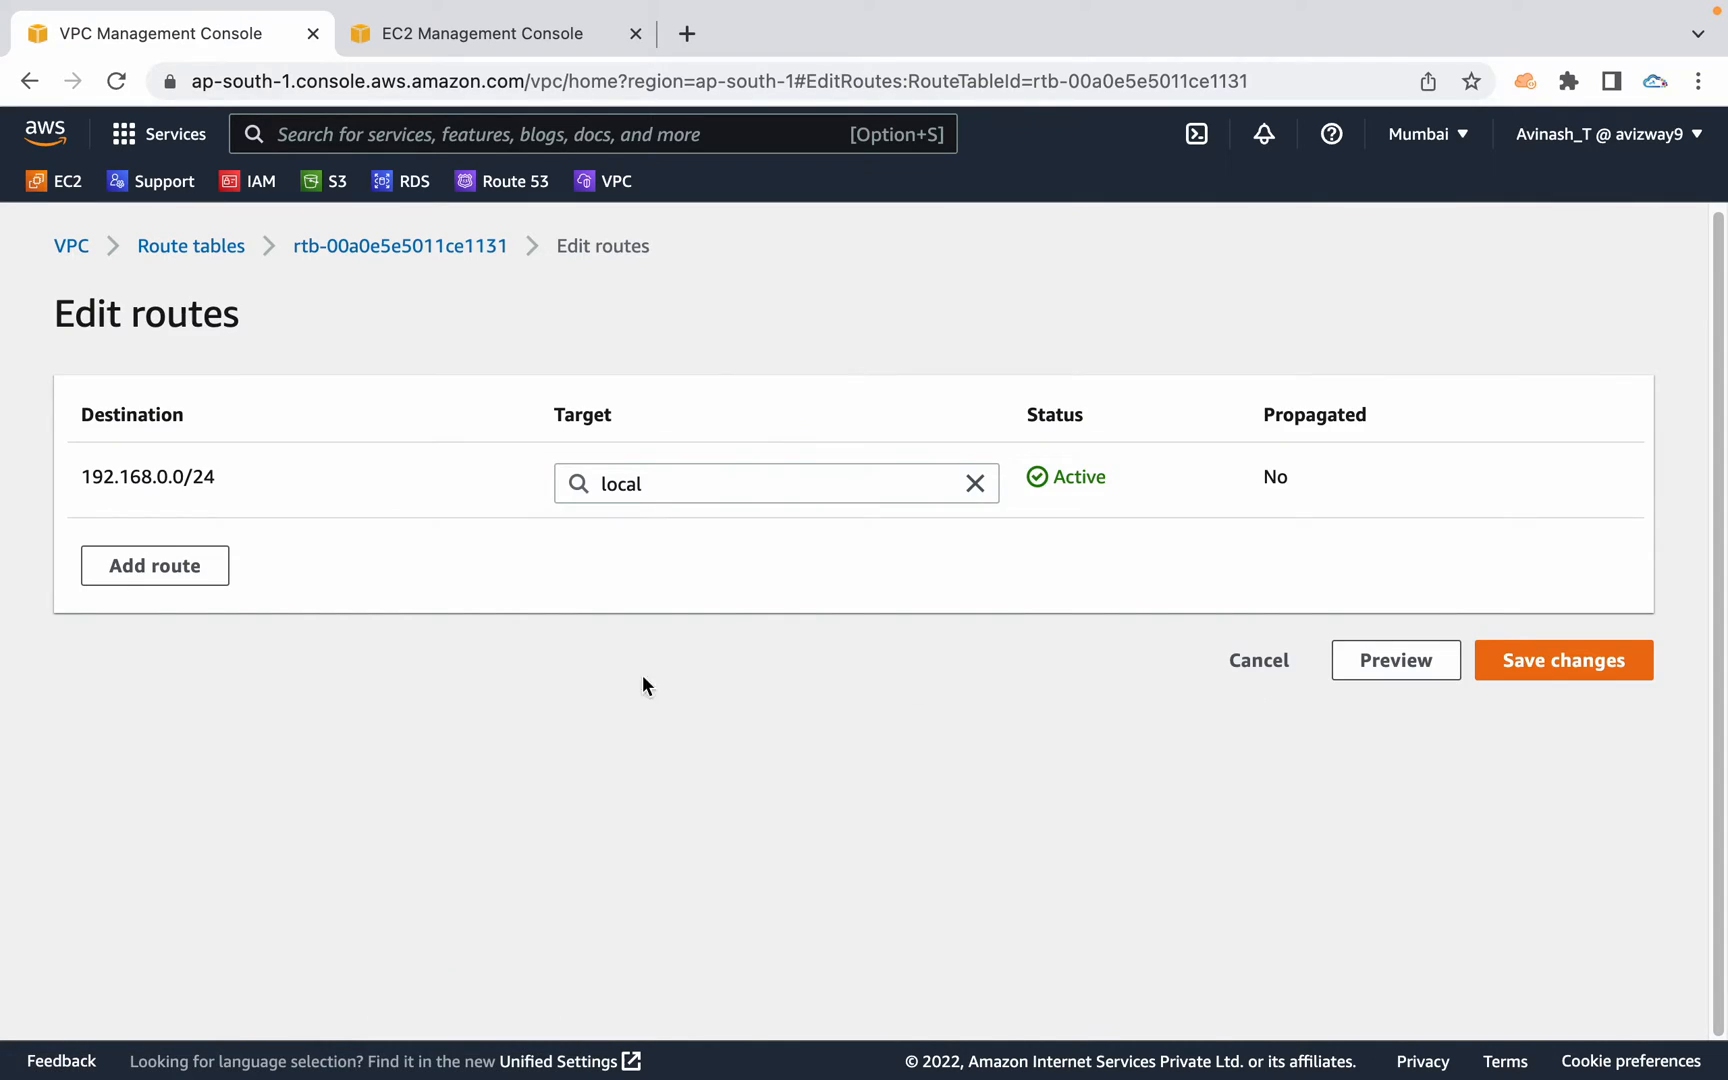
- Add a 0.0.0.0/0 route to NAT gateway nat-04d22fd226ea19e6a in privateRoute and save
click(154, 565)
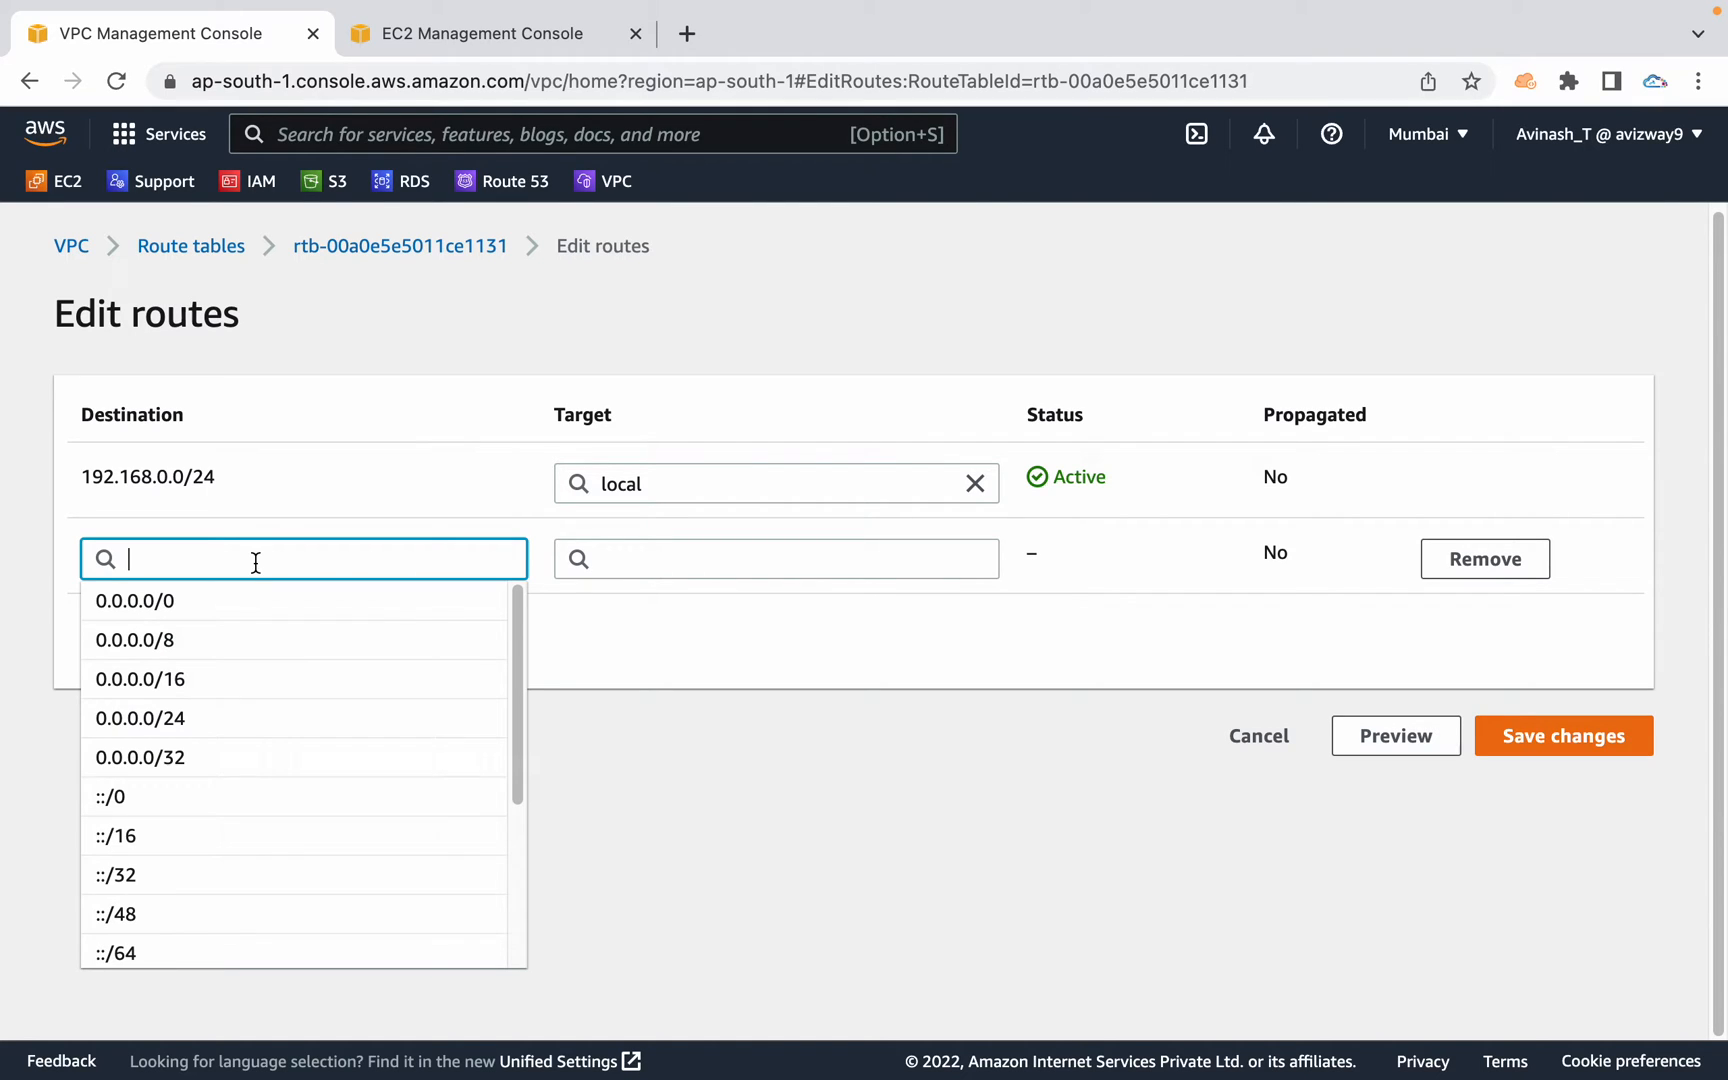
click(133, 601)
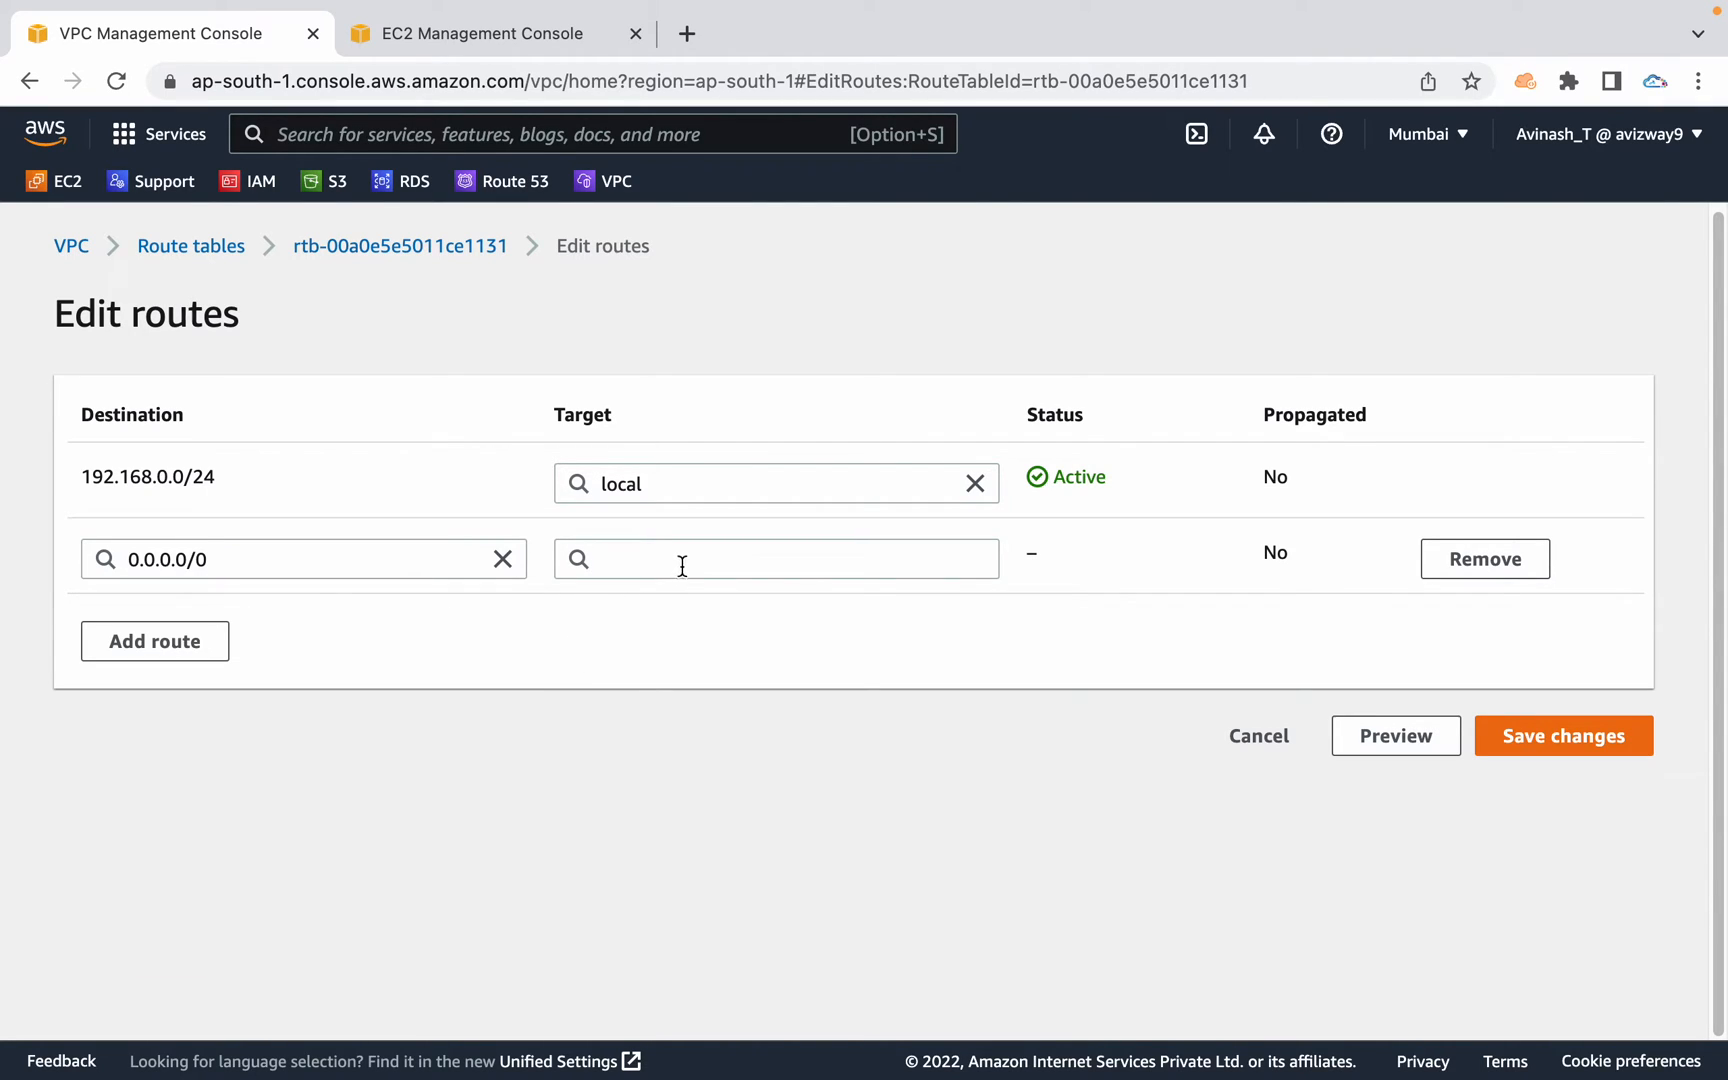
click(775, 559)
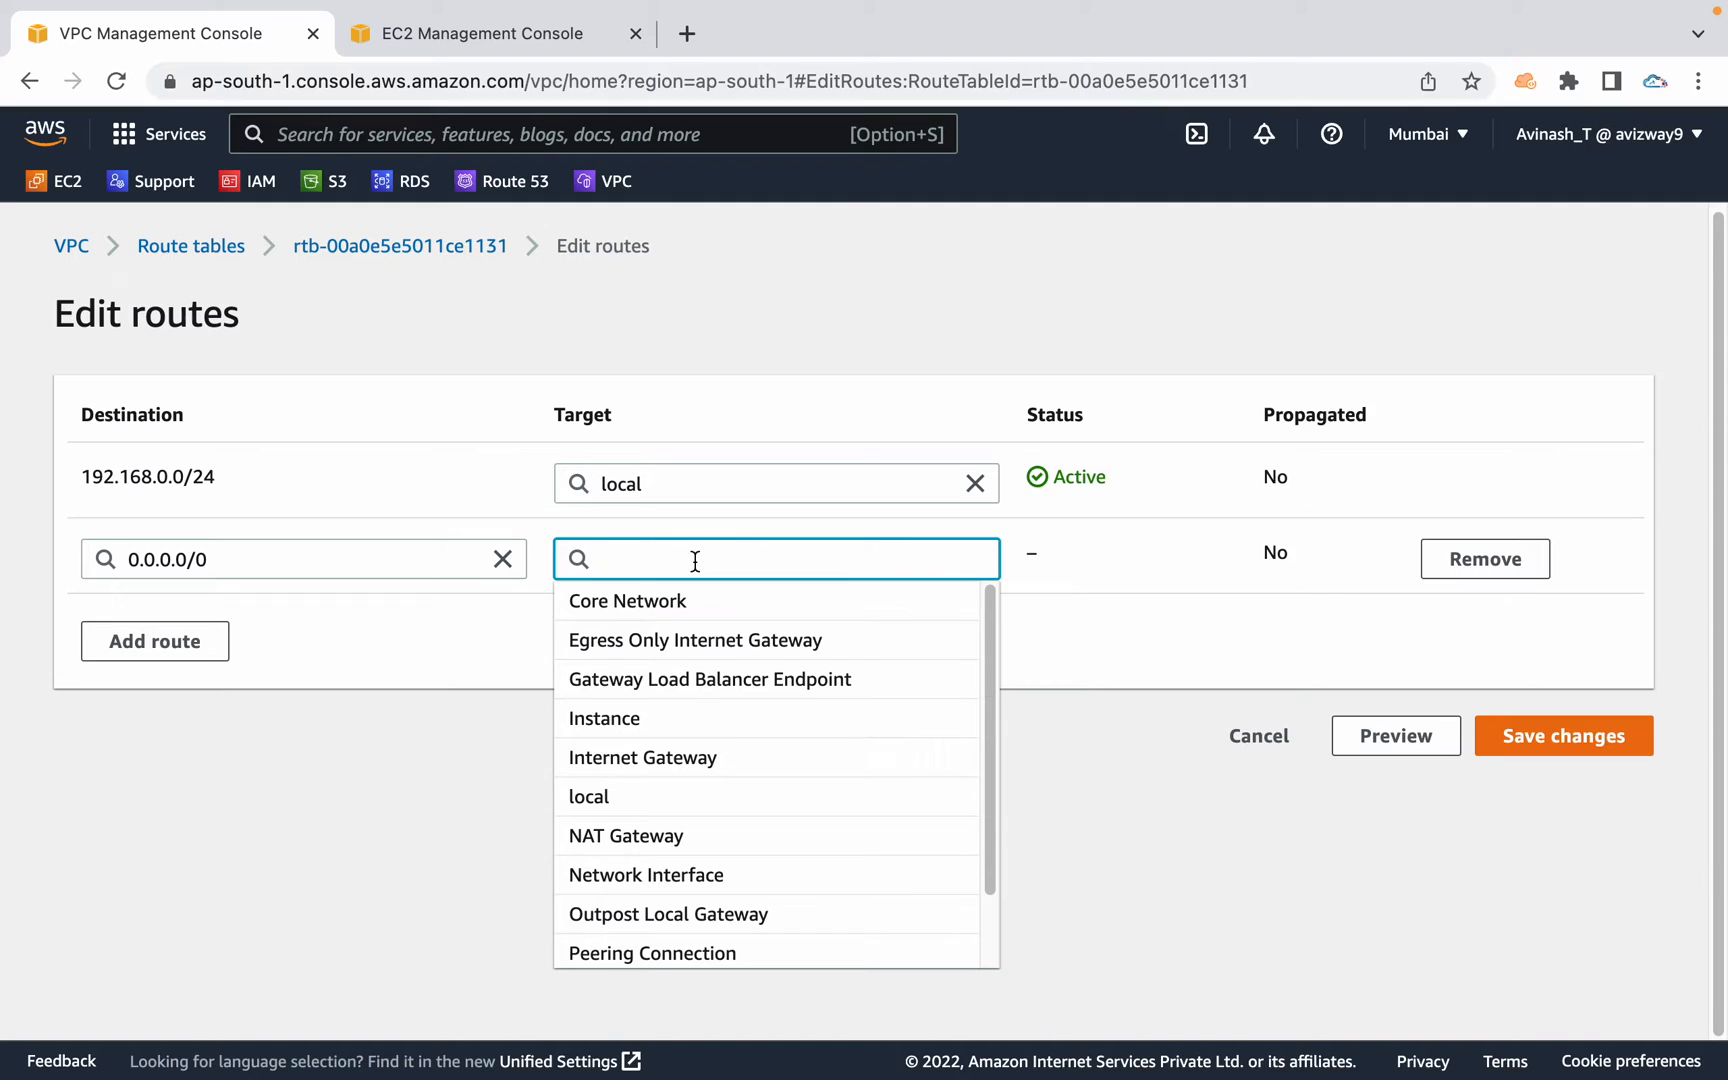
scroll(down, 3)
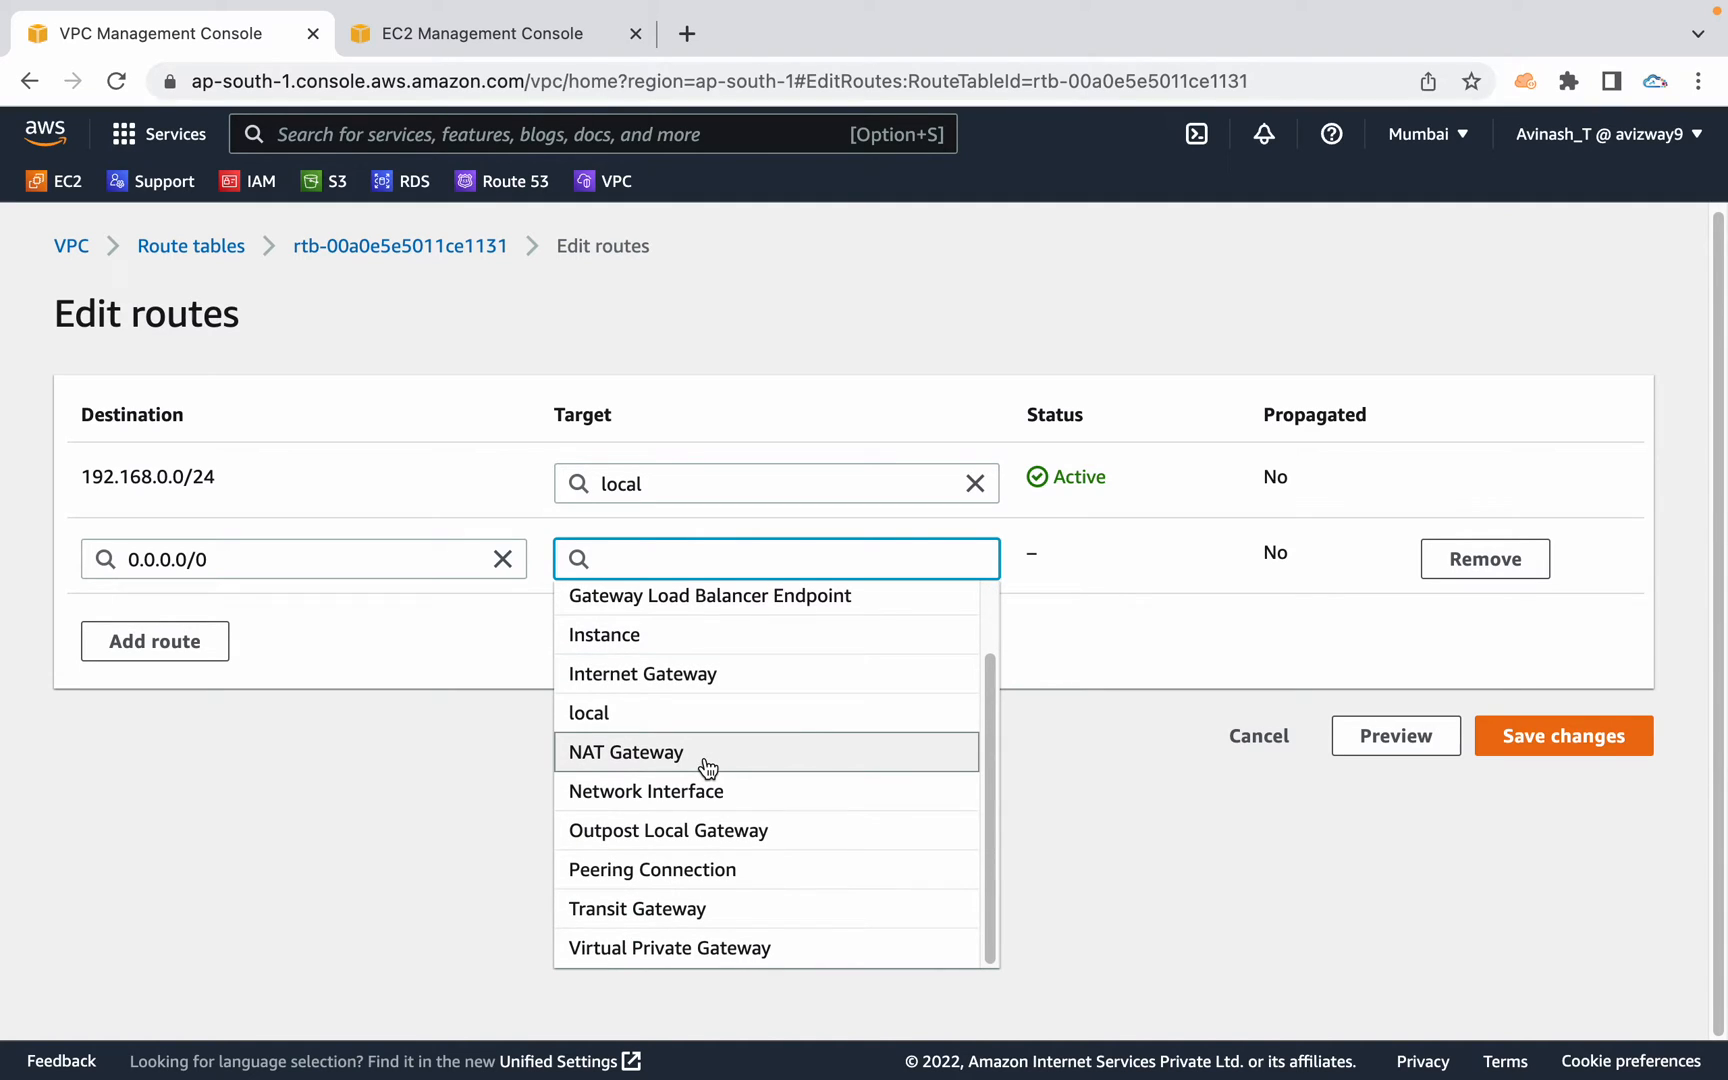
text(nat-)
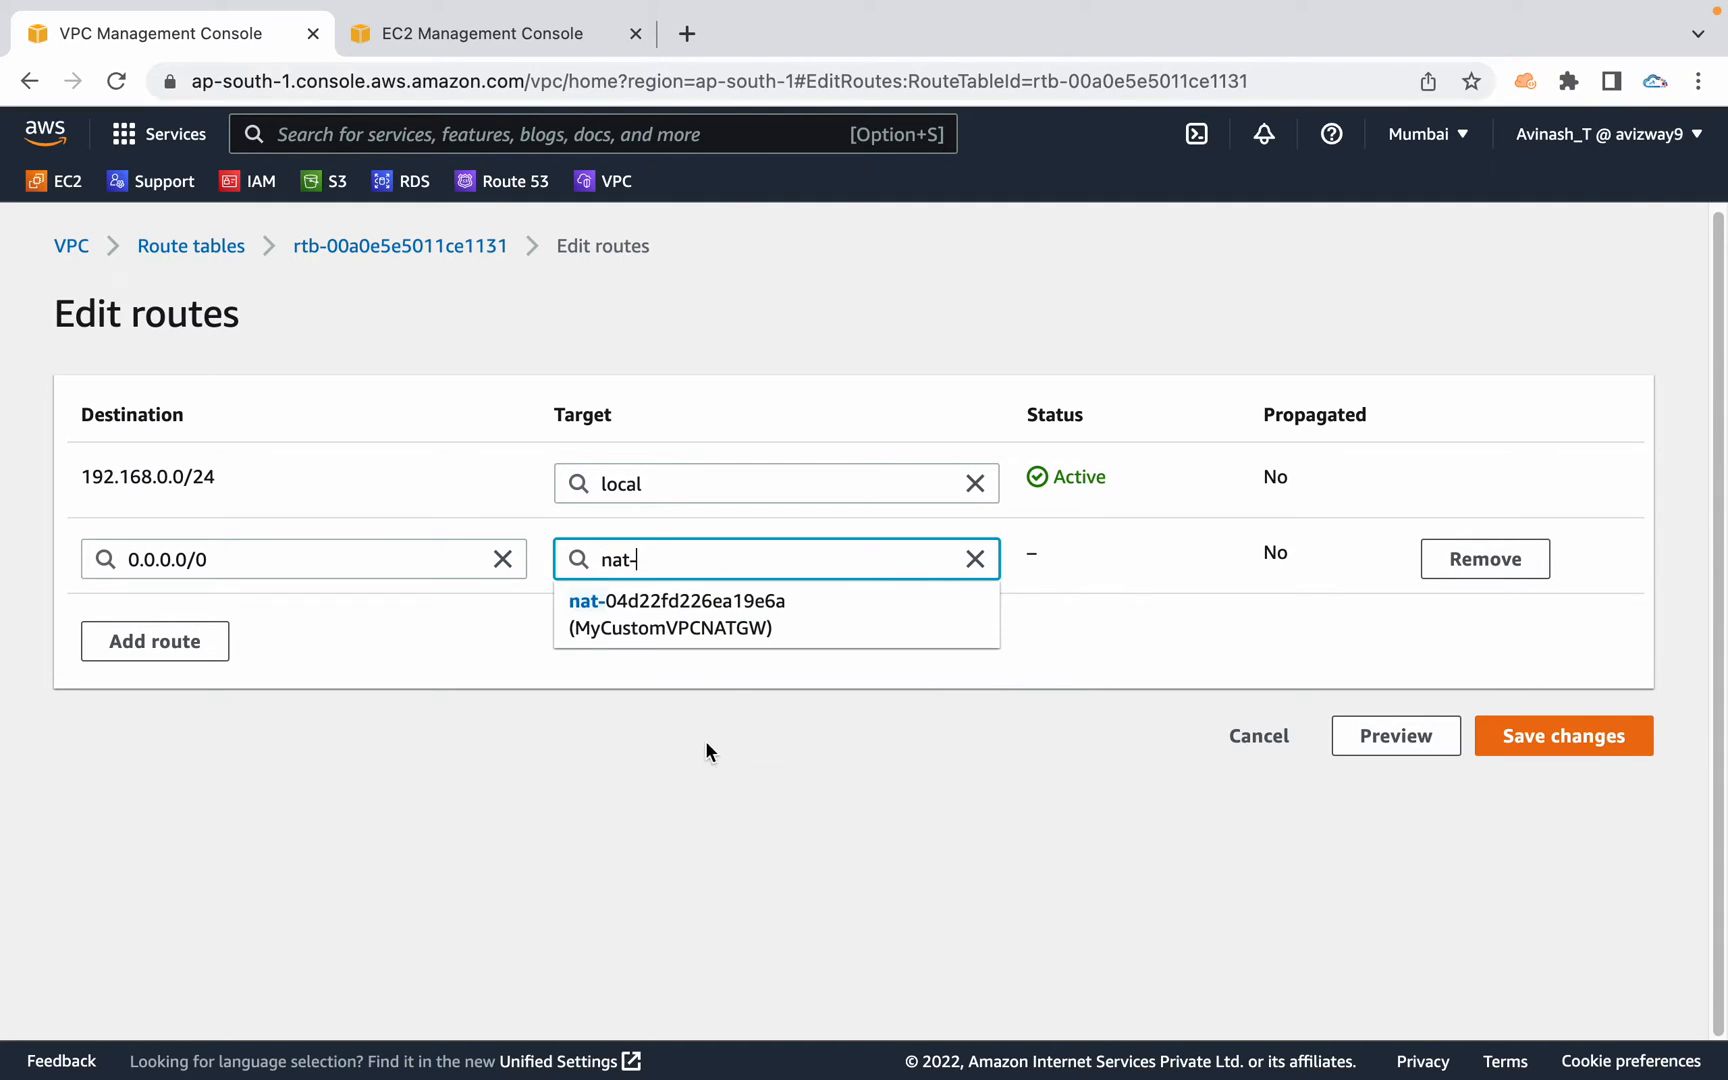
click(677, 614)
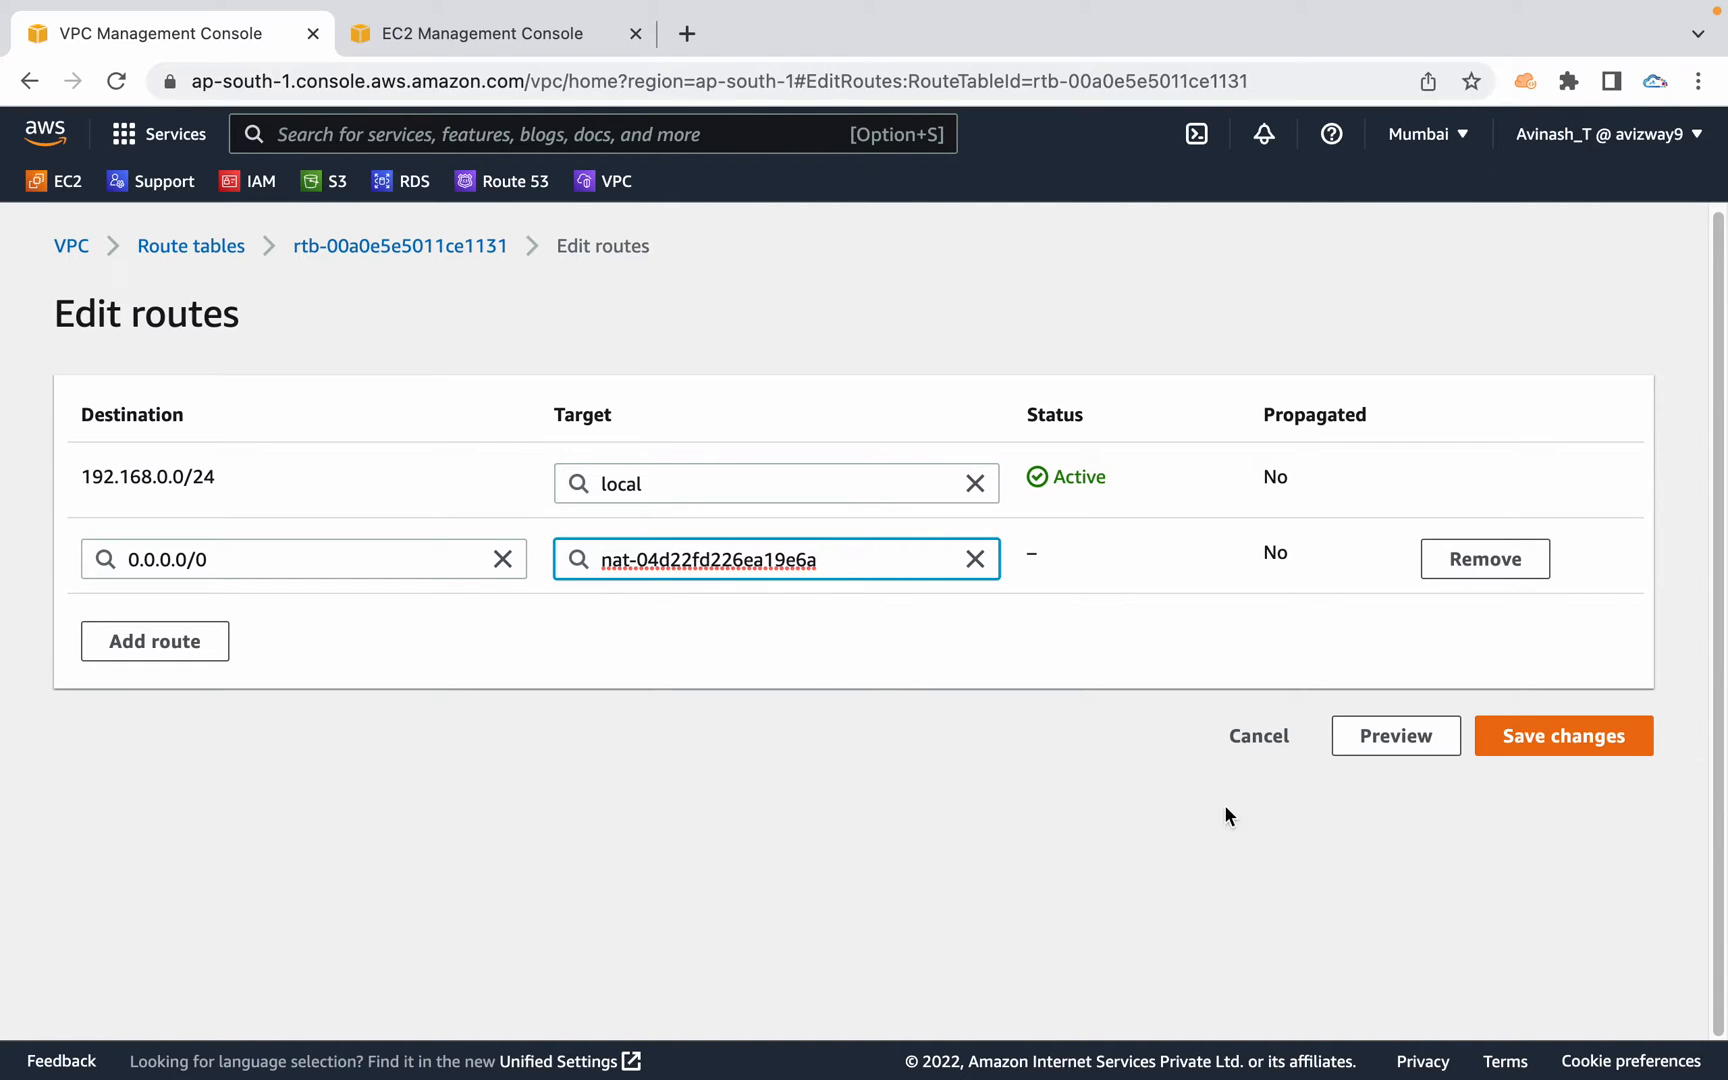
click(1562, 735)
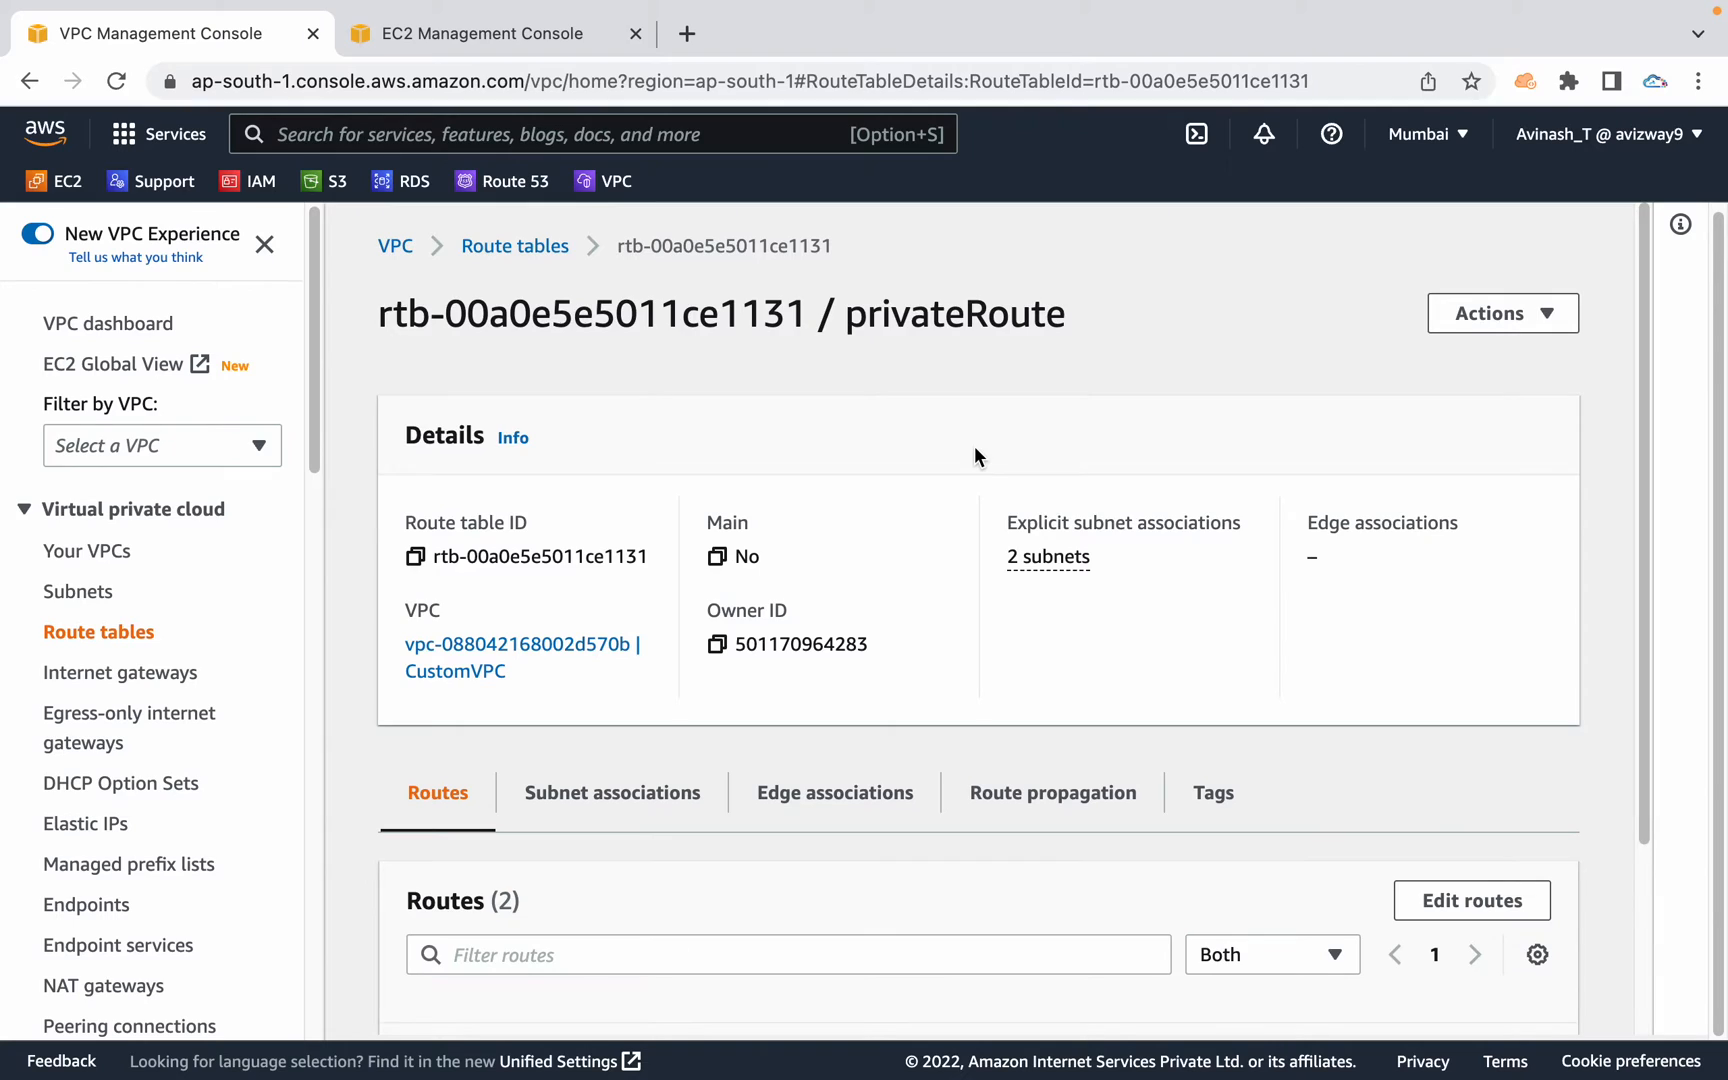
- Review privateRoute's subnet associations, then return to the NAT gateways list
scroll(down, 3)
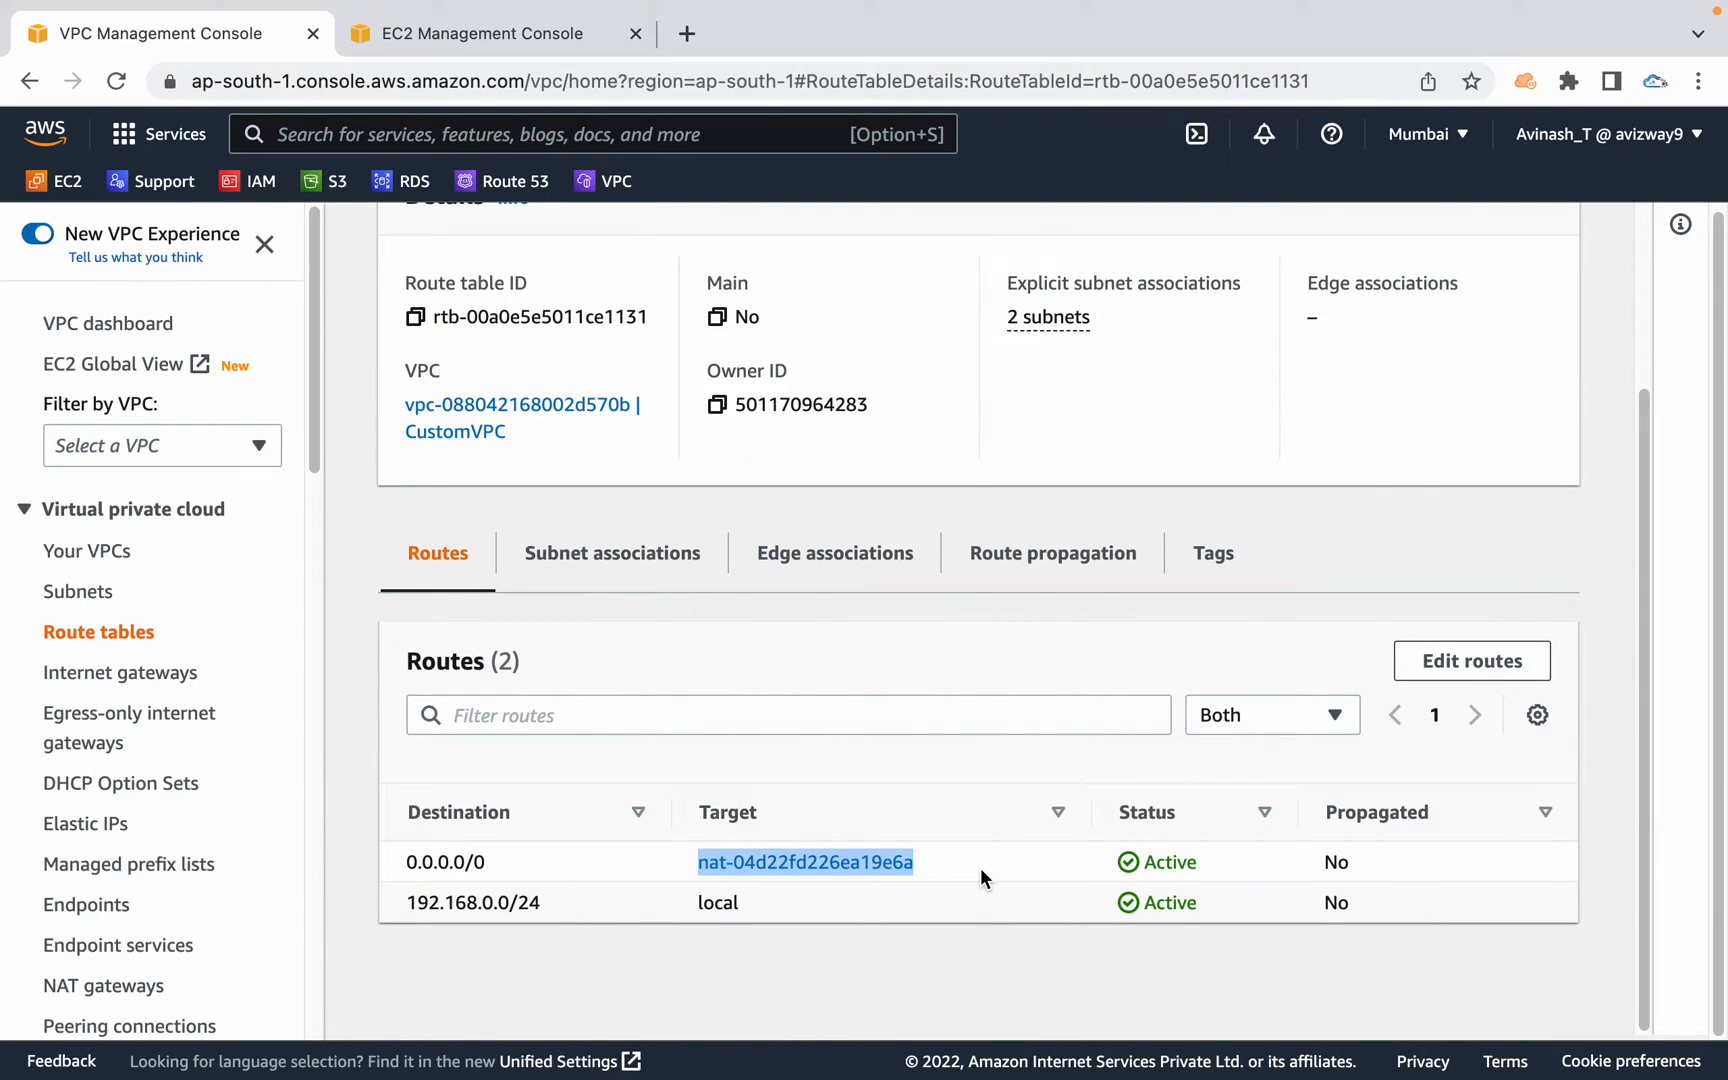
click(612, 552)
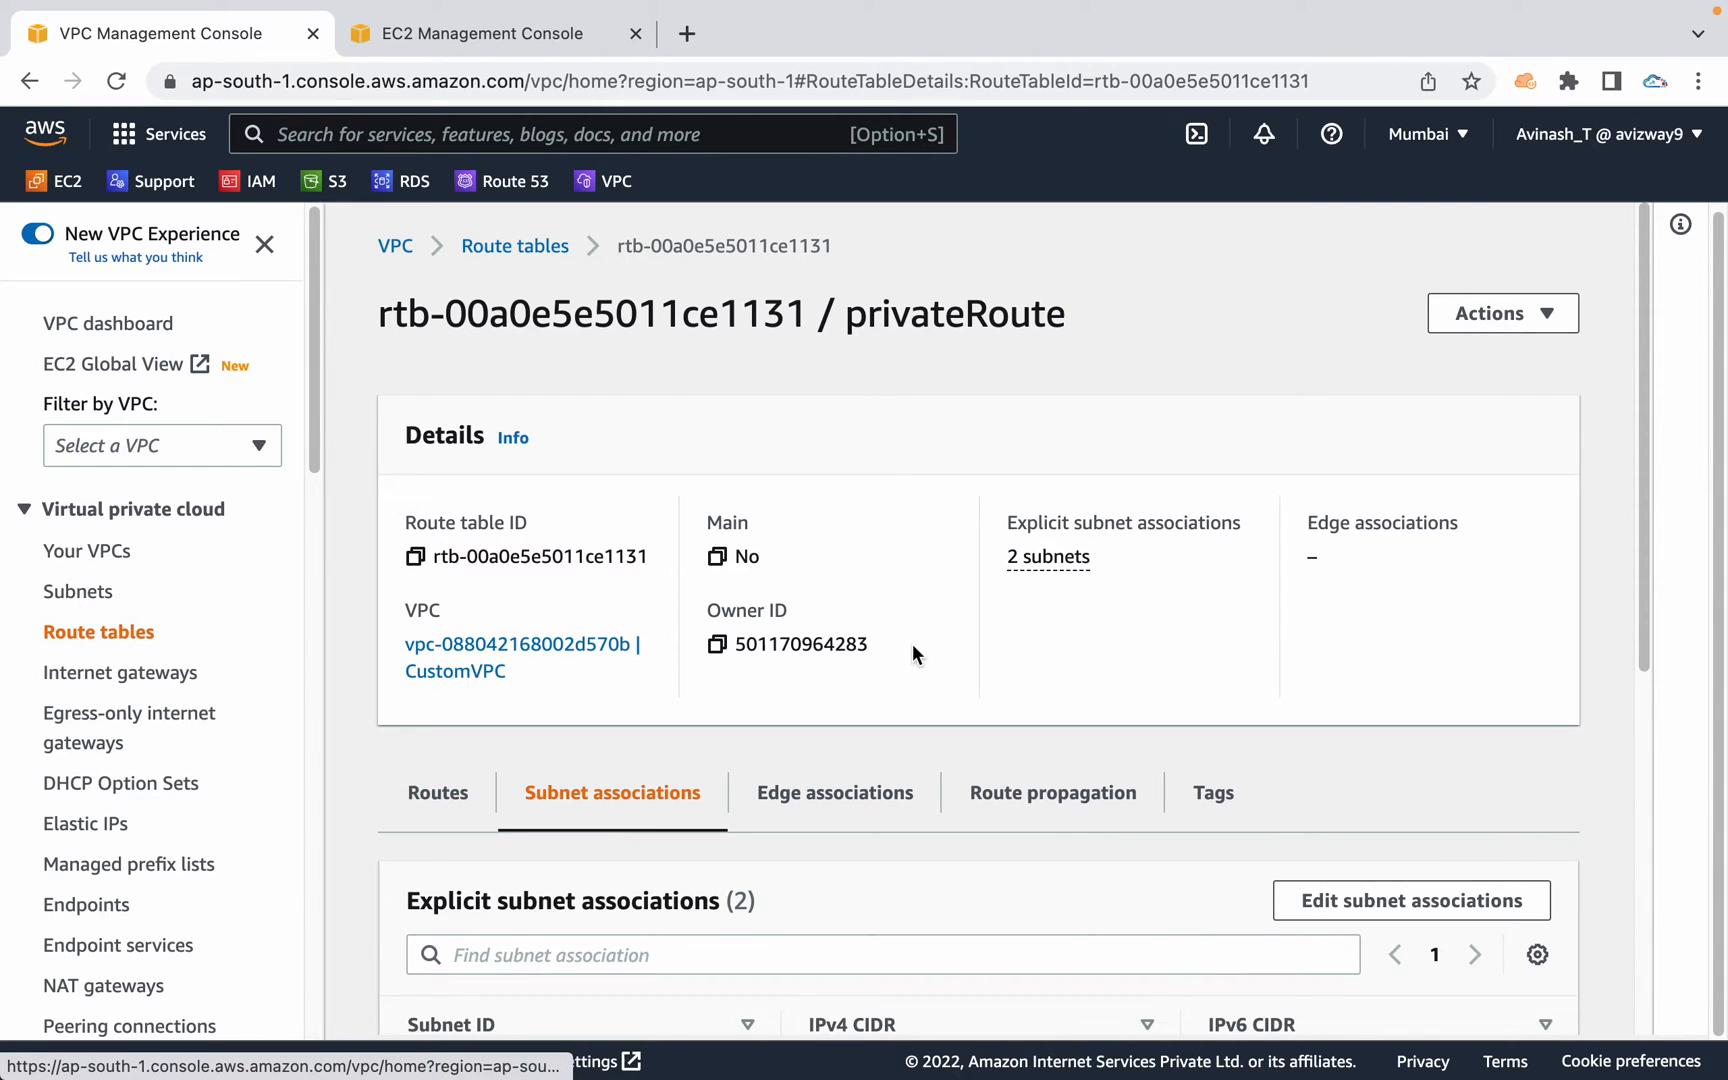
scroll(down, 3)
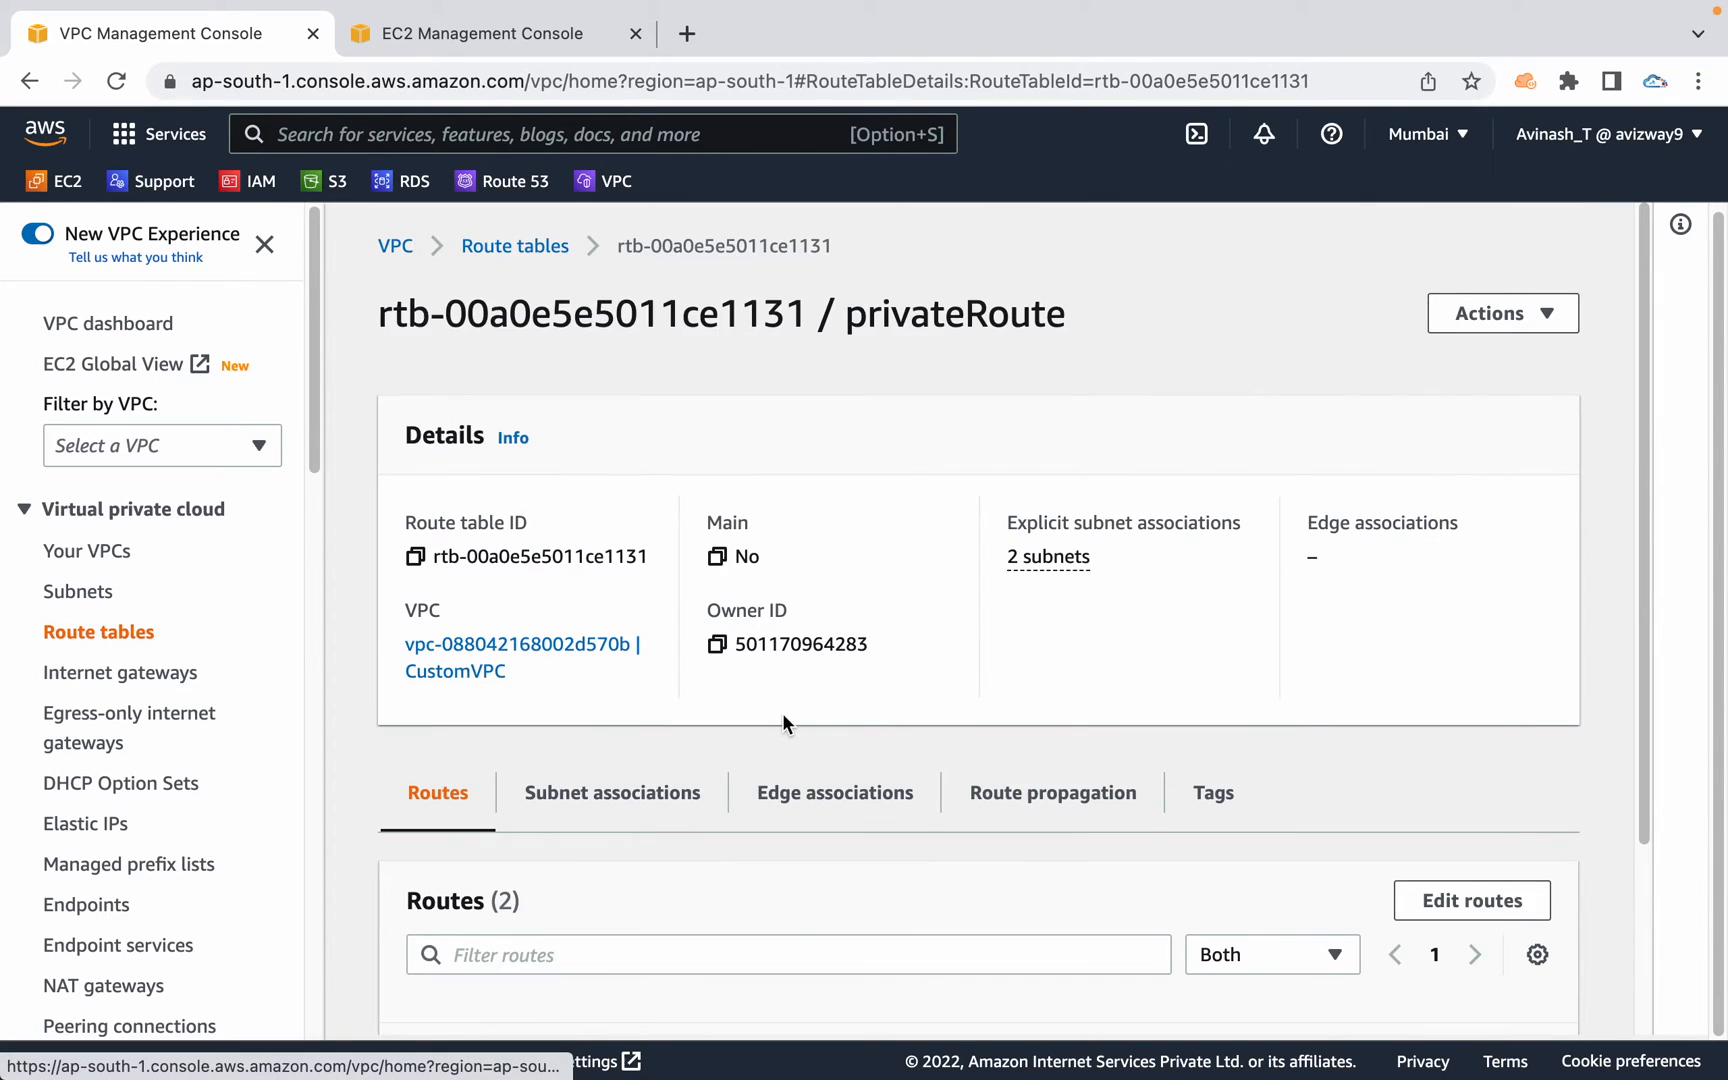
scroll(down, 3)
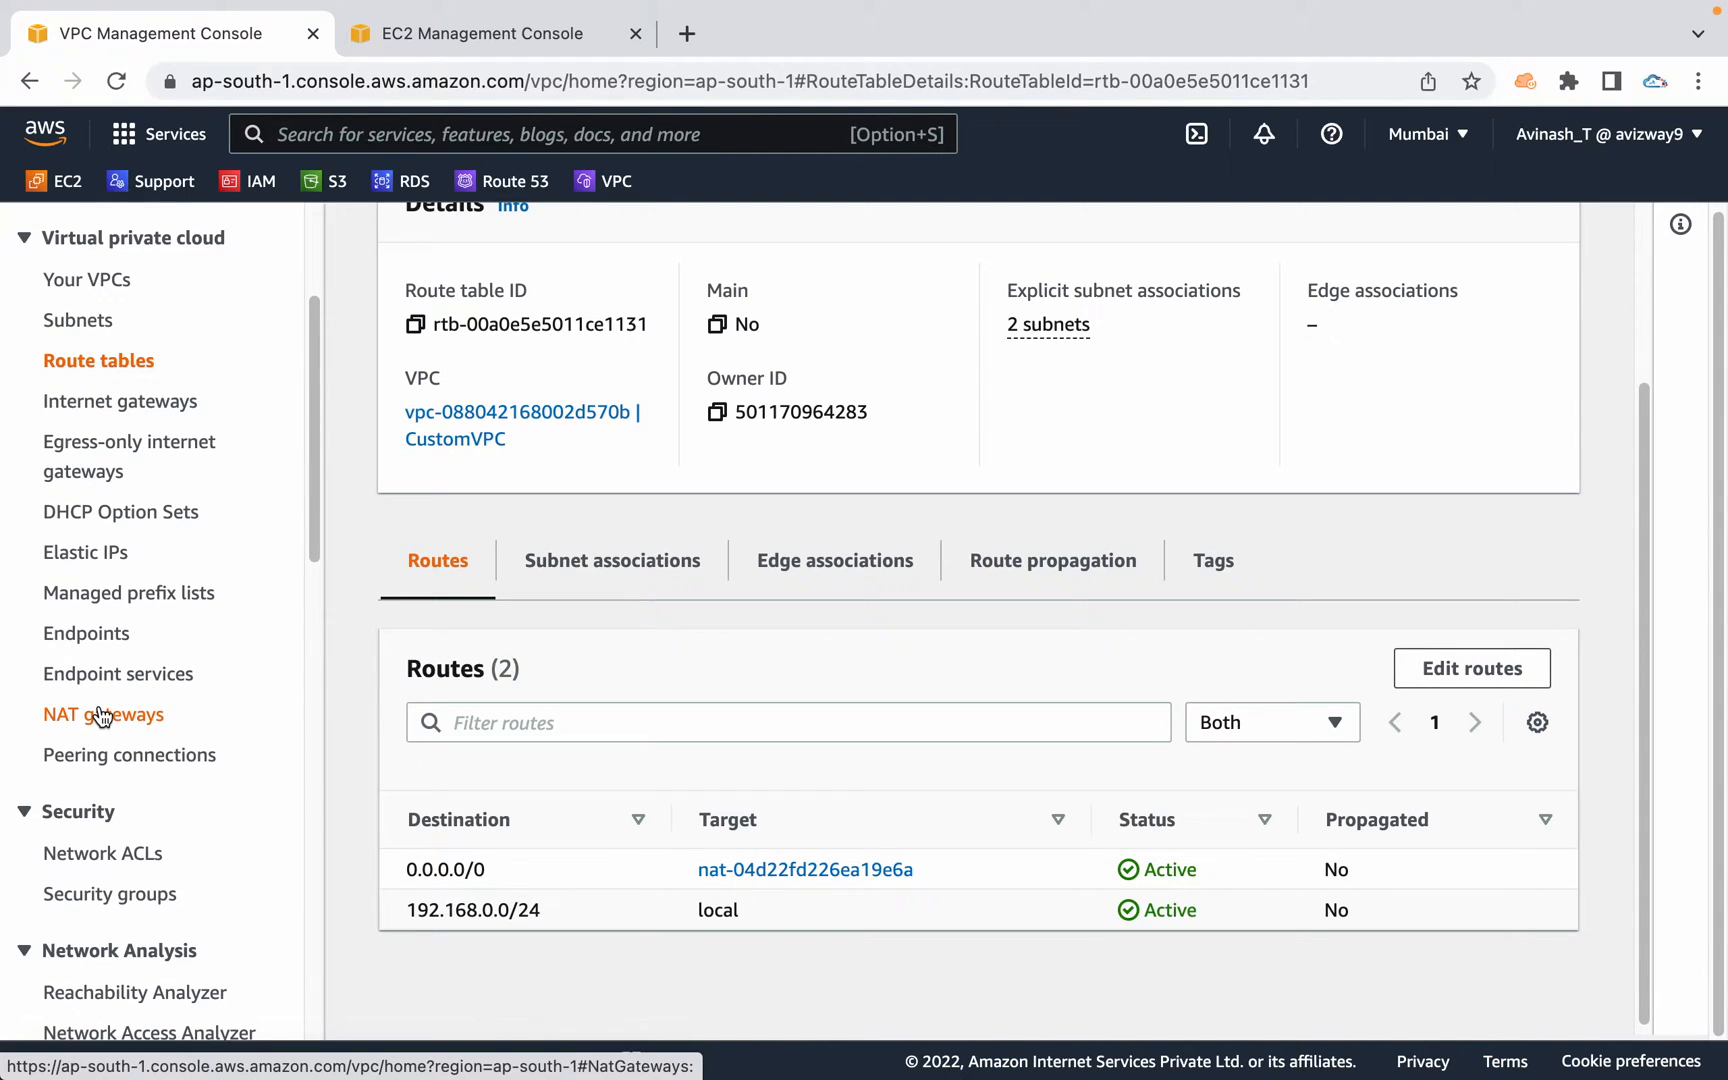
click(102, 714)
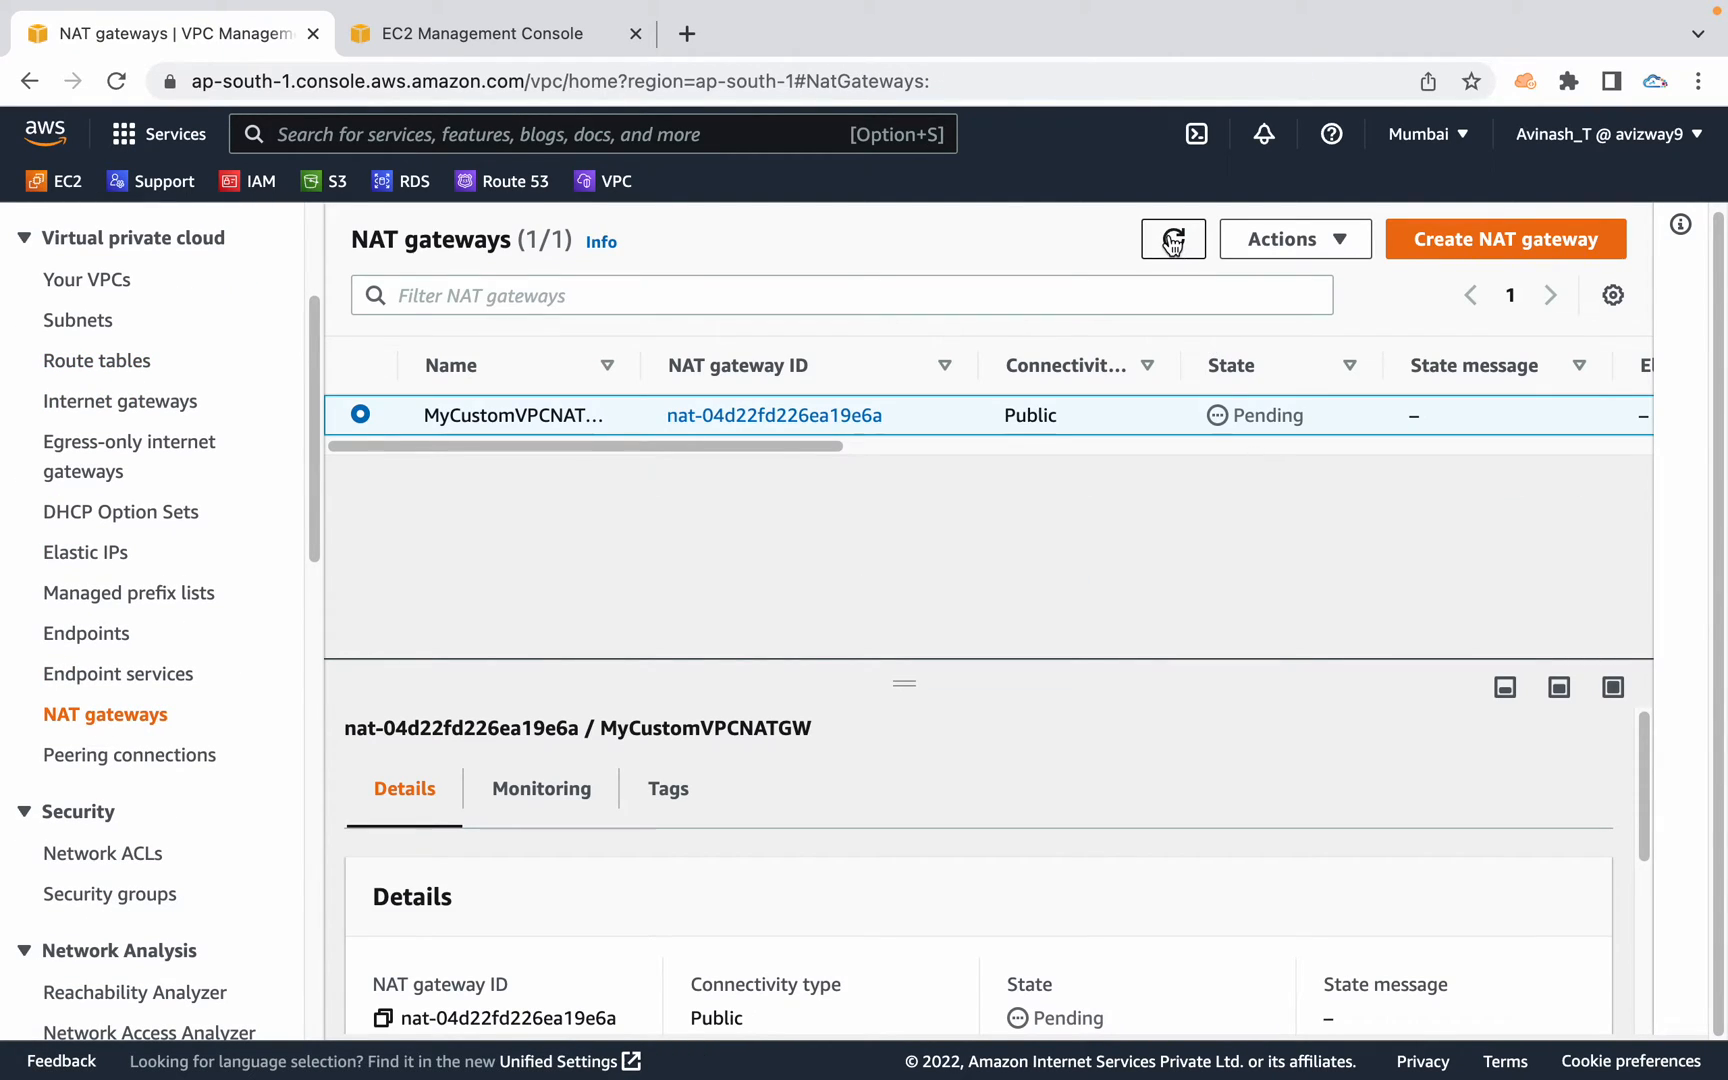
mouse_move(1275, 428)
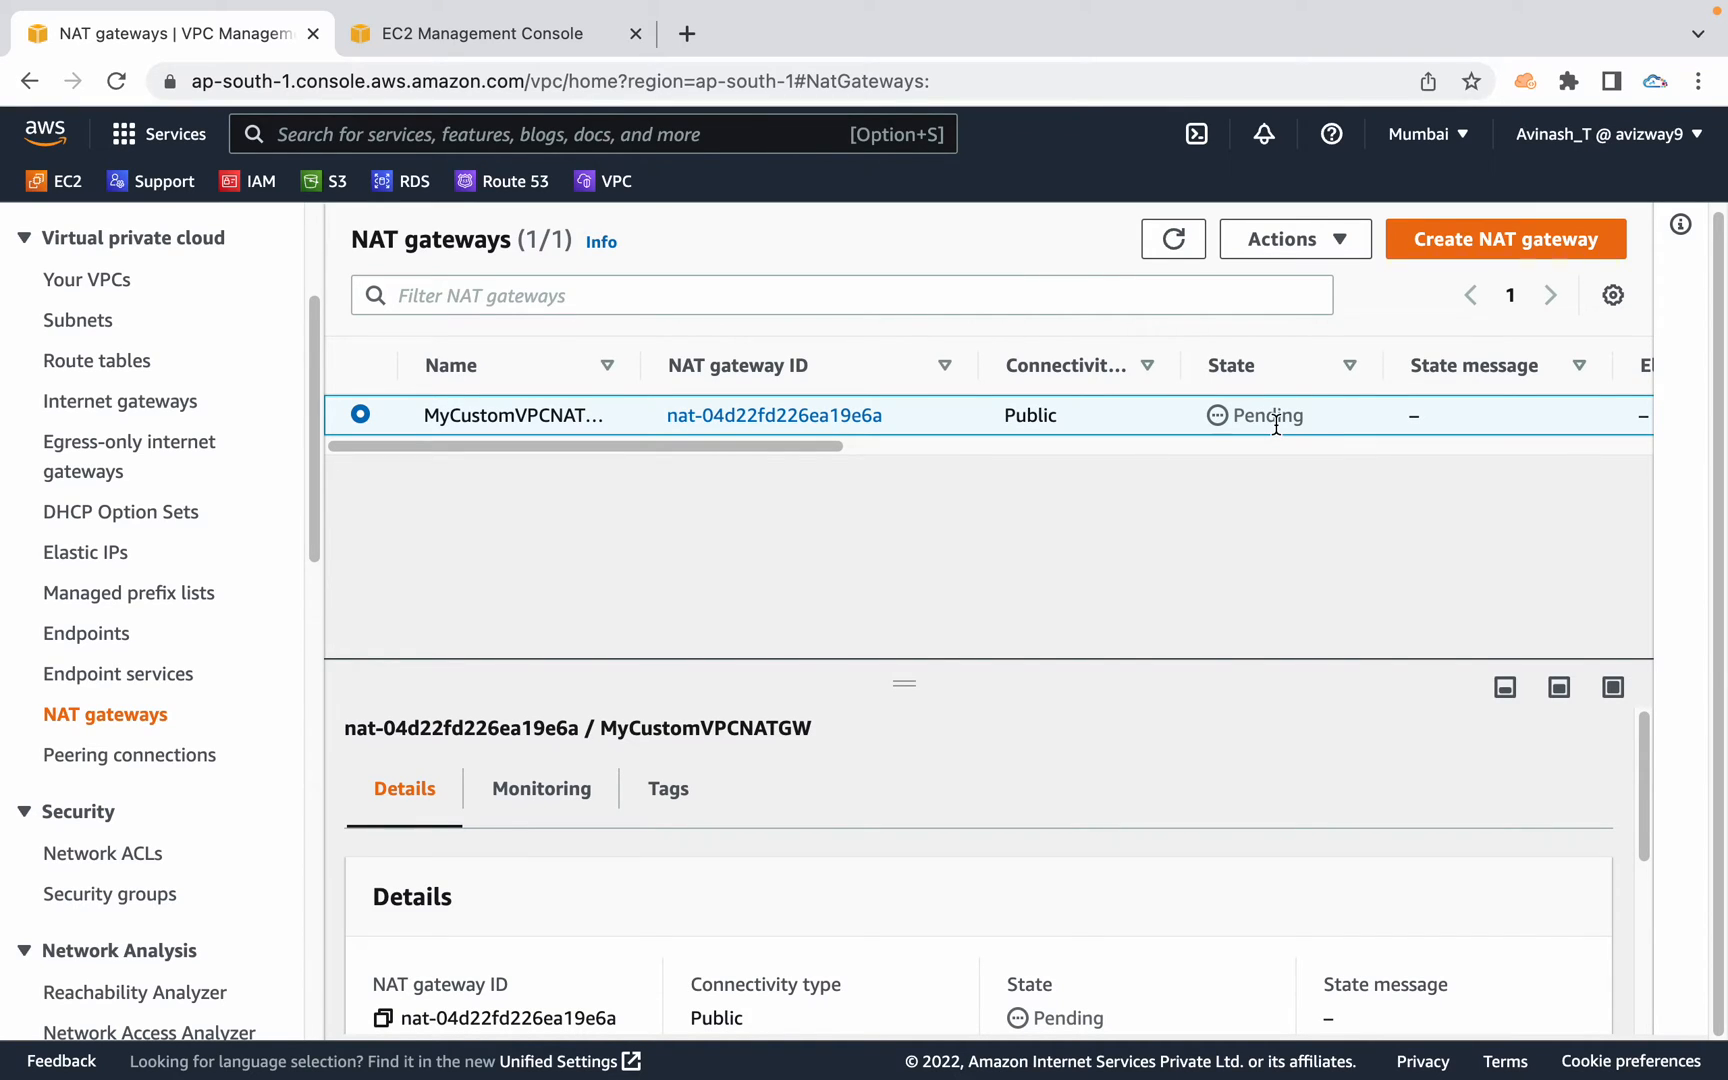
mouse_move(1188, 520)
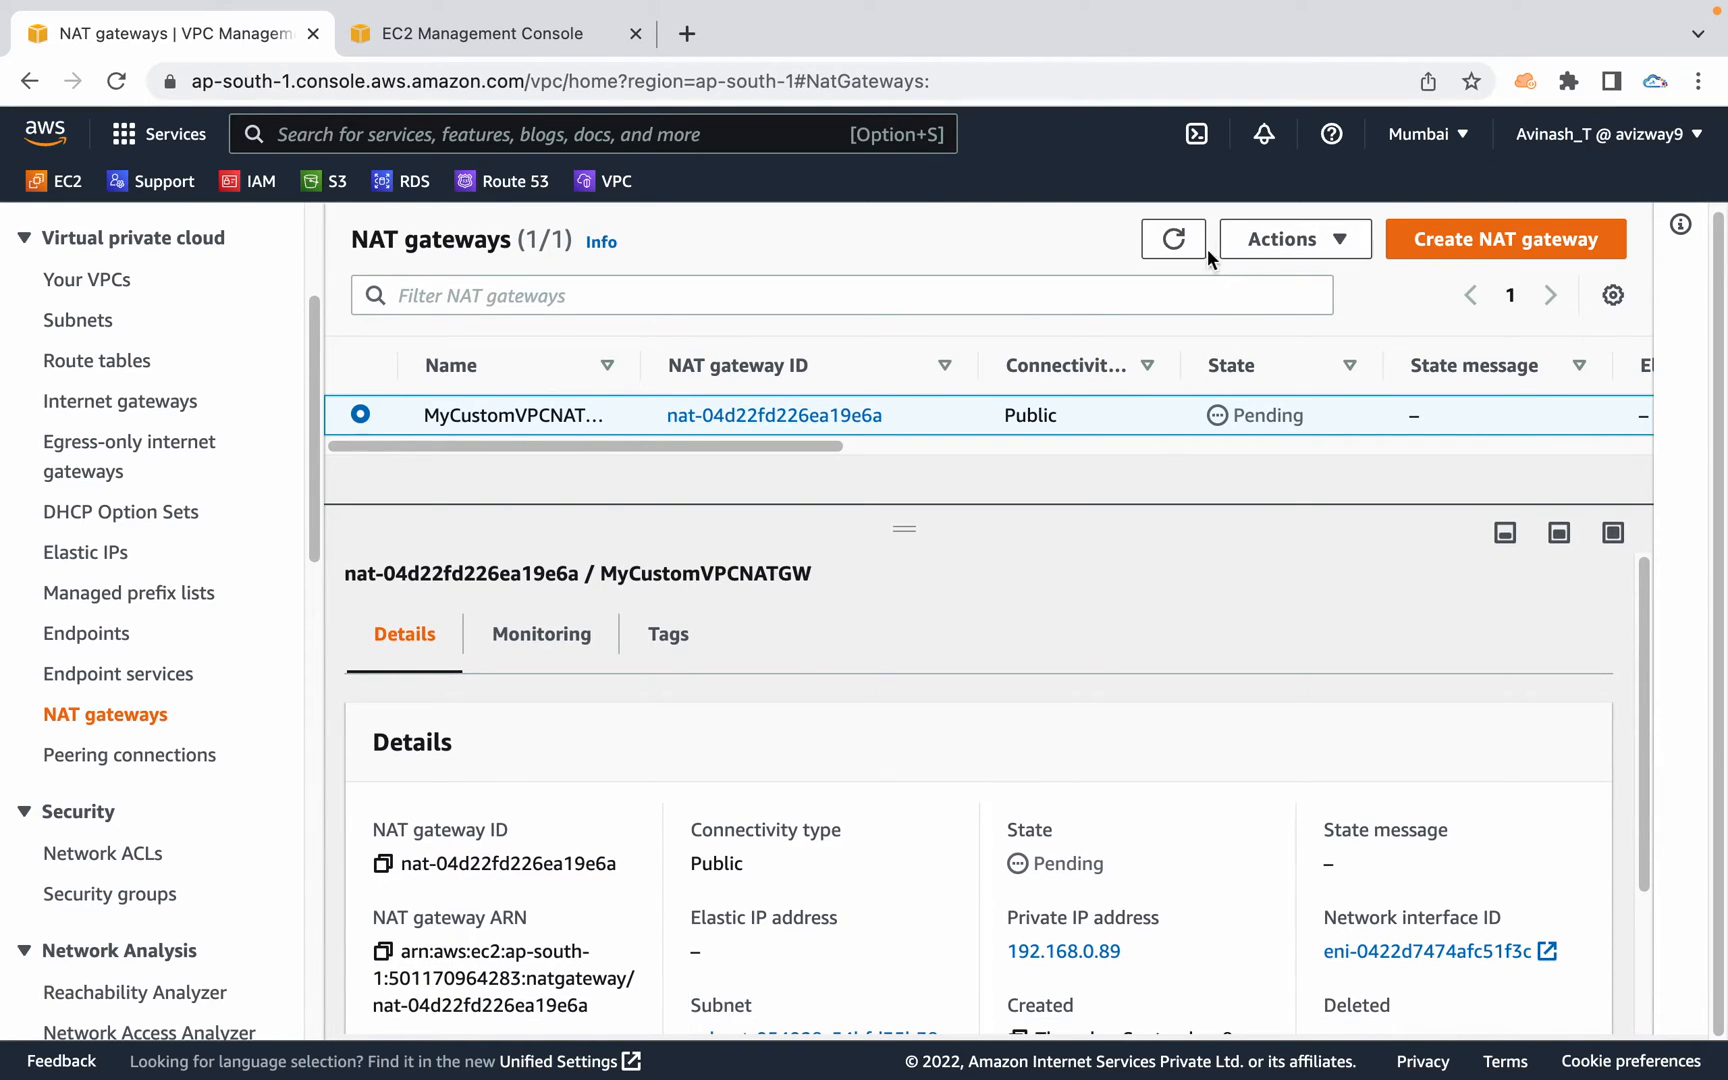
mouse_move(691, 500)
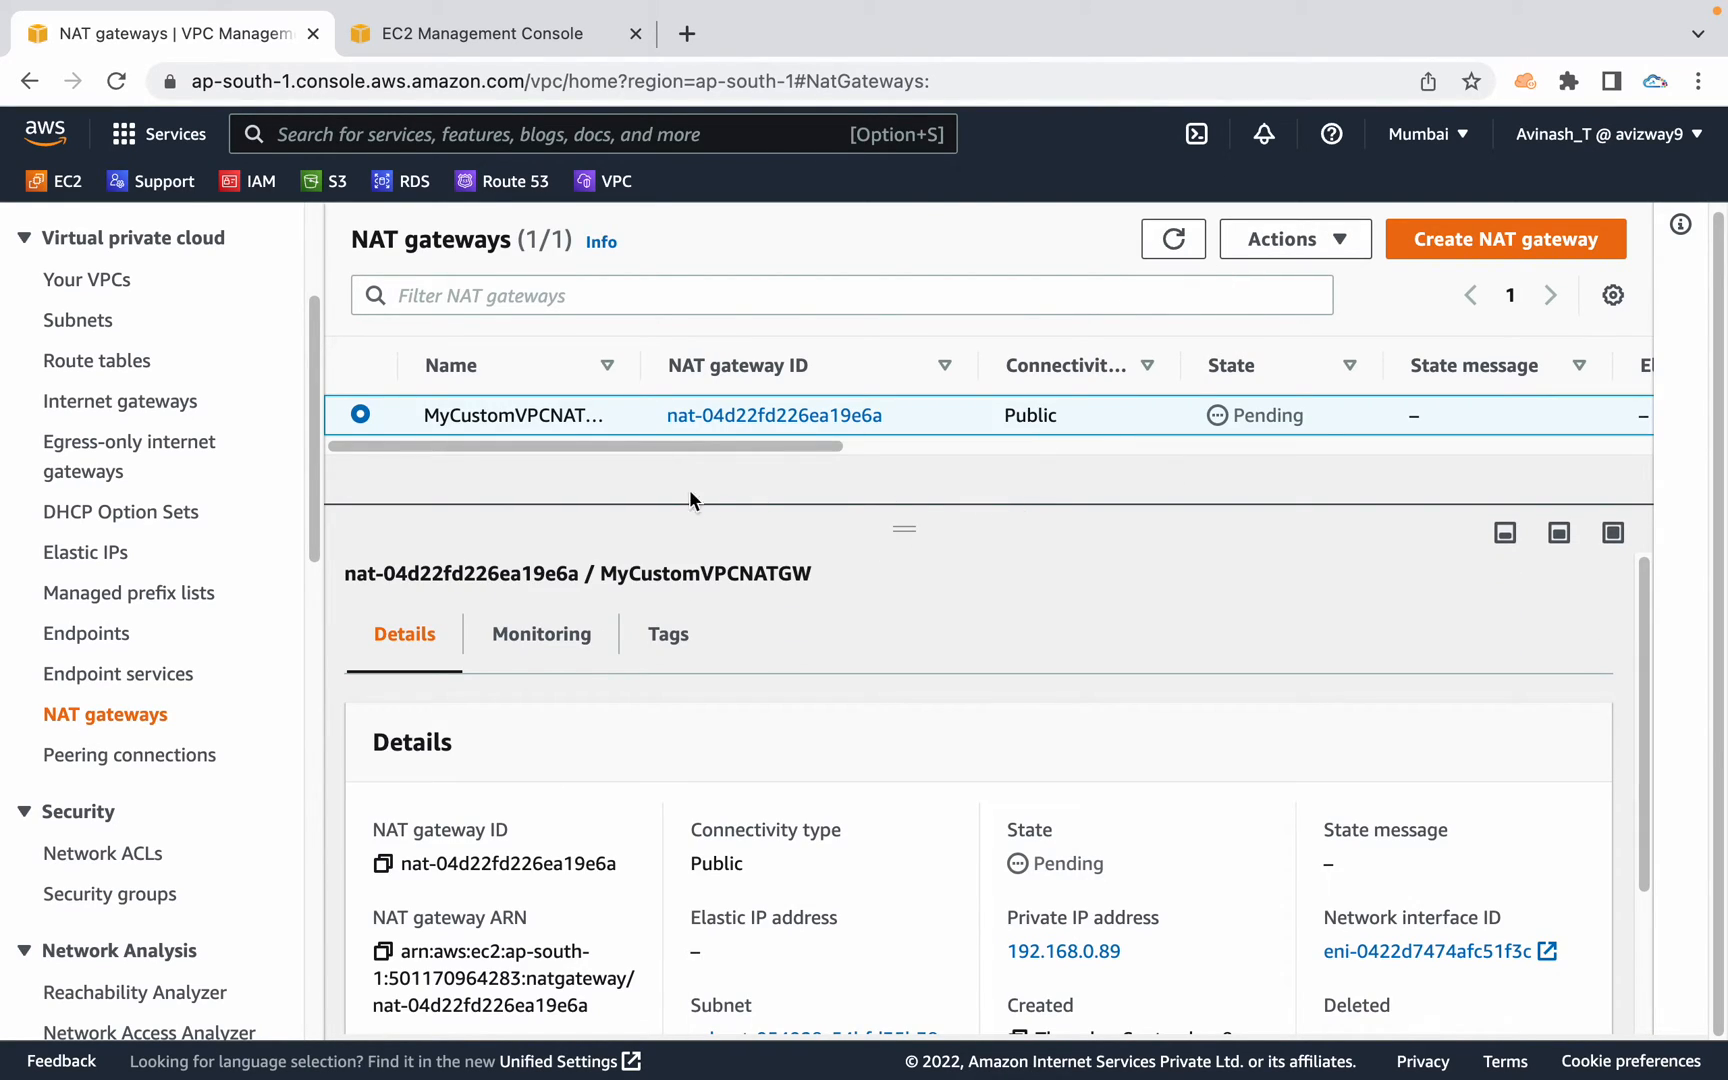
mouse_move(485, 33)
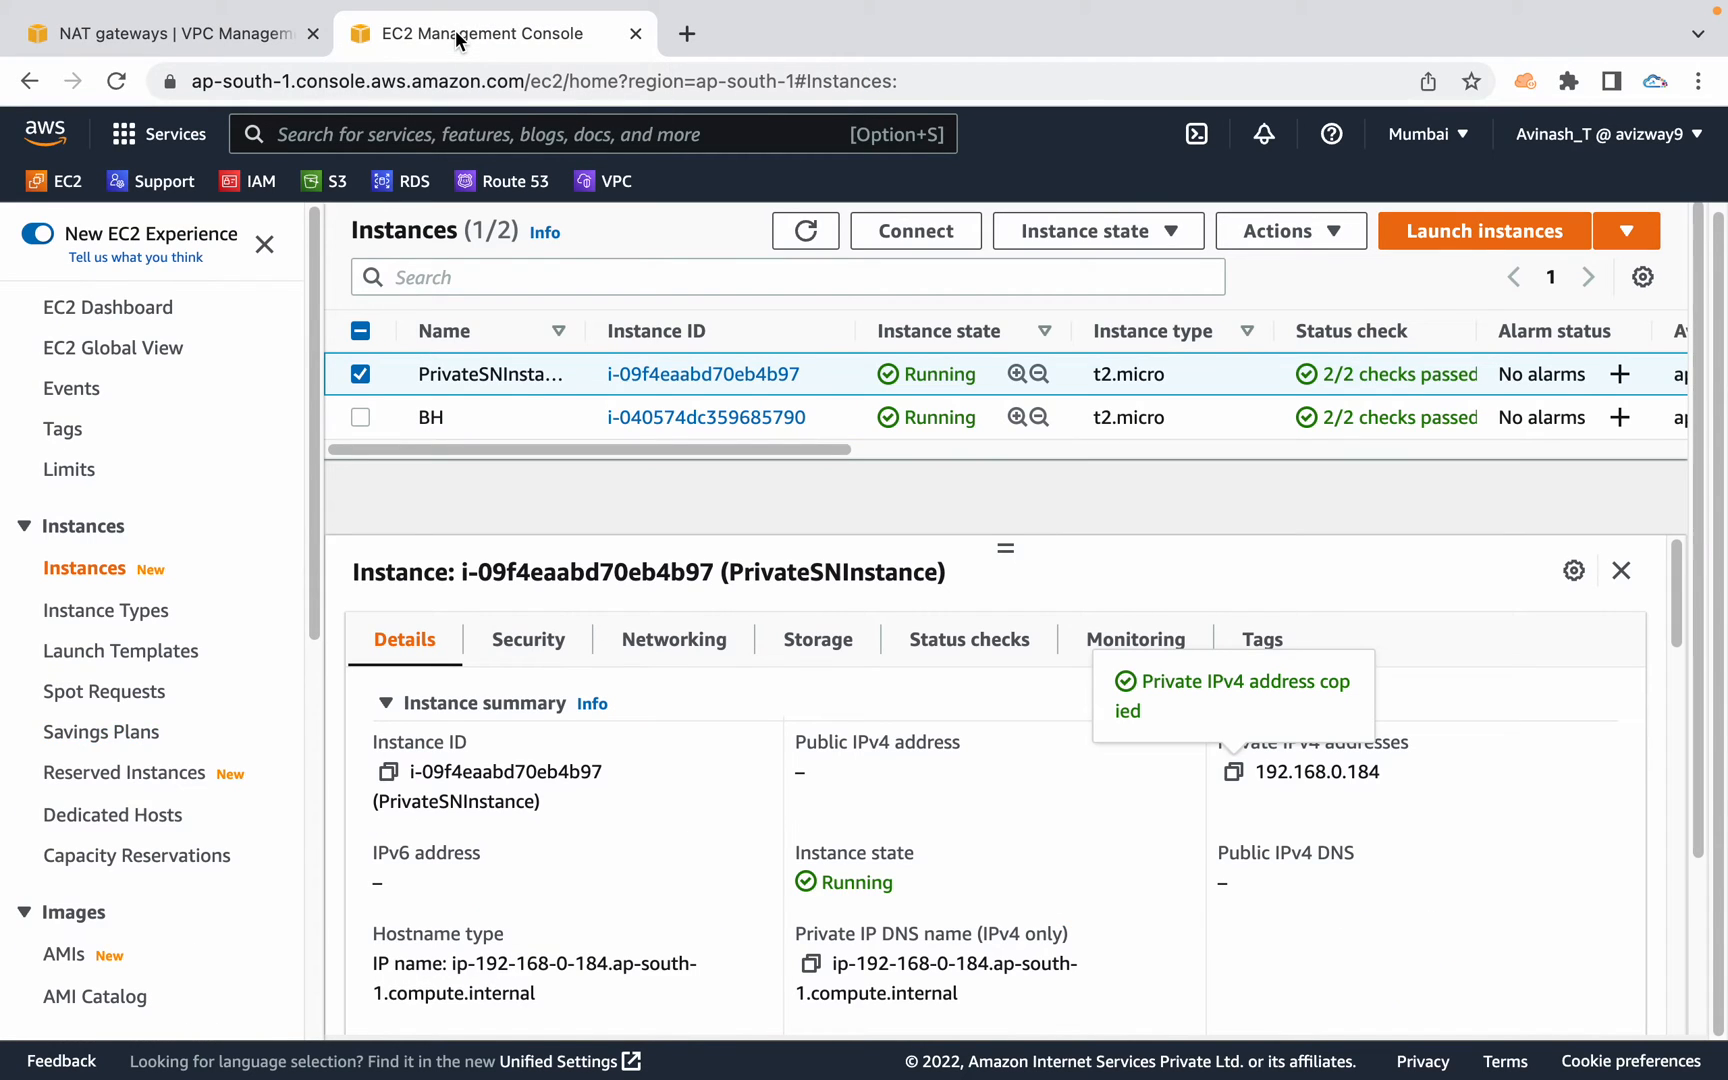
- Check Elastic IP 43.204.72.238 in EC2, then refresh the still-pending NAT gateway list
click(108, 306)
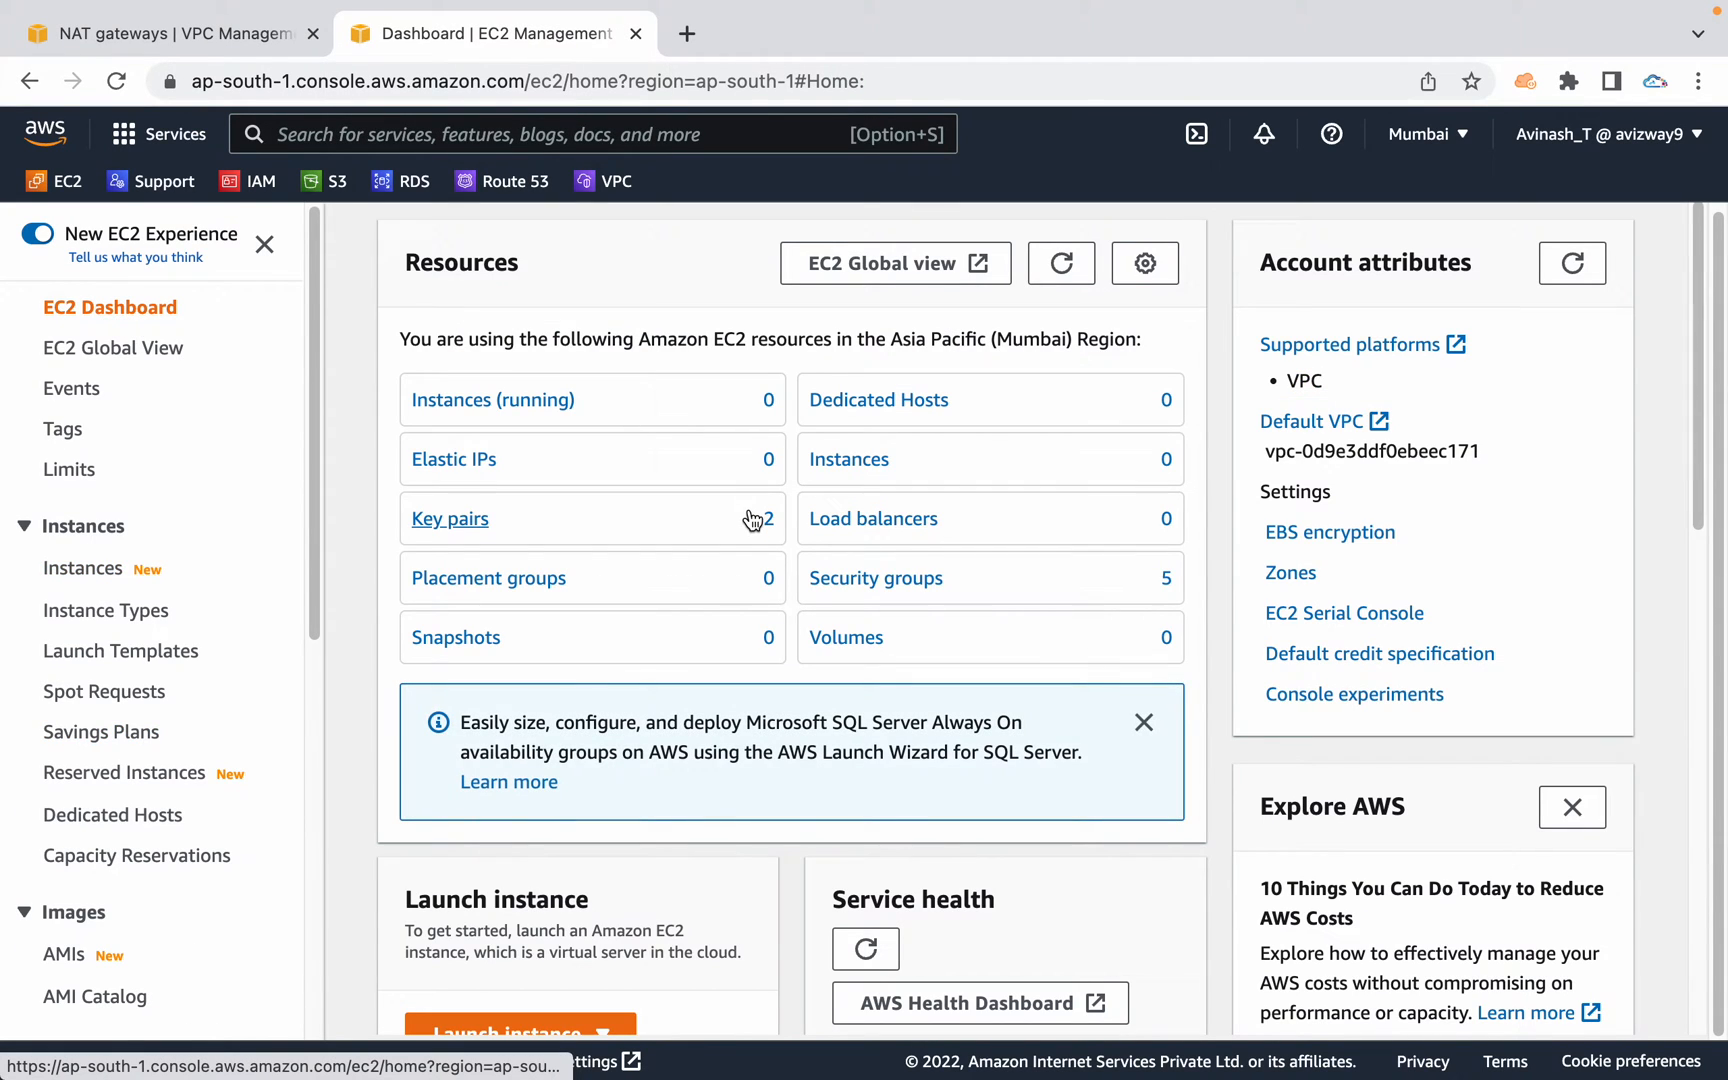
click(453, 460)
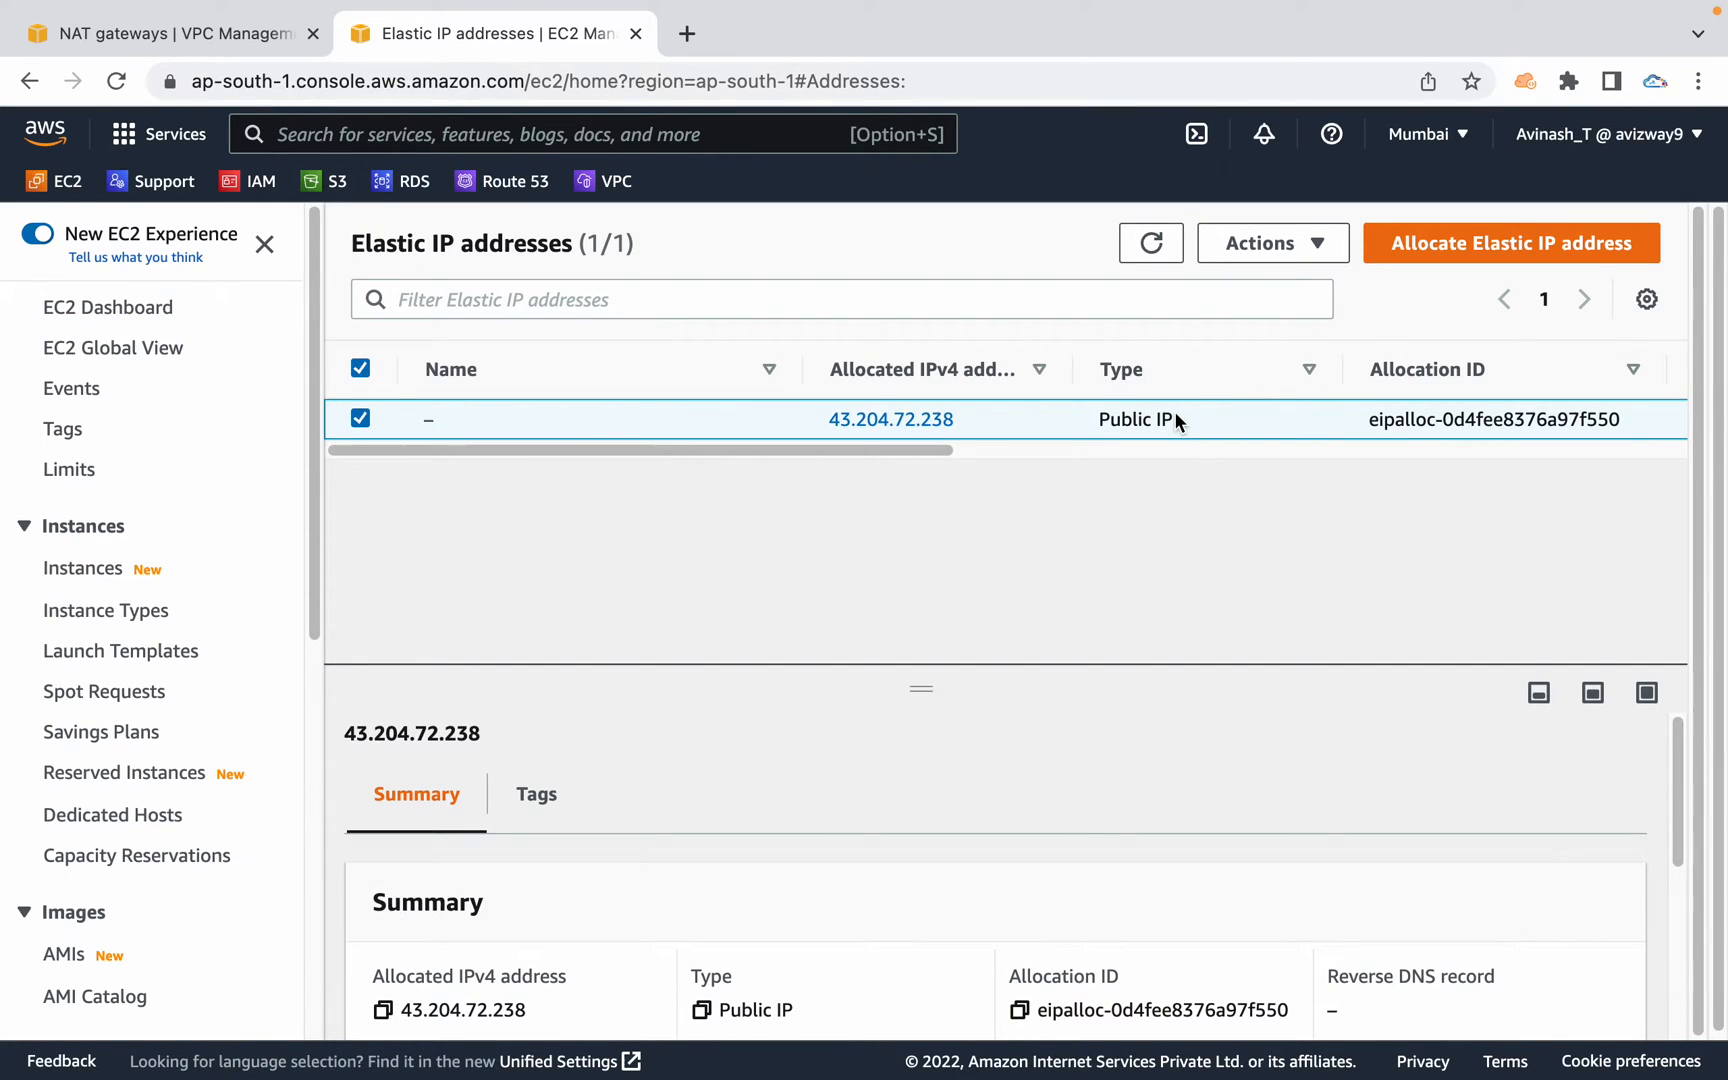
scroll(right, 3)
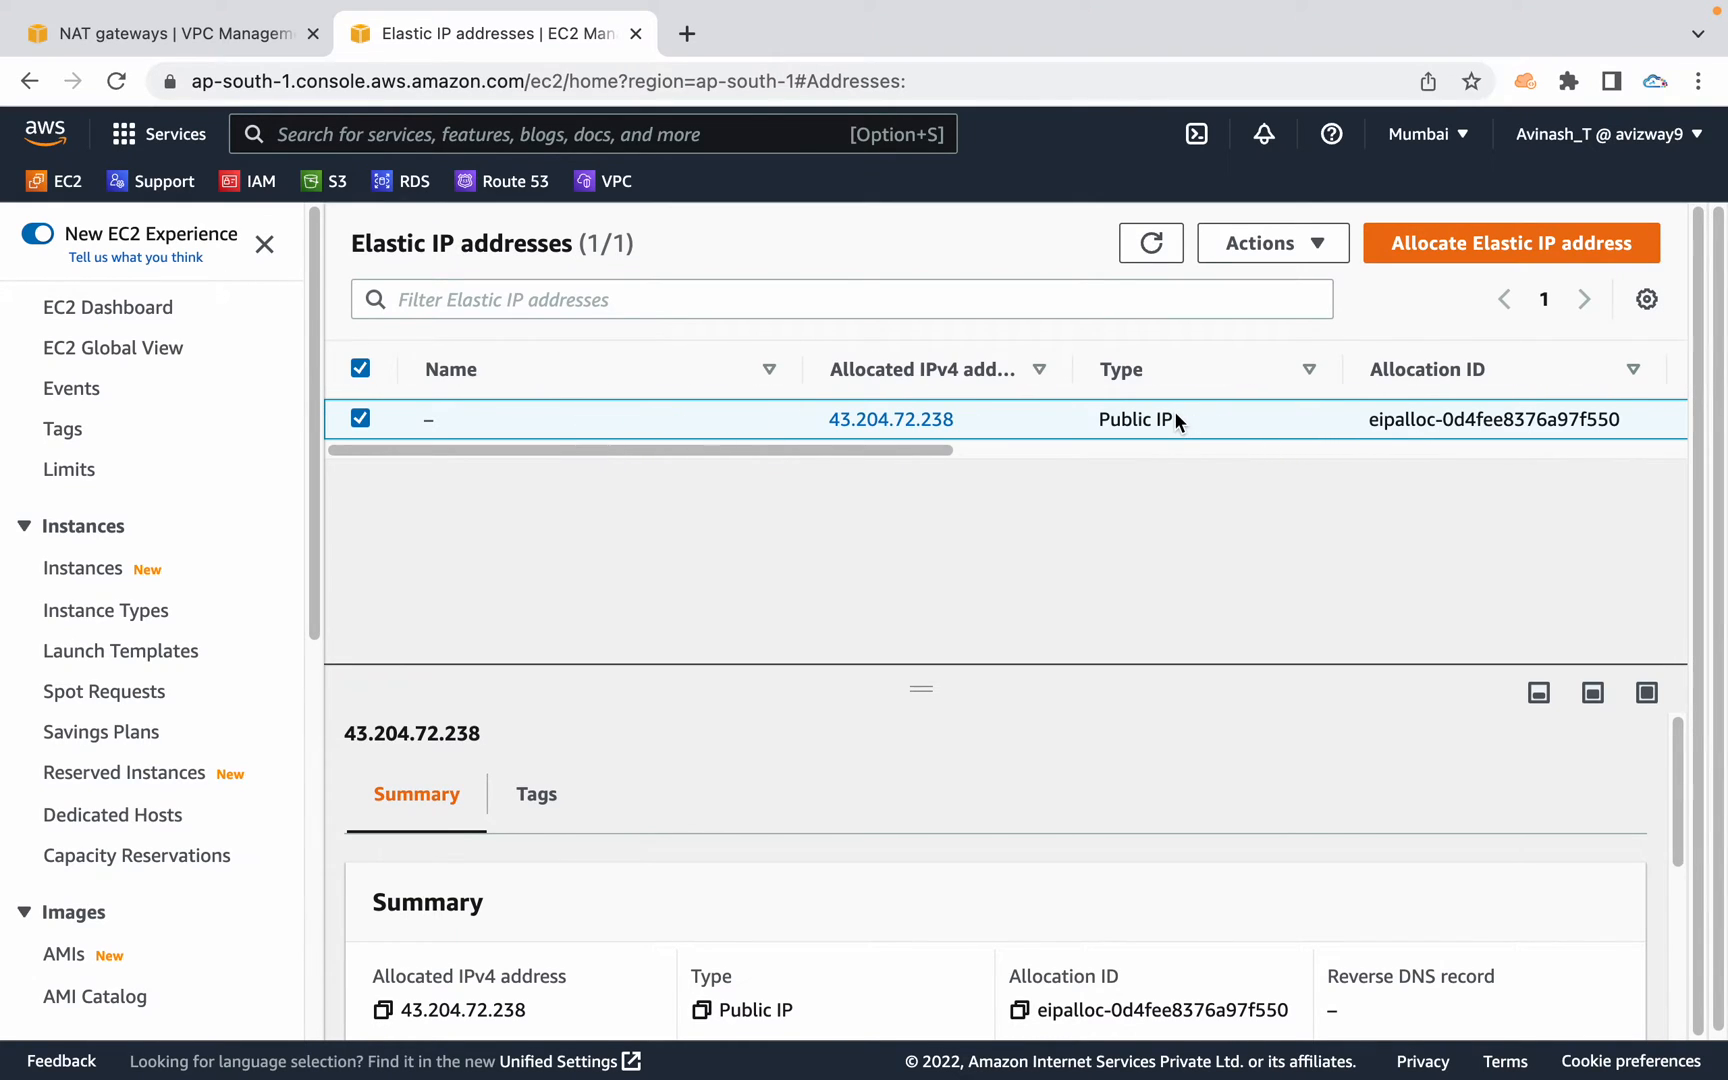
mouse_move(940, 642)
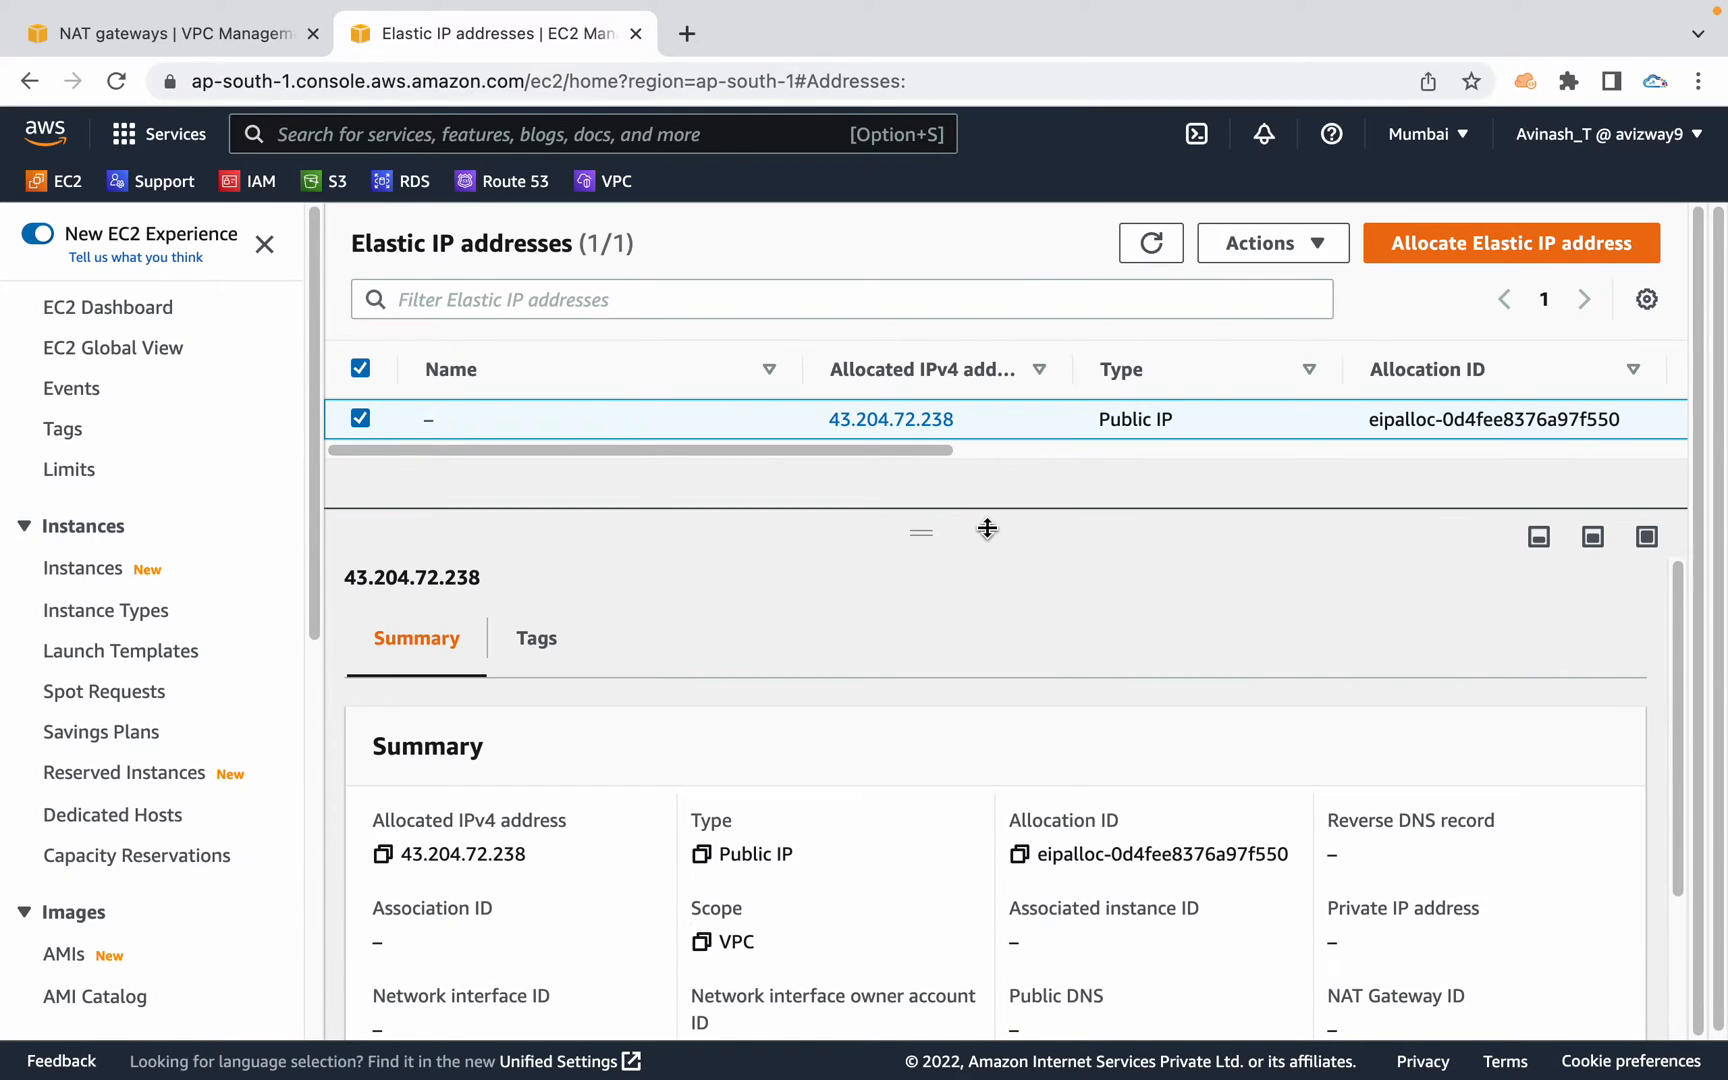
mouse_move(540, 441)
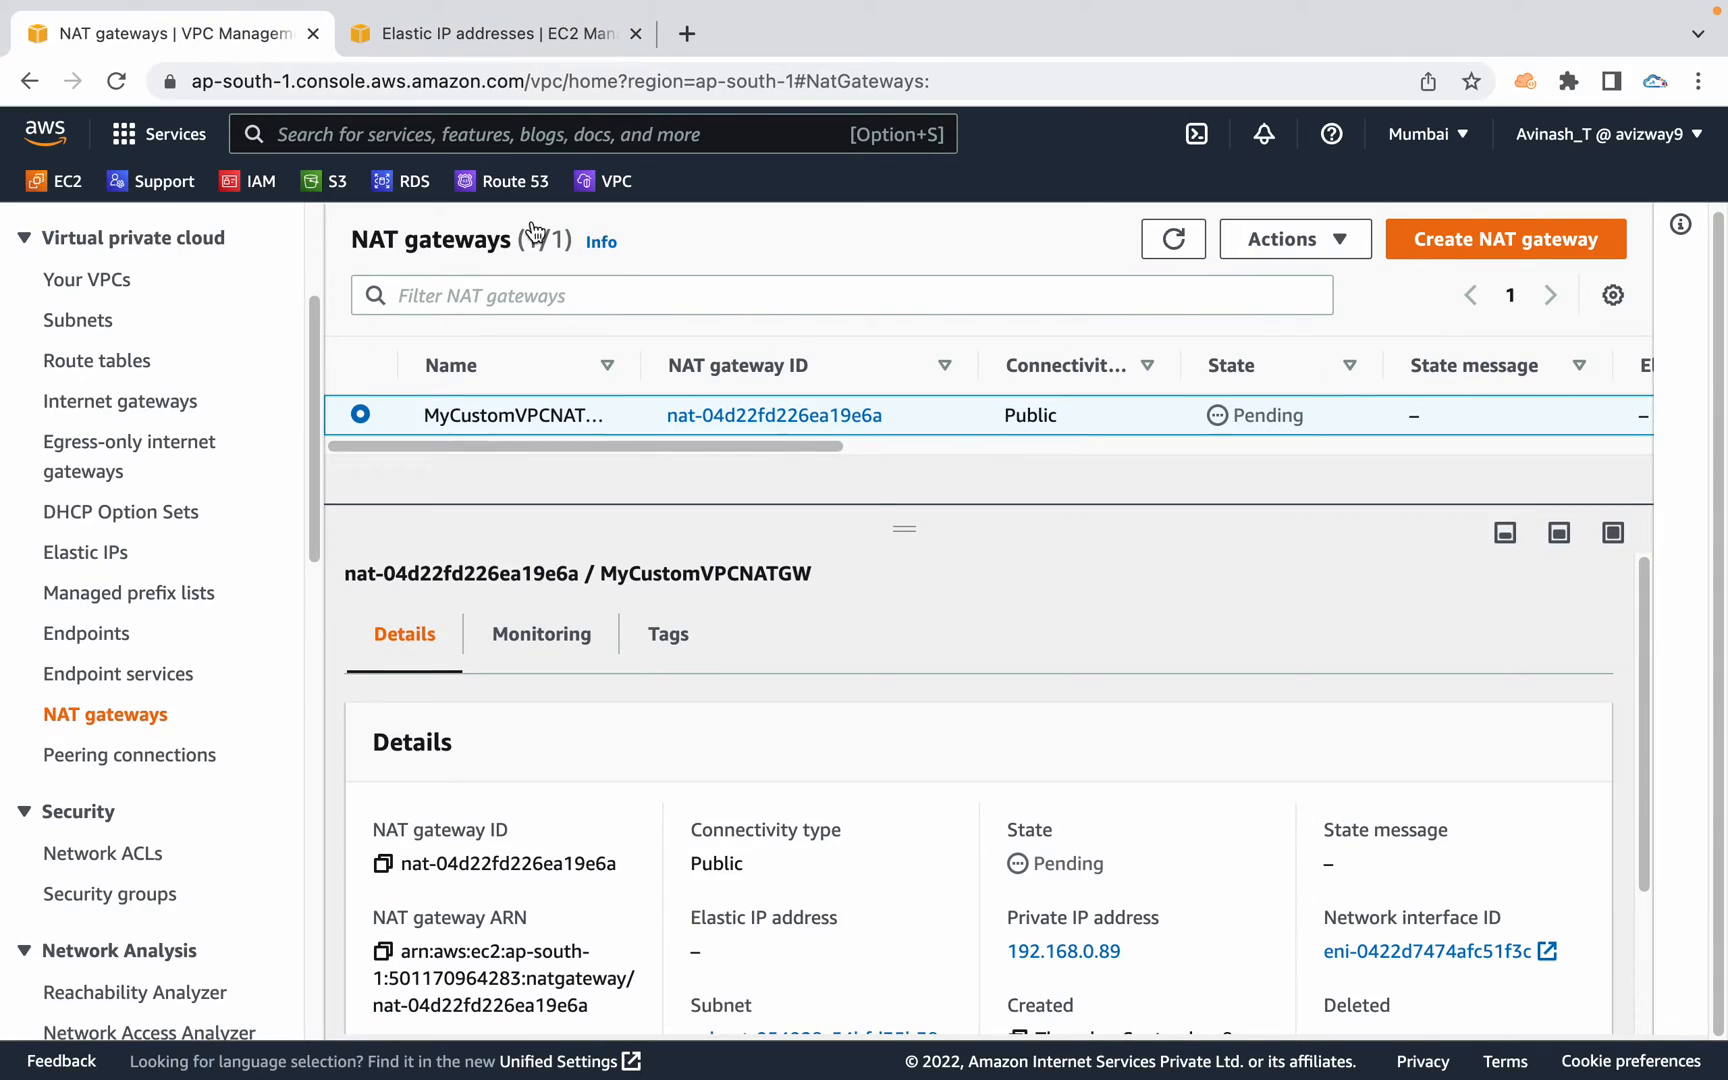
click(1173, 238)
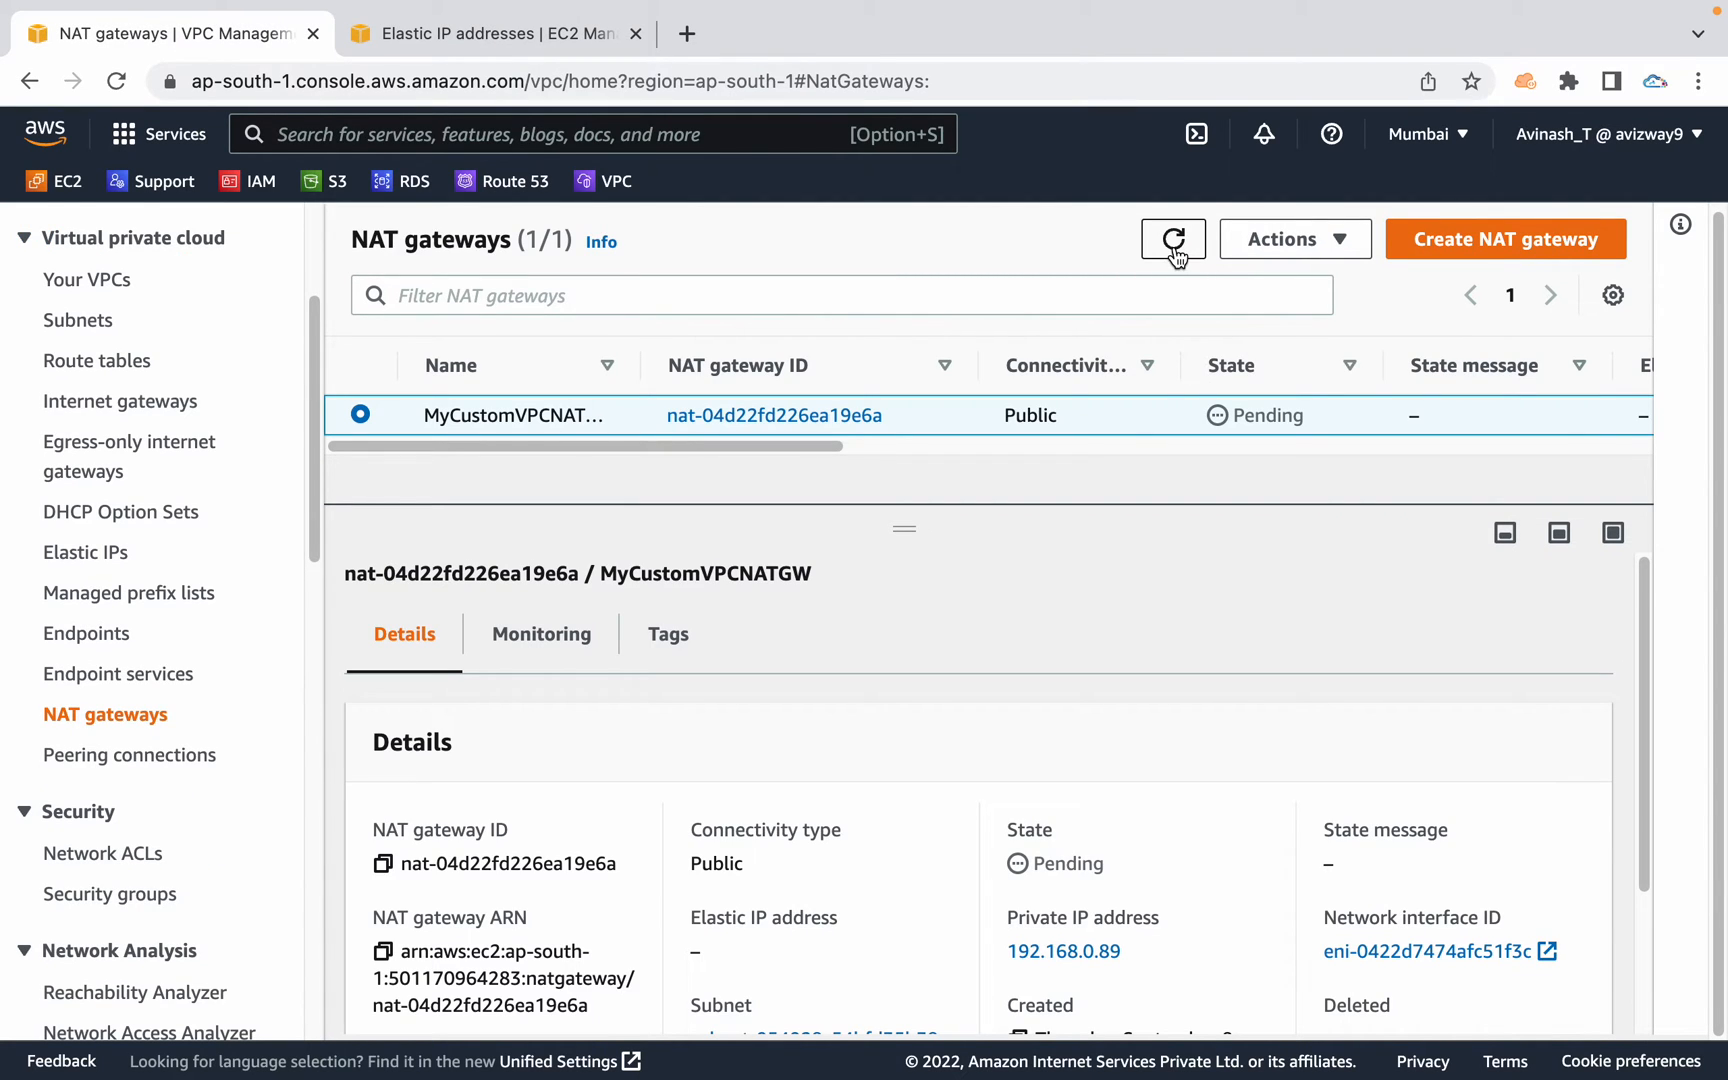
mouse_move(909, 276)
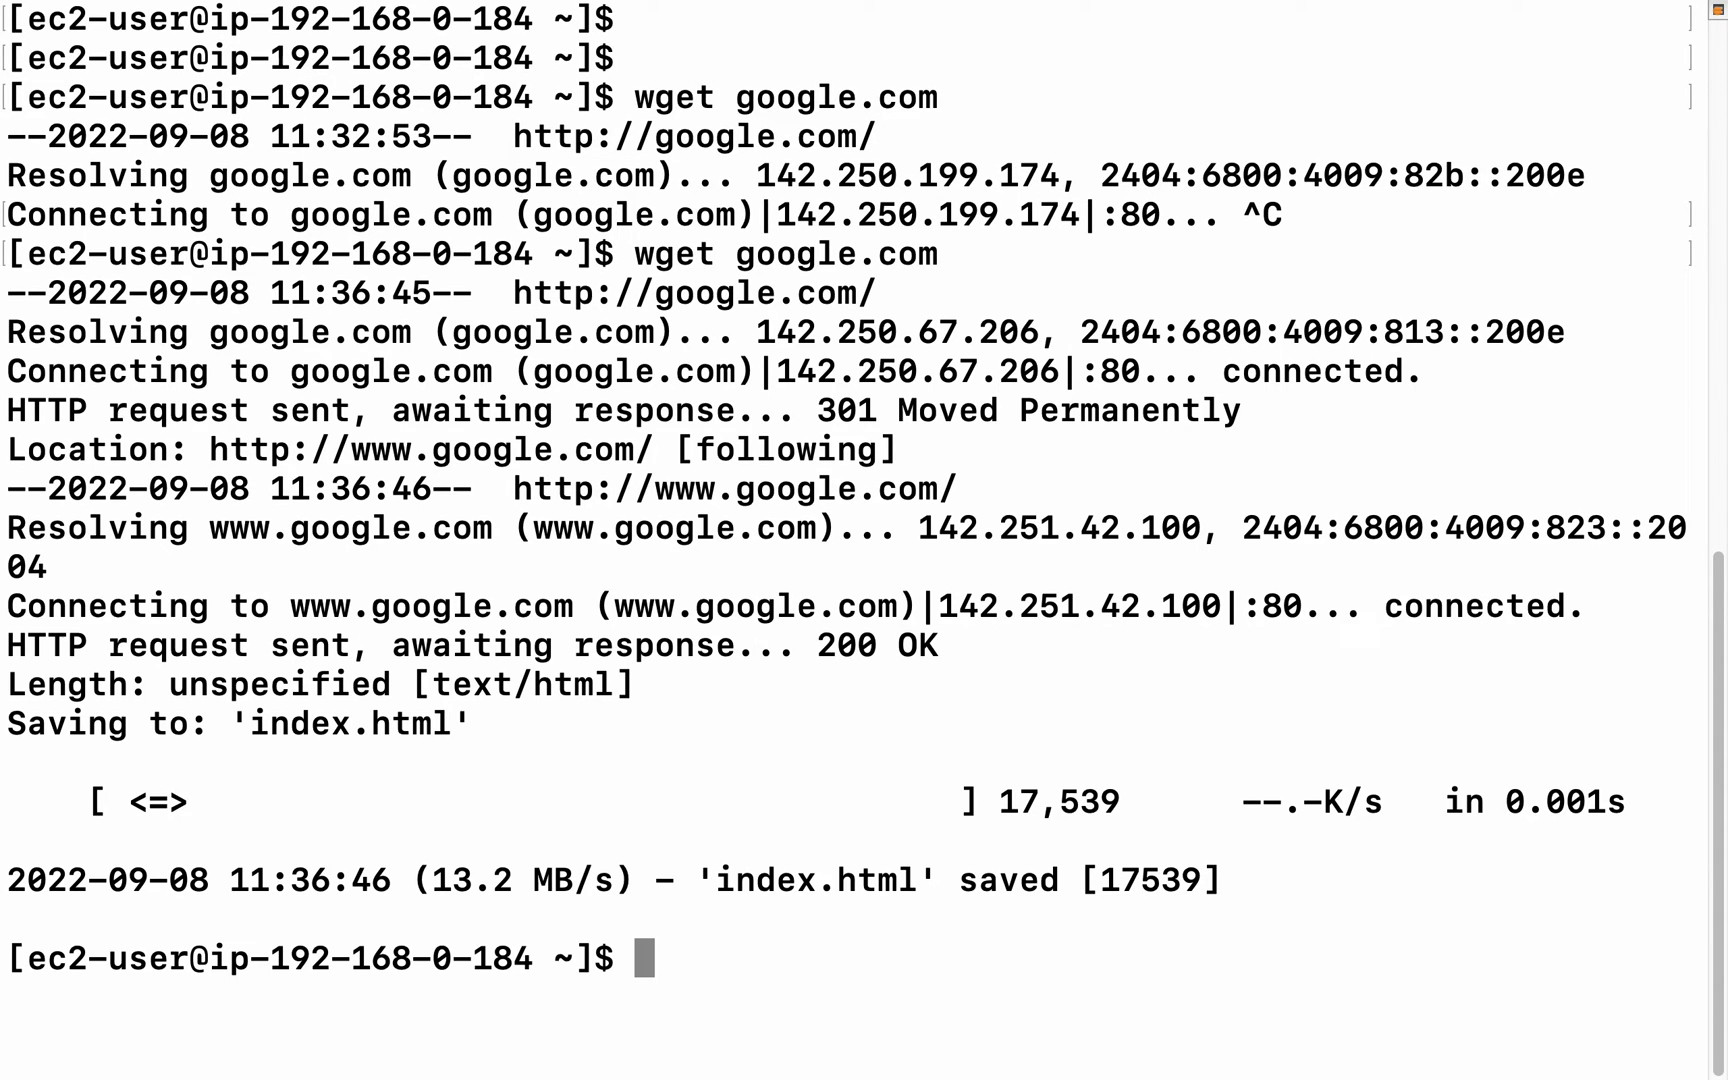
mouse_move(1278, 220)
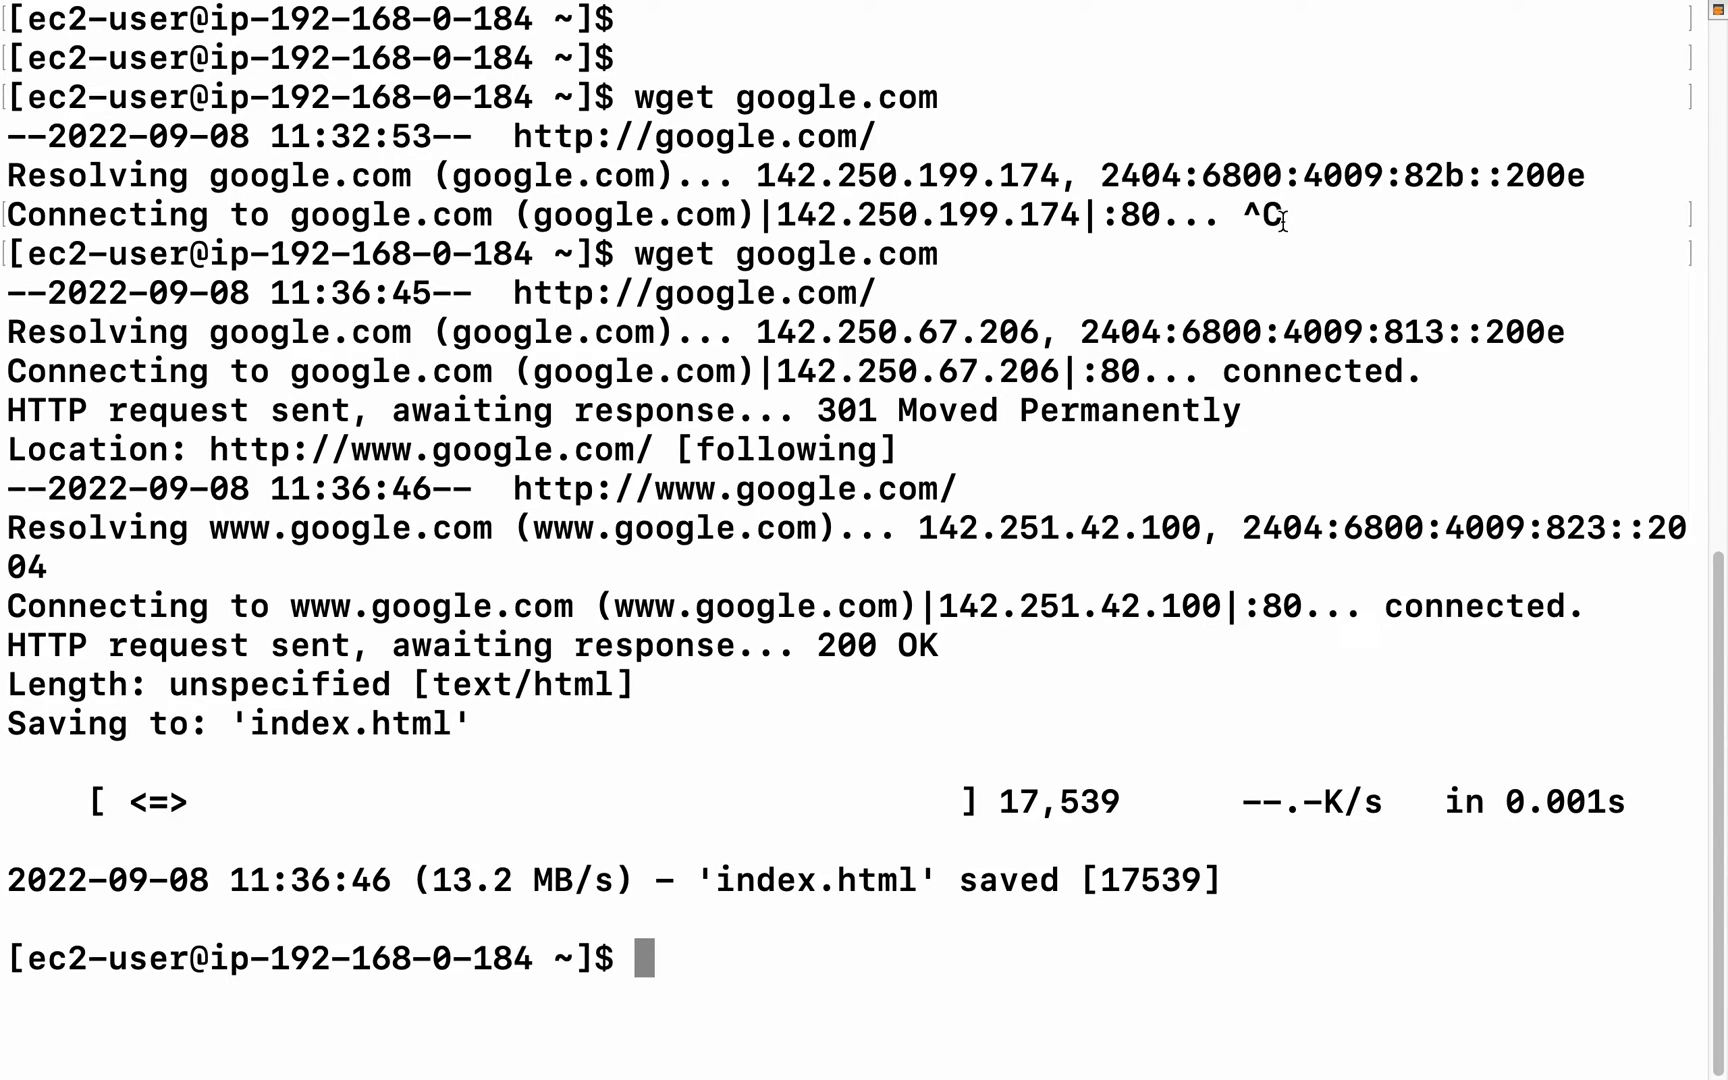
drag(634, 98, 1282, 215)
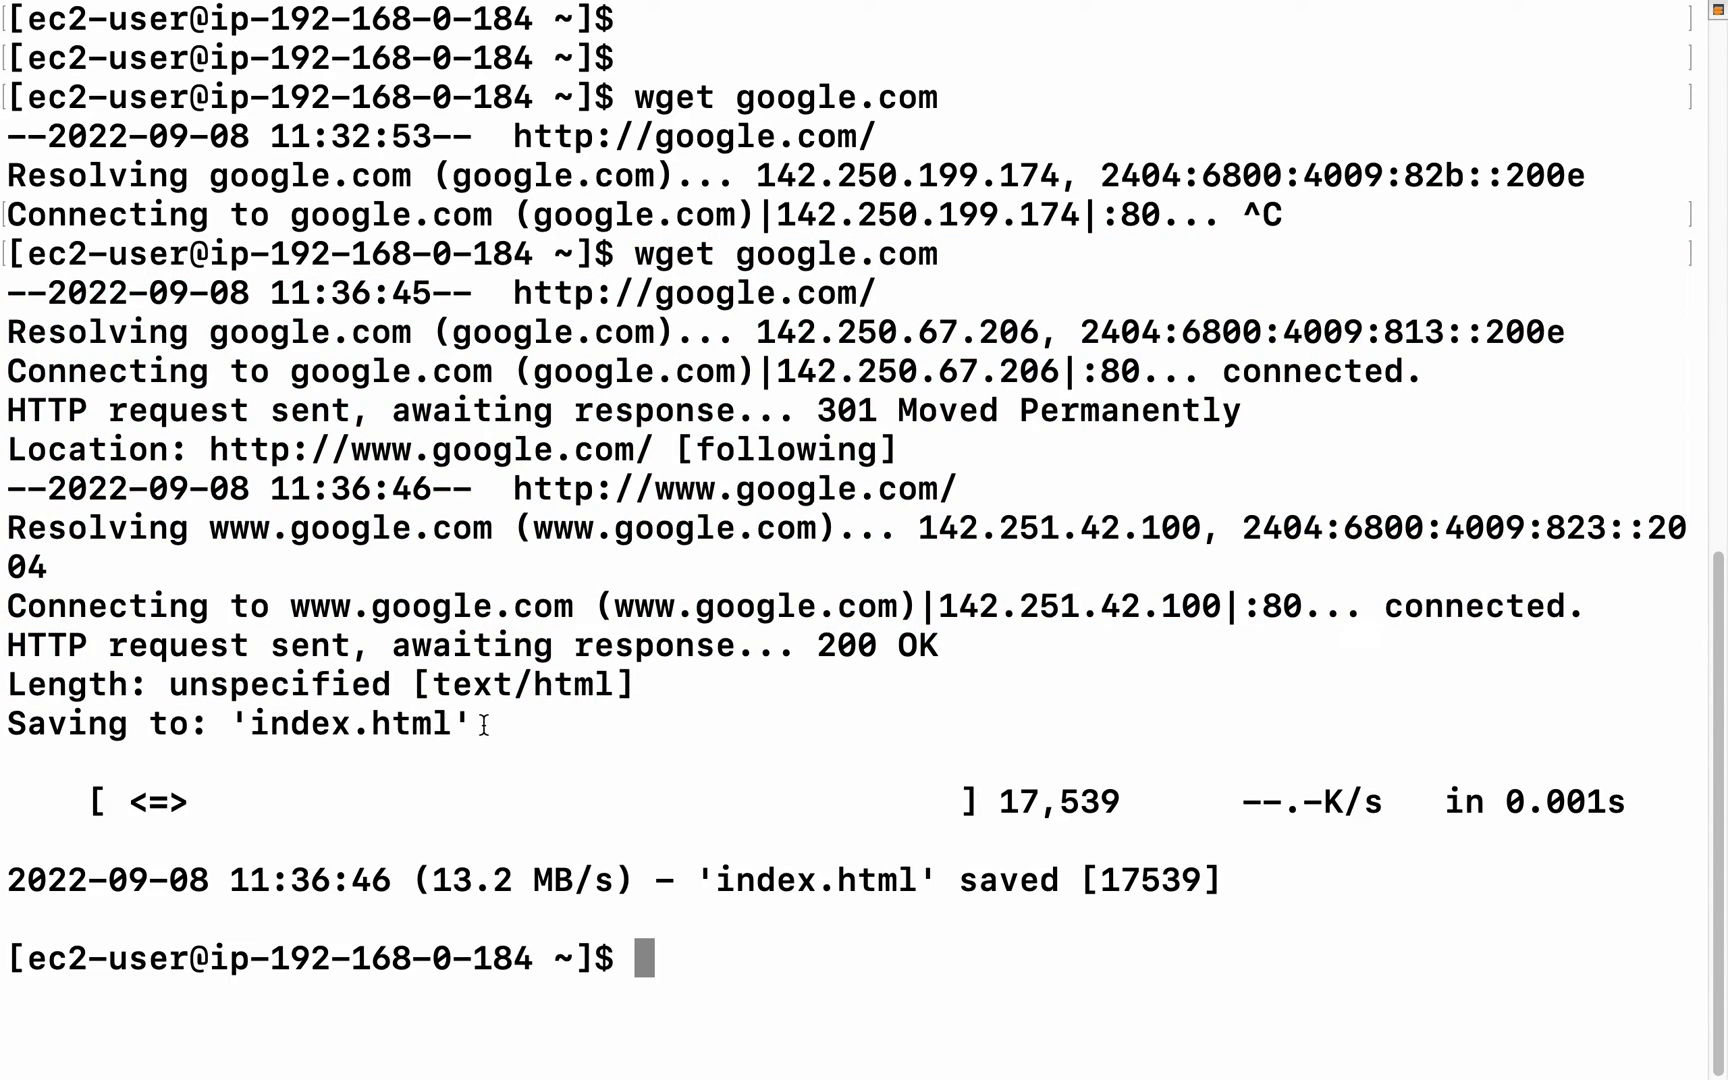
mouse_move(530, 957)
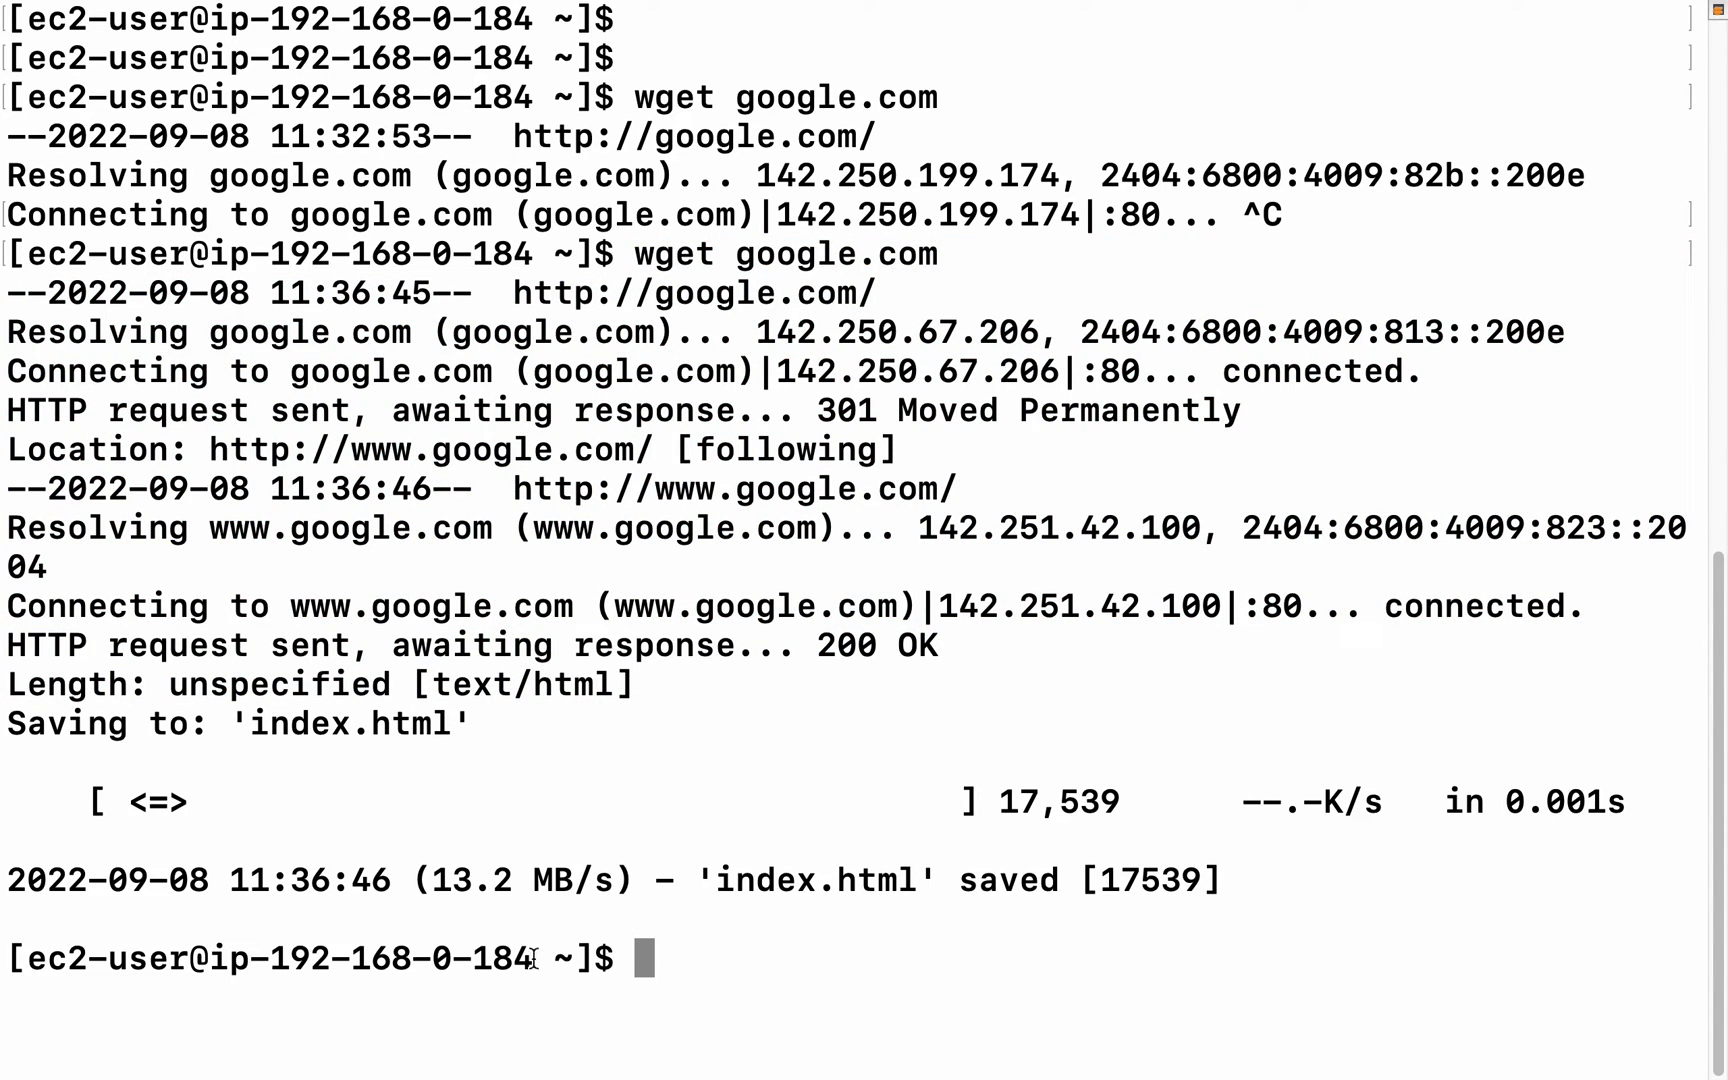
mouse_move(753, 915)
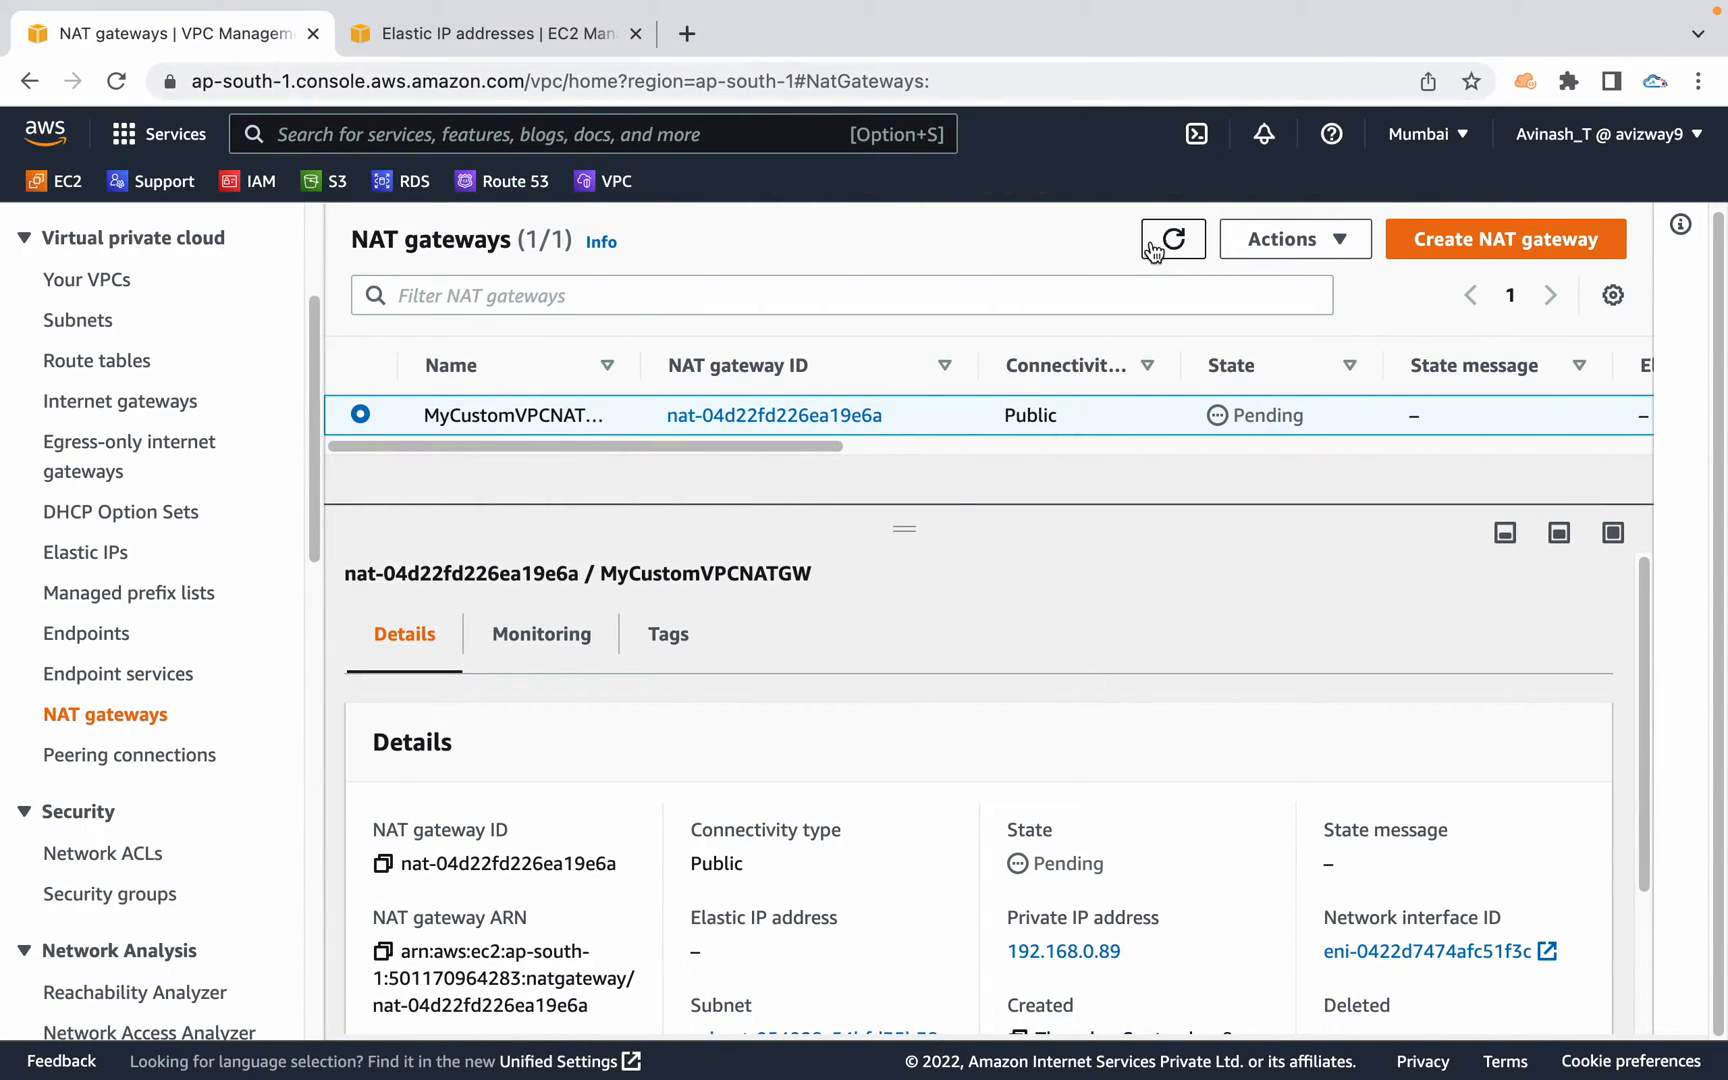
- Refresh the NAT gateways list to see MyCustomVPCNATGW Available with 43.204.72.238
click(1171, 239)
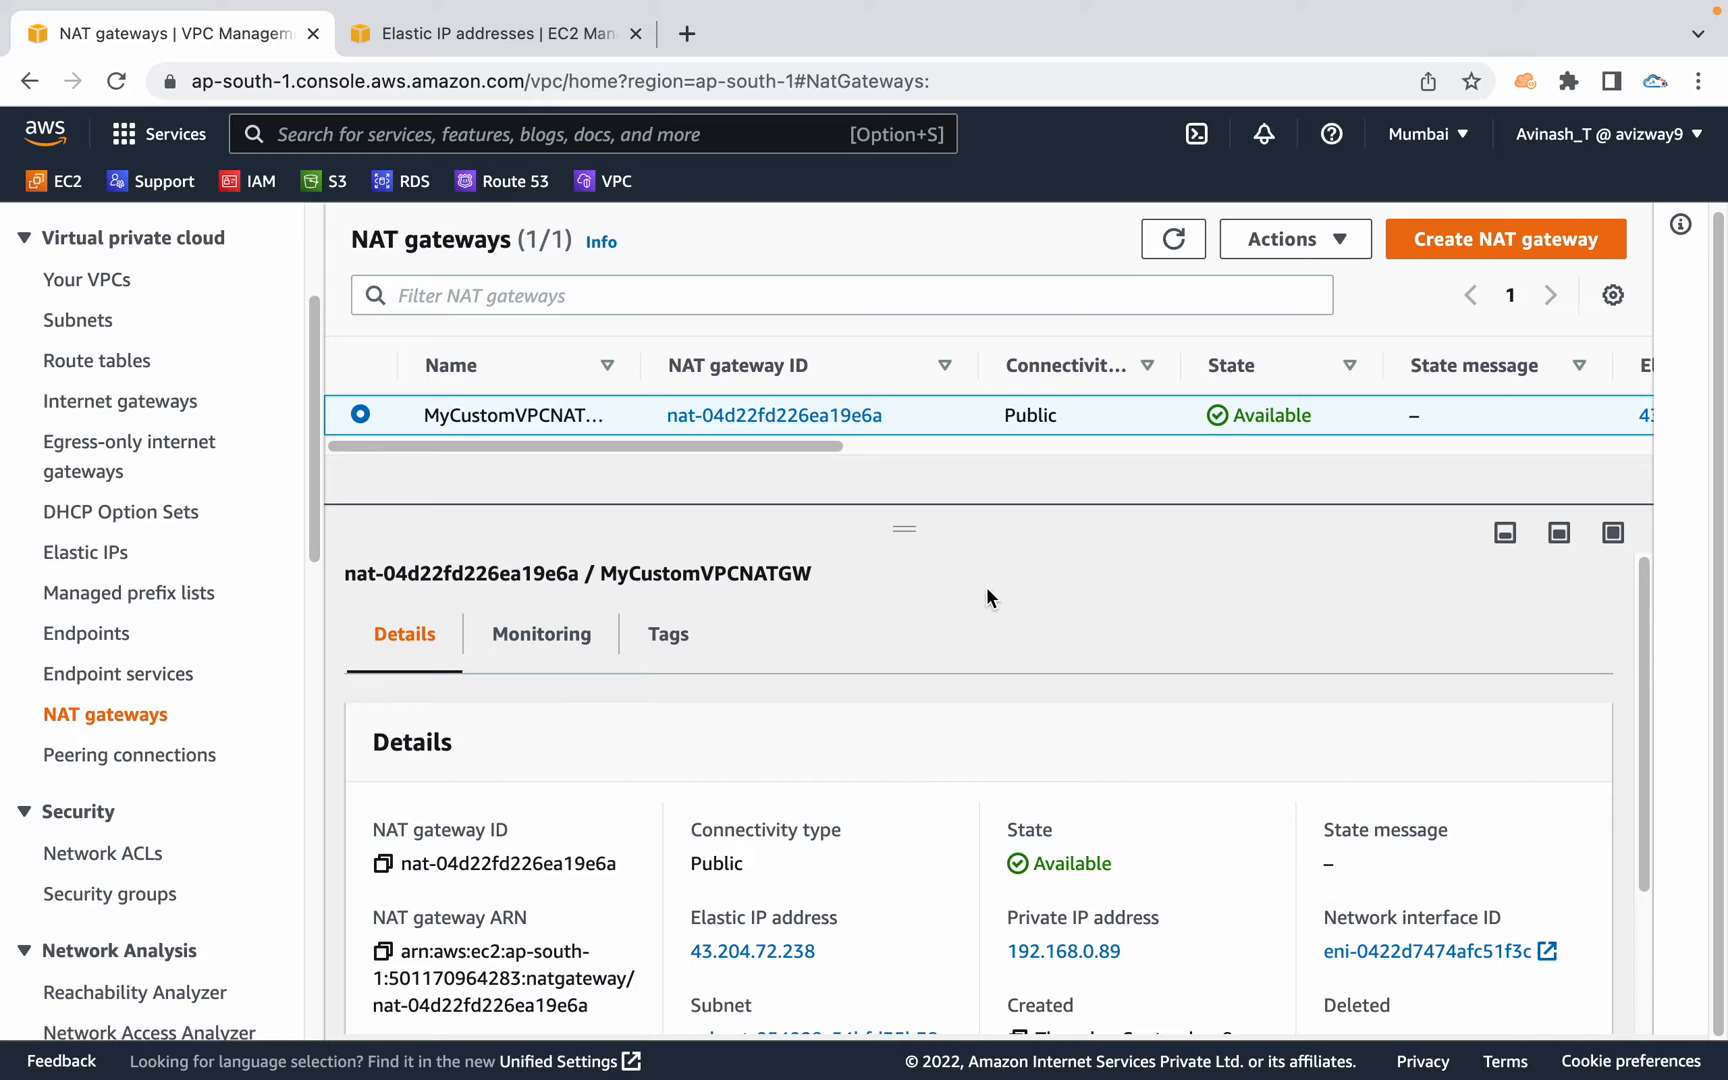
mouse_move(834, 529)
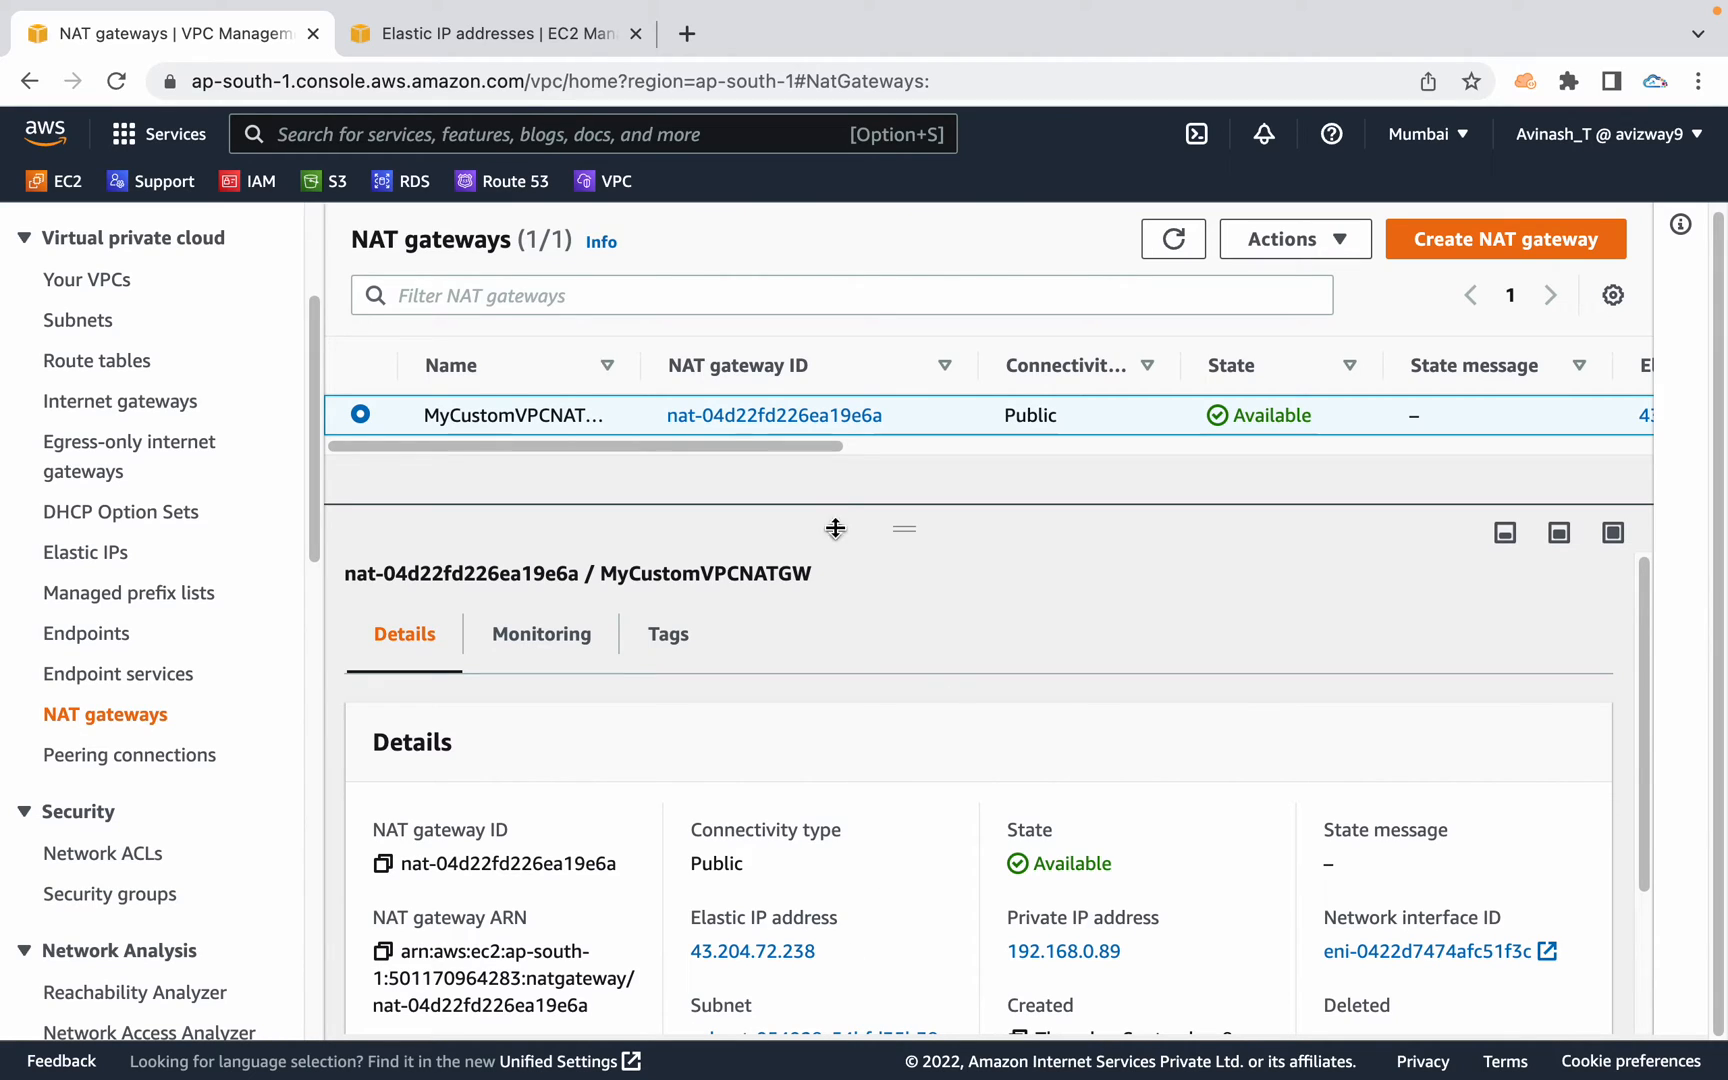
mouse_move(1076, 628)
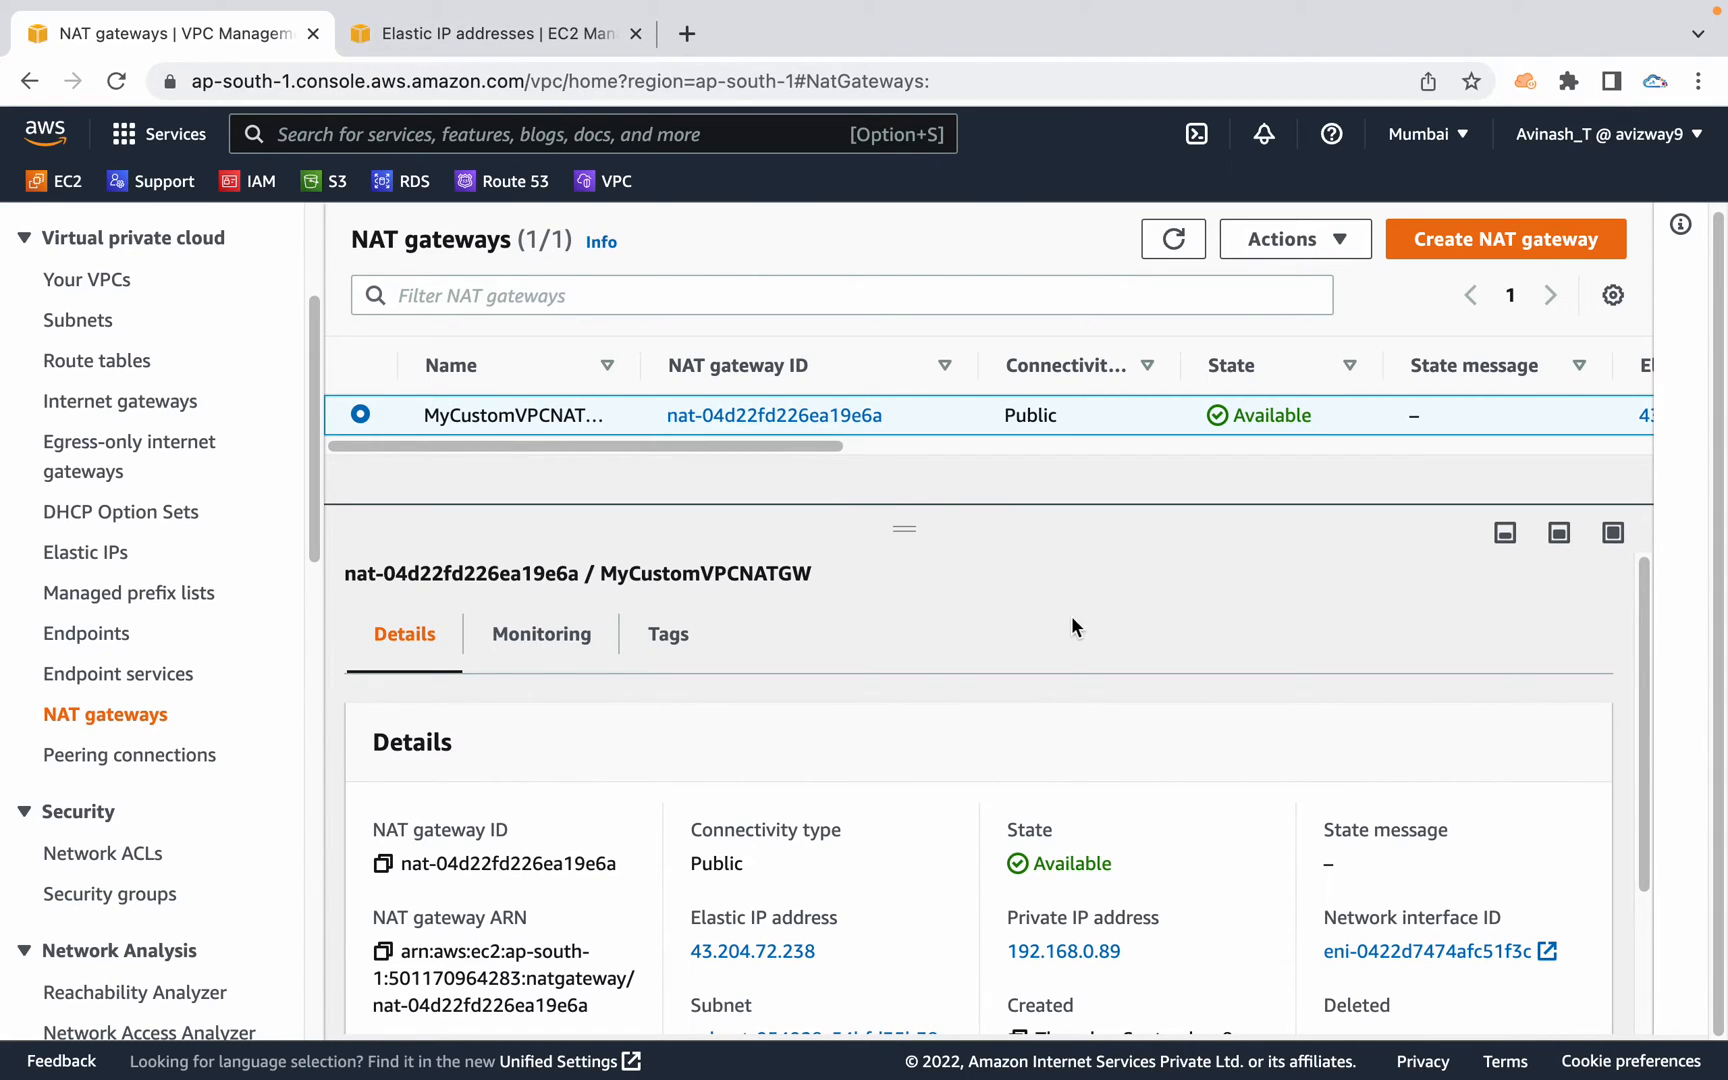
mouse_move(1016, 587)
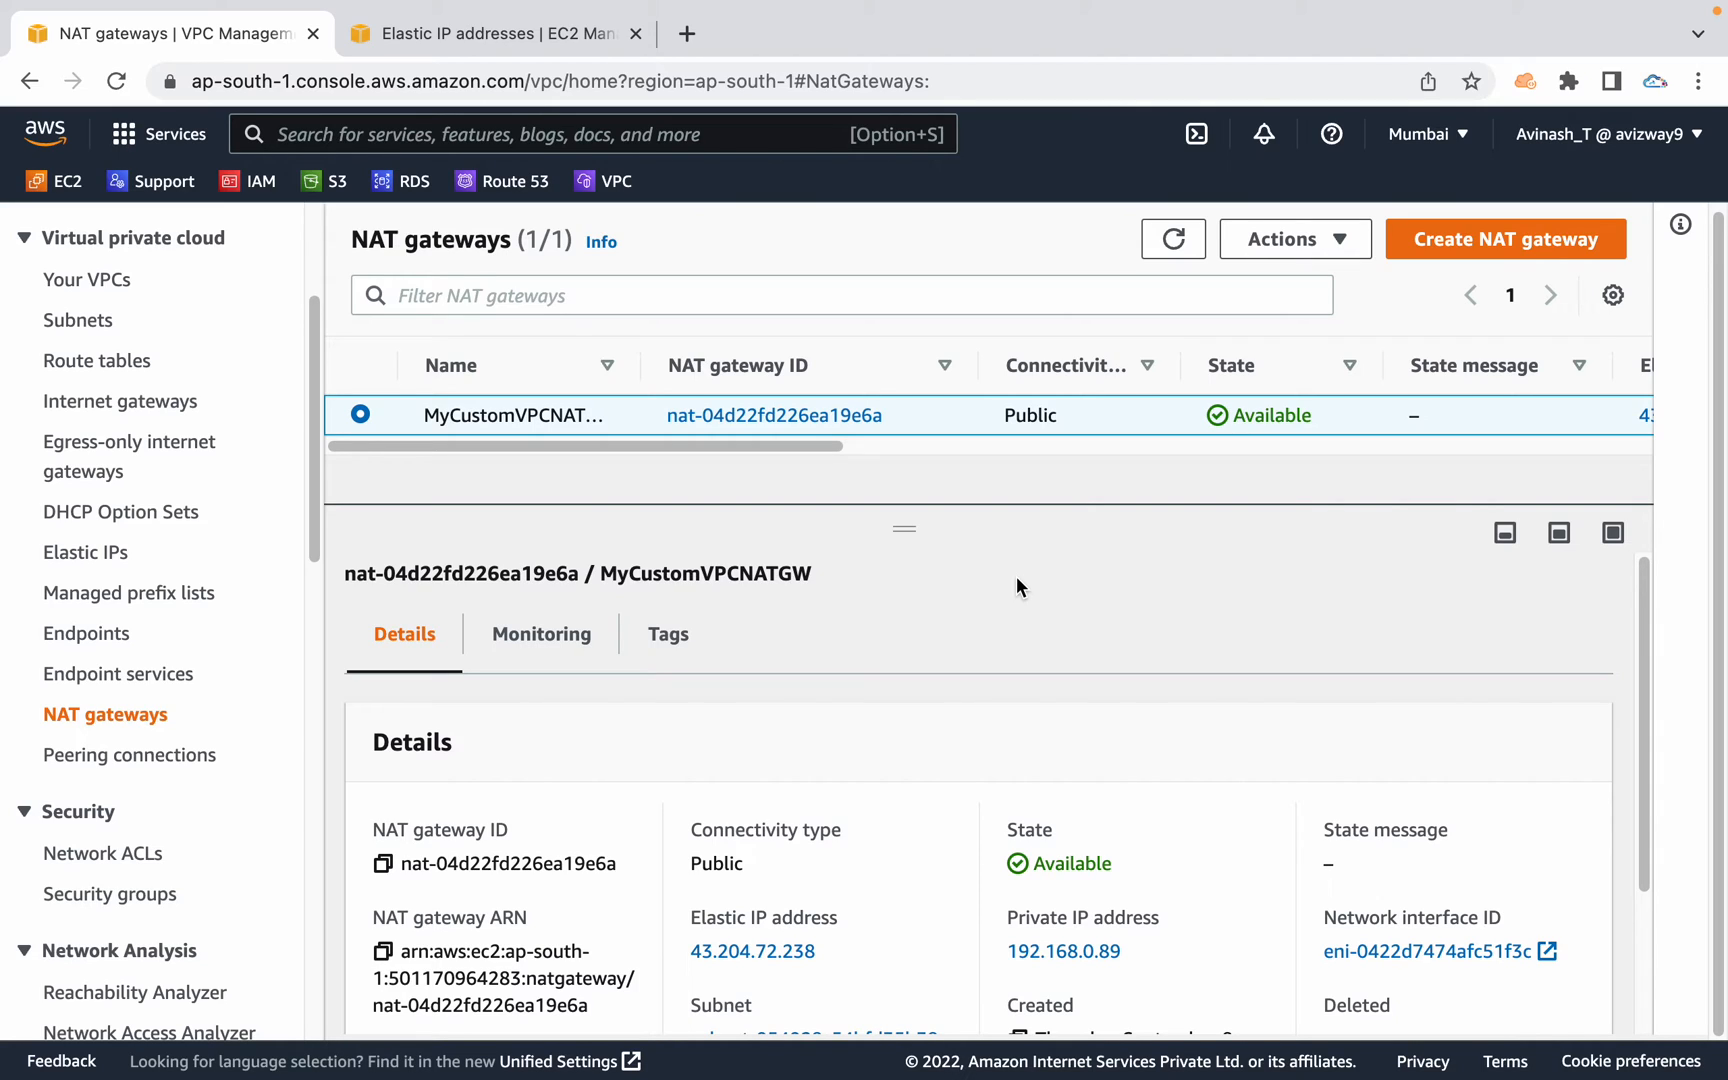
- Delete MyCustomVPCNATGW, confirming with 'delete', and dismiss the success banner
click(1293, 238)
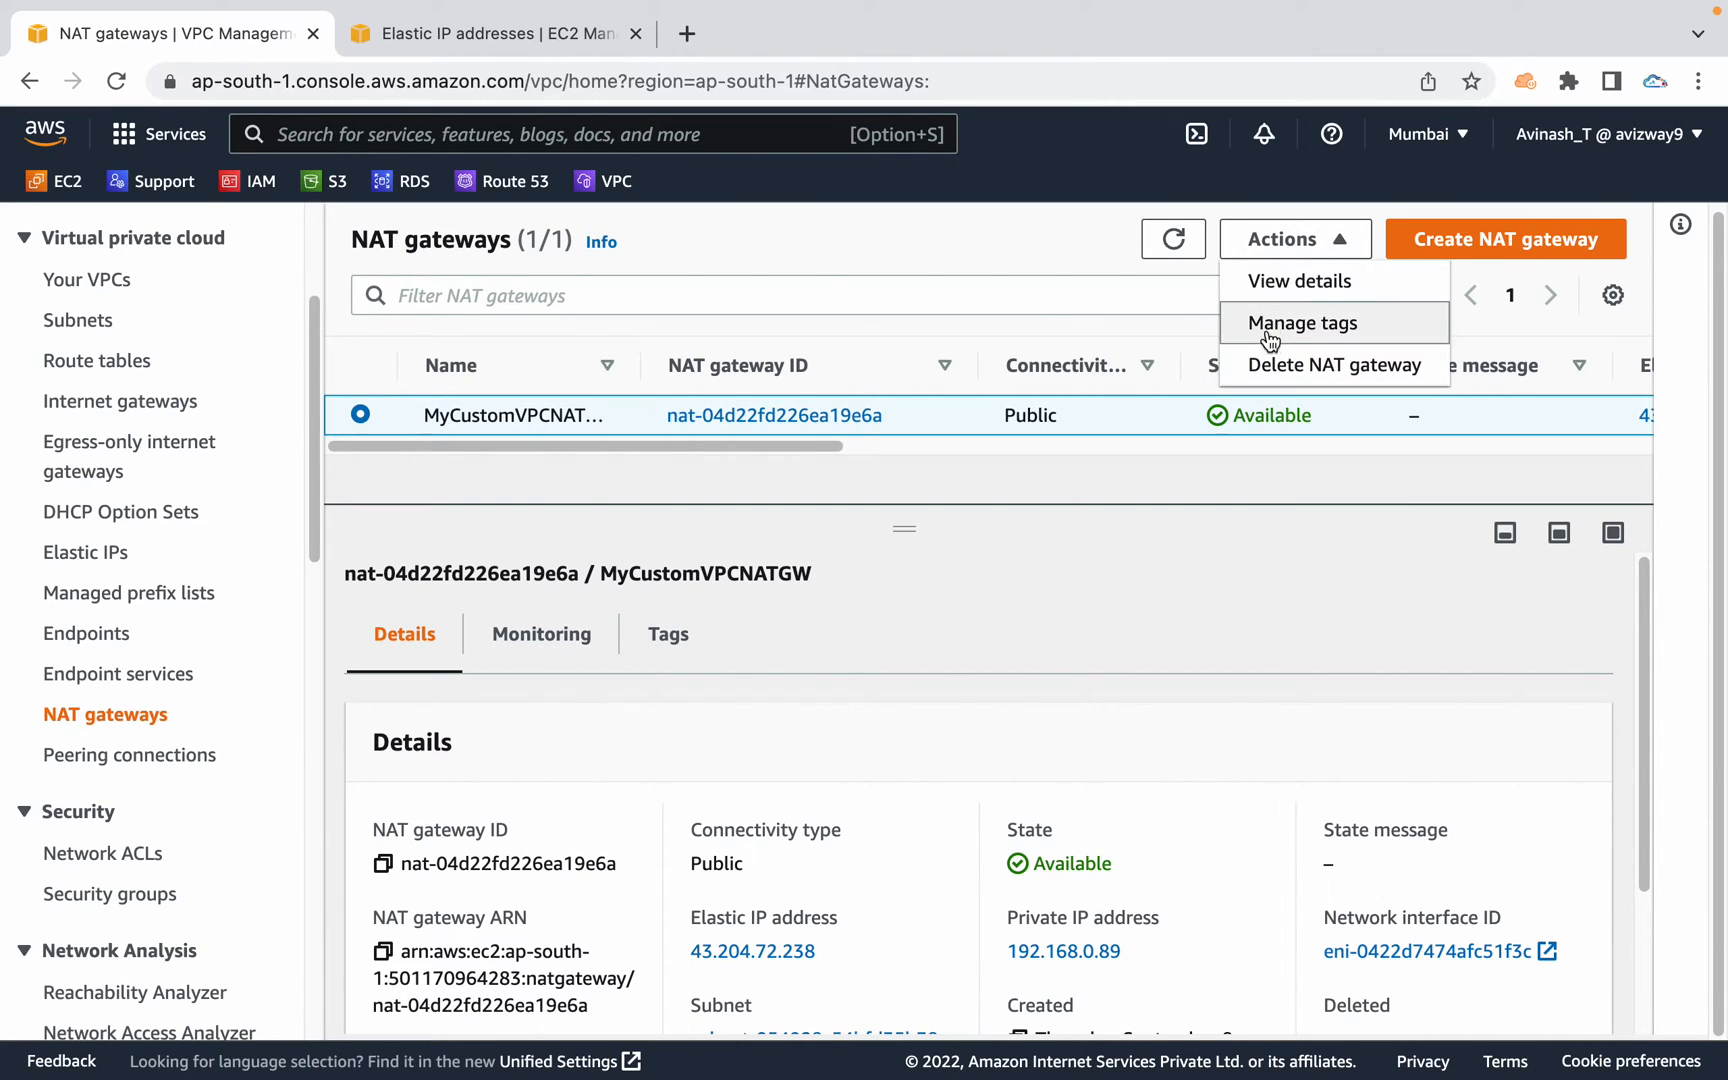
click(1332, 365)
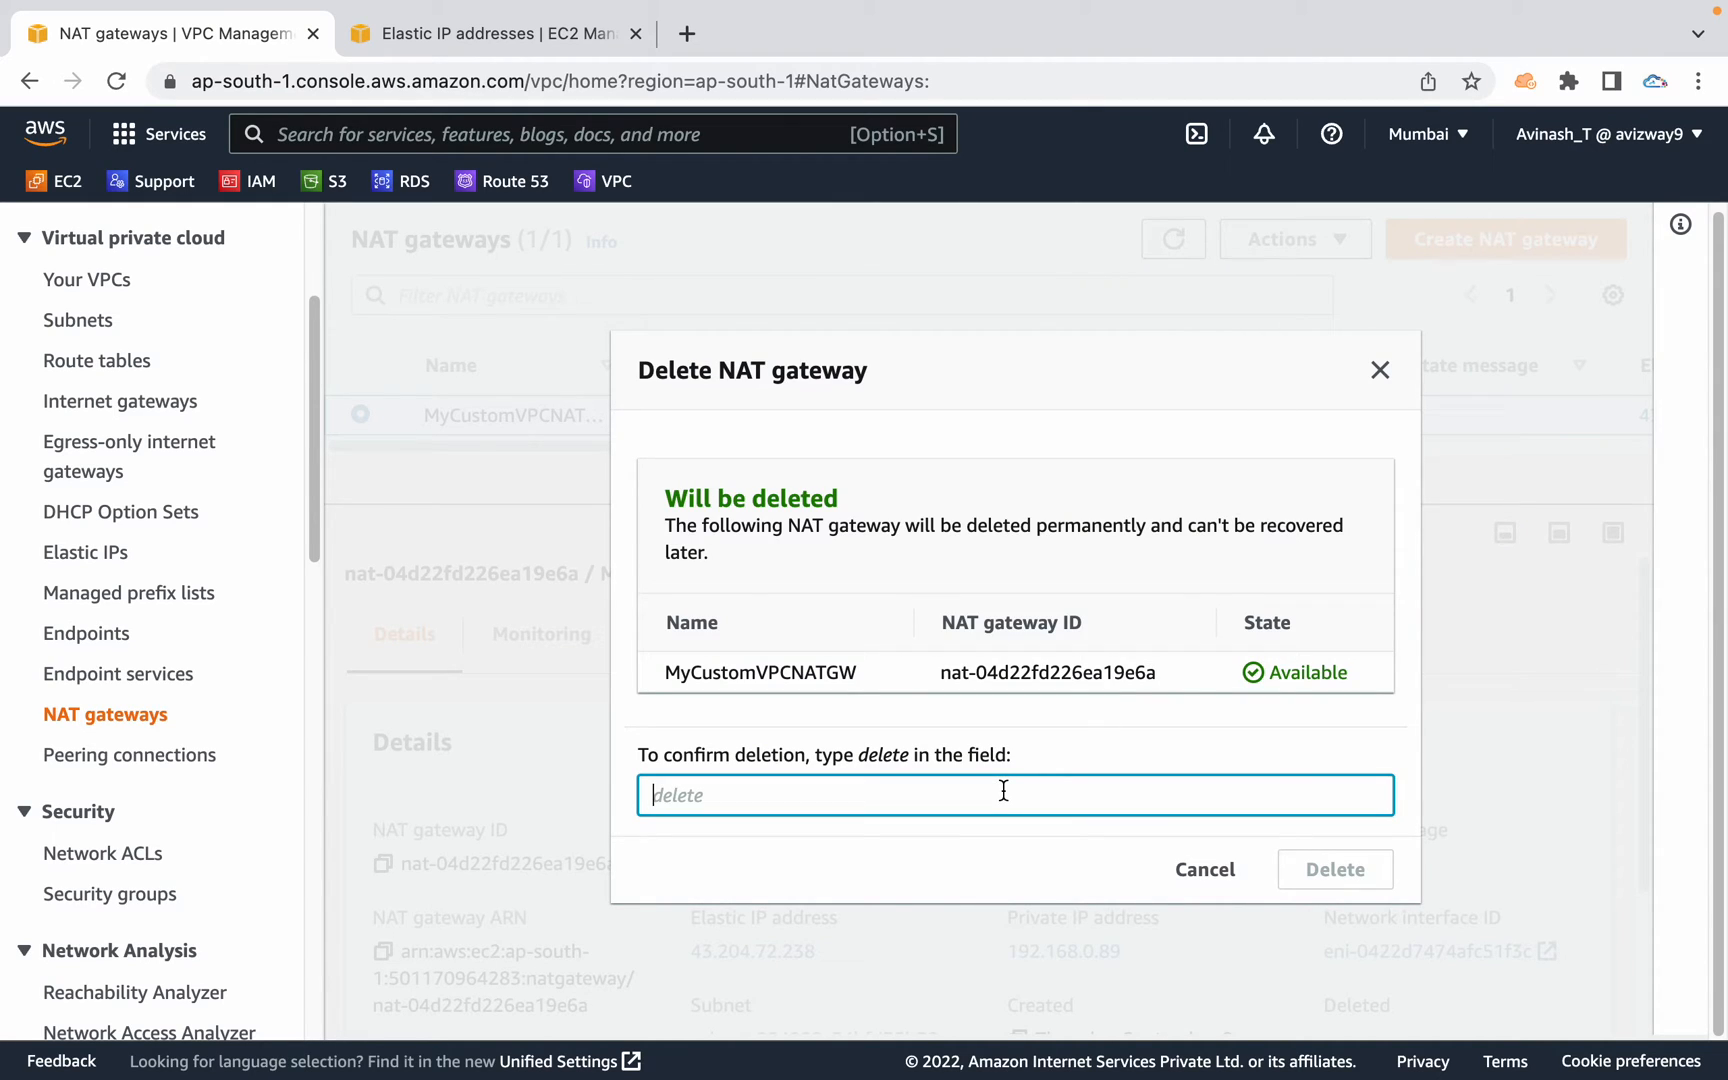
text(delete)
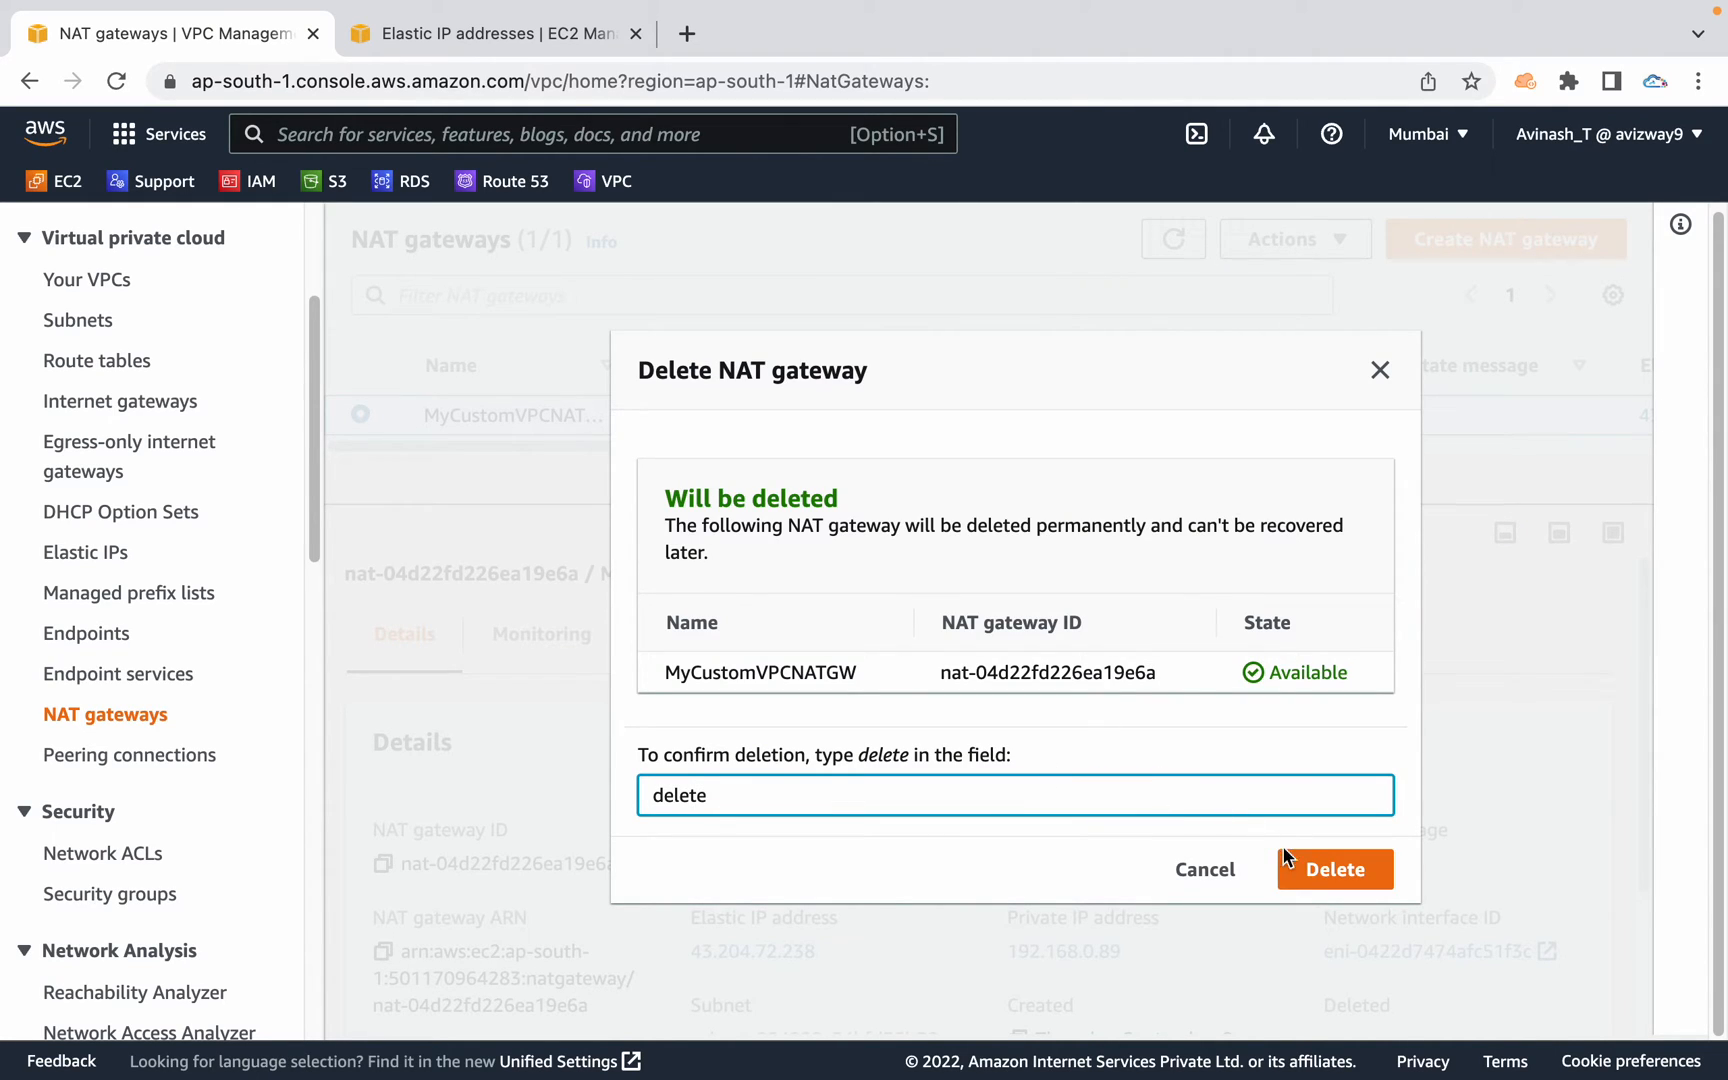
click(1333, 868)
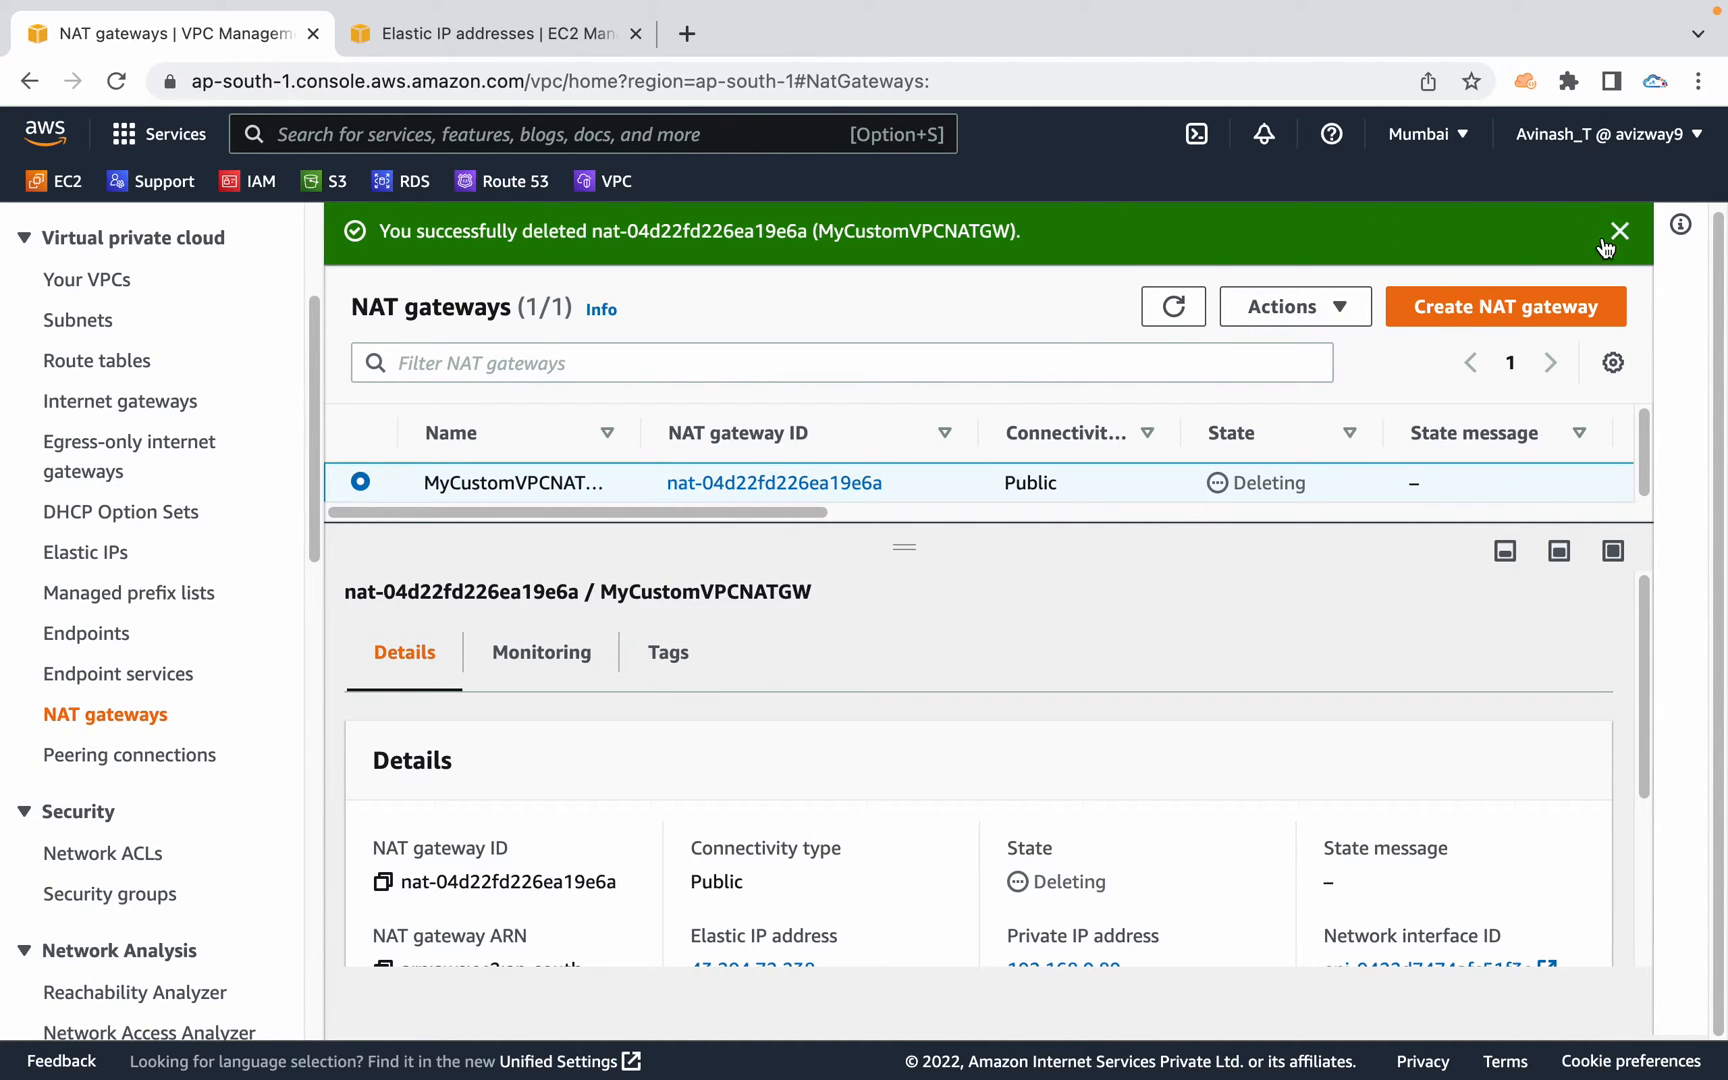
click(1619, 233)
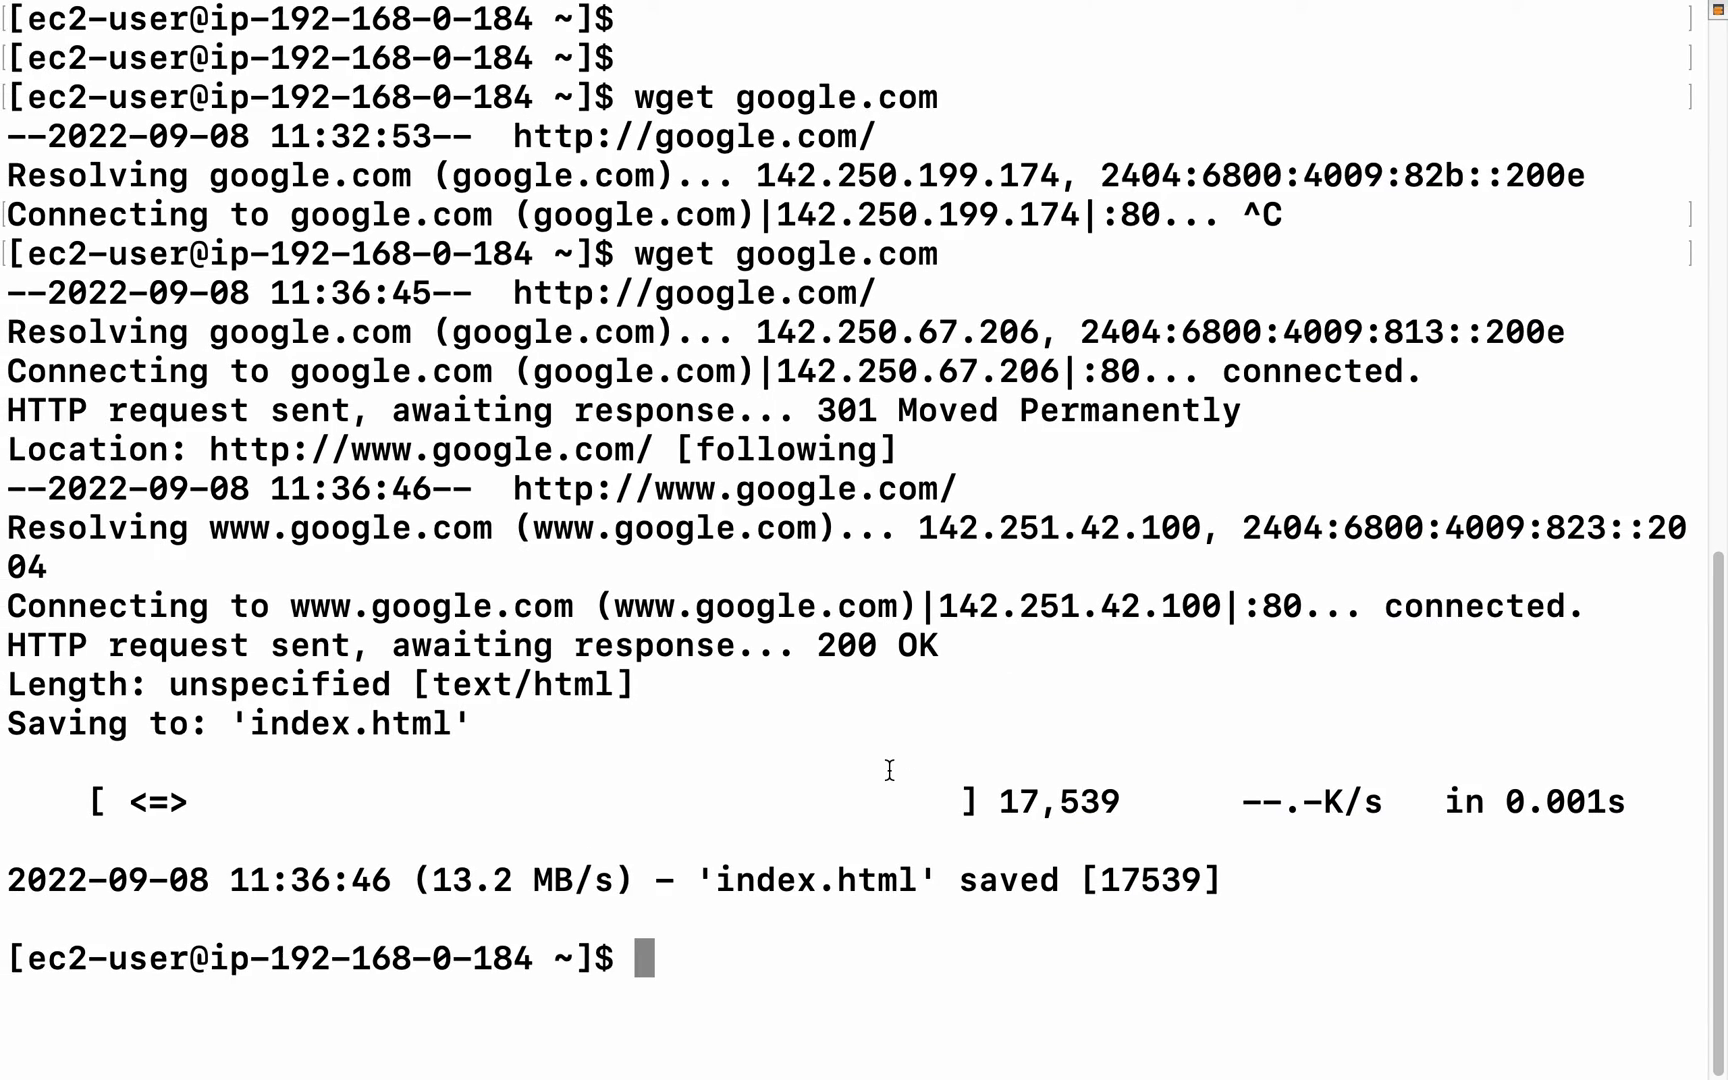
- Run 'wget google.com' again on the private instance
text(wget google.com)
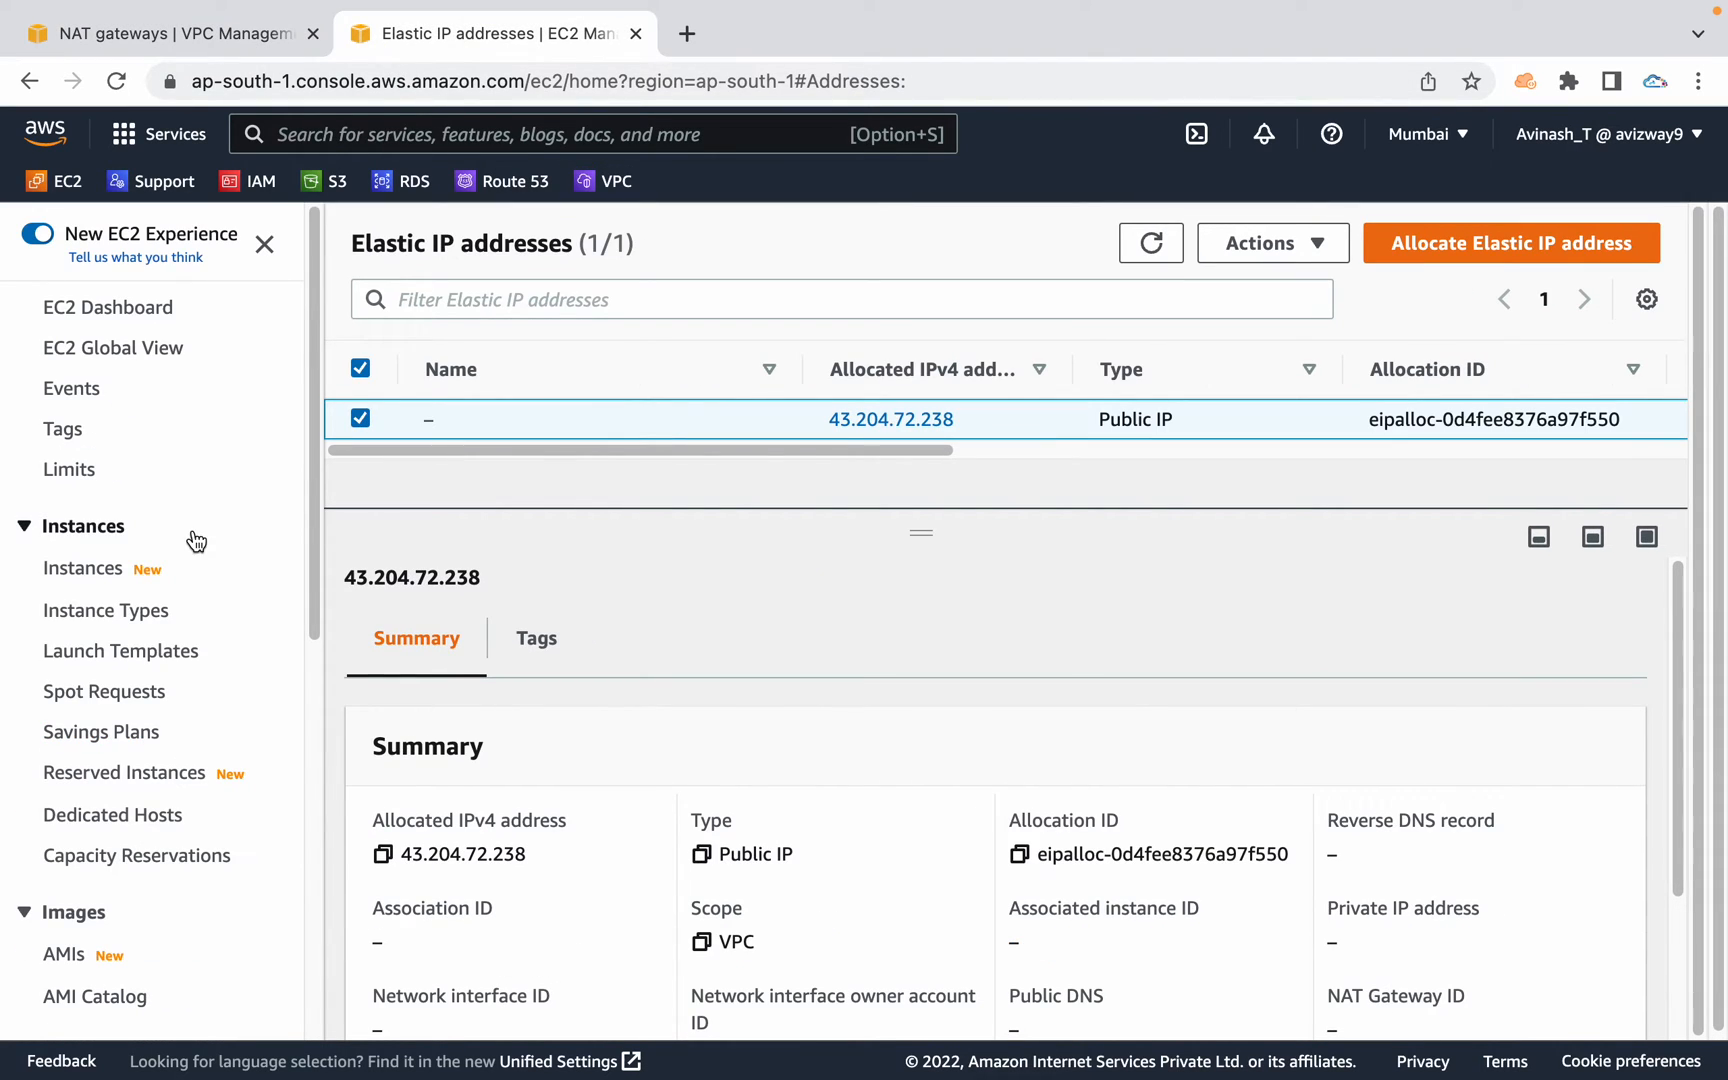
- Go to the EC2 Instances list to begin launching a new instance
click(85, 568)
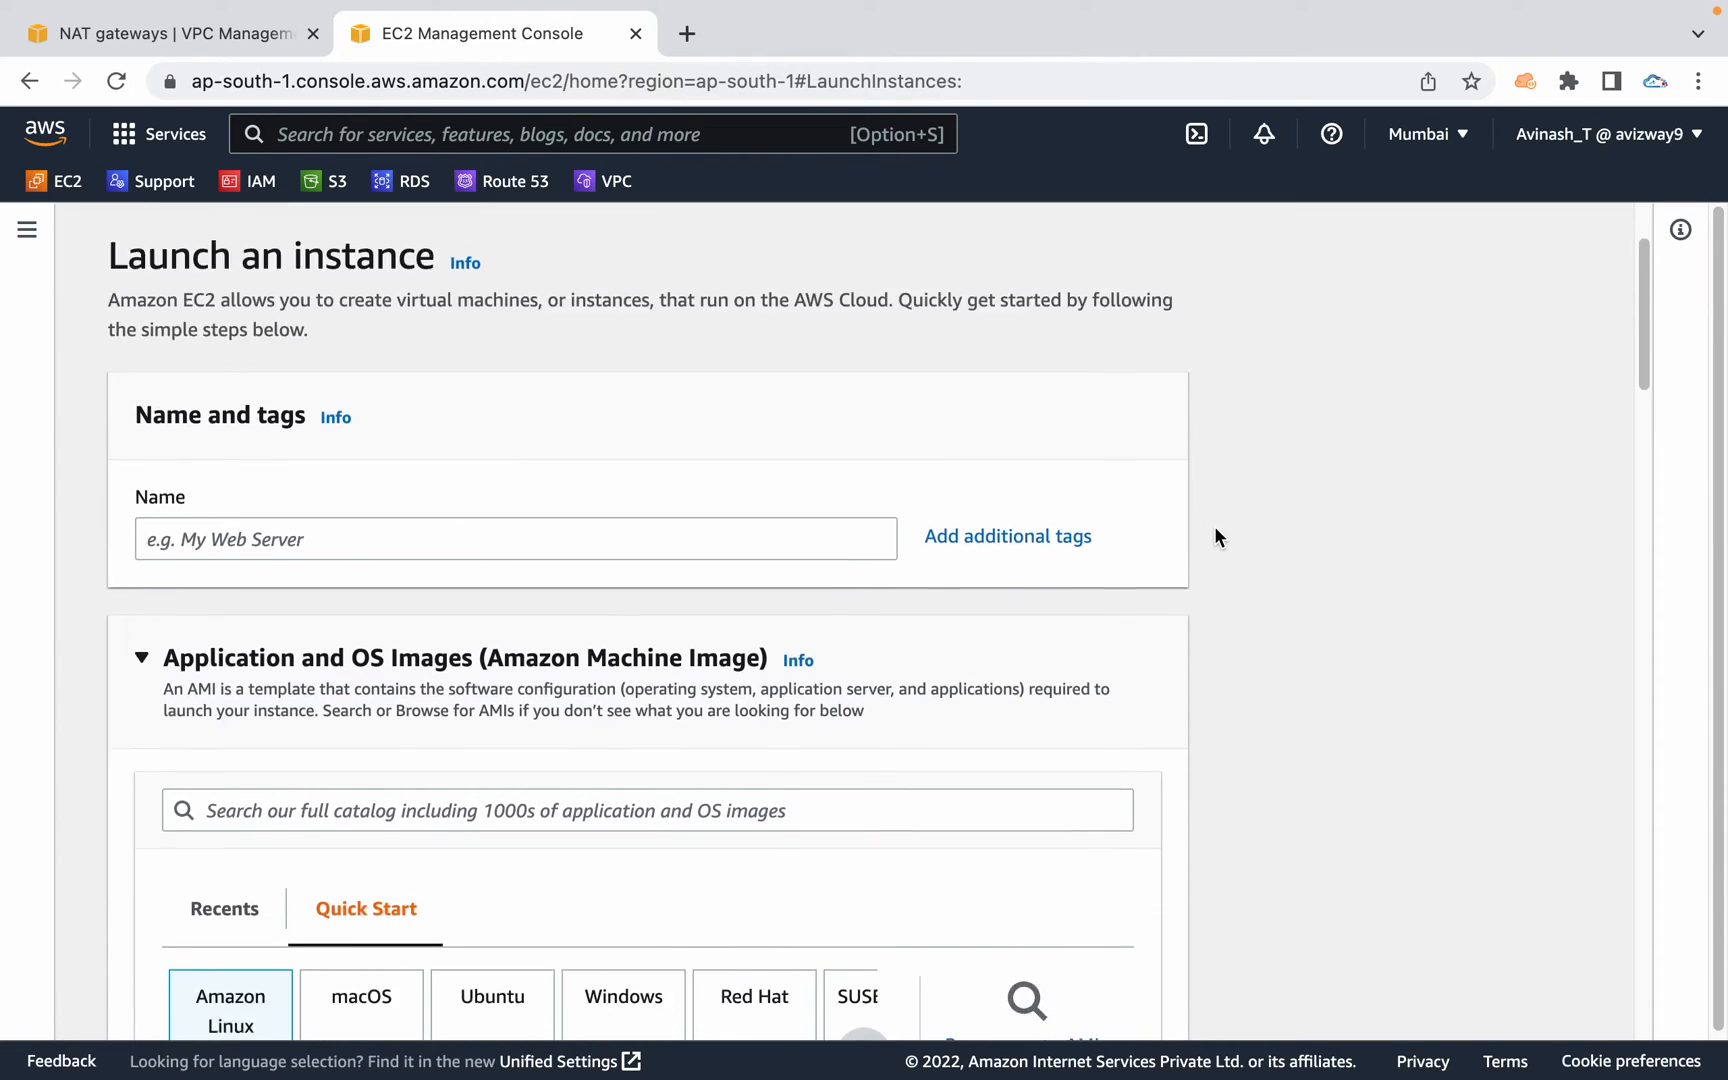
- Name the new instance NAT-Instance and open the full AMI catalog
text(NAT)
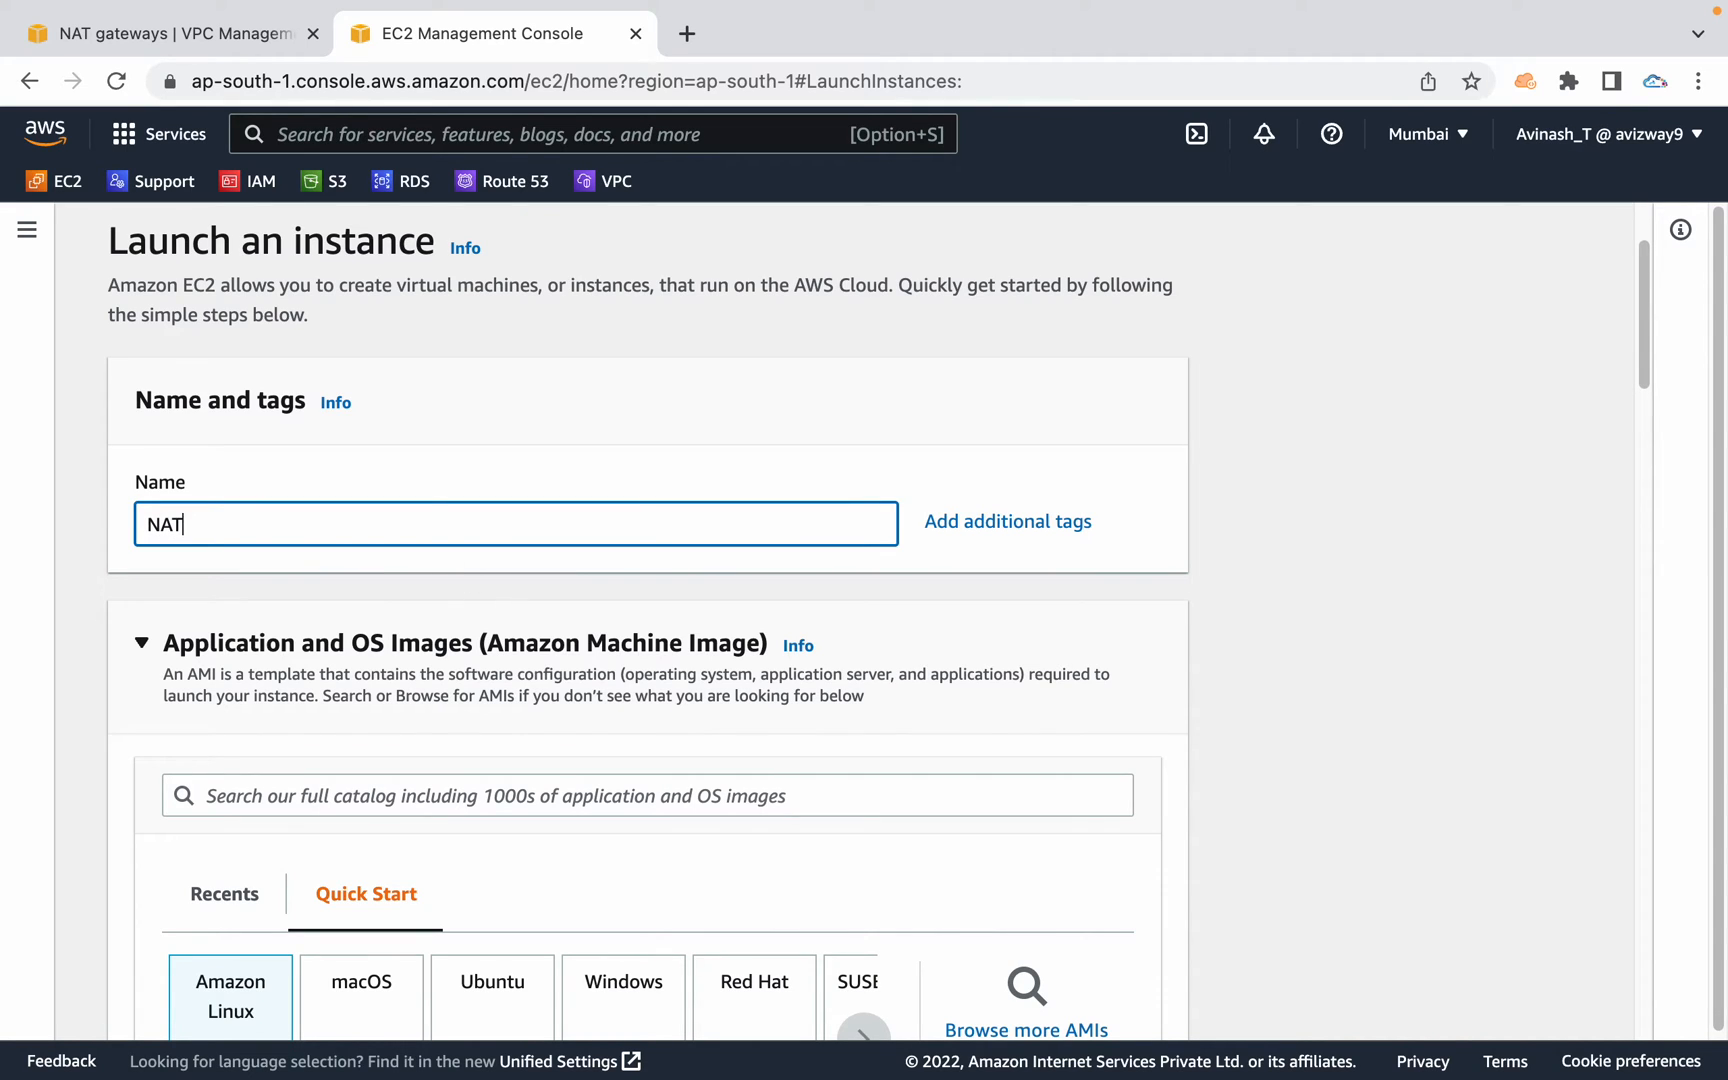
text(-Instance)
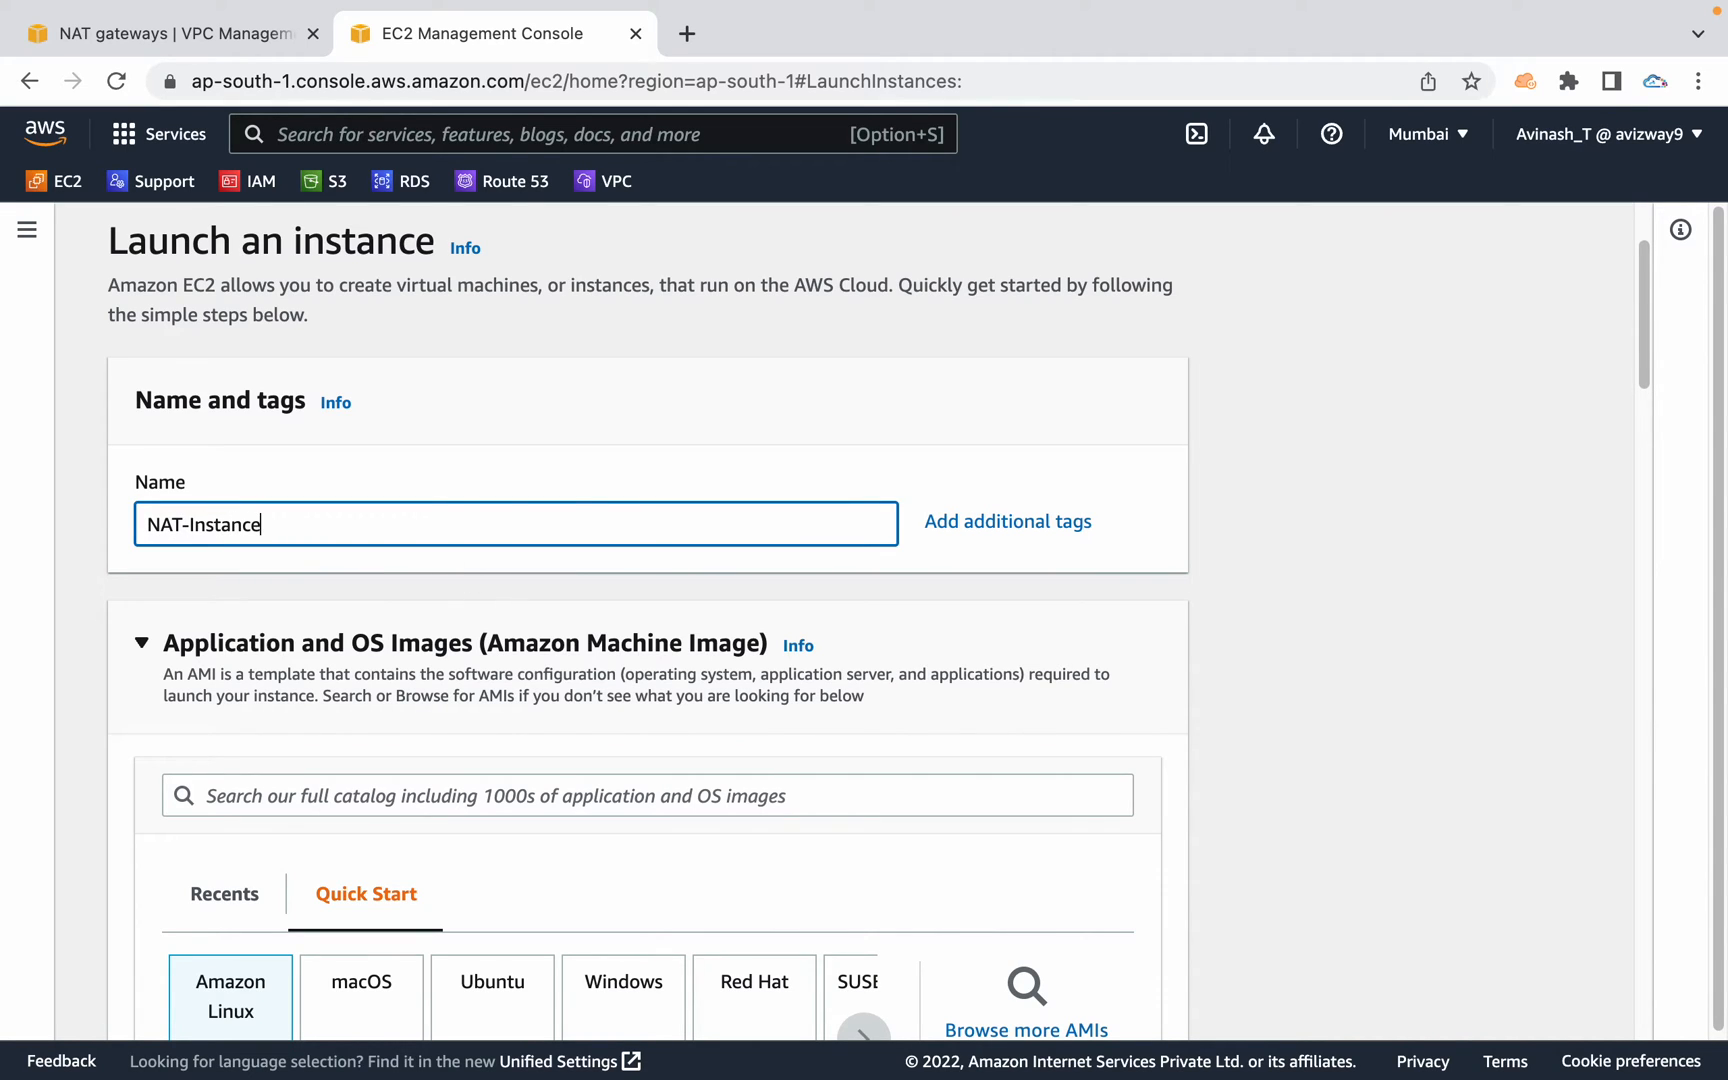
scroll(down, 3)
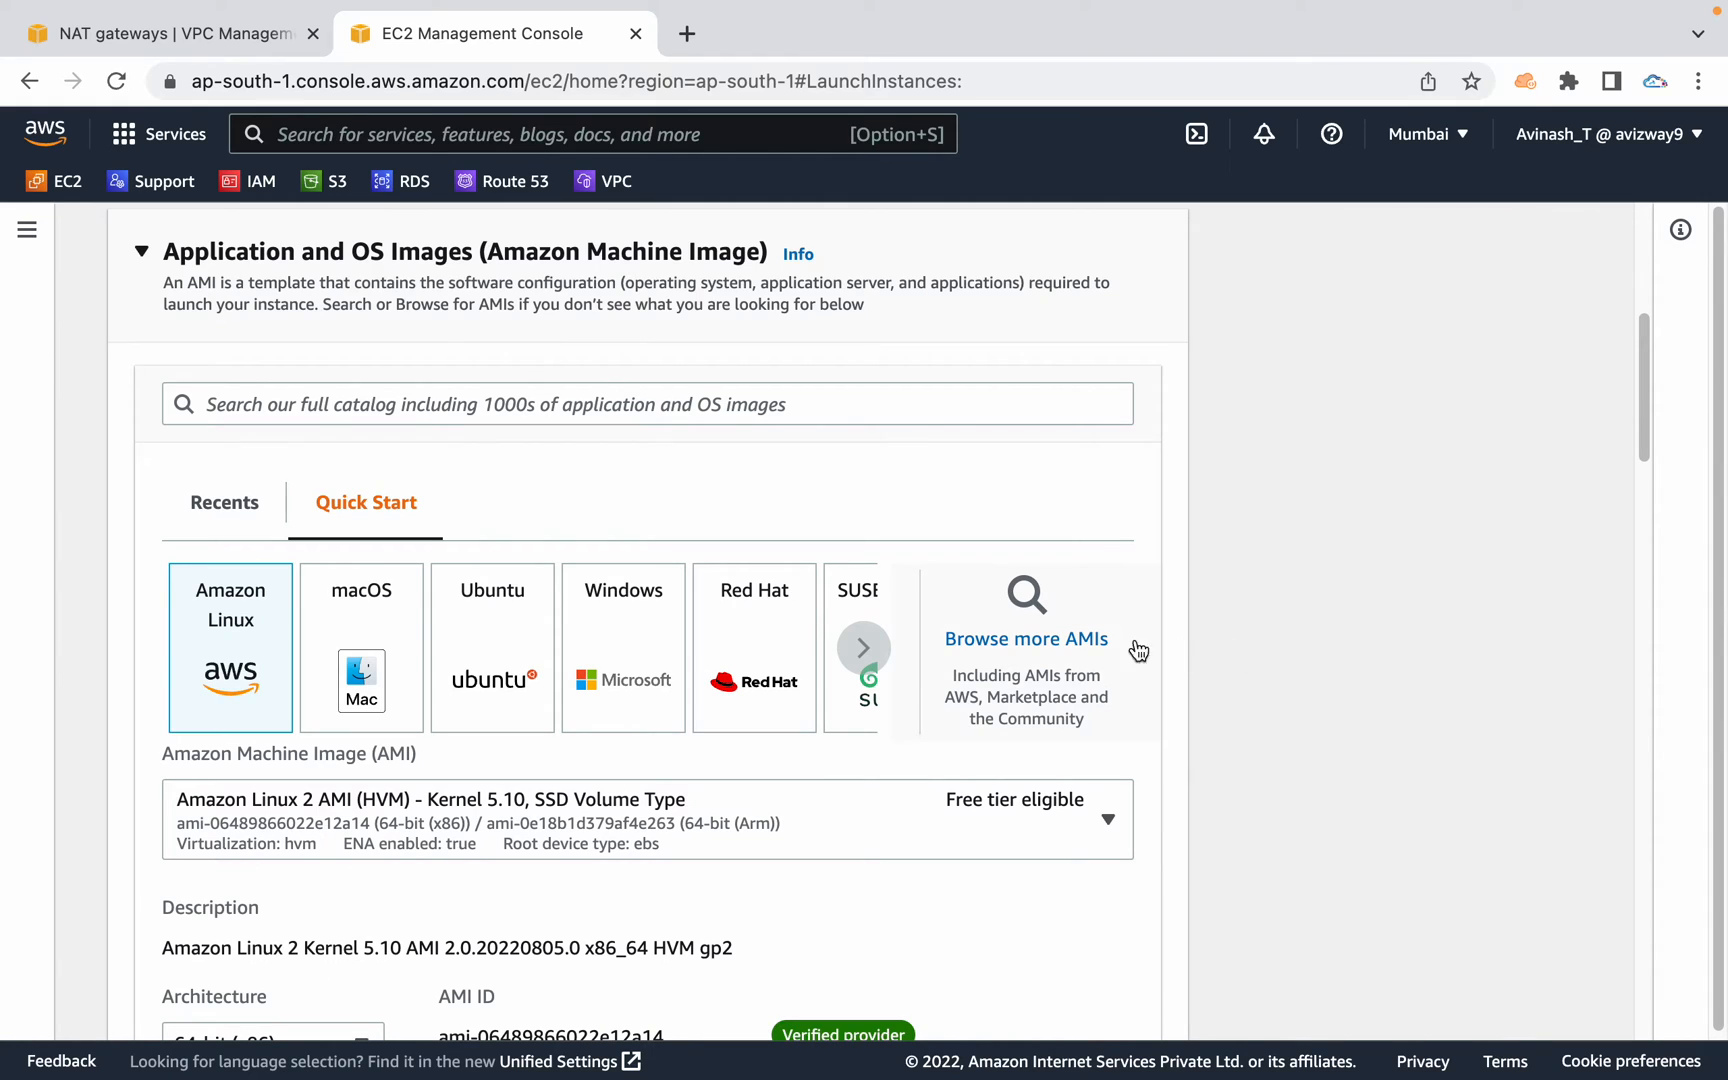
mouse_move(1029, 648)
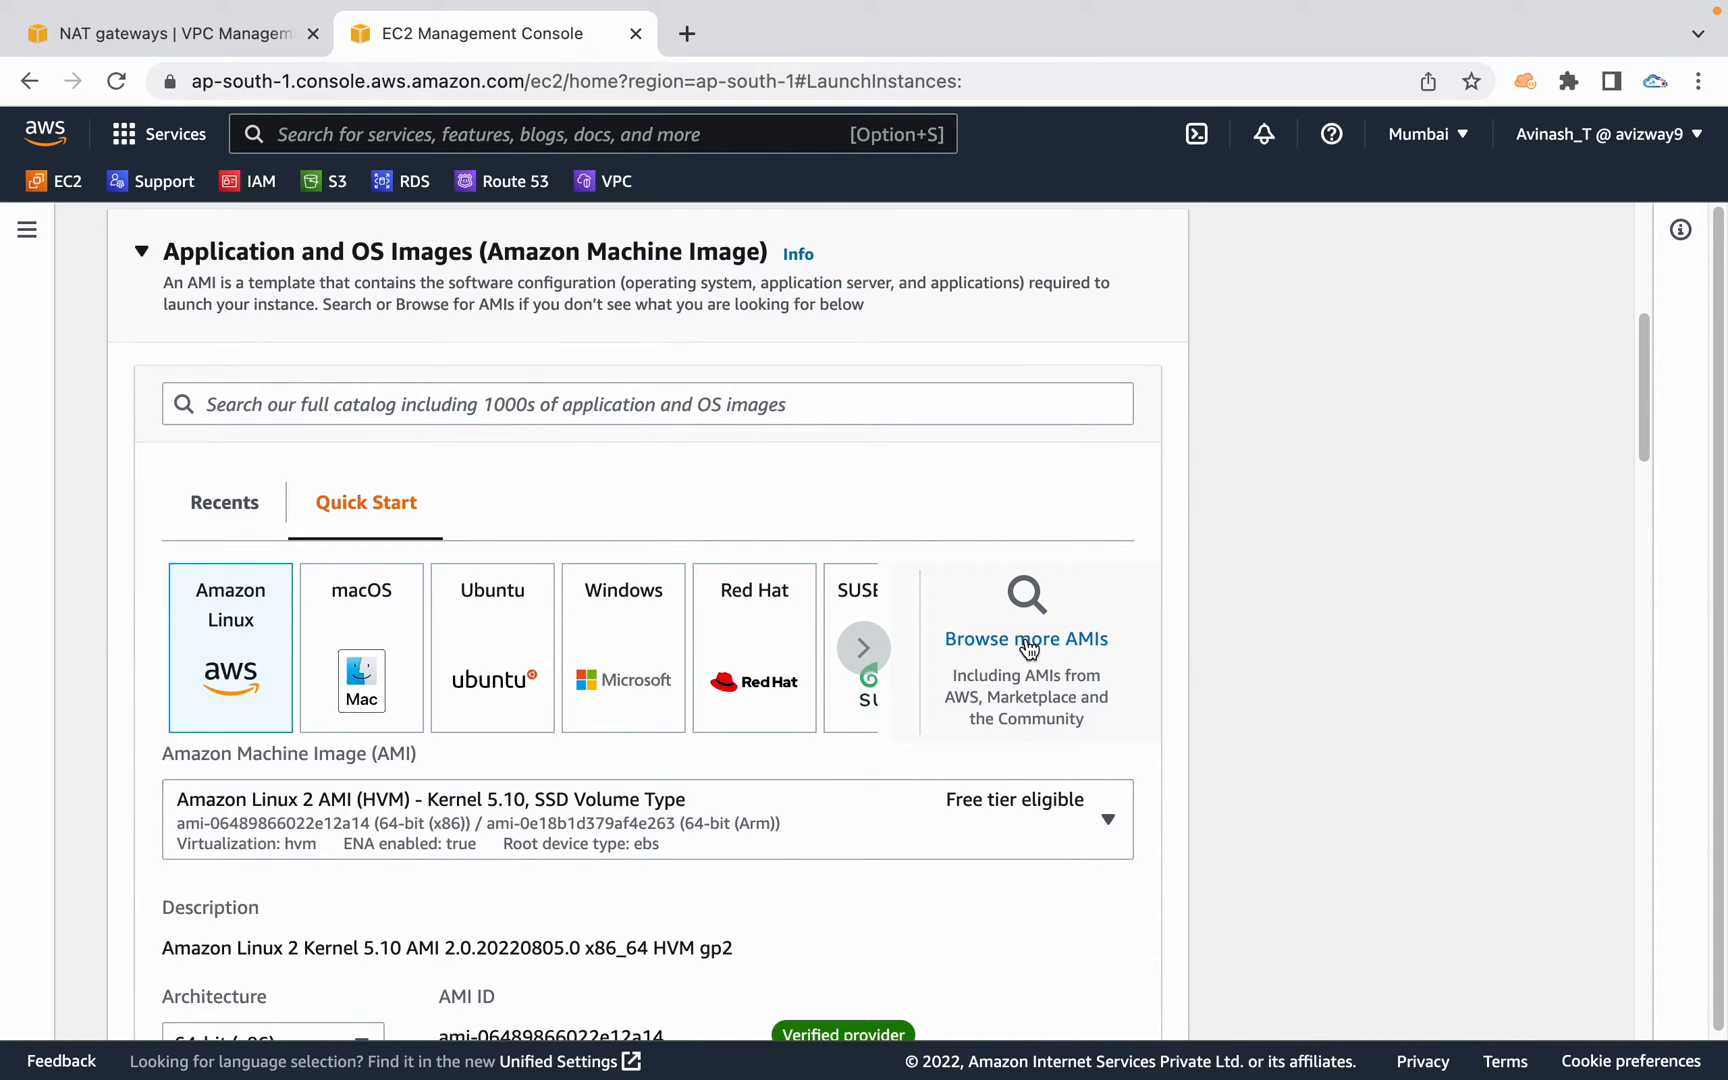
click(1024, 638)
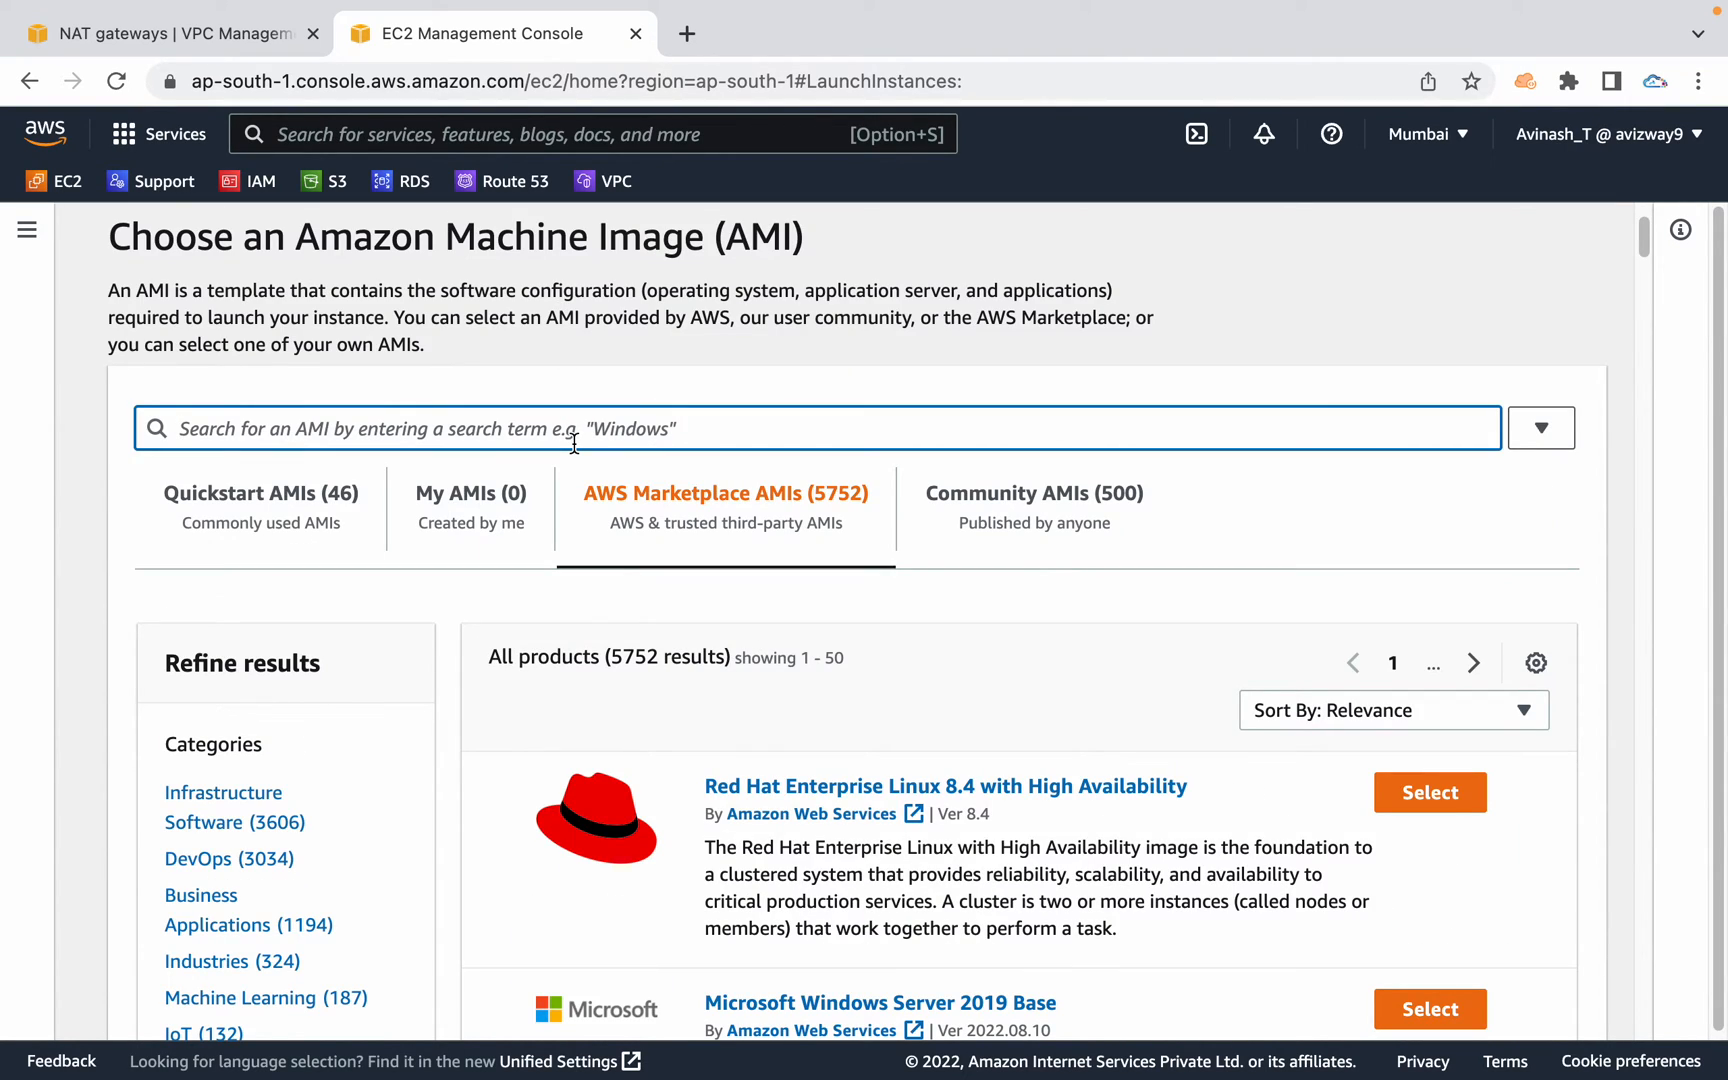
- Search the AMI catalog for NAT and browse the community amzn-ami-vpc-nat images
text(NAT)
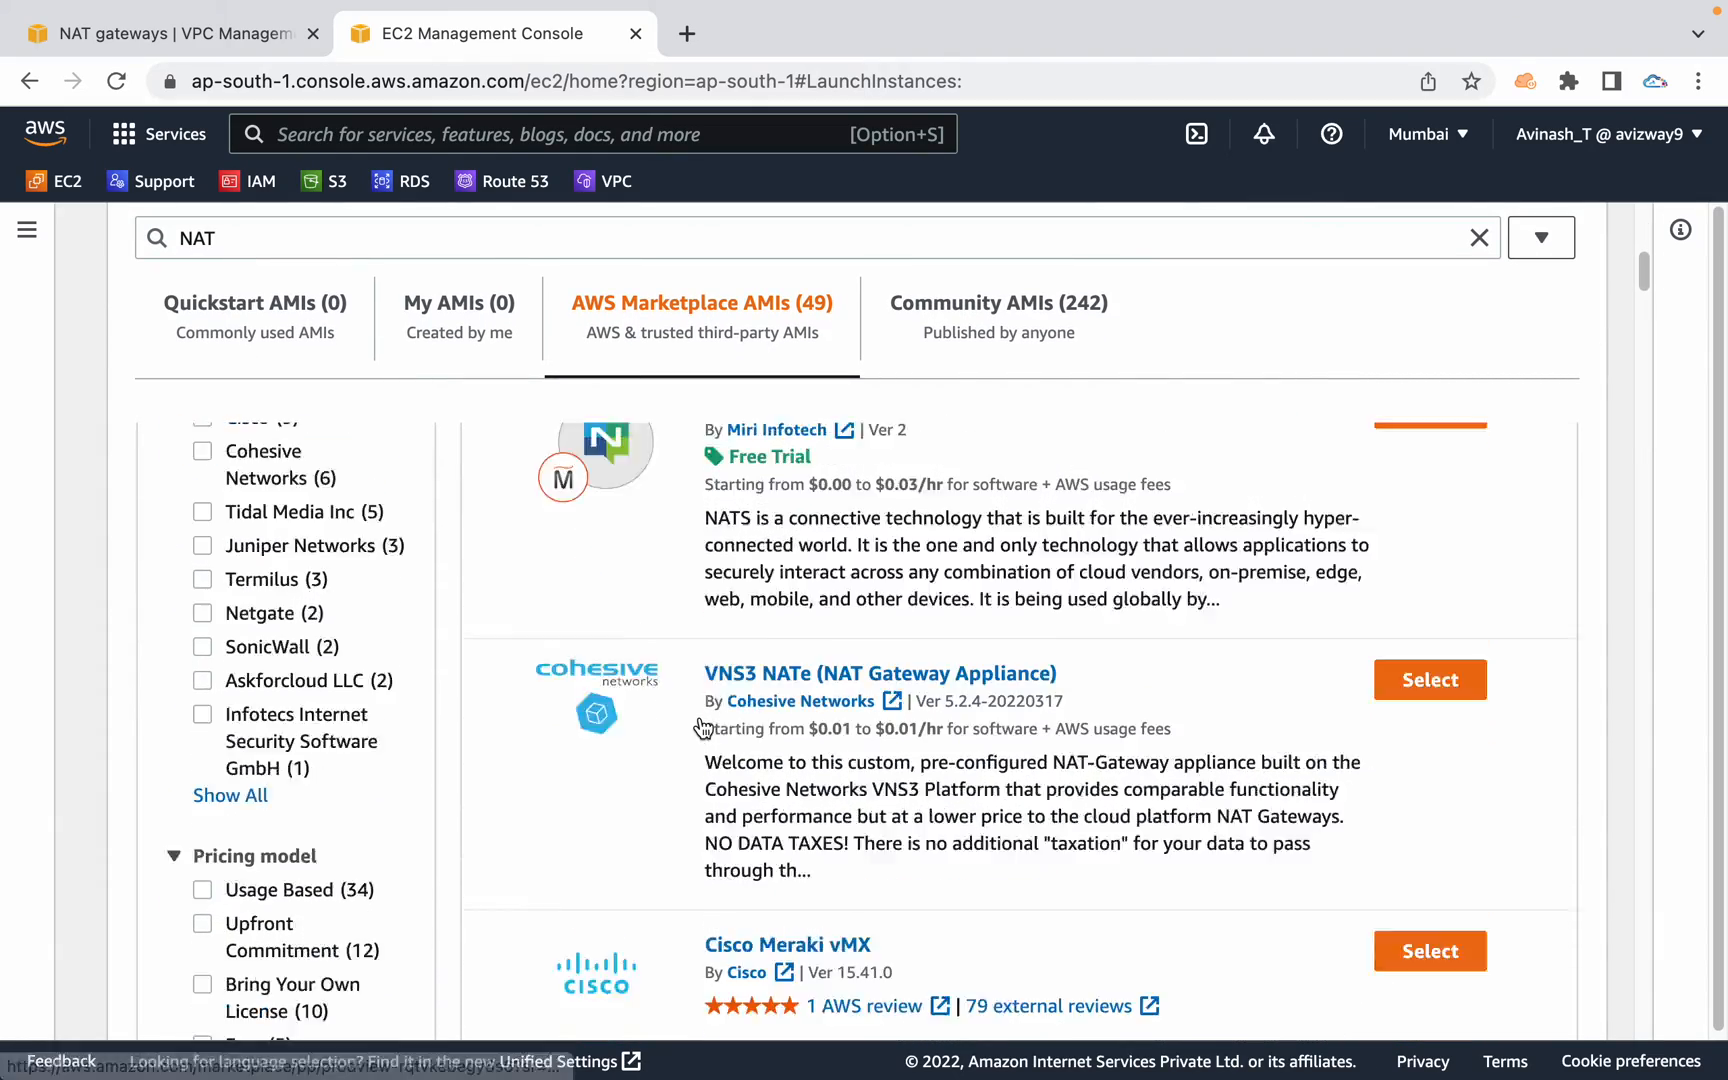
scroll(down, 3)
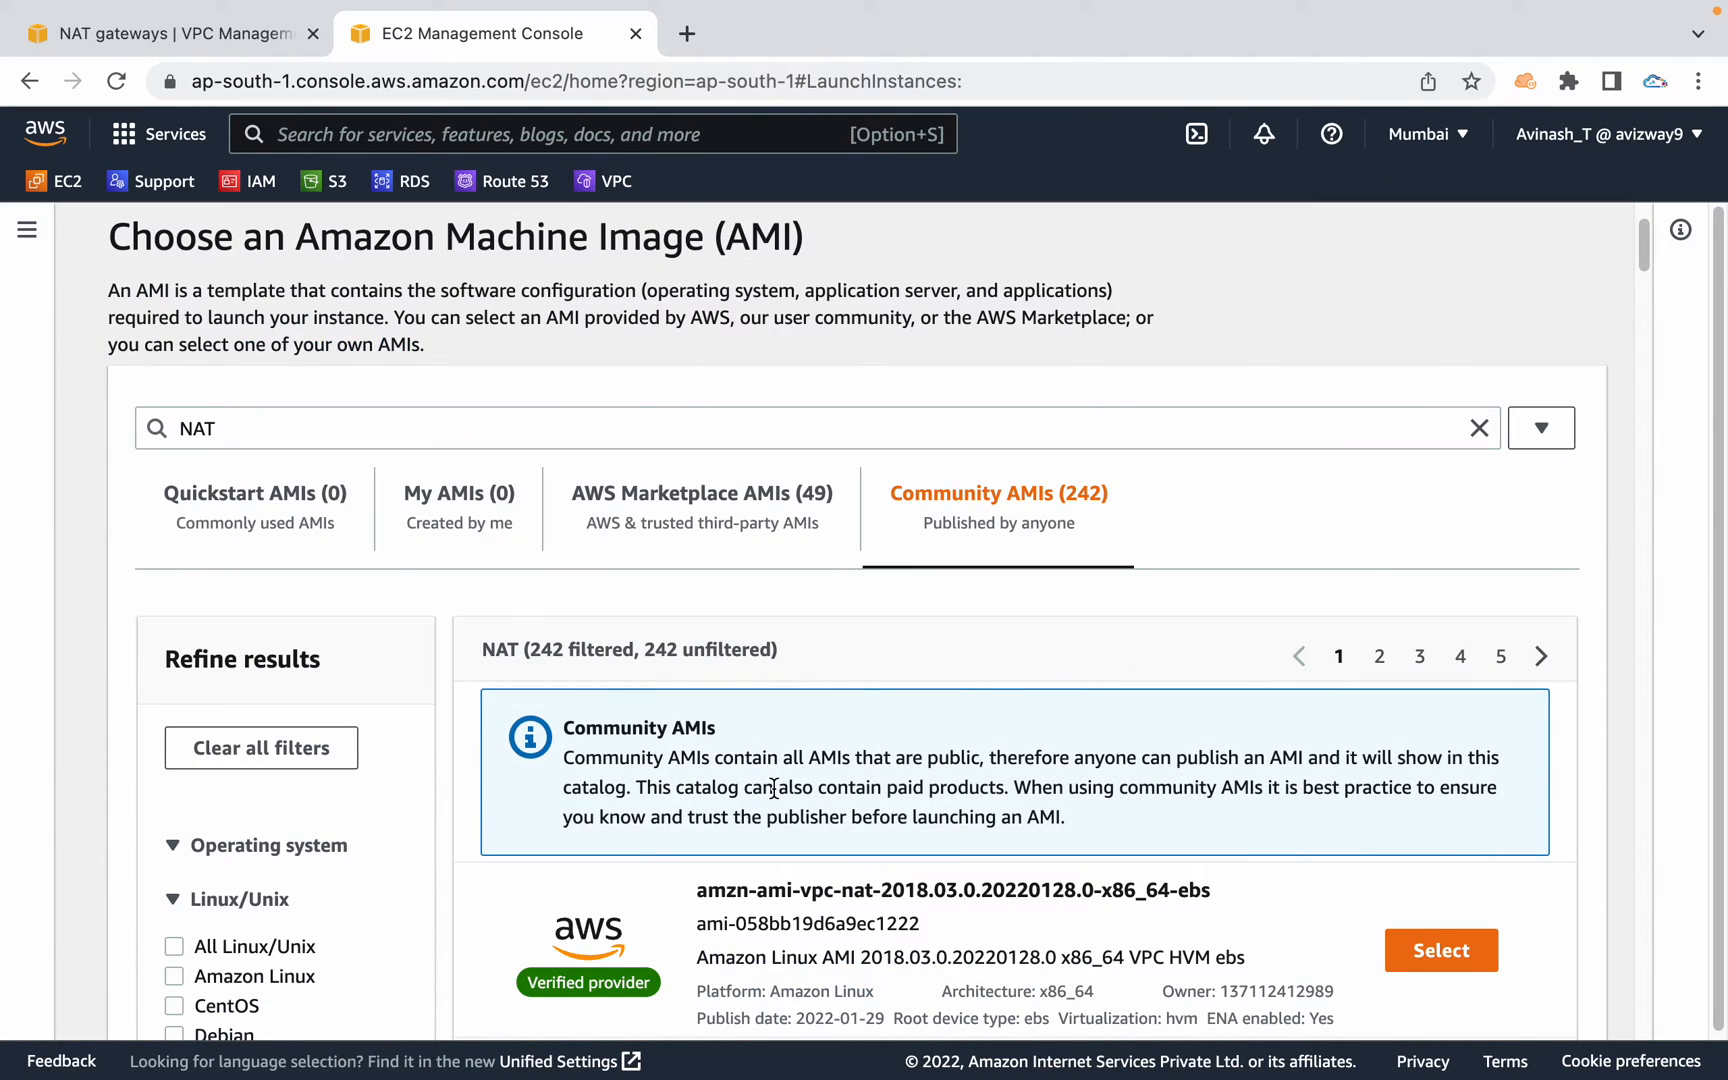
scroll(down, 3)
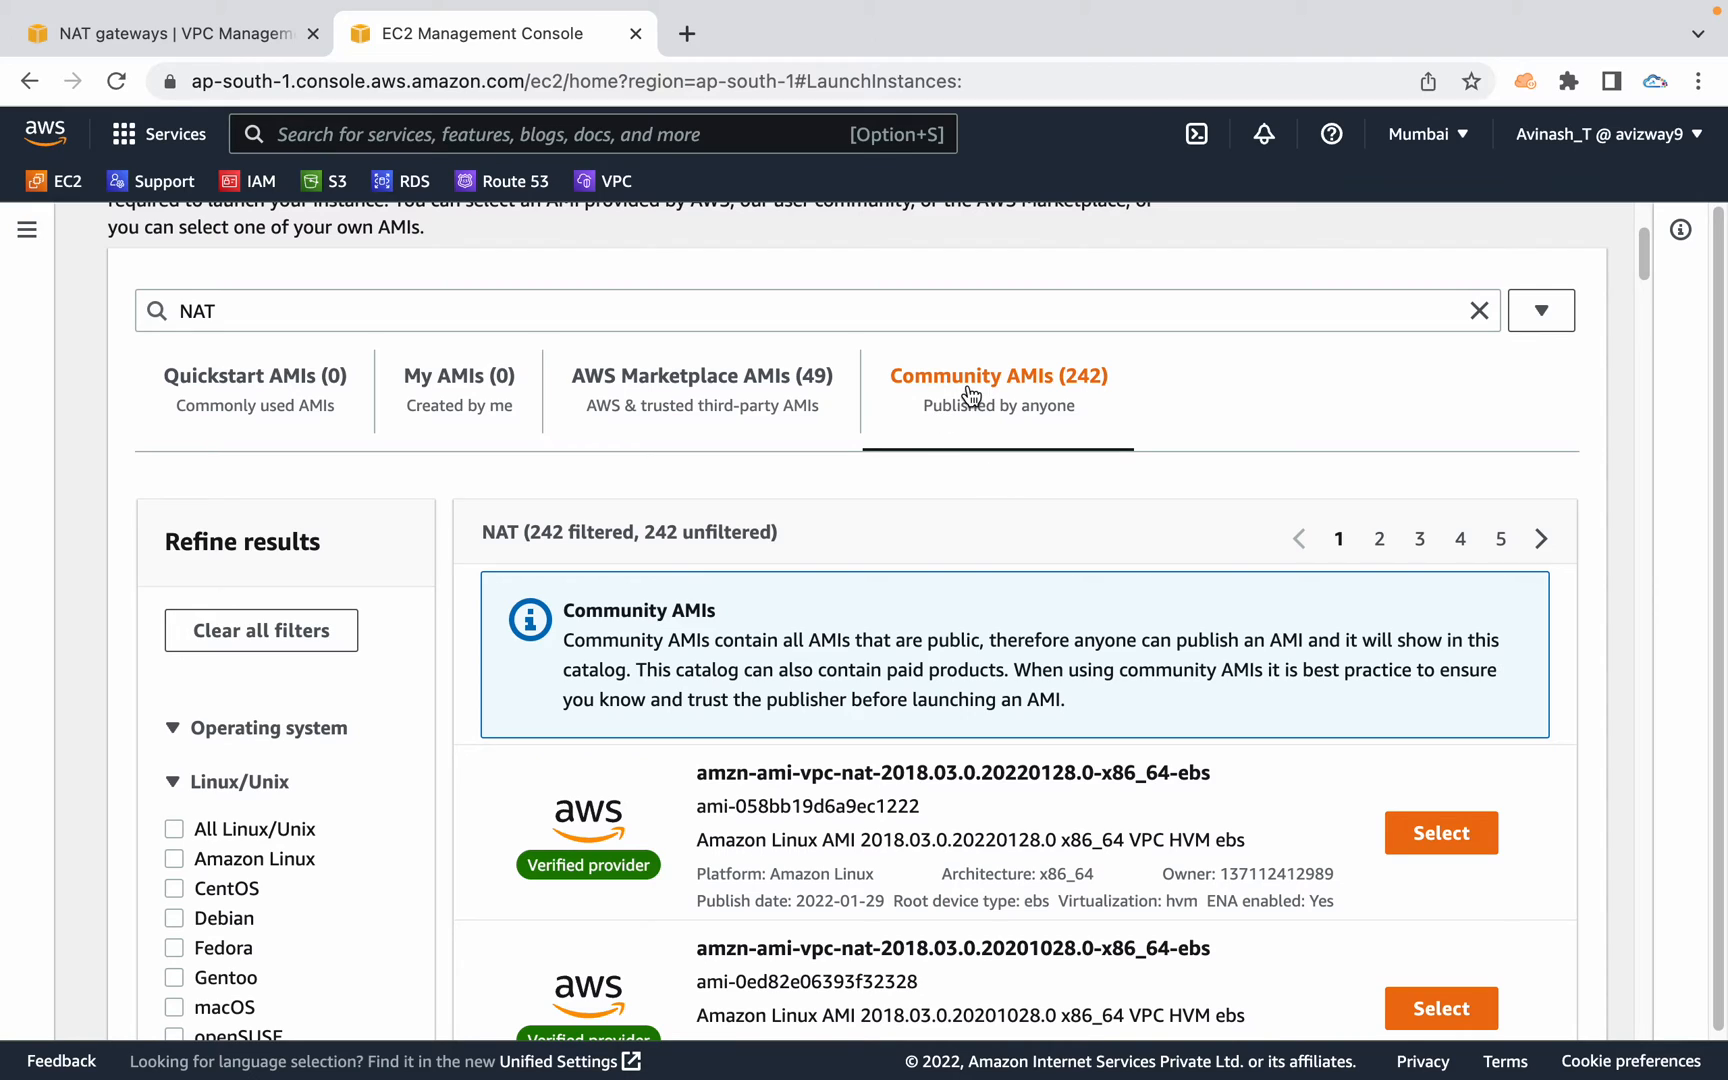
mouse_move(830, 681)
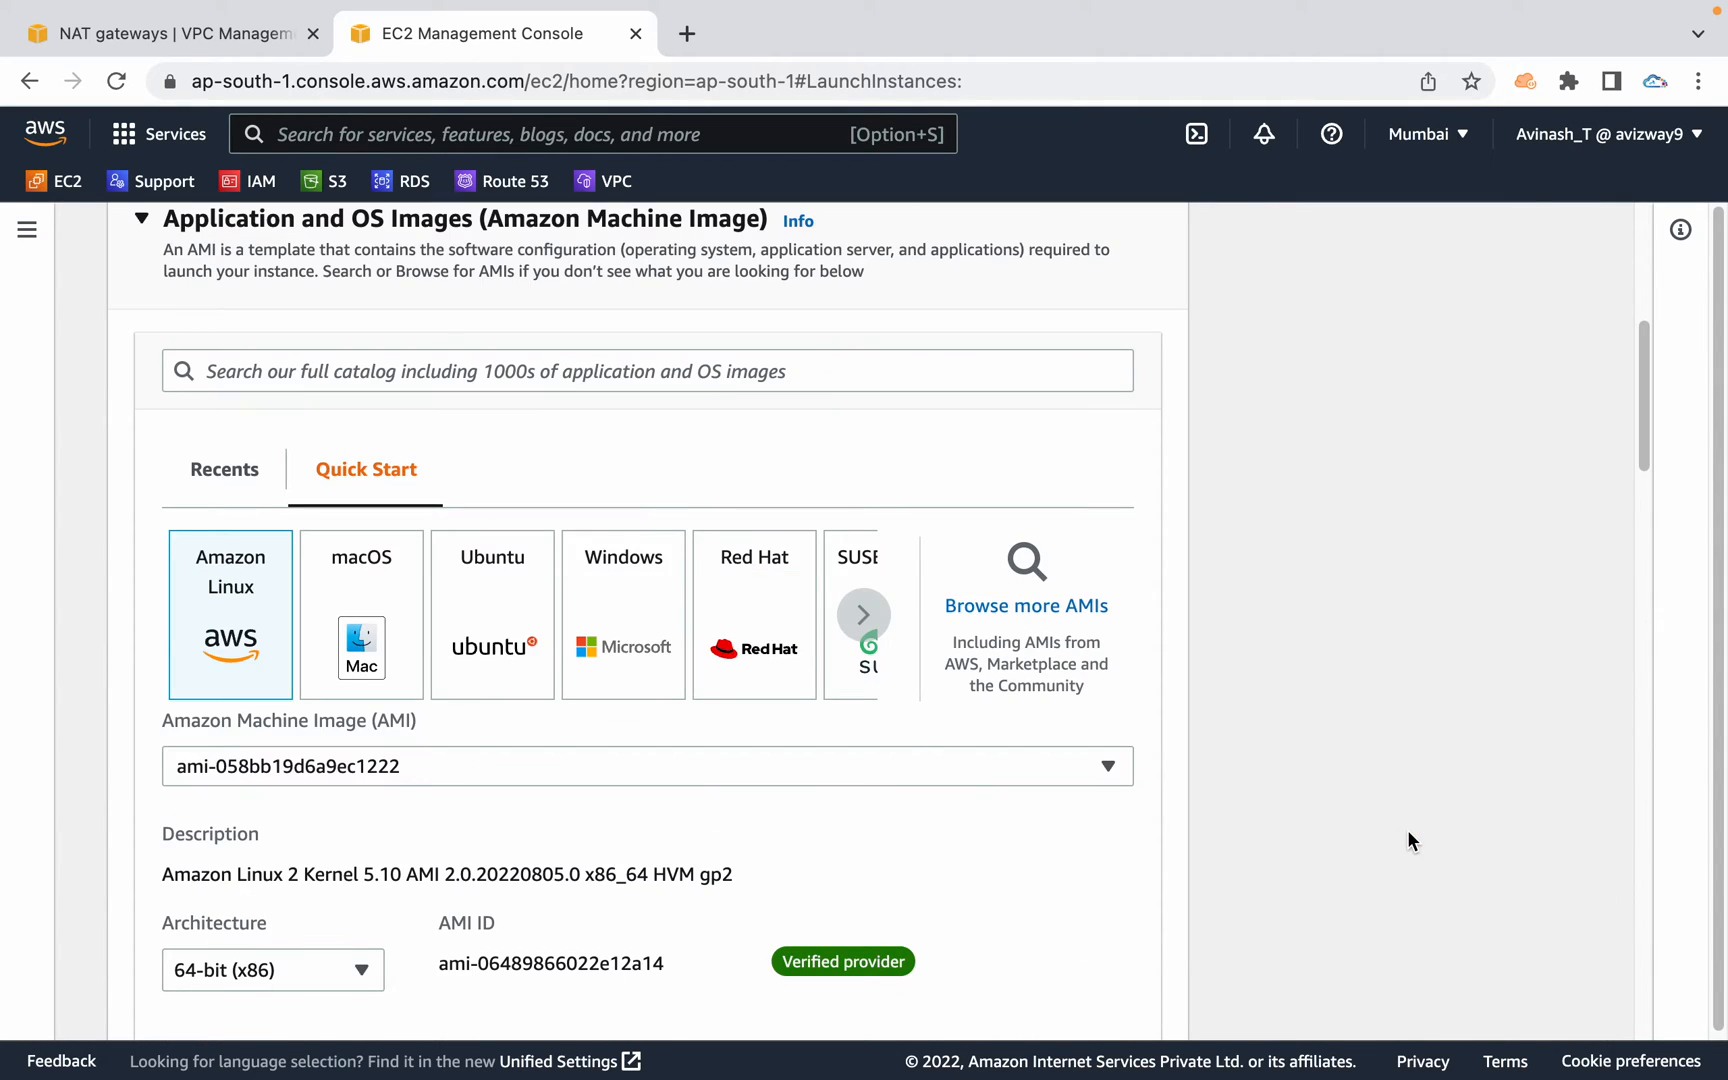
- Choose a key pair and name the new security group NAtSG
scroll(down, 3)
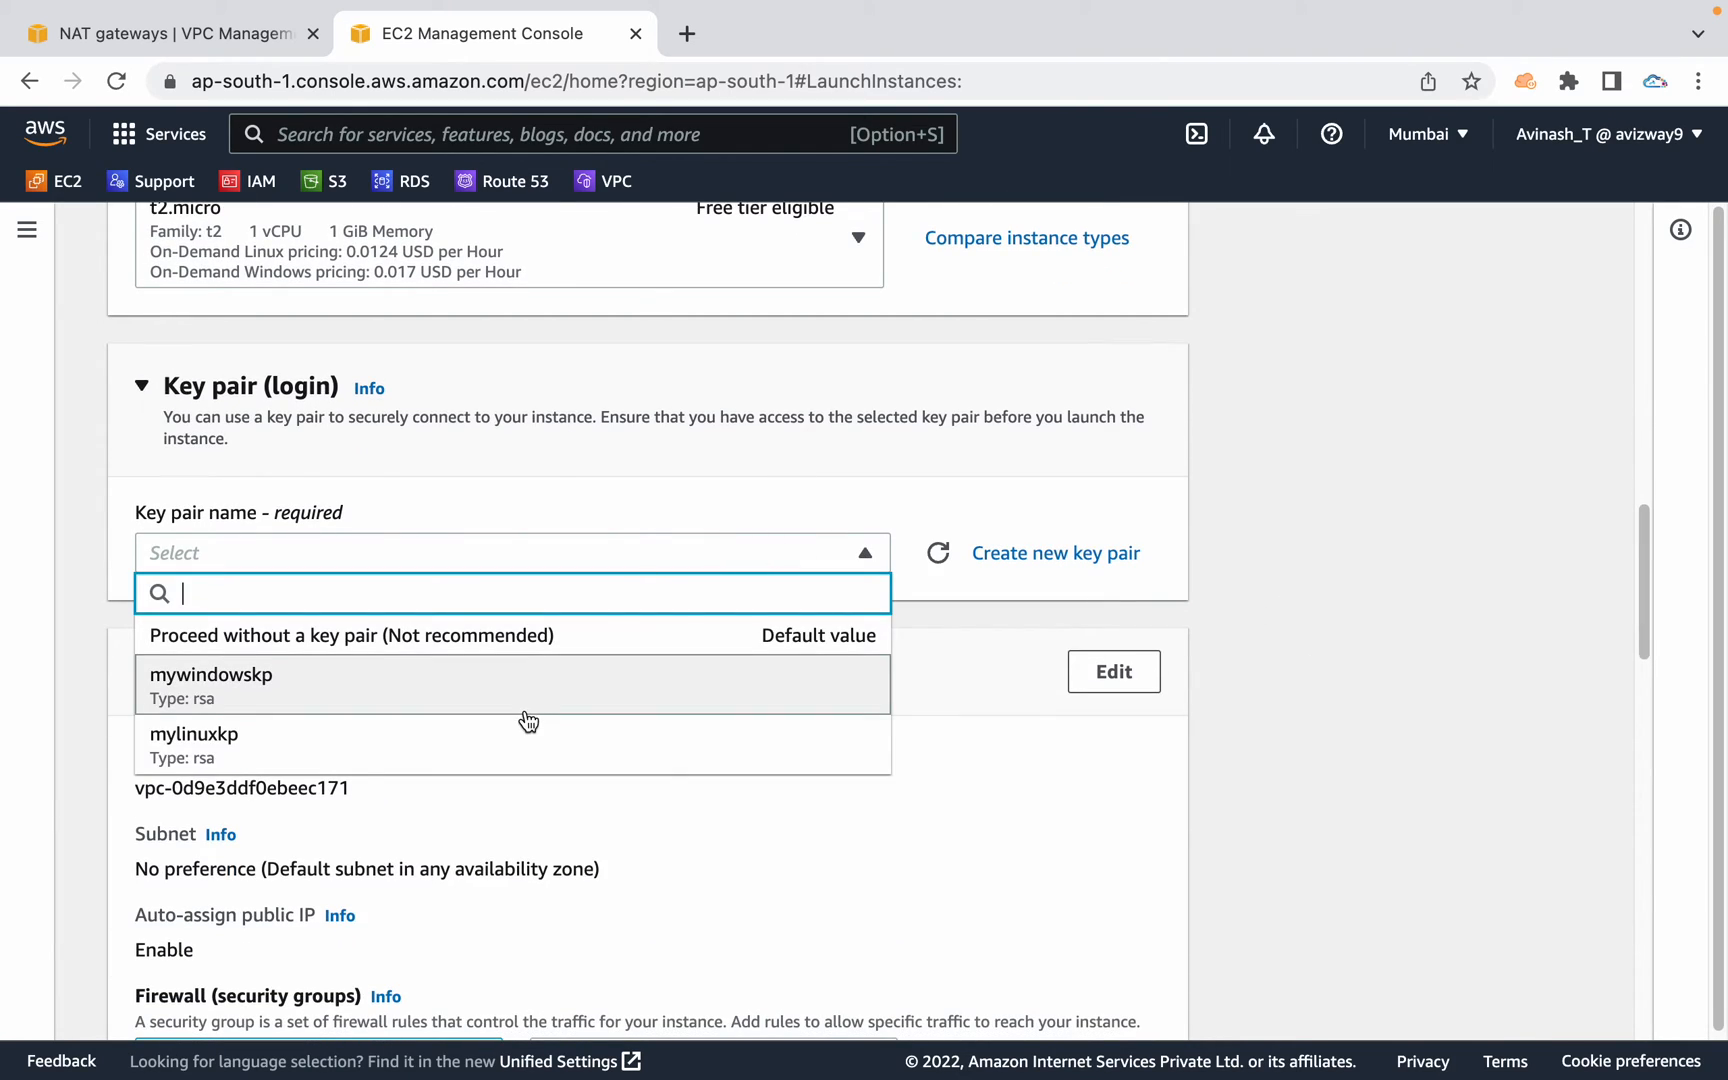
click(194, 741)
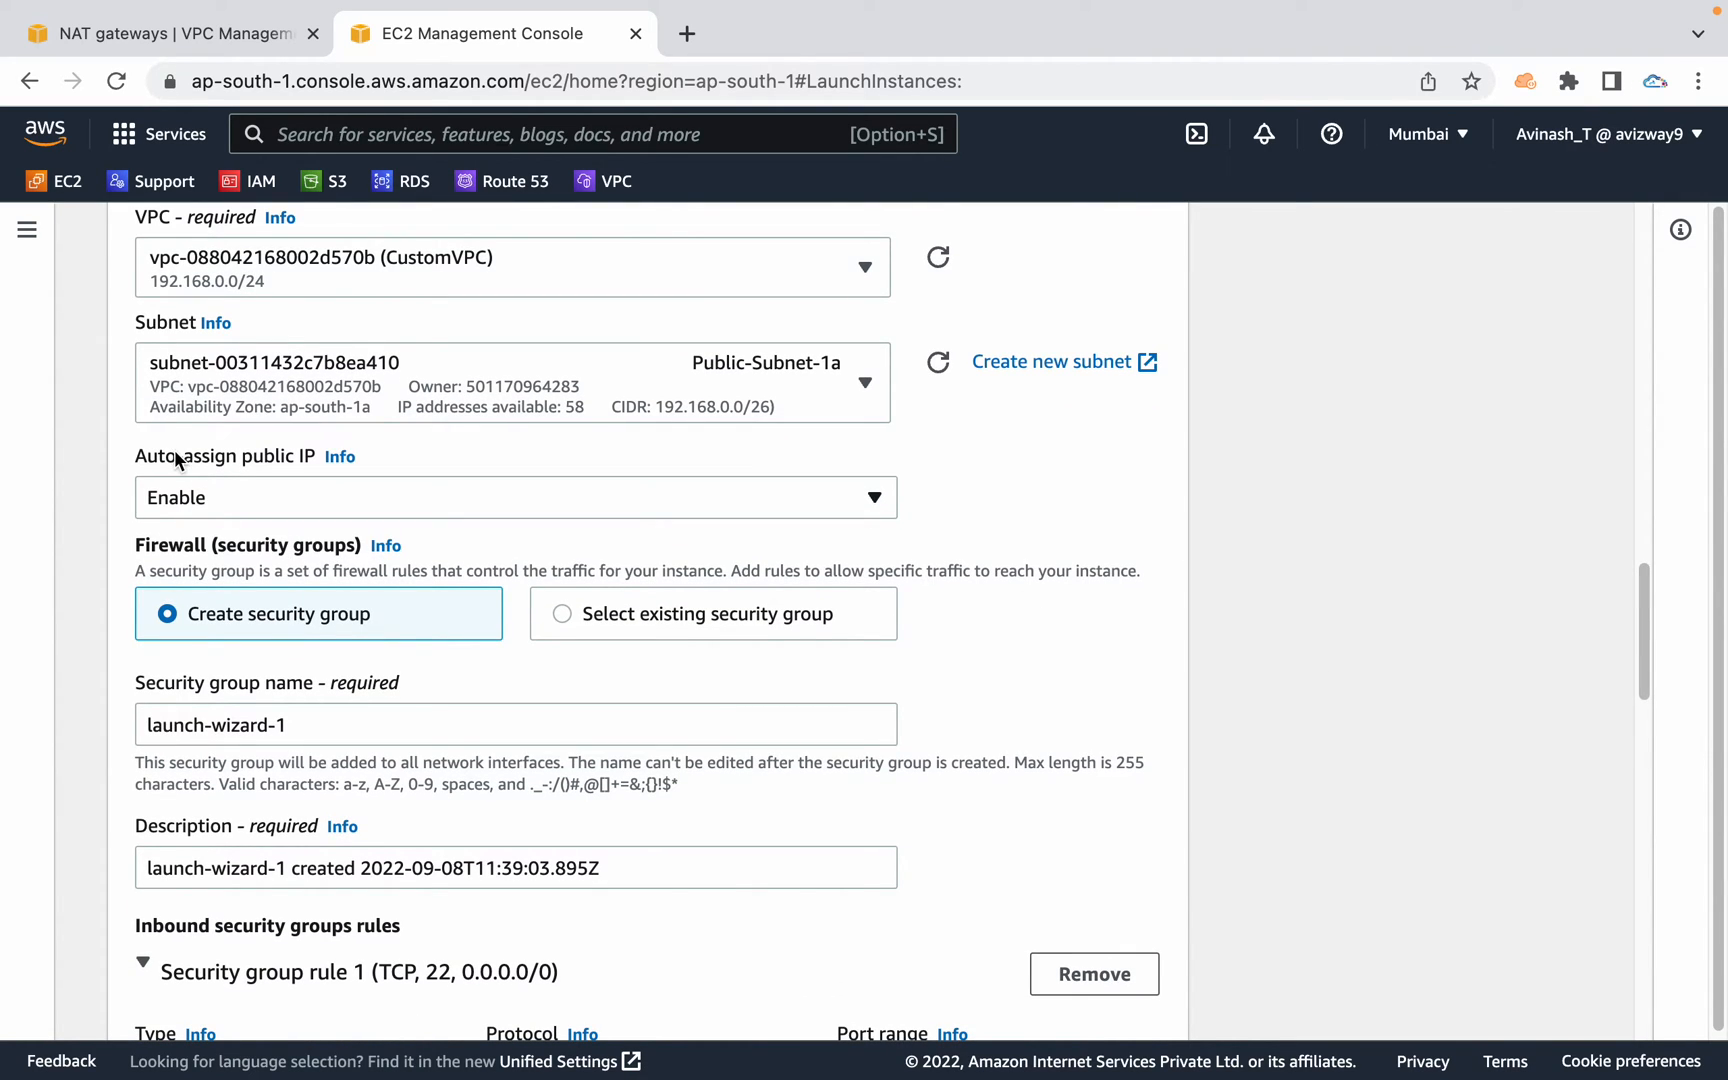
mouse_move(204, 499)
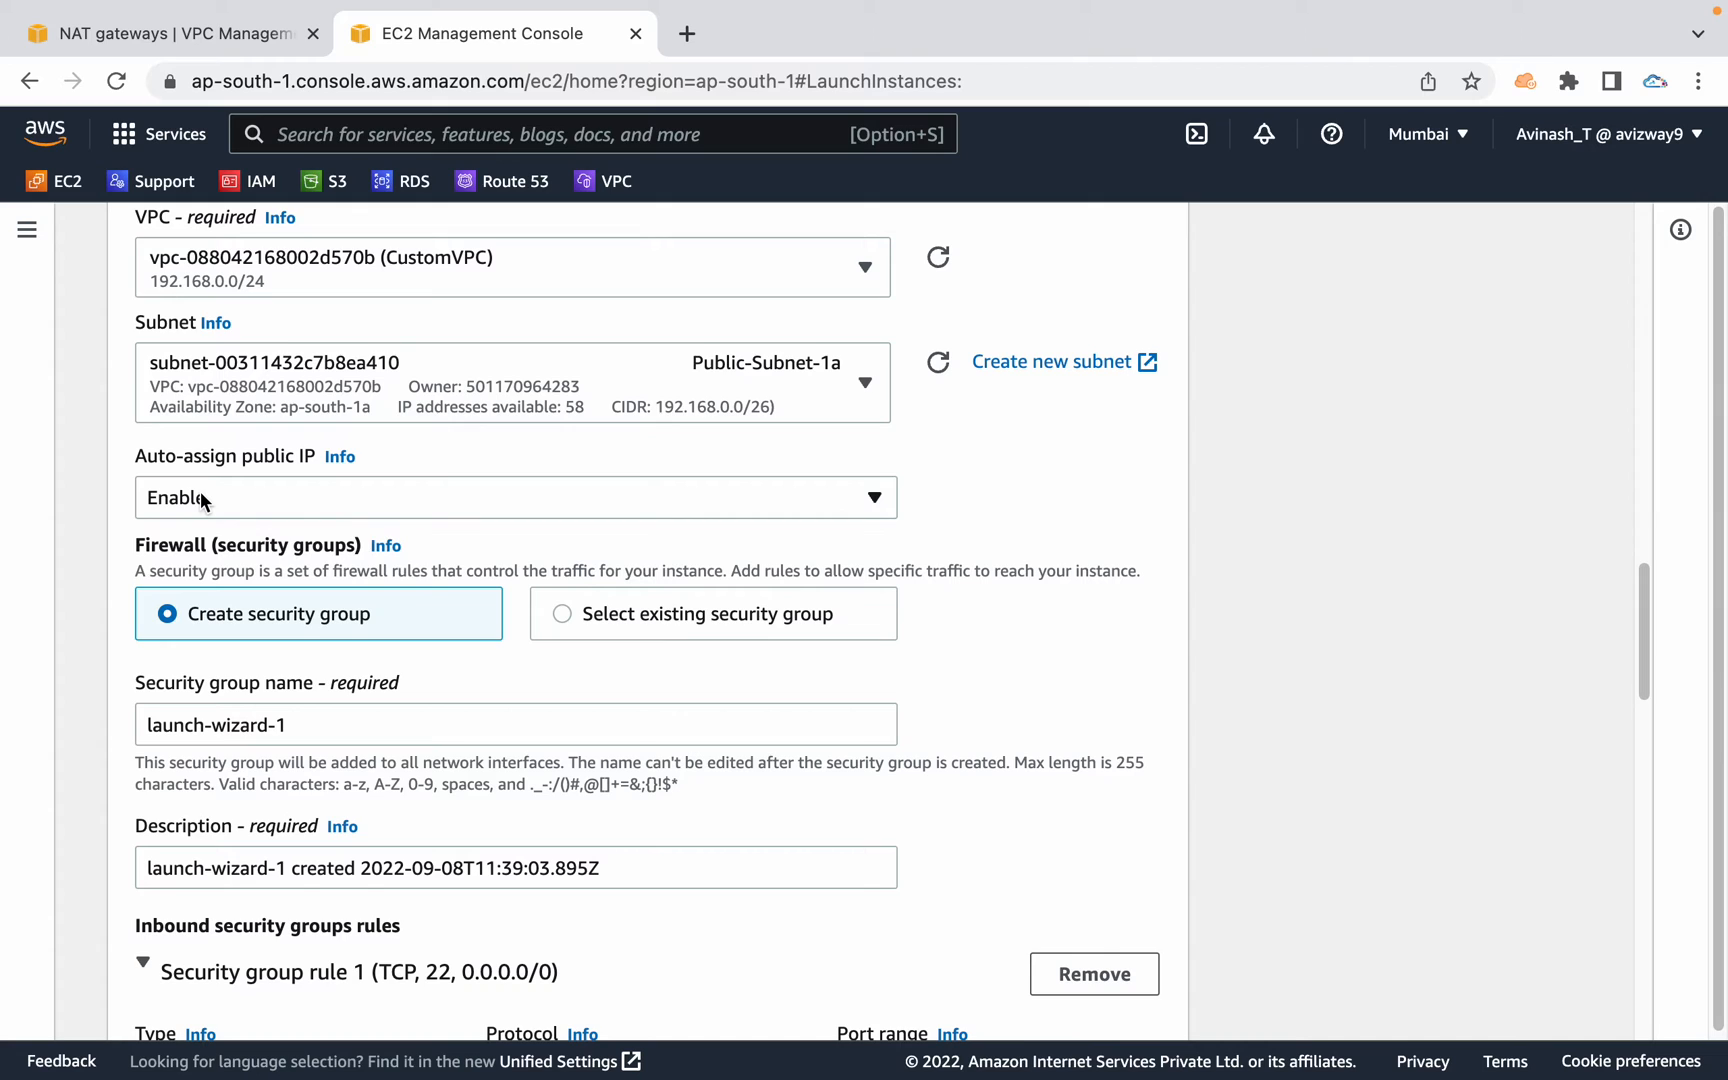
scroll(down, 3)
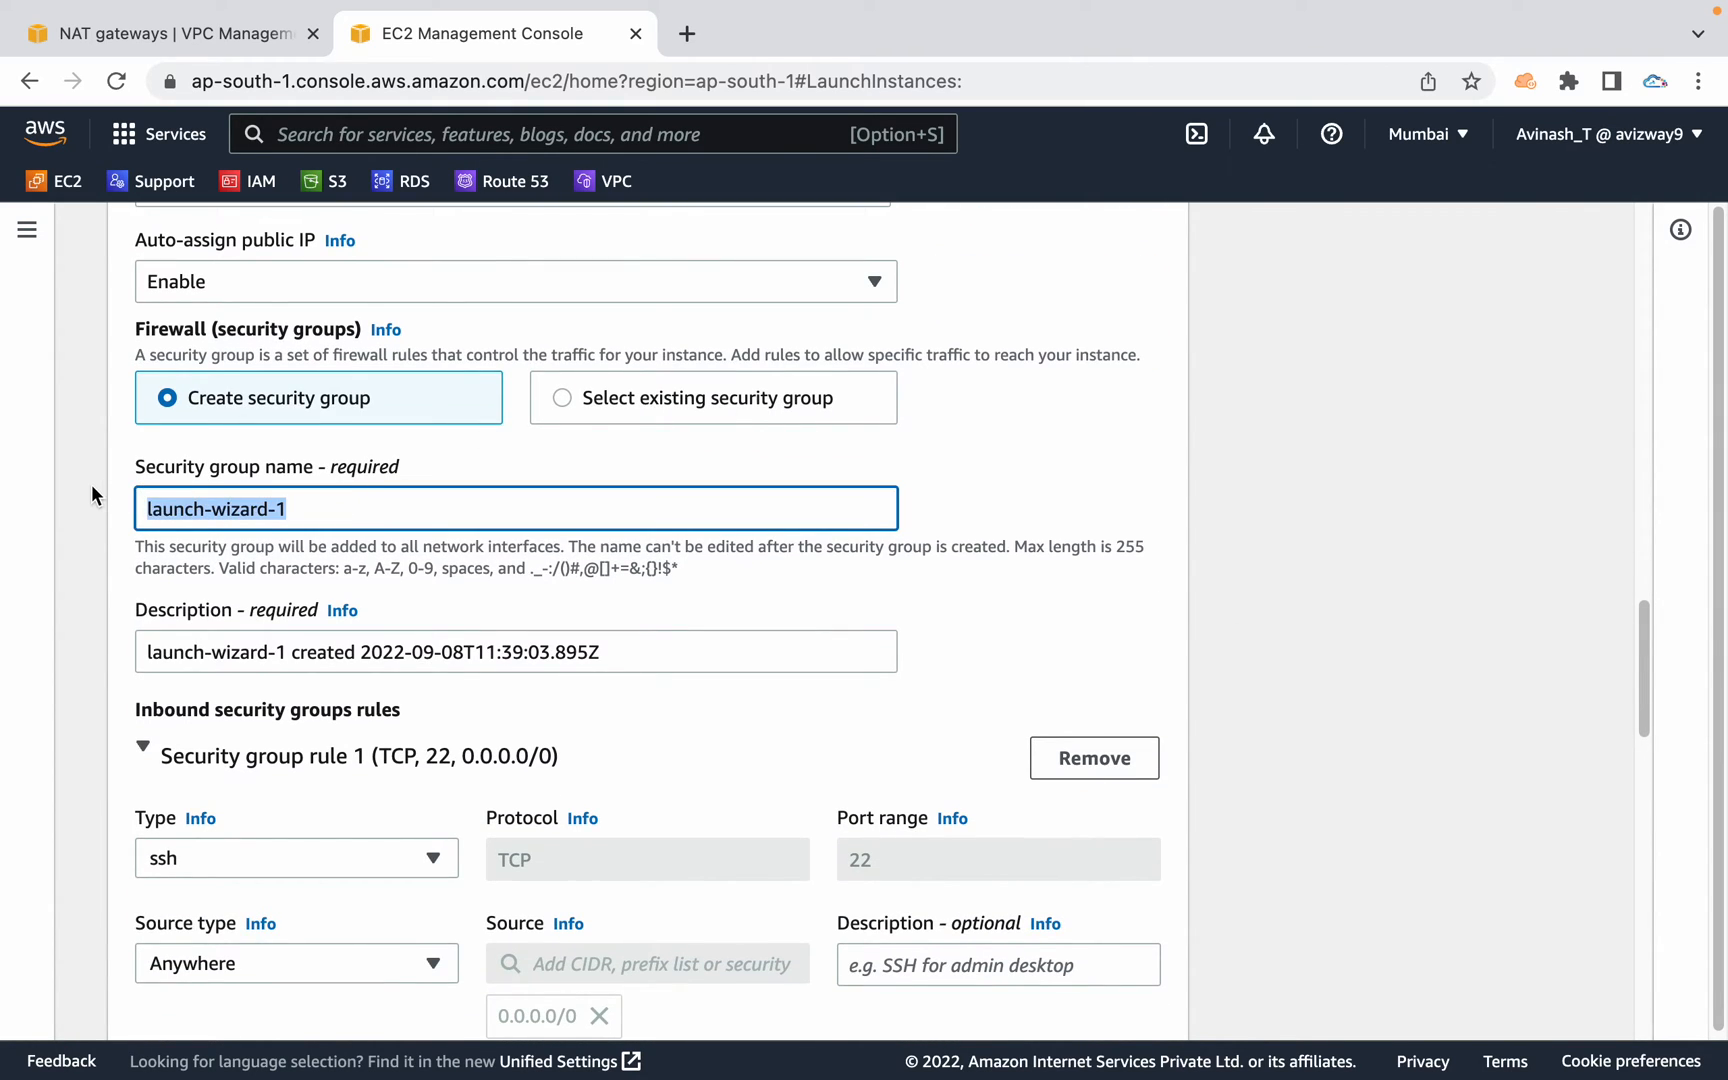
text(NAtSG)
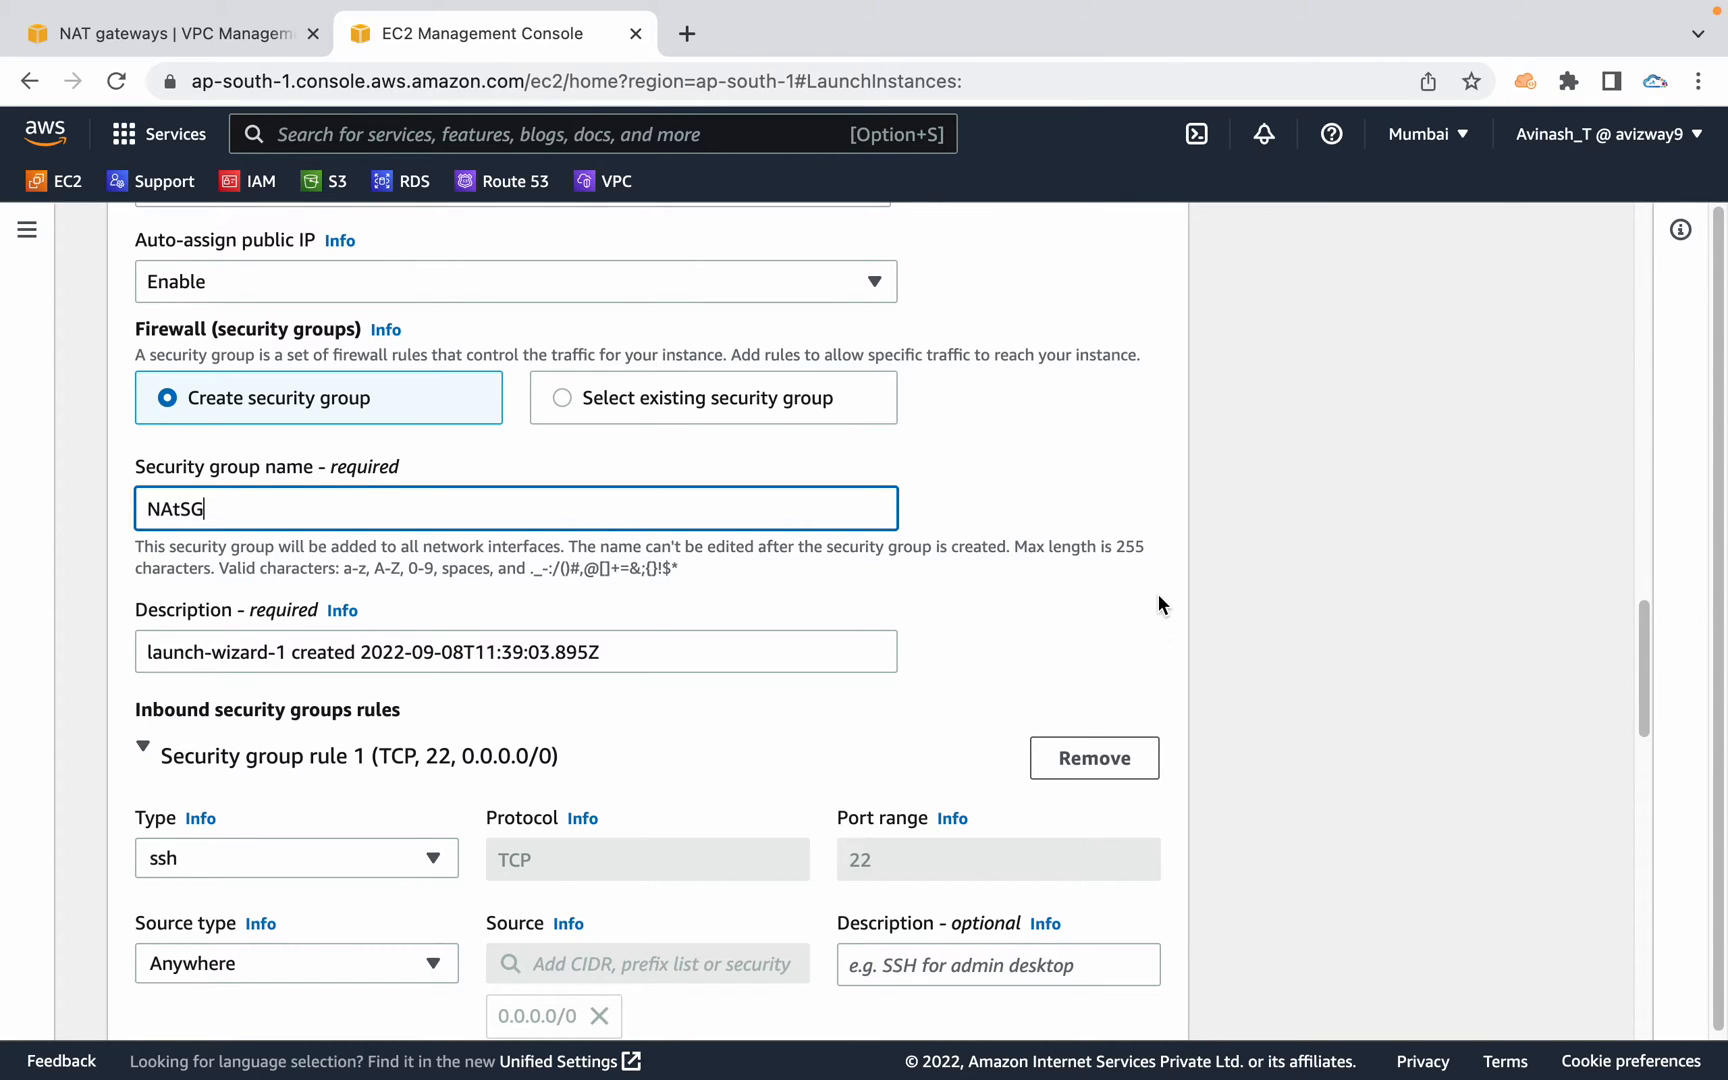
- Add inbound HTTP and HTTPS rules from Anywhere to NAtSG
scroll(down, 3)
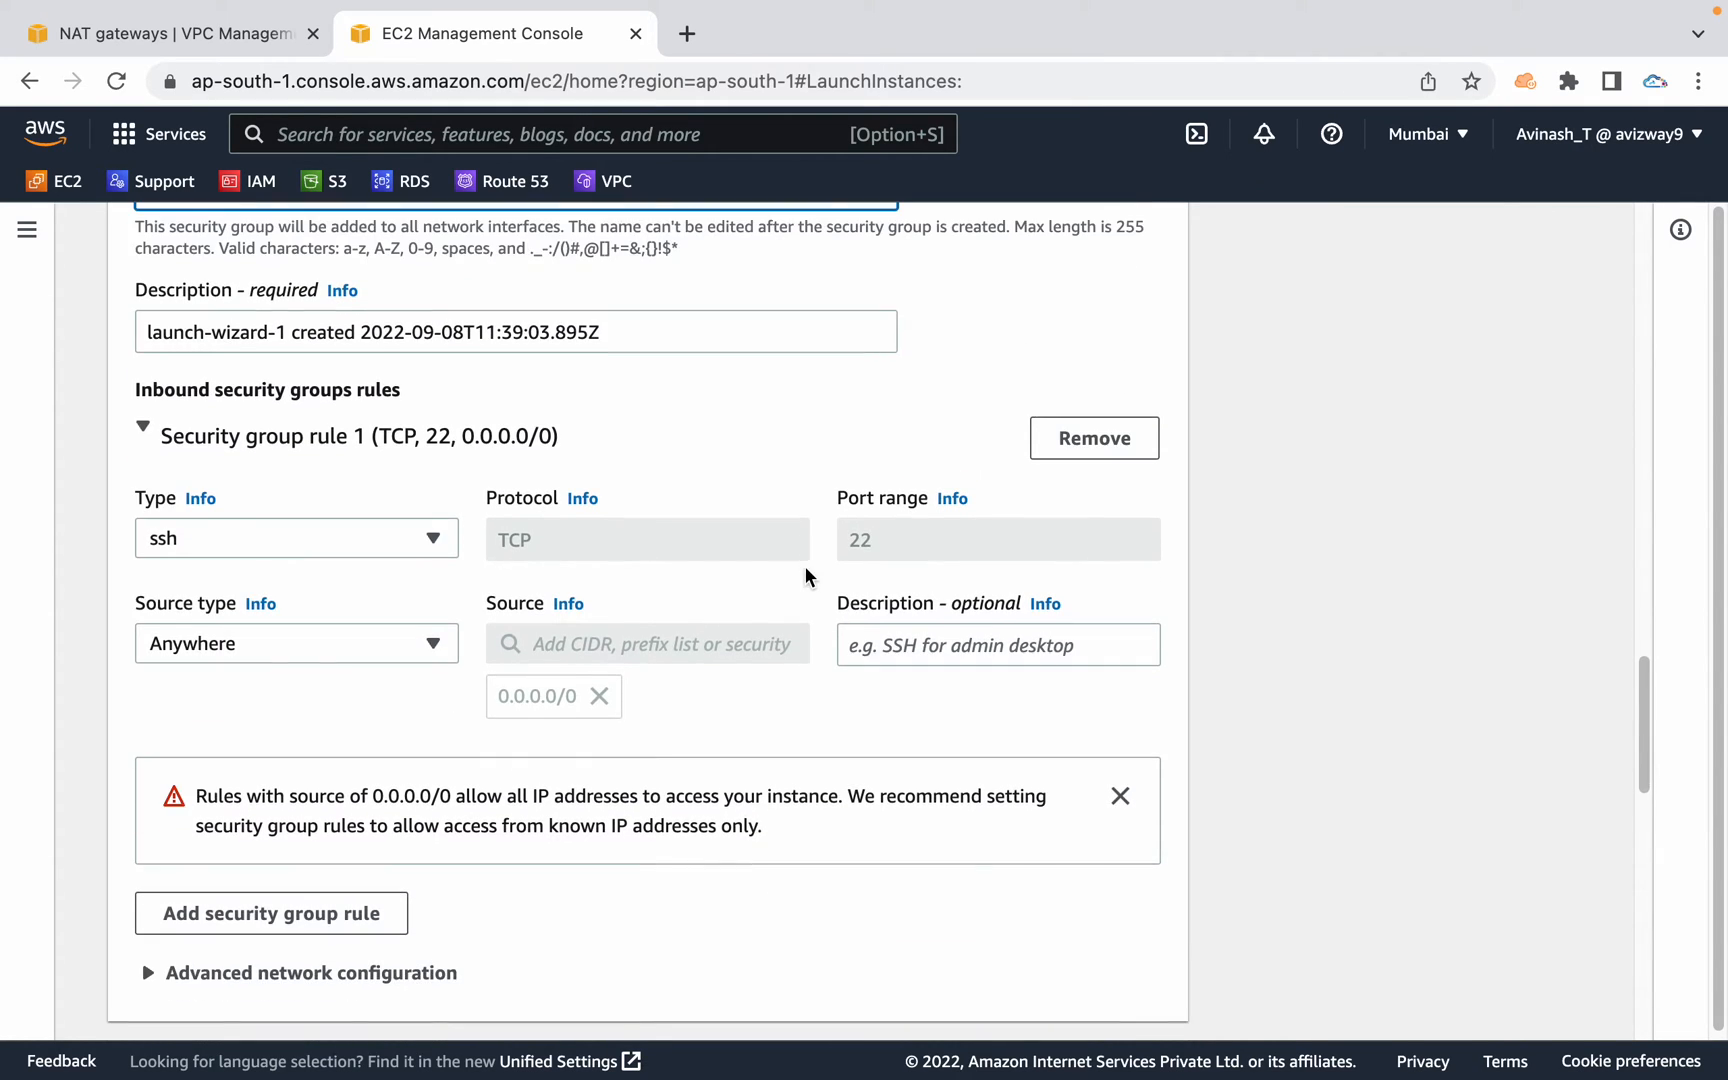
scroll(down, 3)
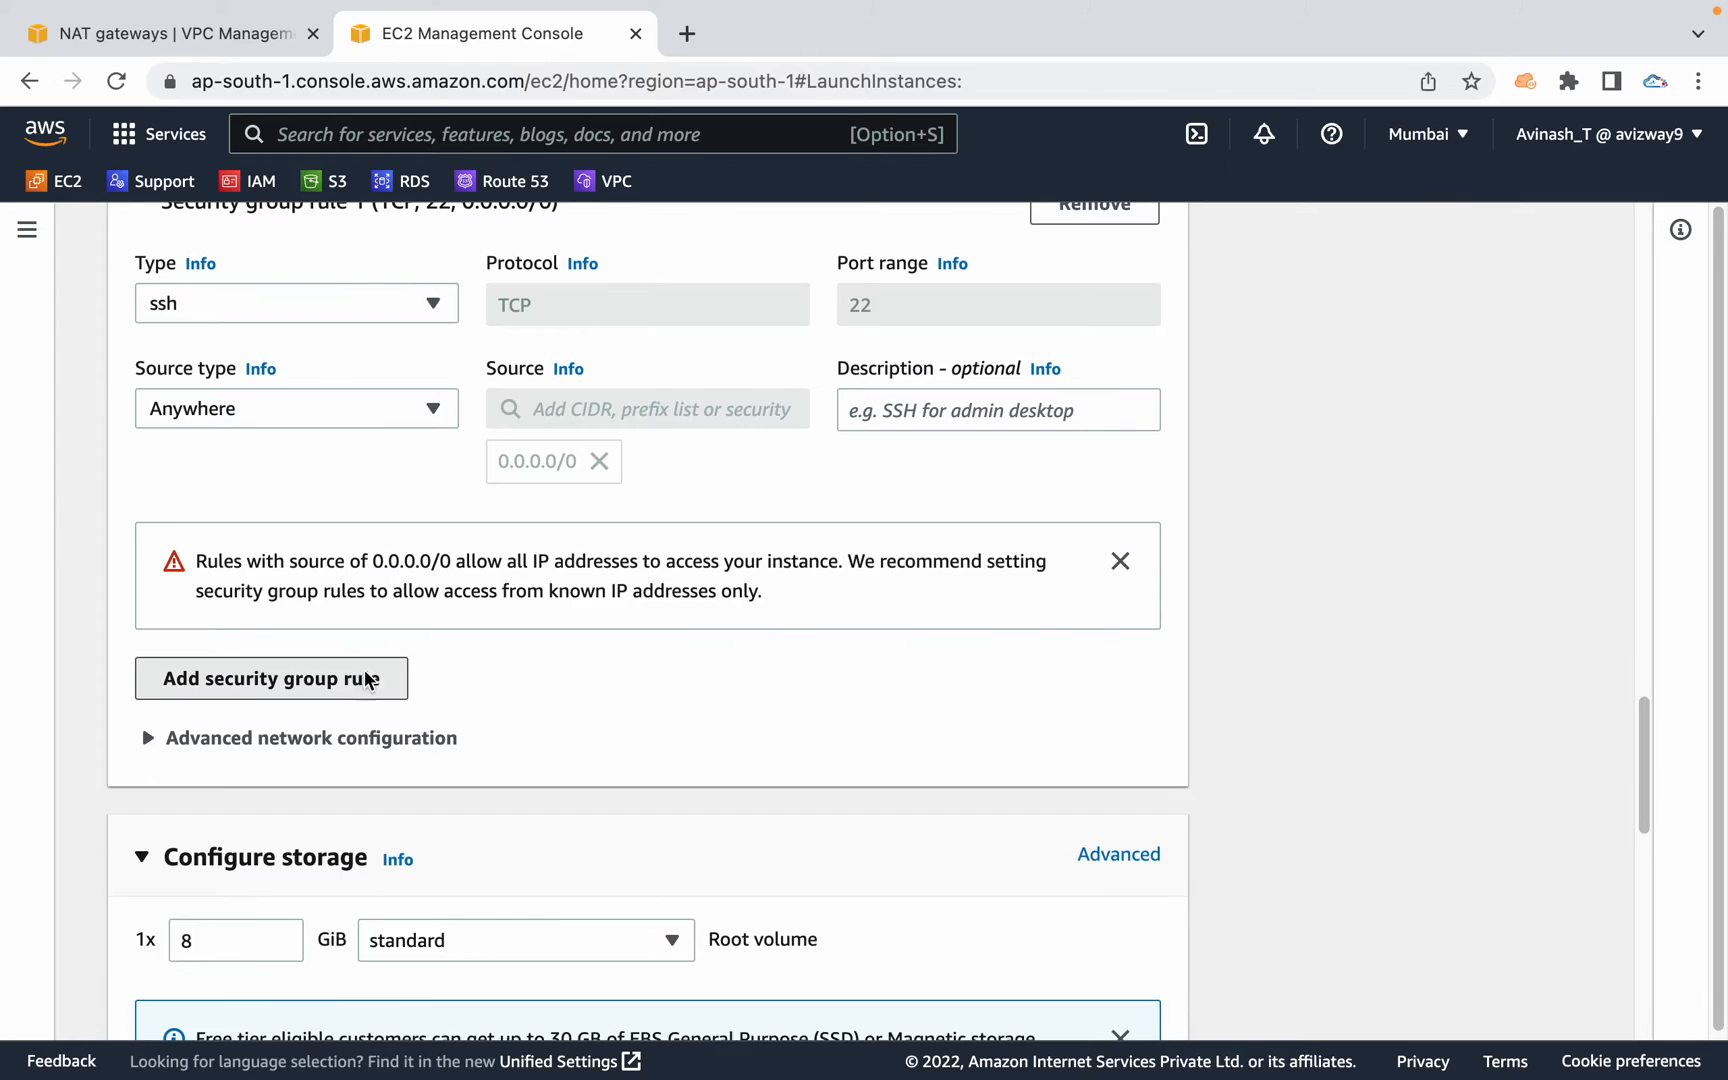
click(270, 678)
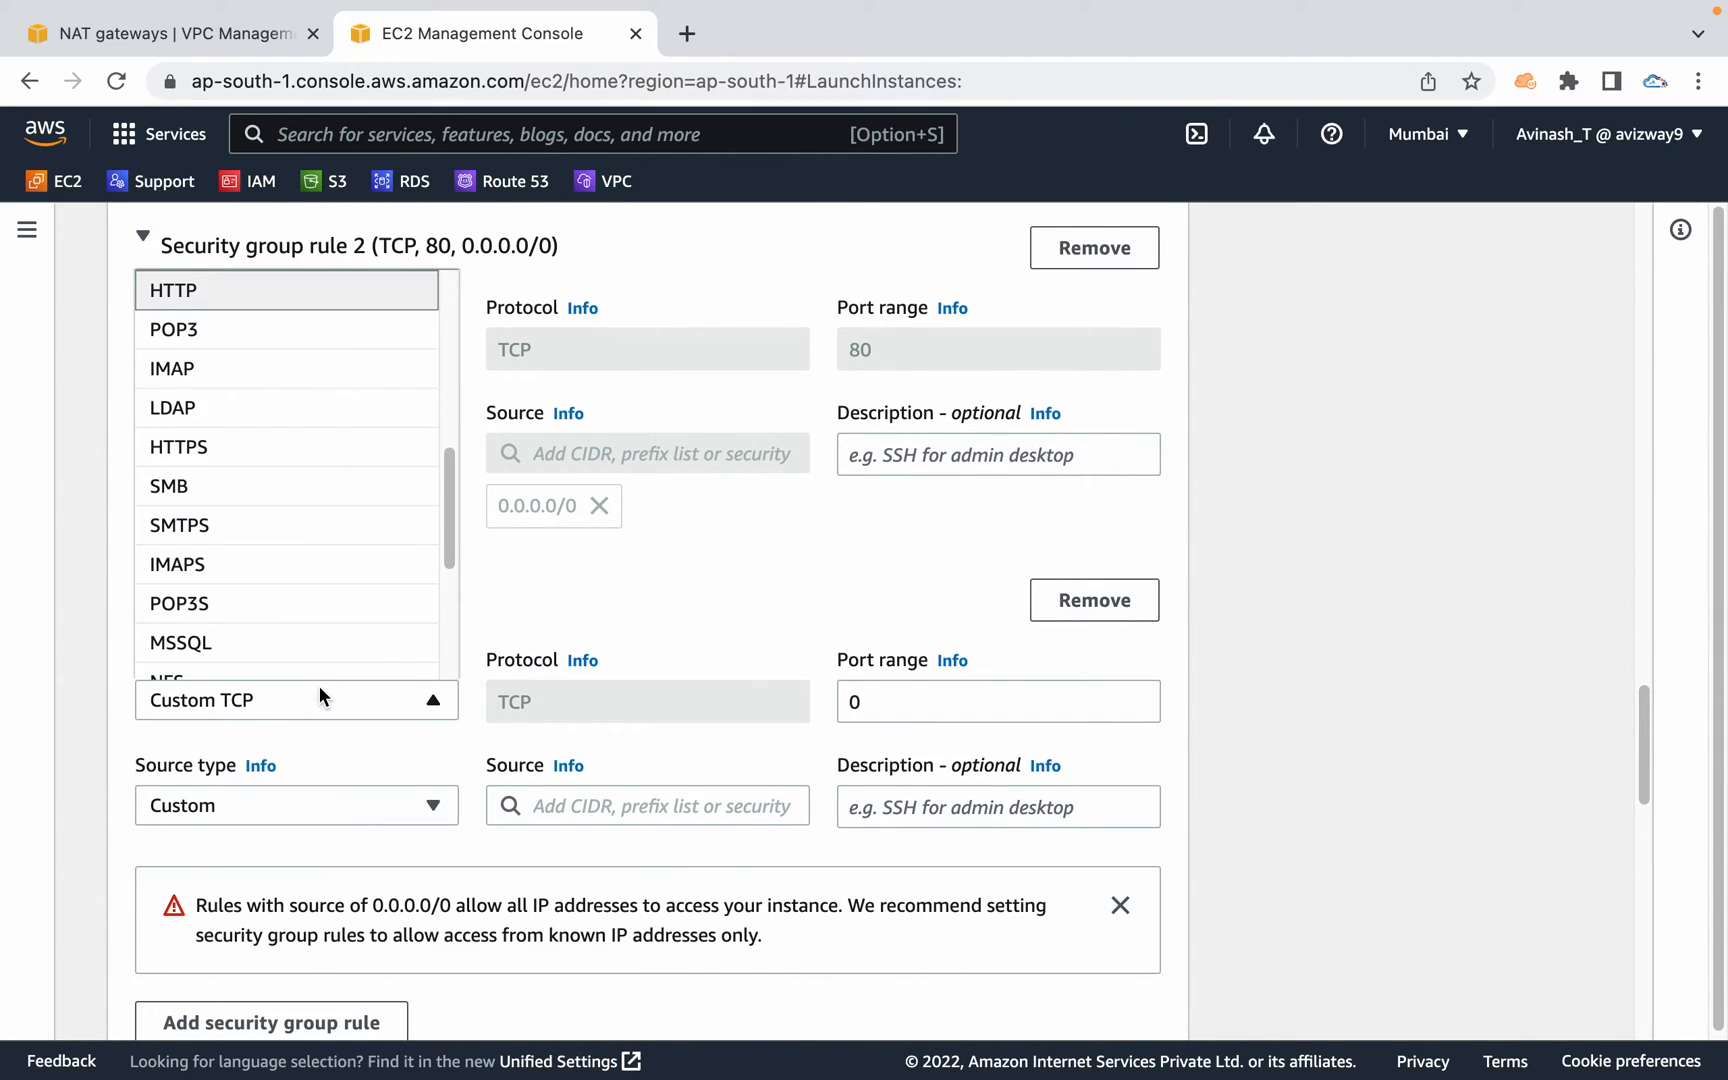
click(172, 290)
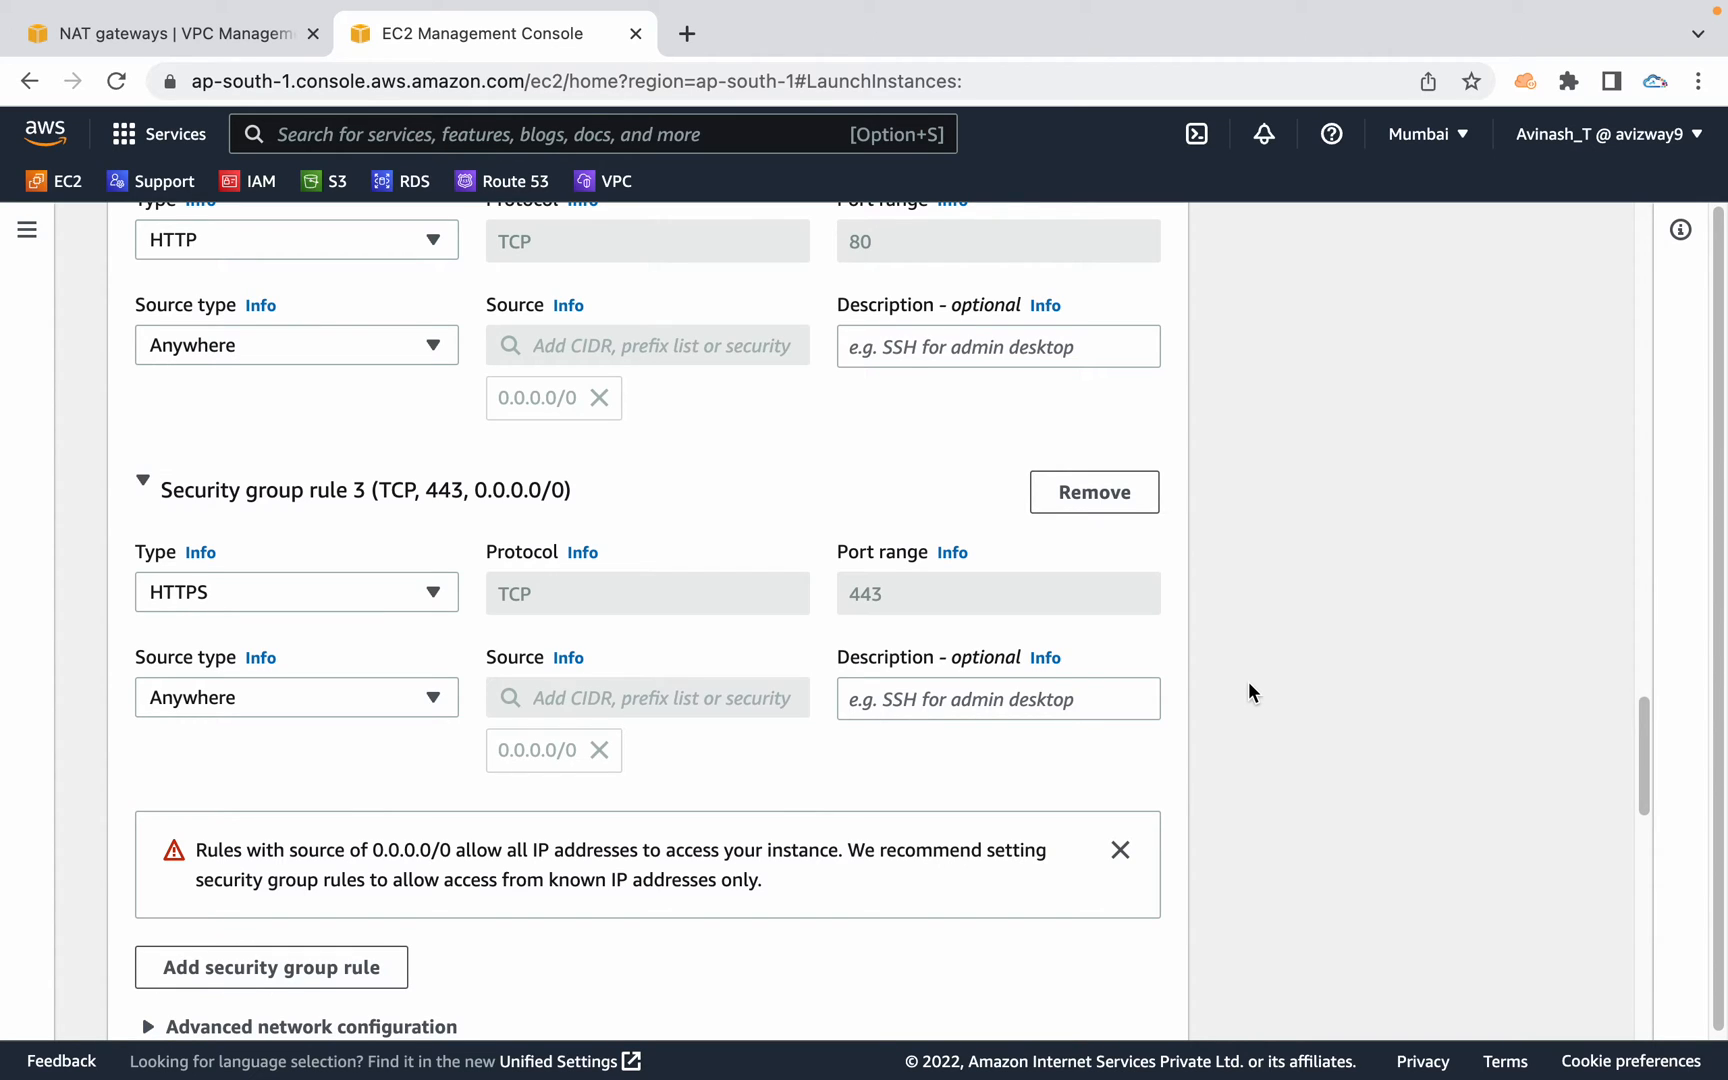
- Launch NAT-Instance in Public-Subnet-1a
scroll(down, 3)
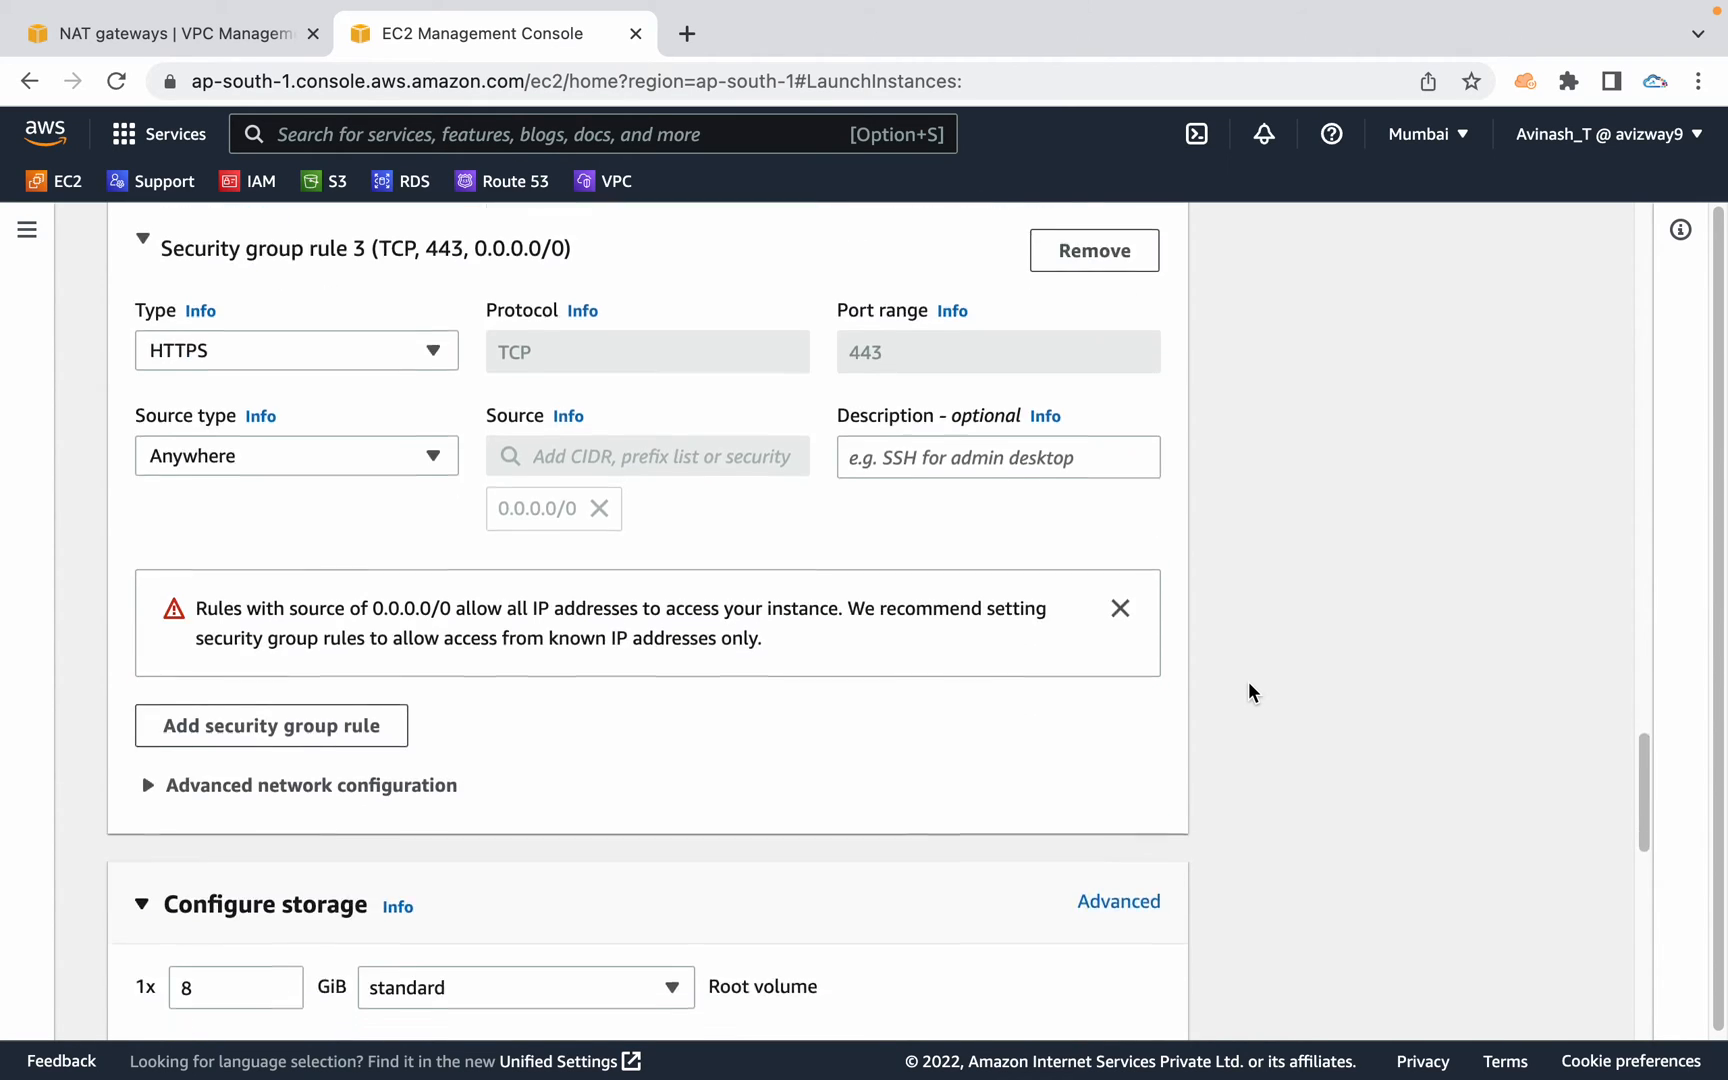
scroll(down, 3)
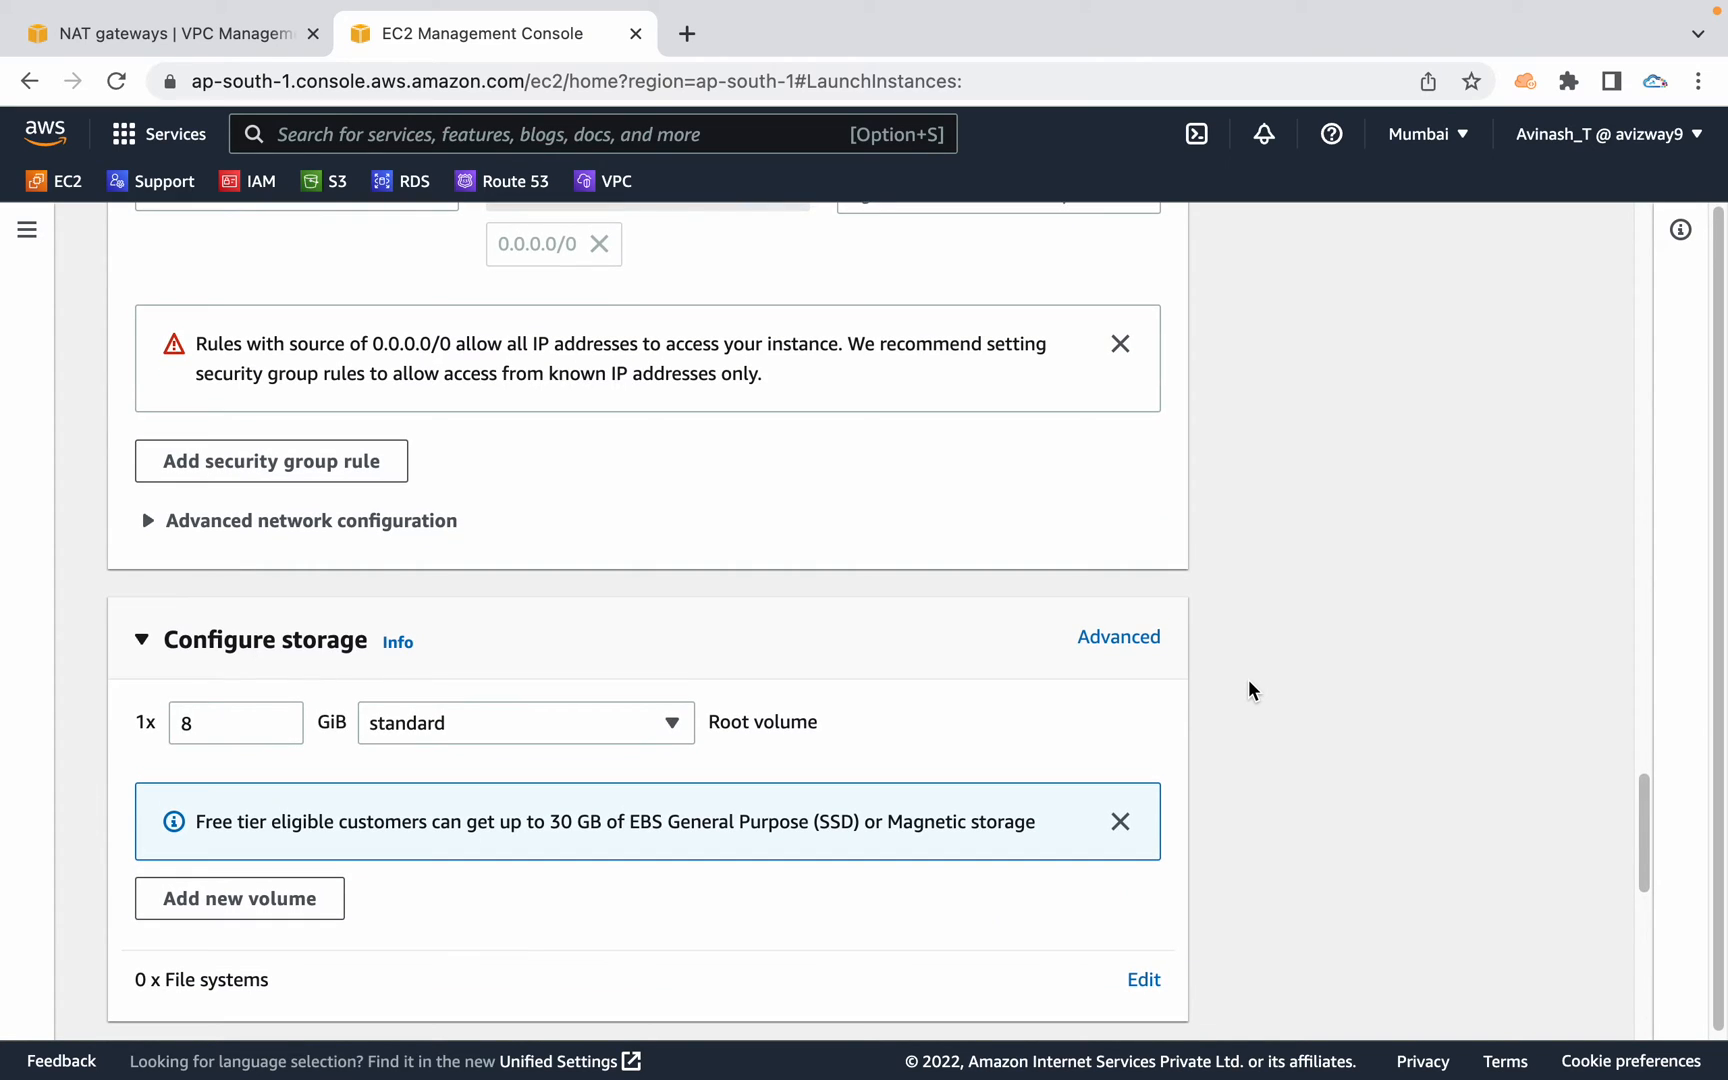
scroll(down, 3)
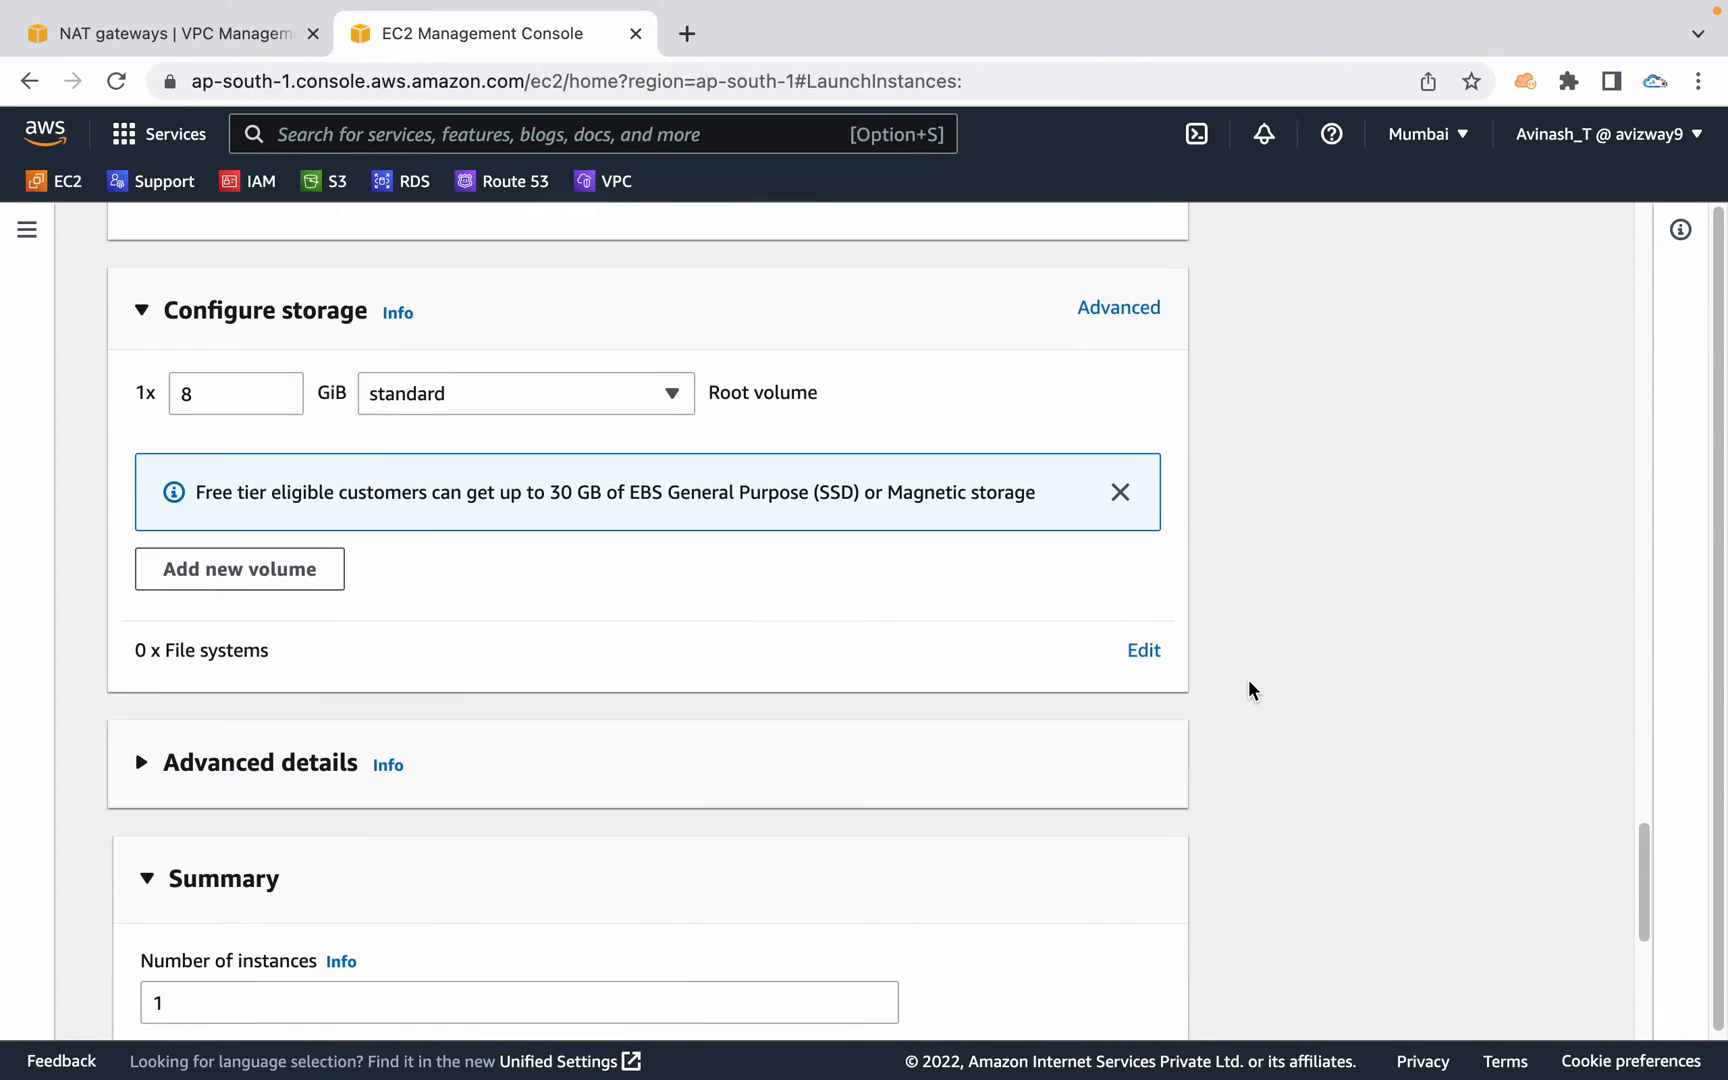
scroll(down, 3)
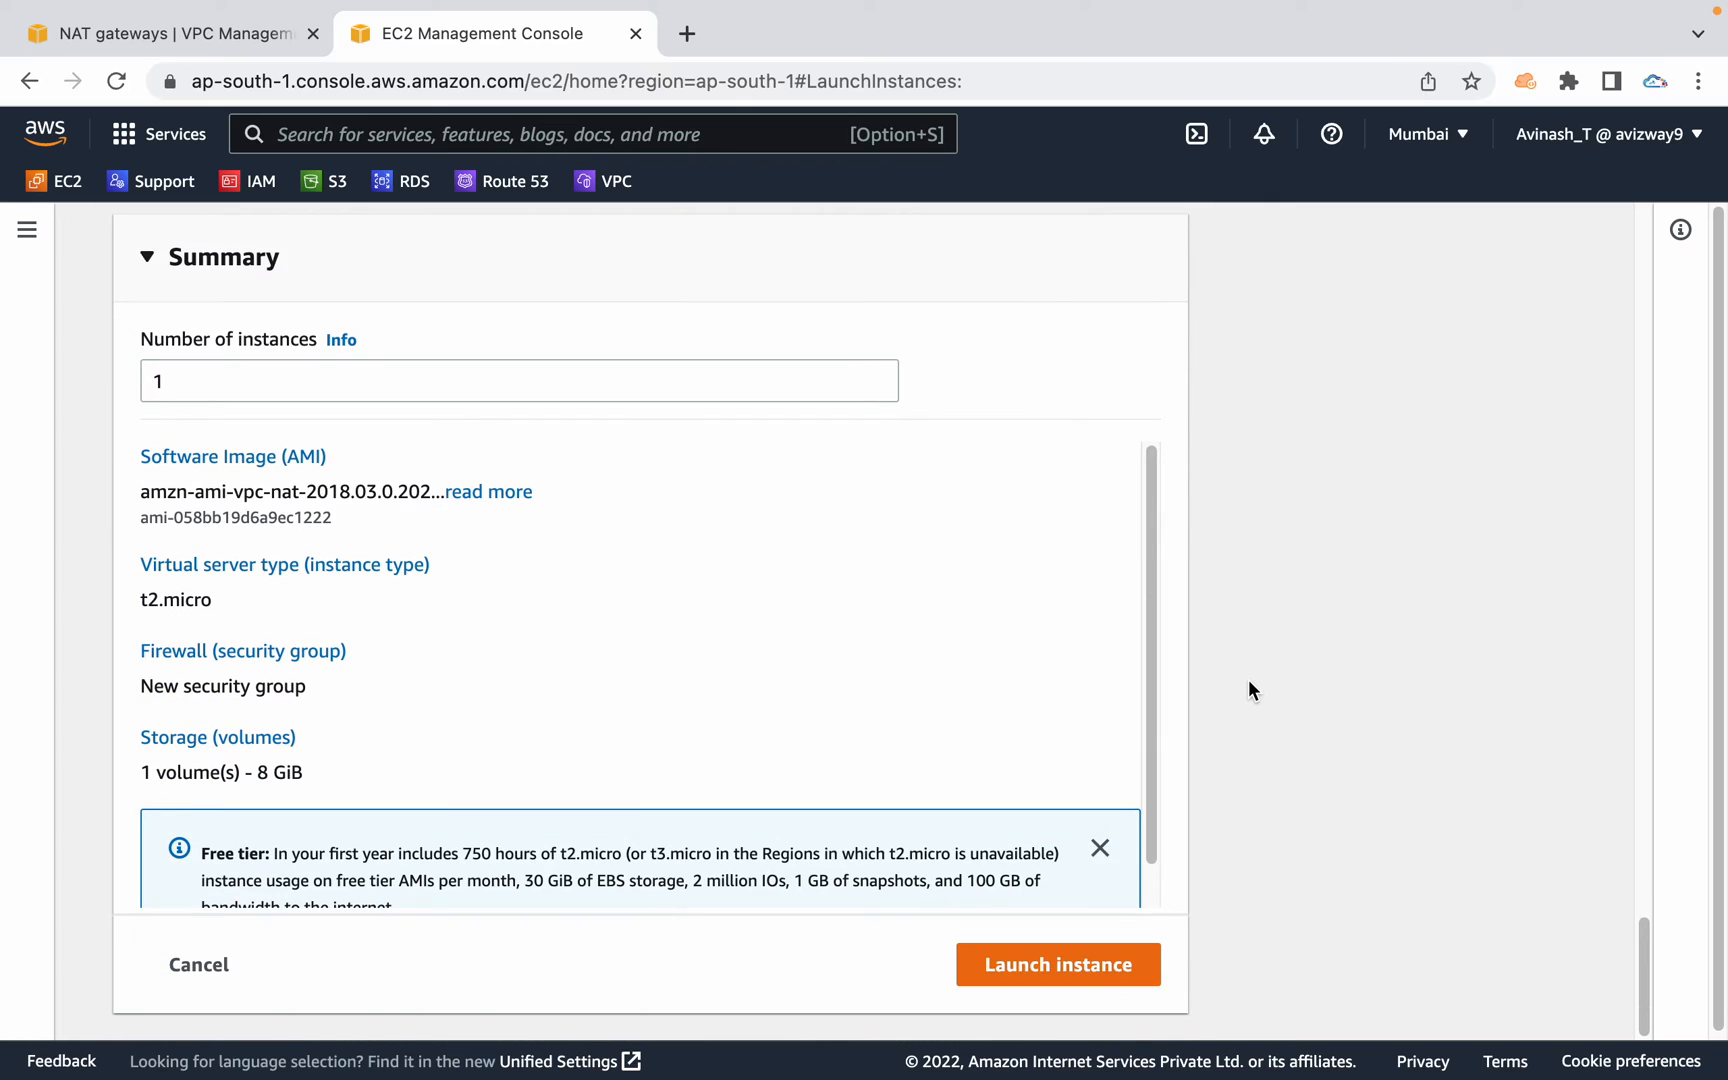
click(1055, 964)
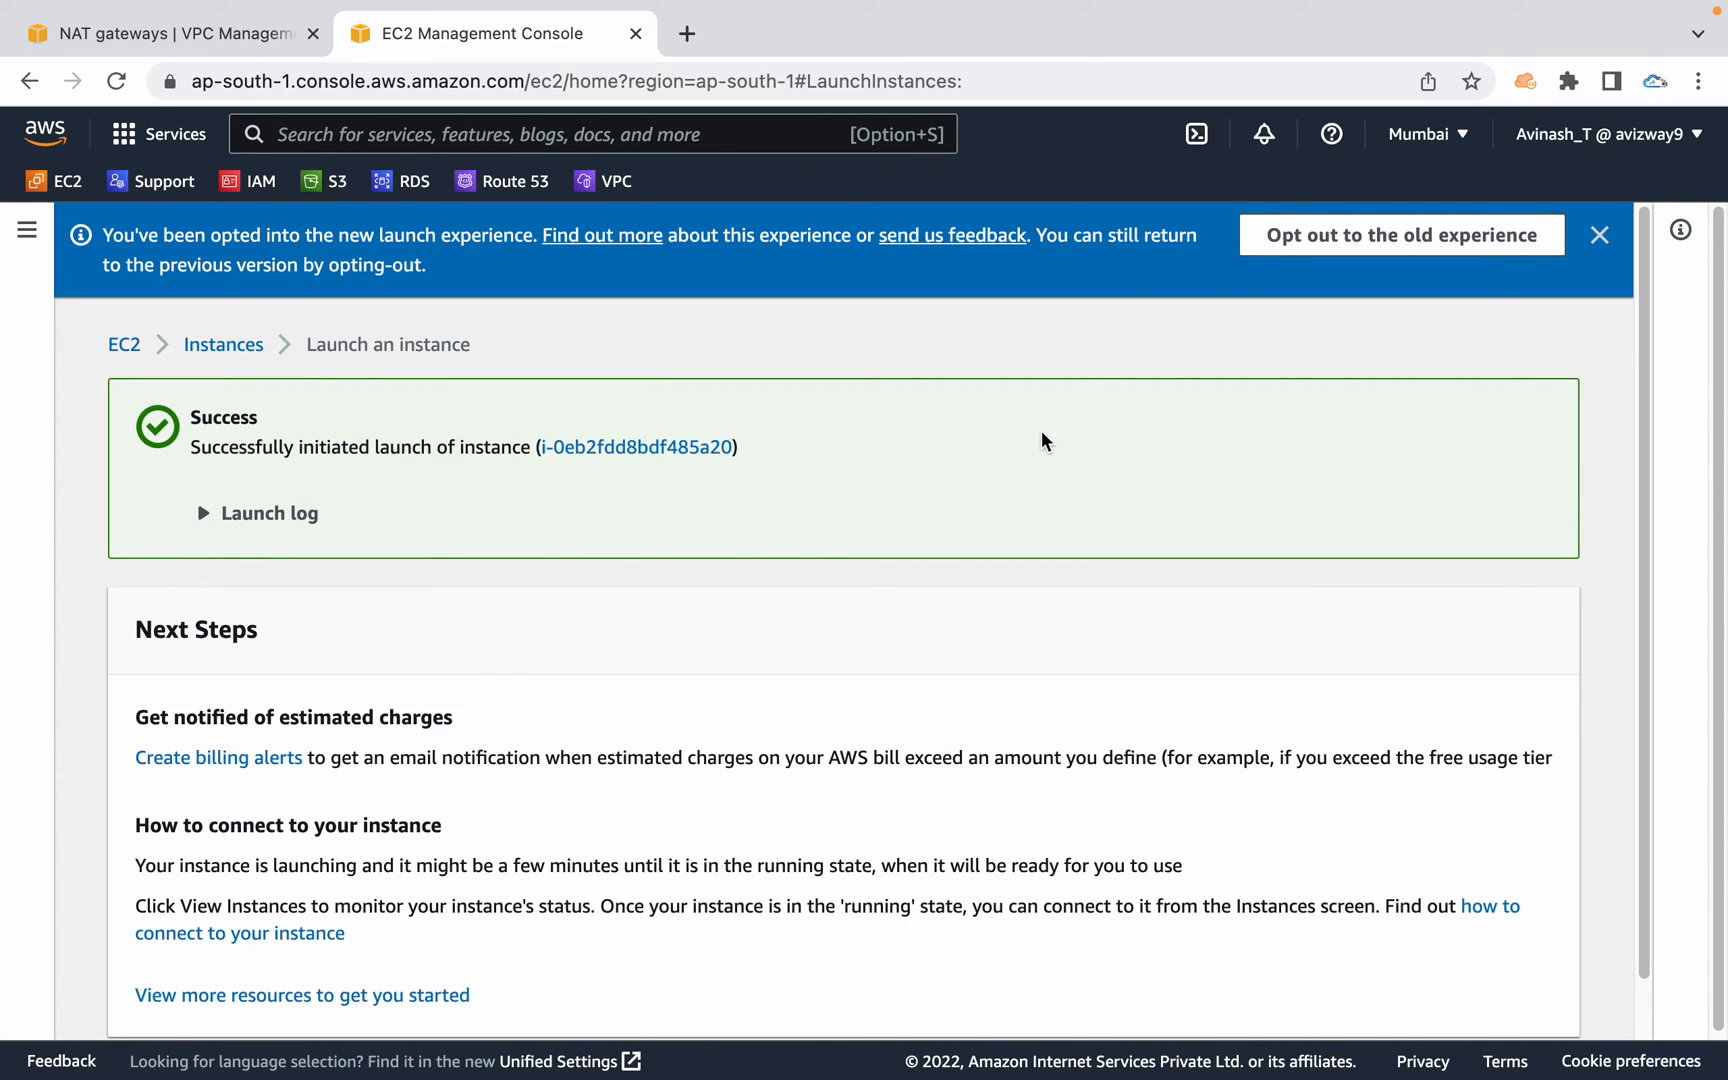
- Open the full instances list and select the pending NAT-Instance to see its details
scroll(down, 3)
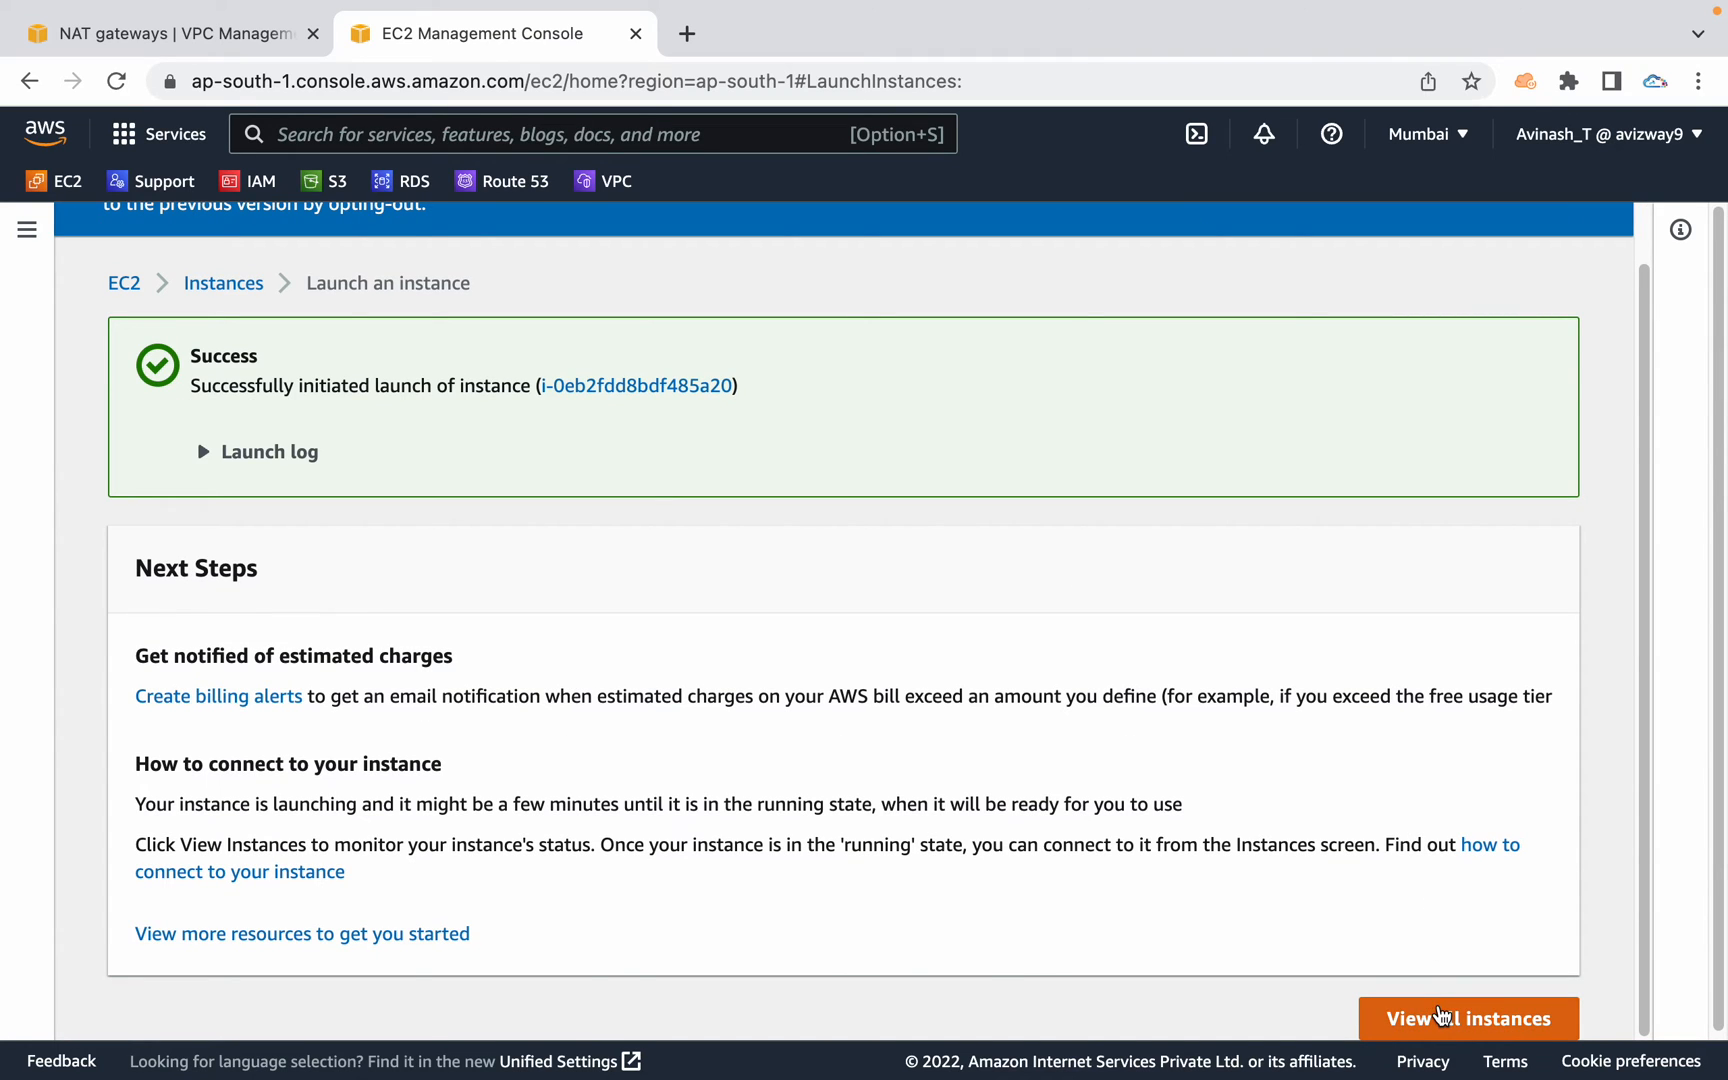
click(1467, 1017)
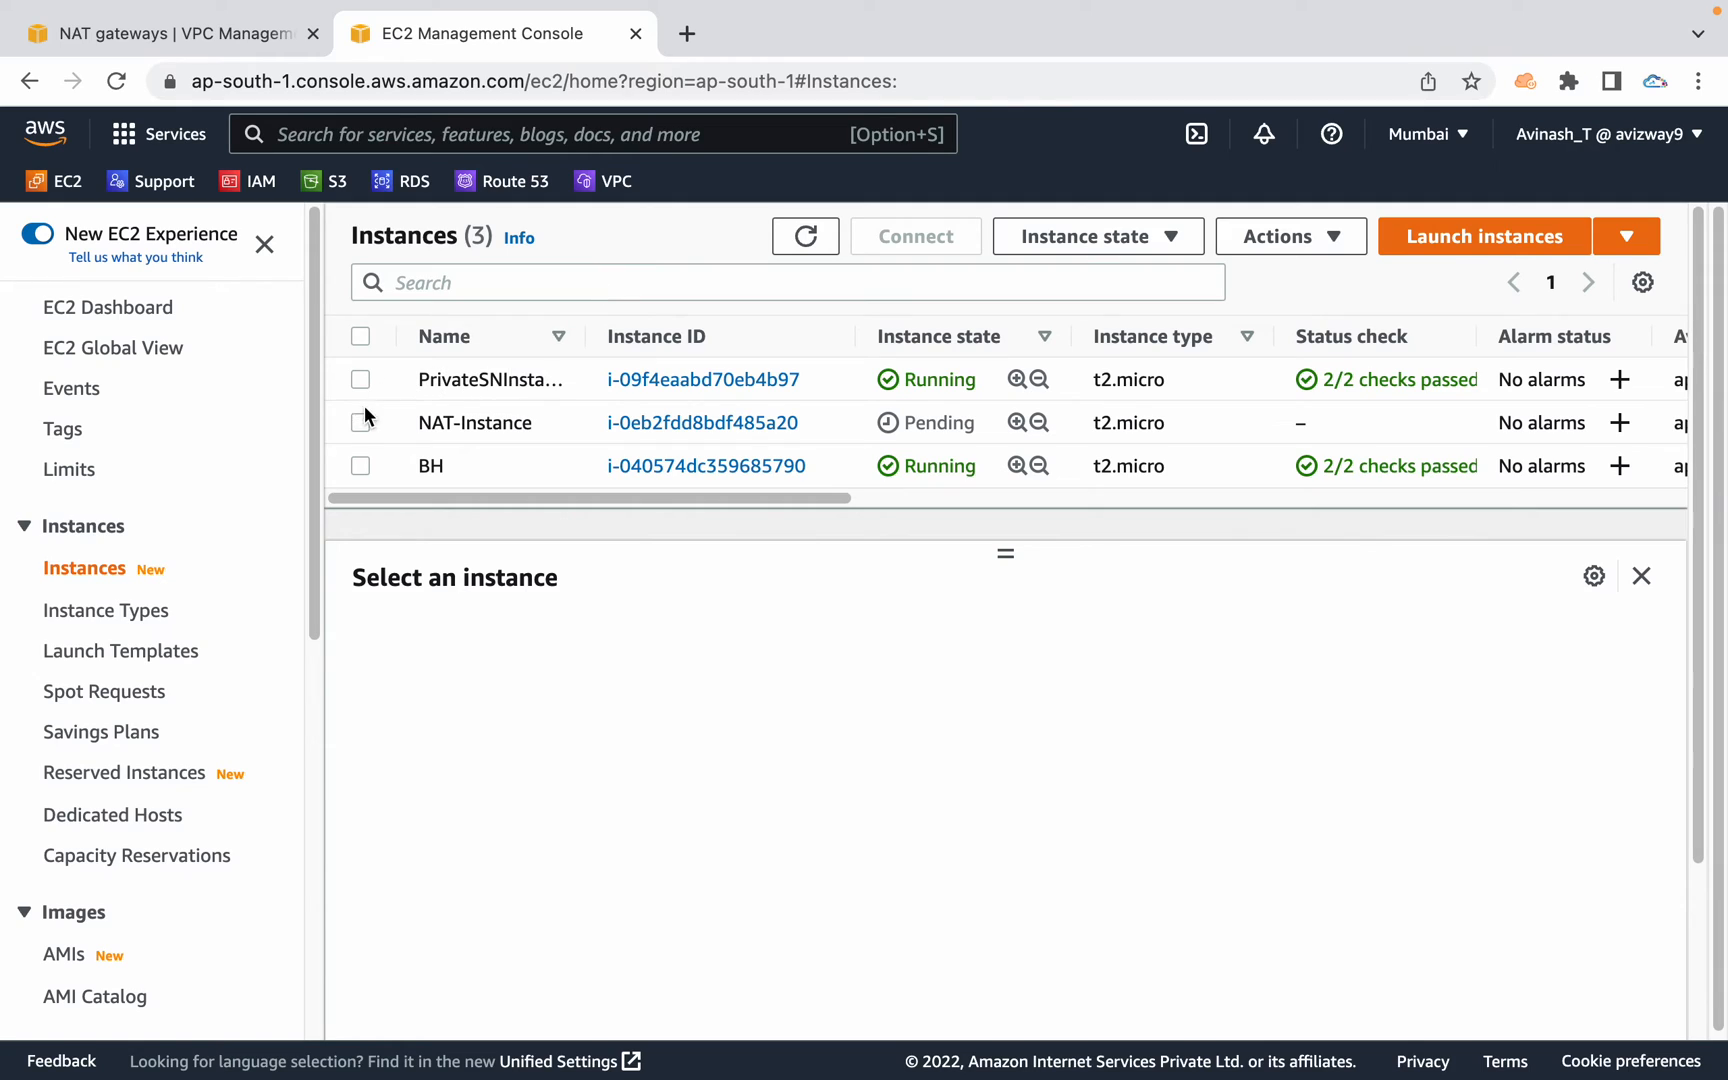
click(360, 422)
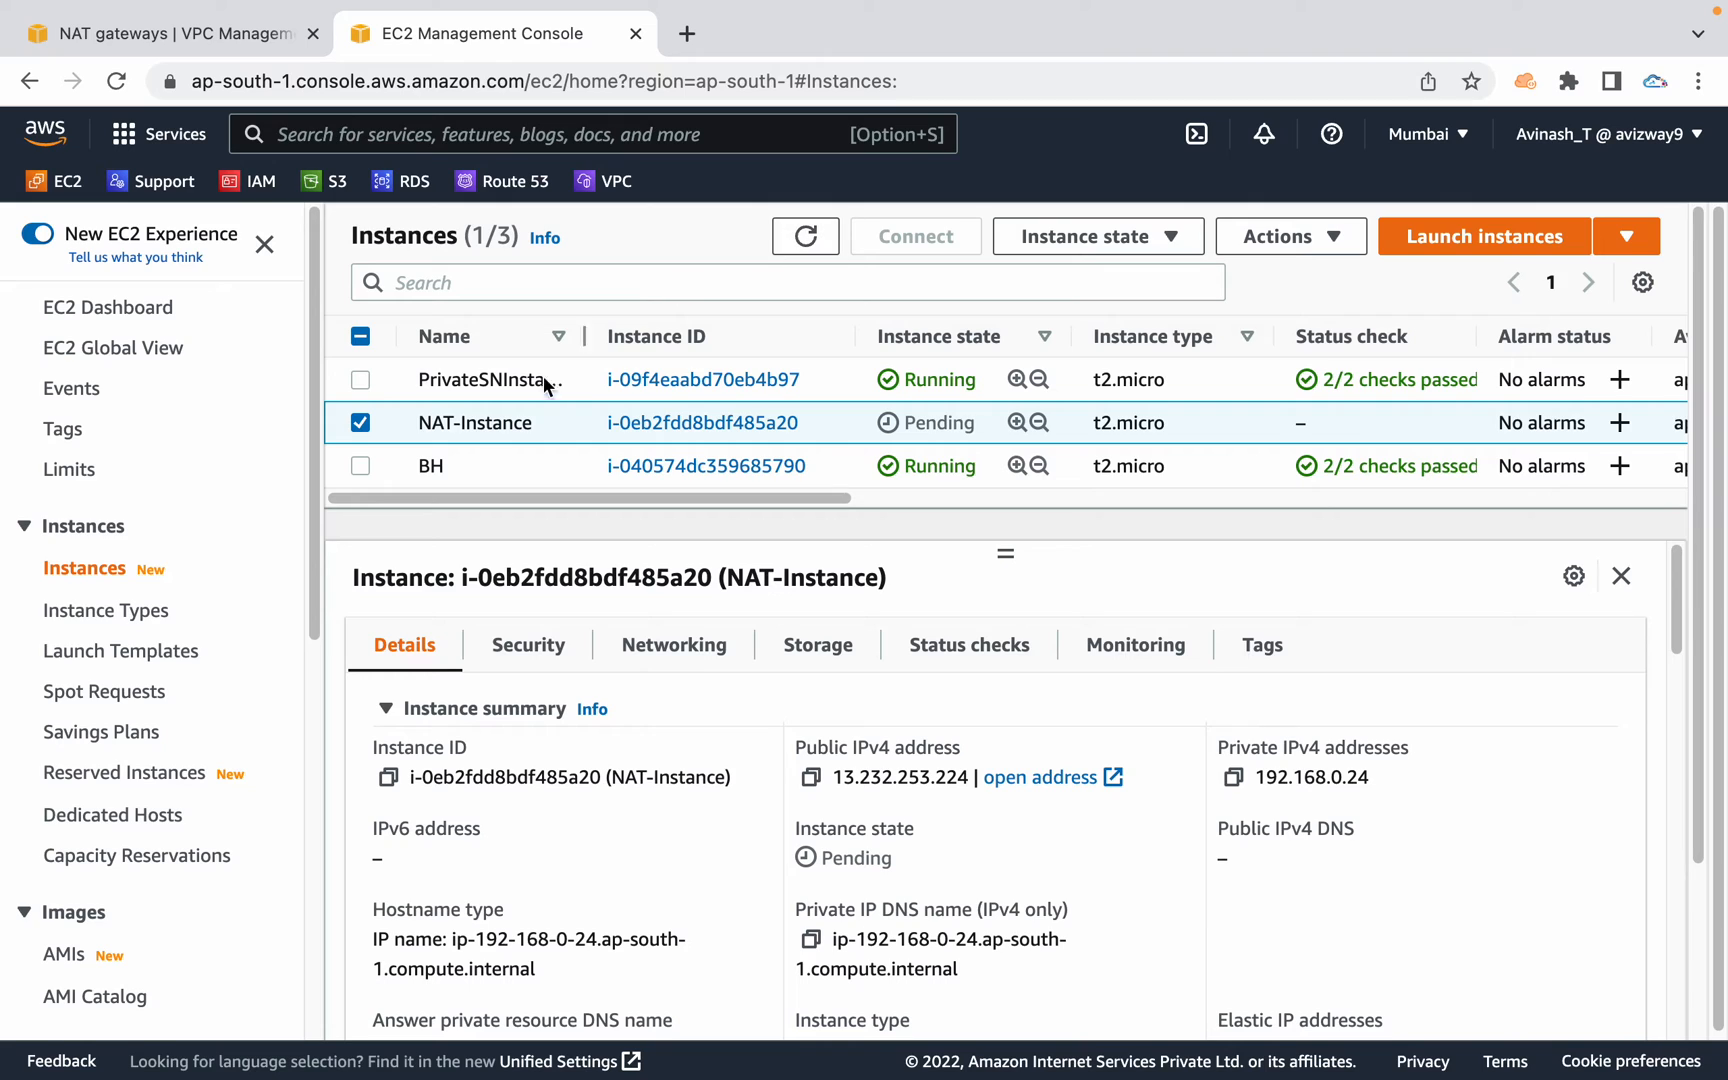
- Disable source/destination checking on NAT-Instance, save, and dismiss the success banner
click(360, 422)
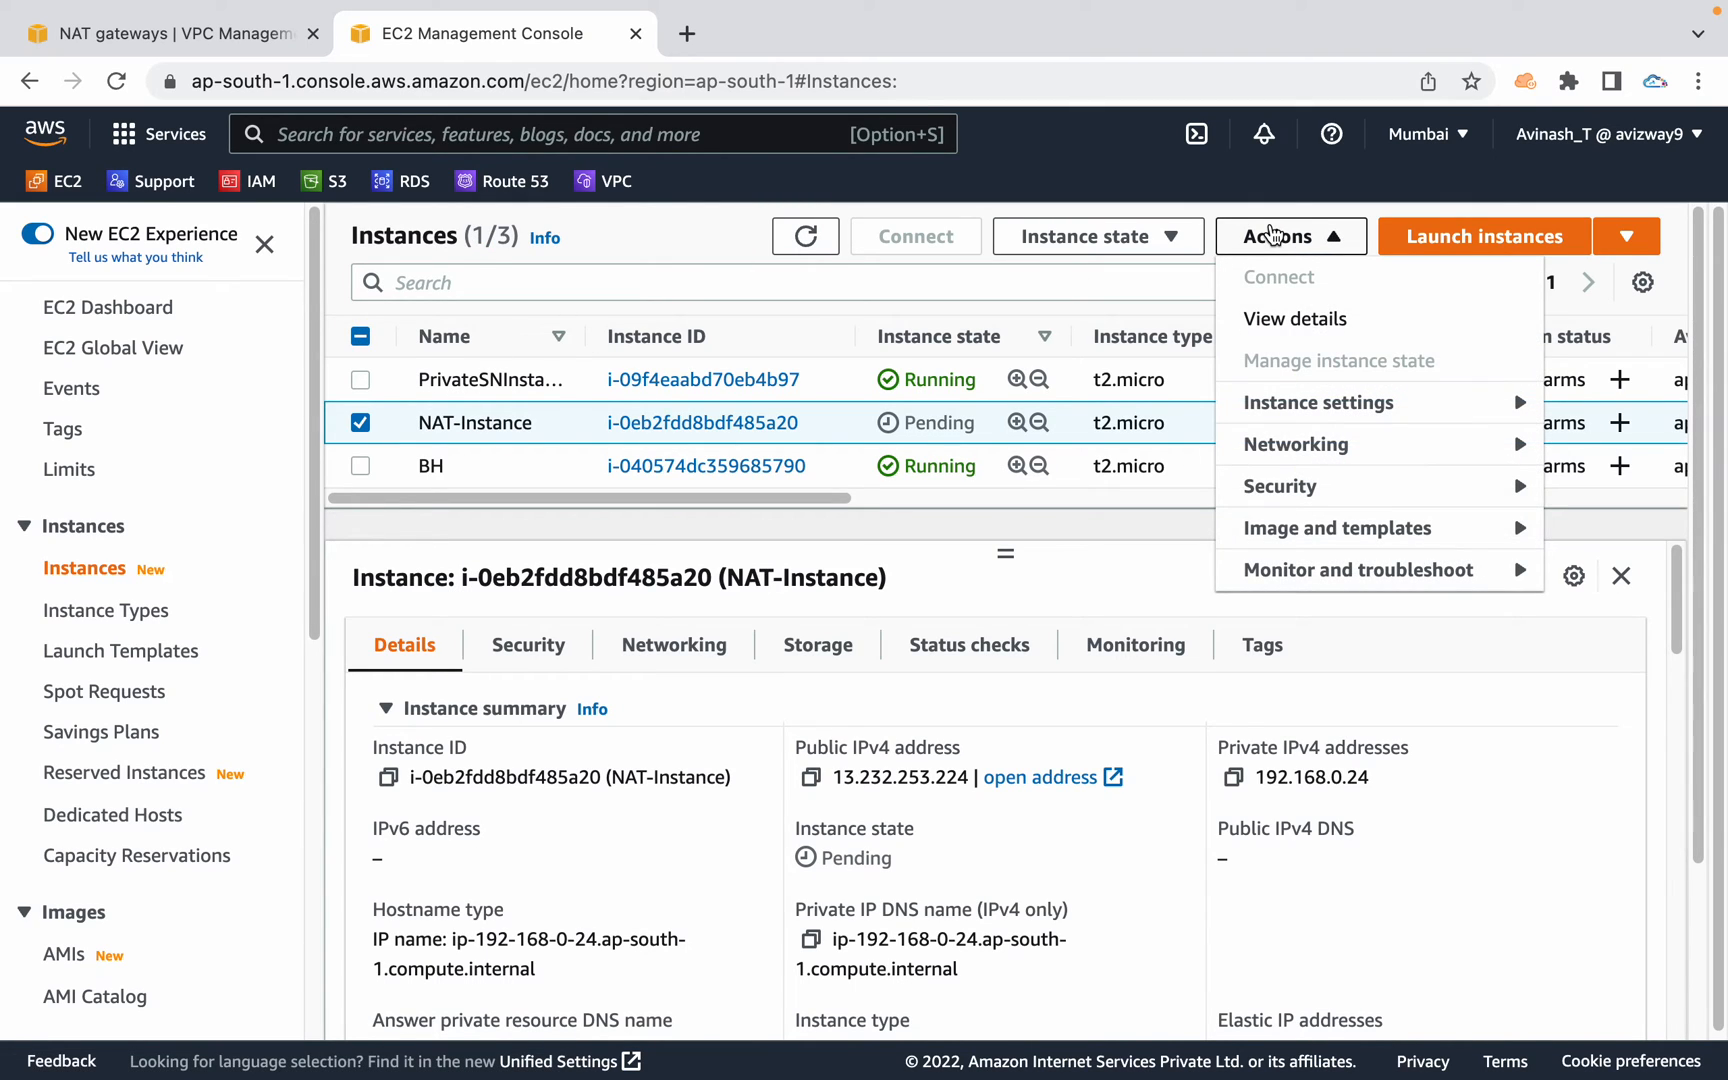
mouse_move(1297, 444)
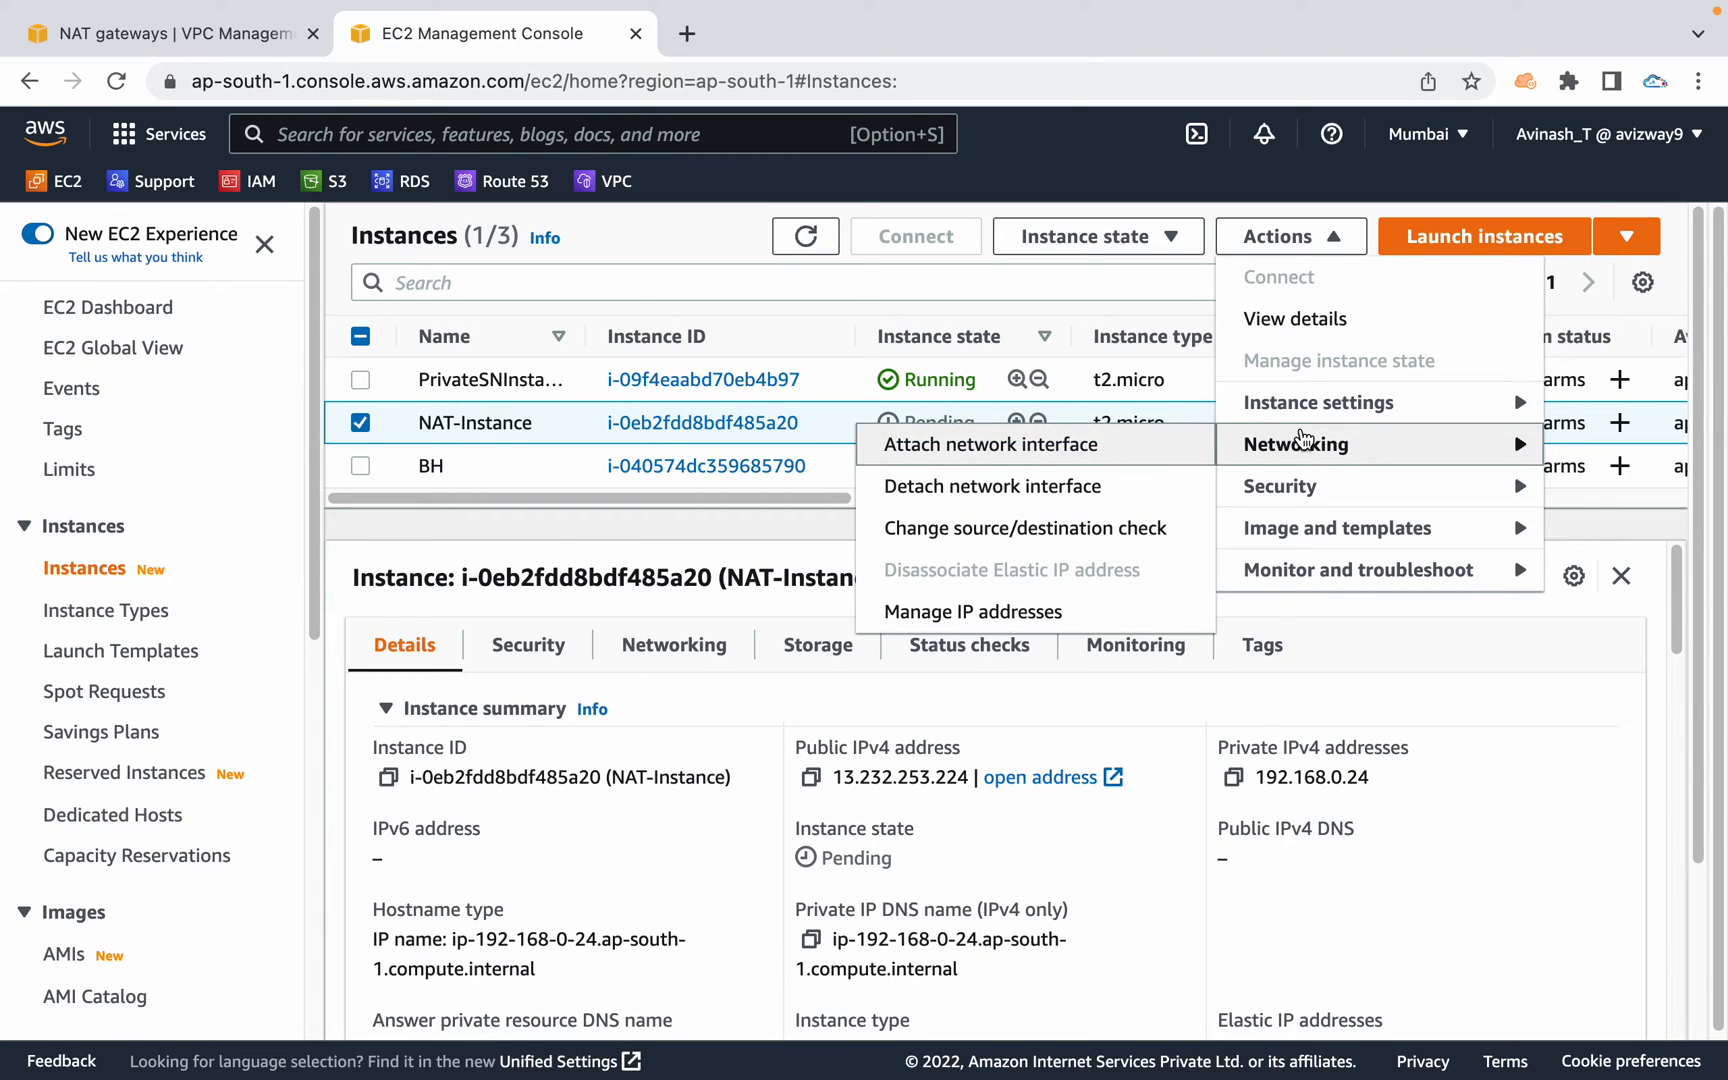
mouse_move(958, 528)
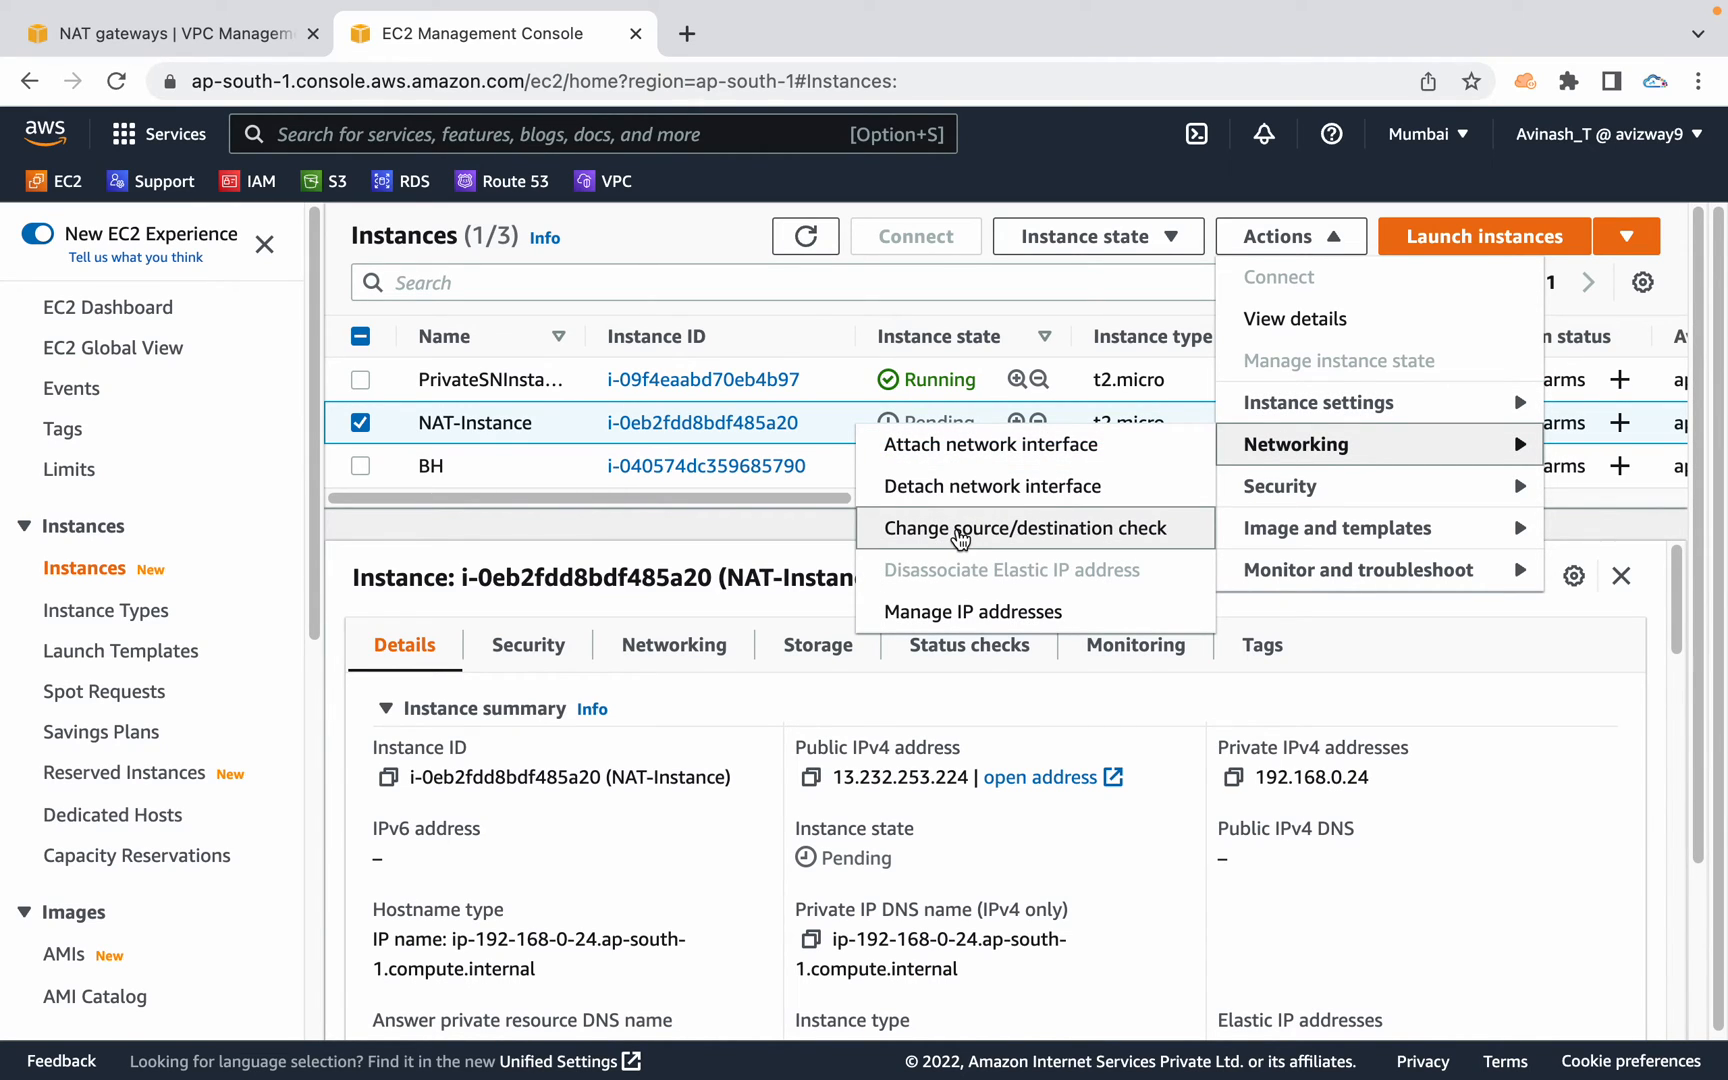
click(1025, 528)
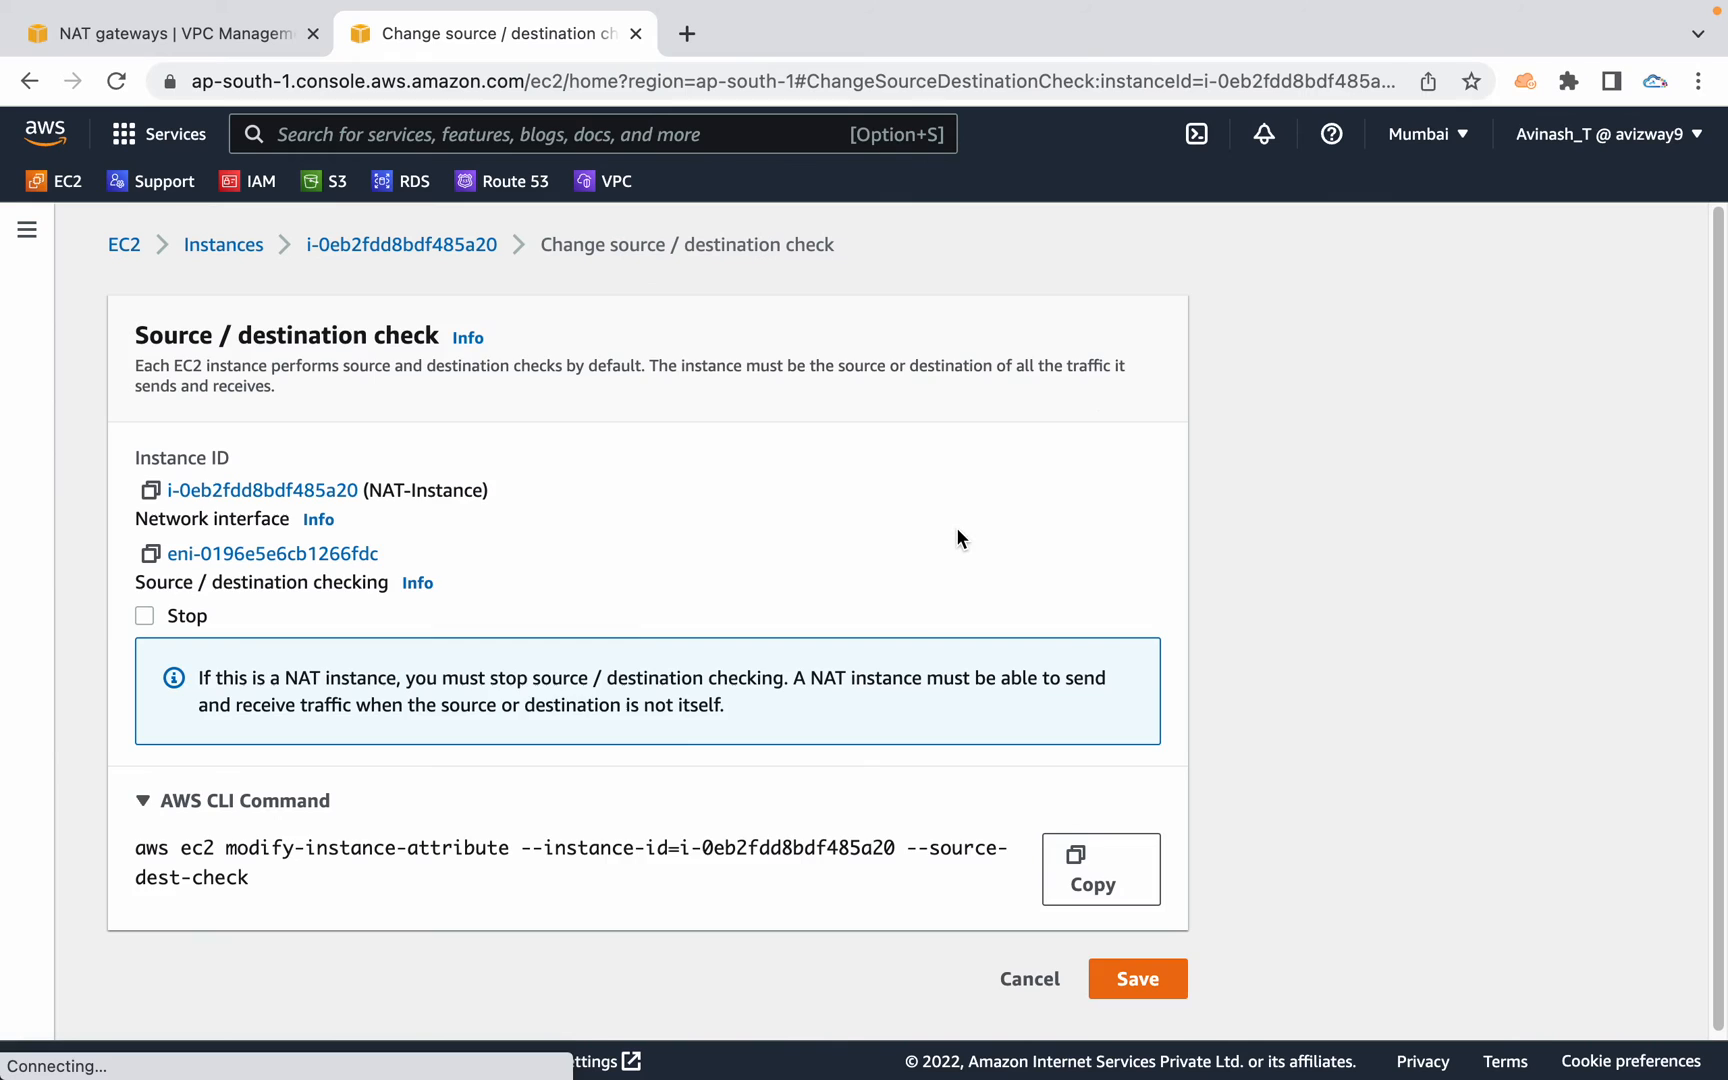
mouse_move(184, 625)
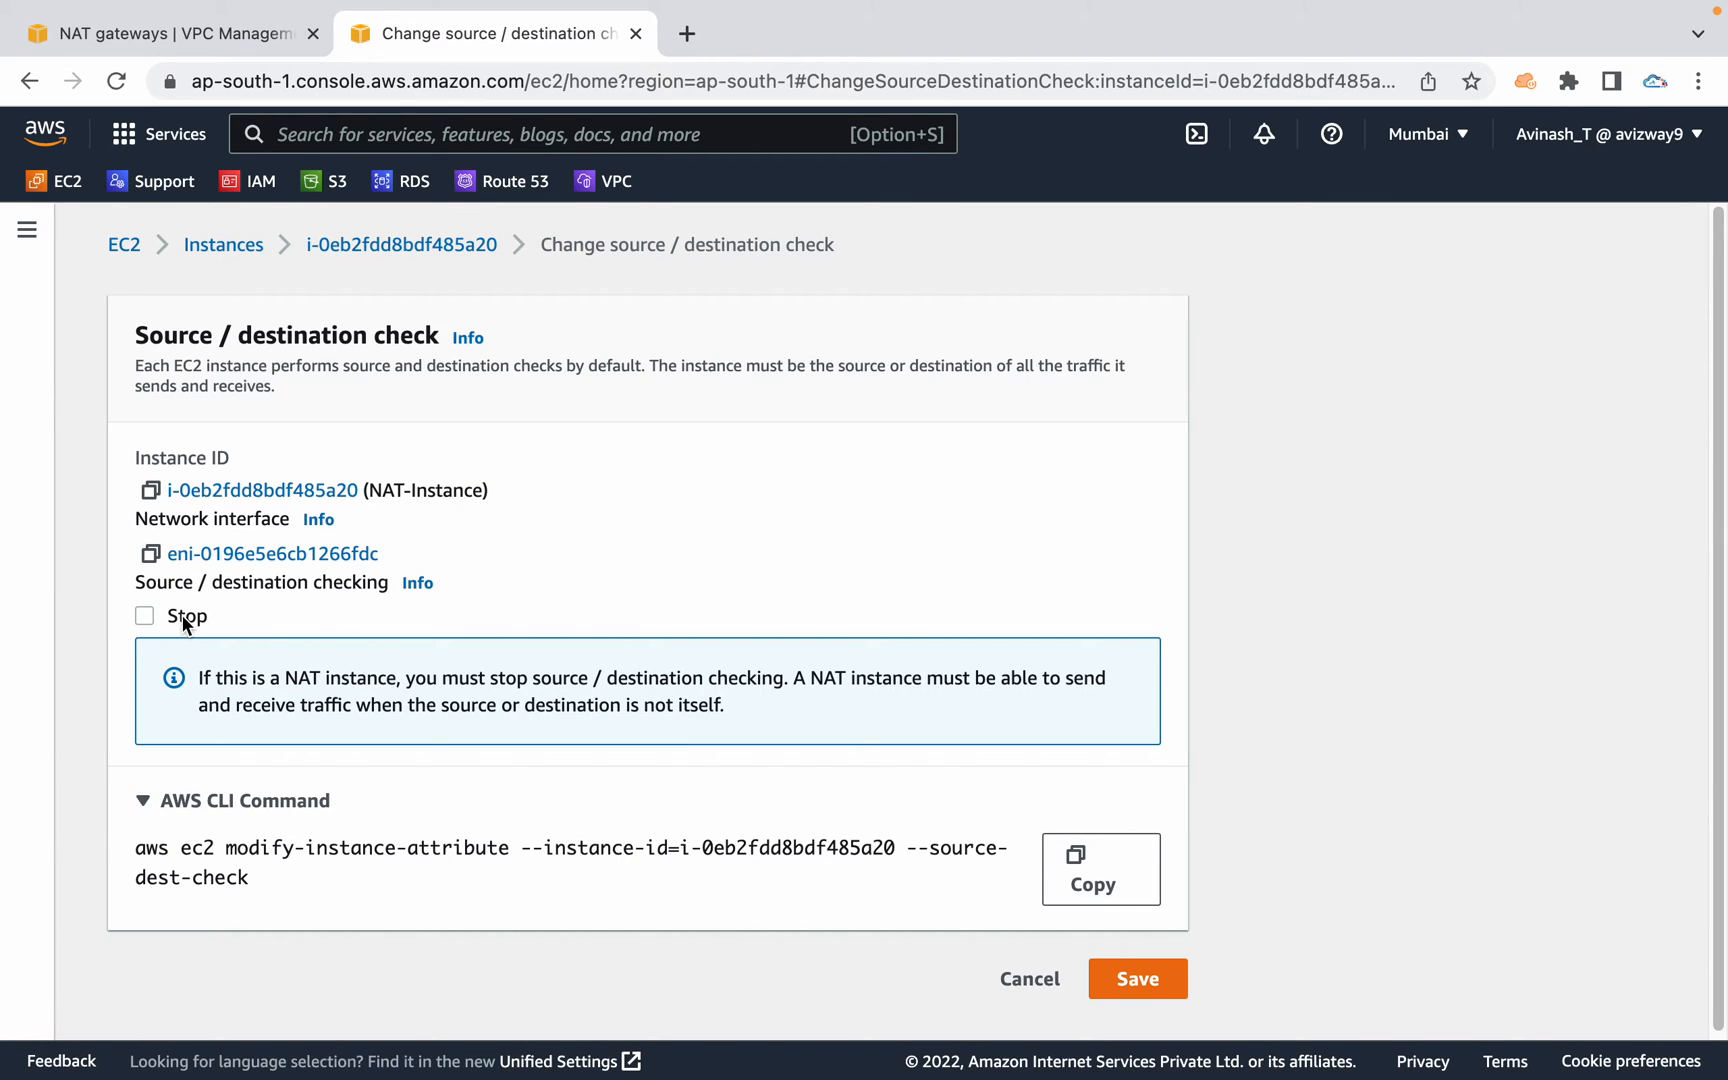
click(143, 615)
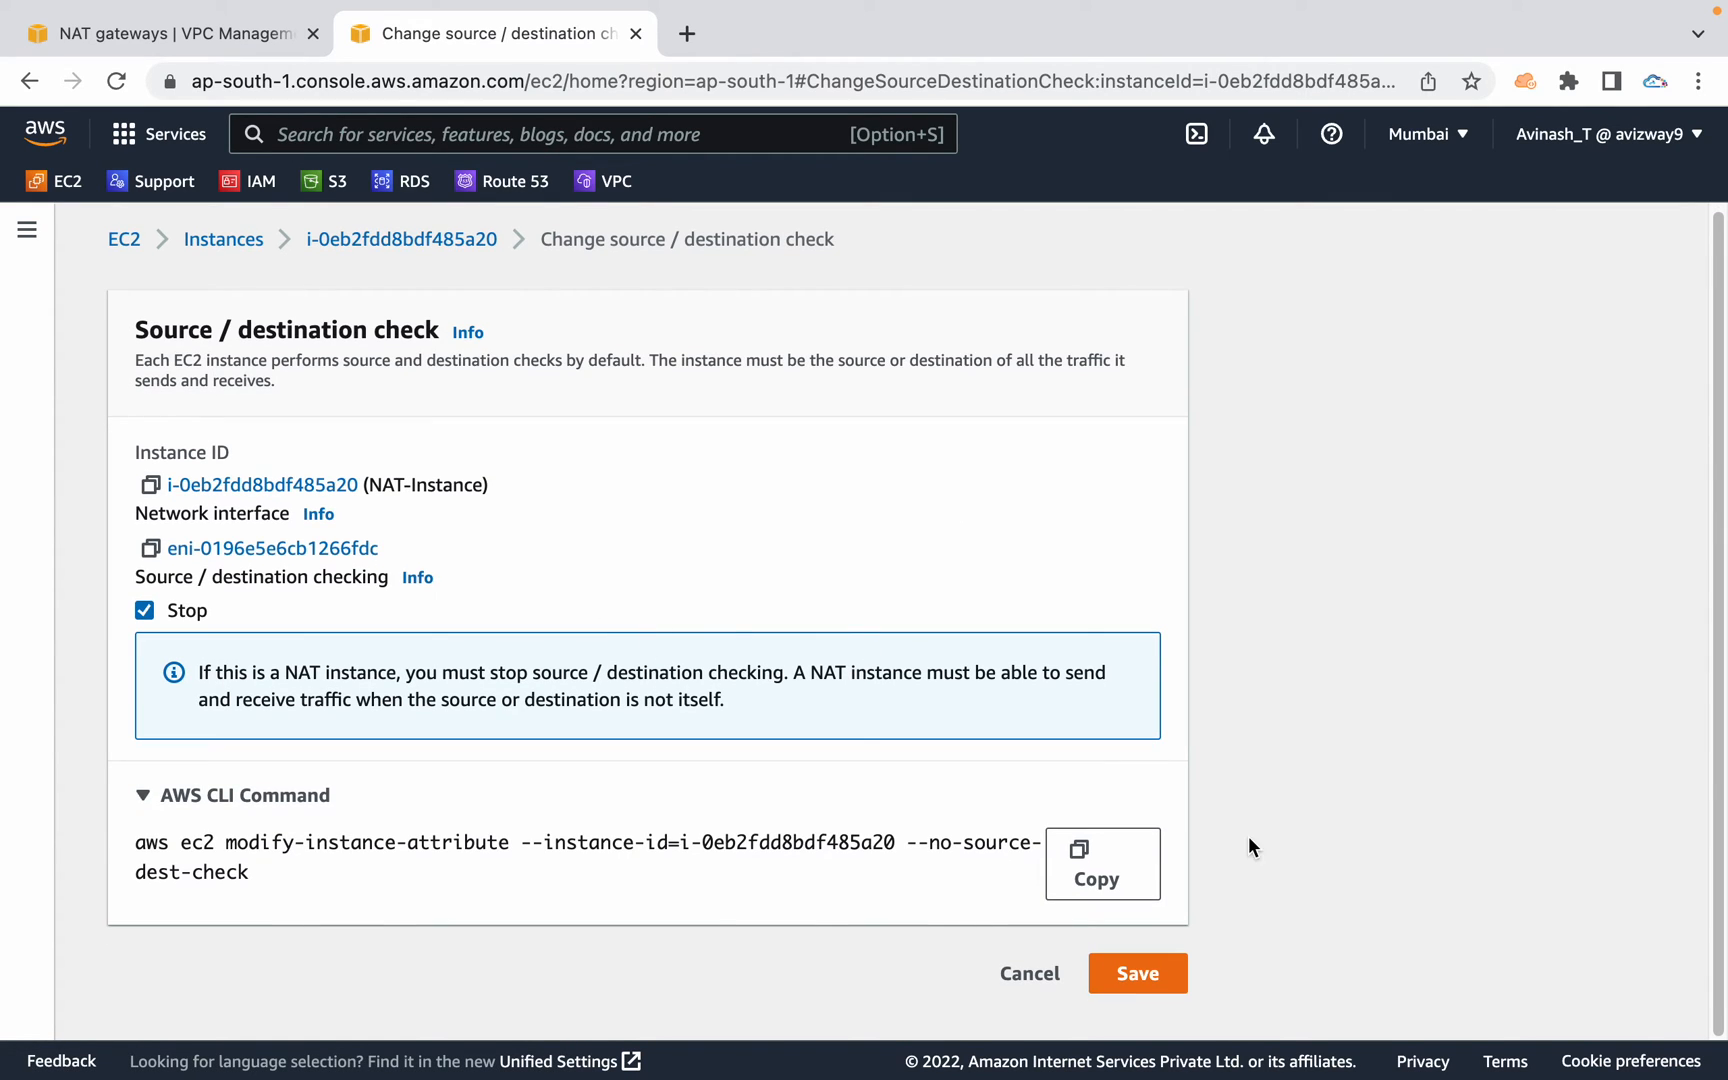
click(1136, 973)
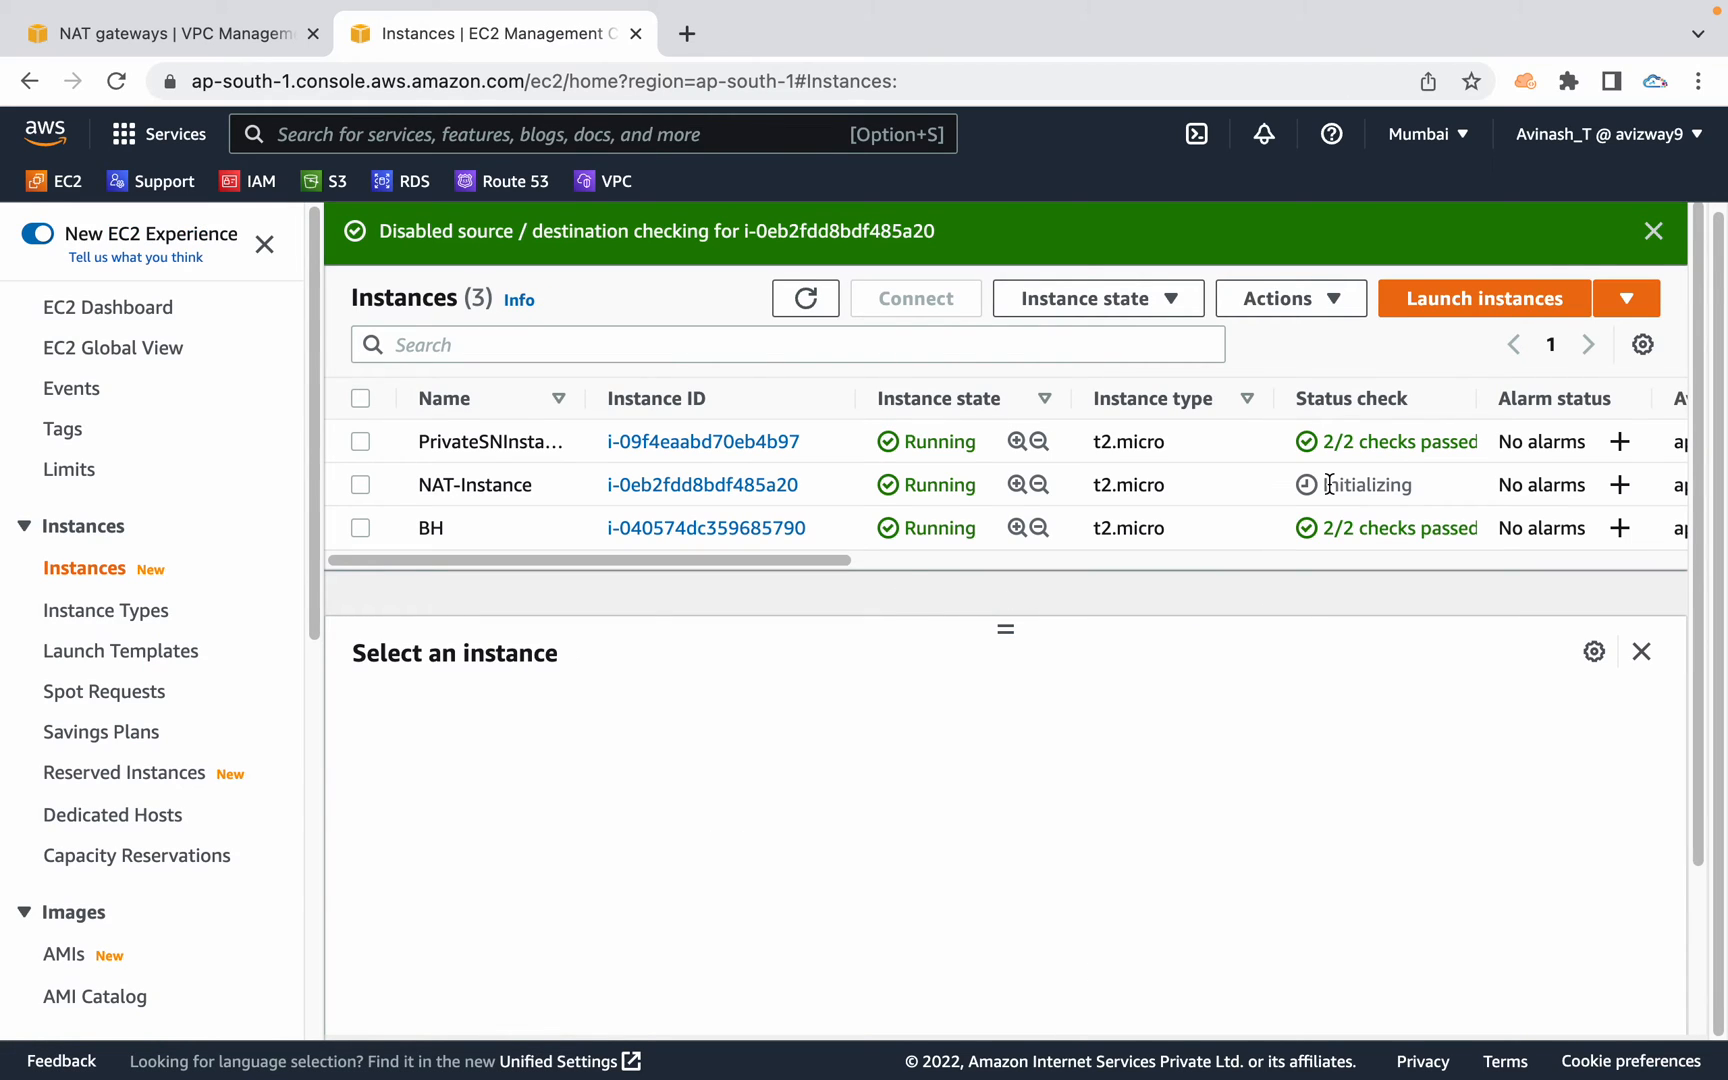
click(360, 484)
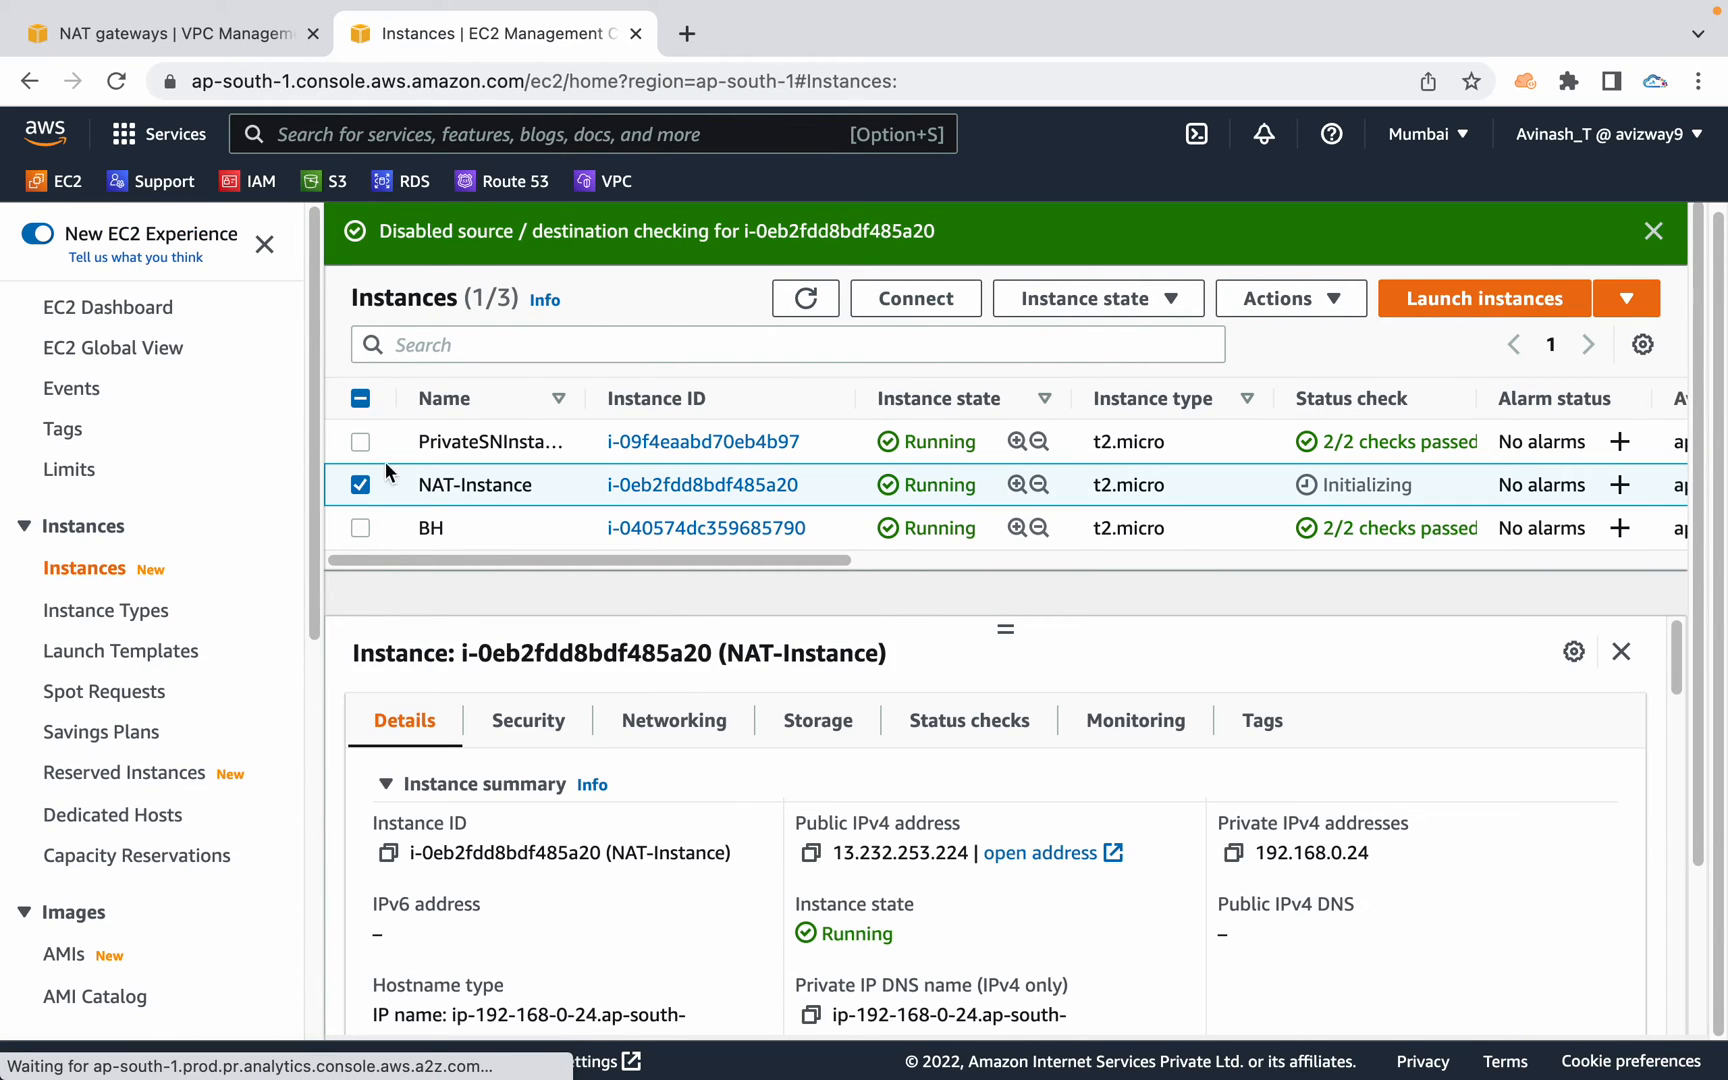
click(1653, 230)
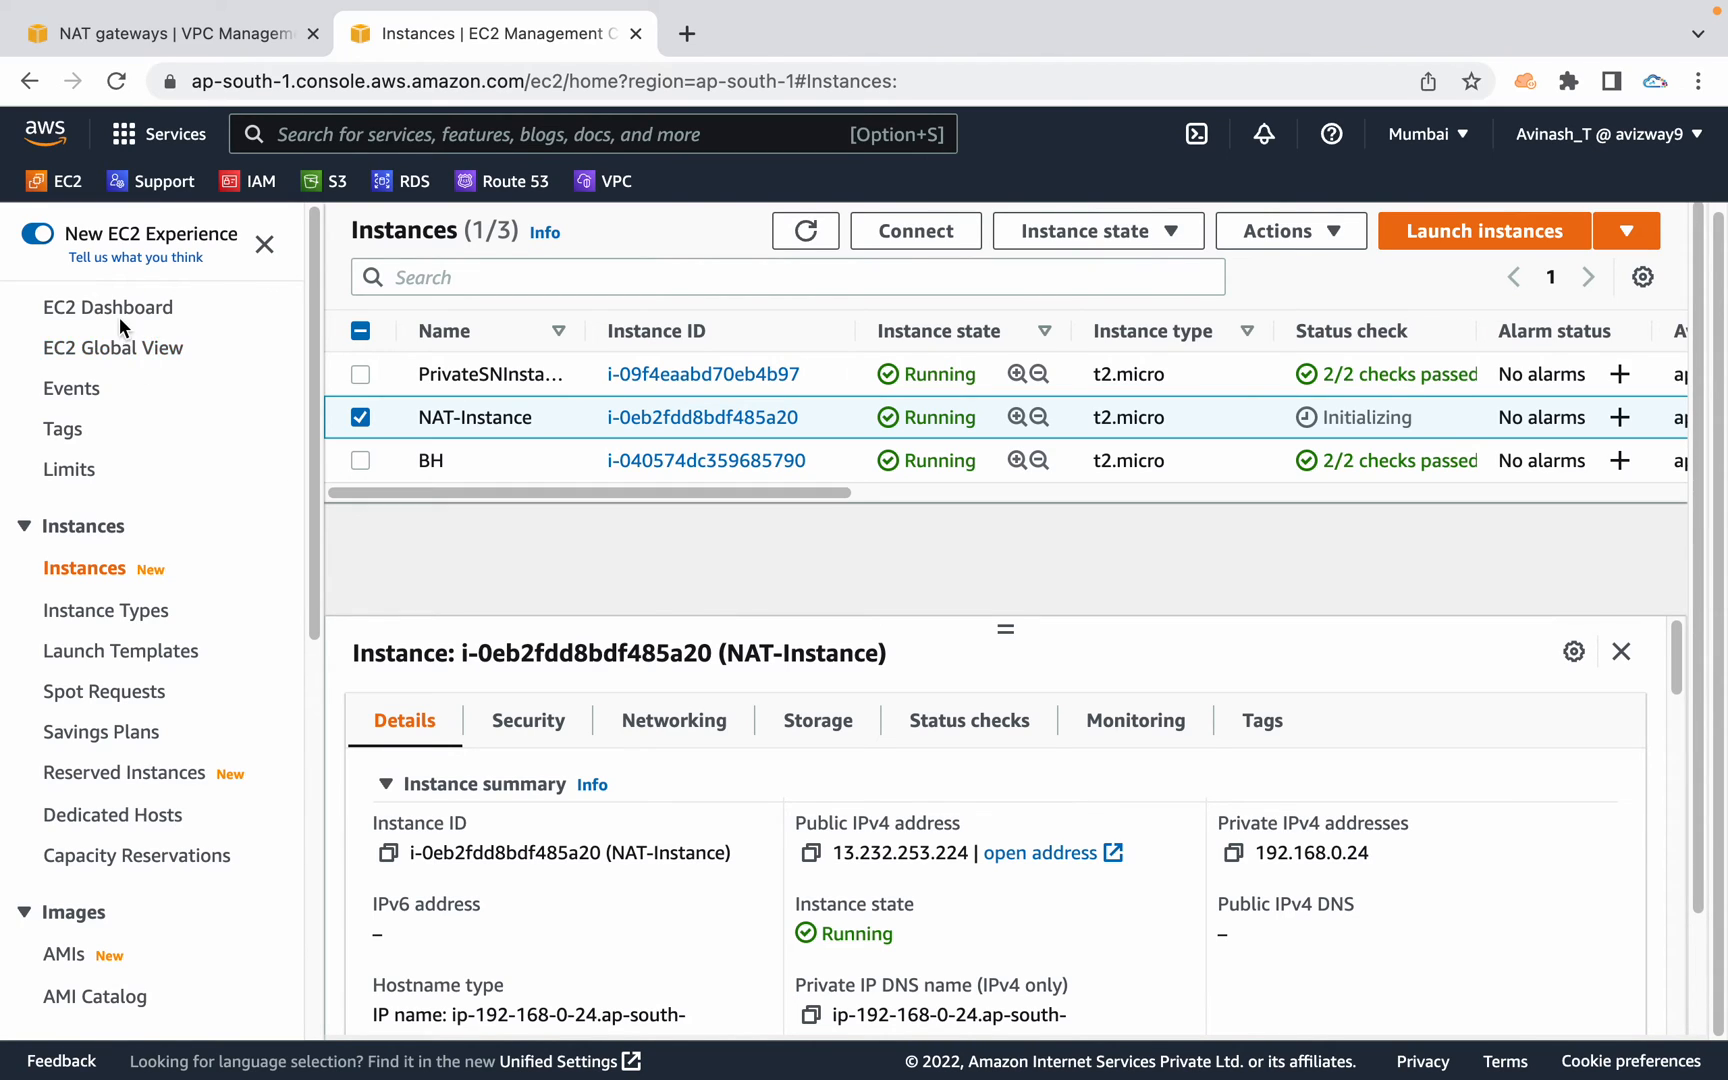
- Select Elastic IP 43.204.72.238, then return to the deleted MyCustomVPCNATGW gateway details
click(107, 306)
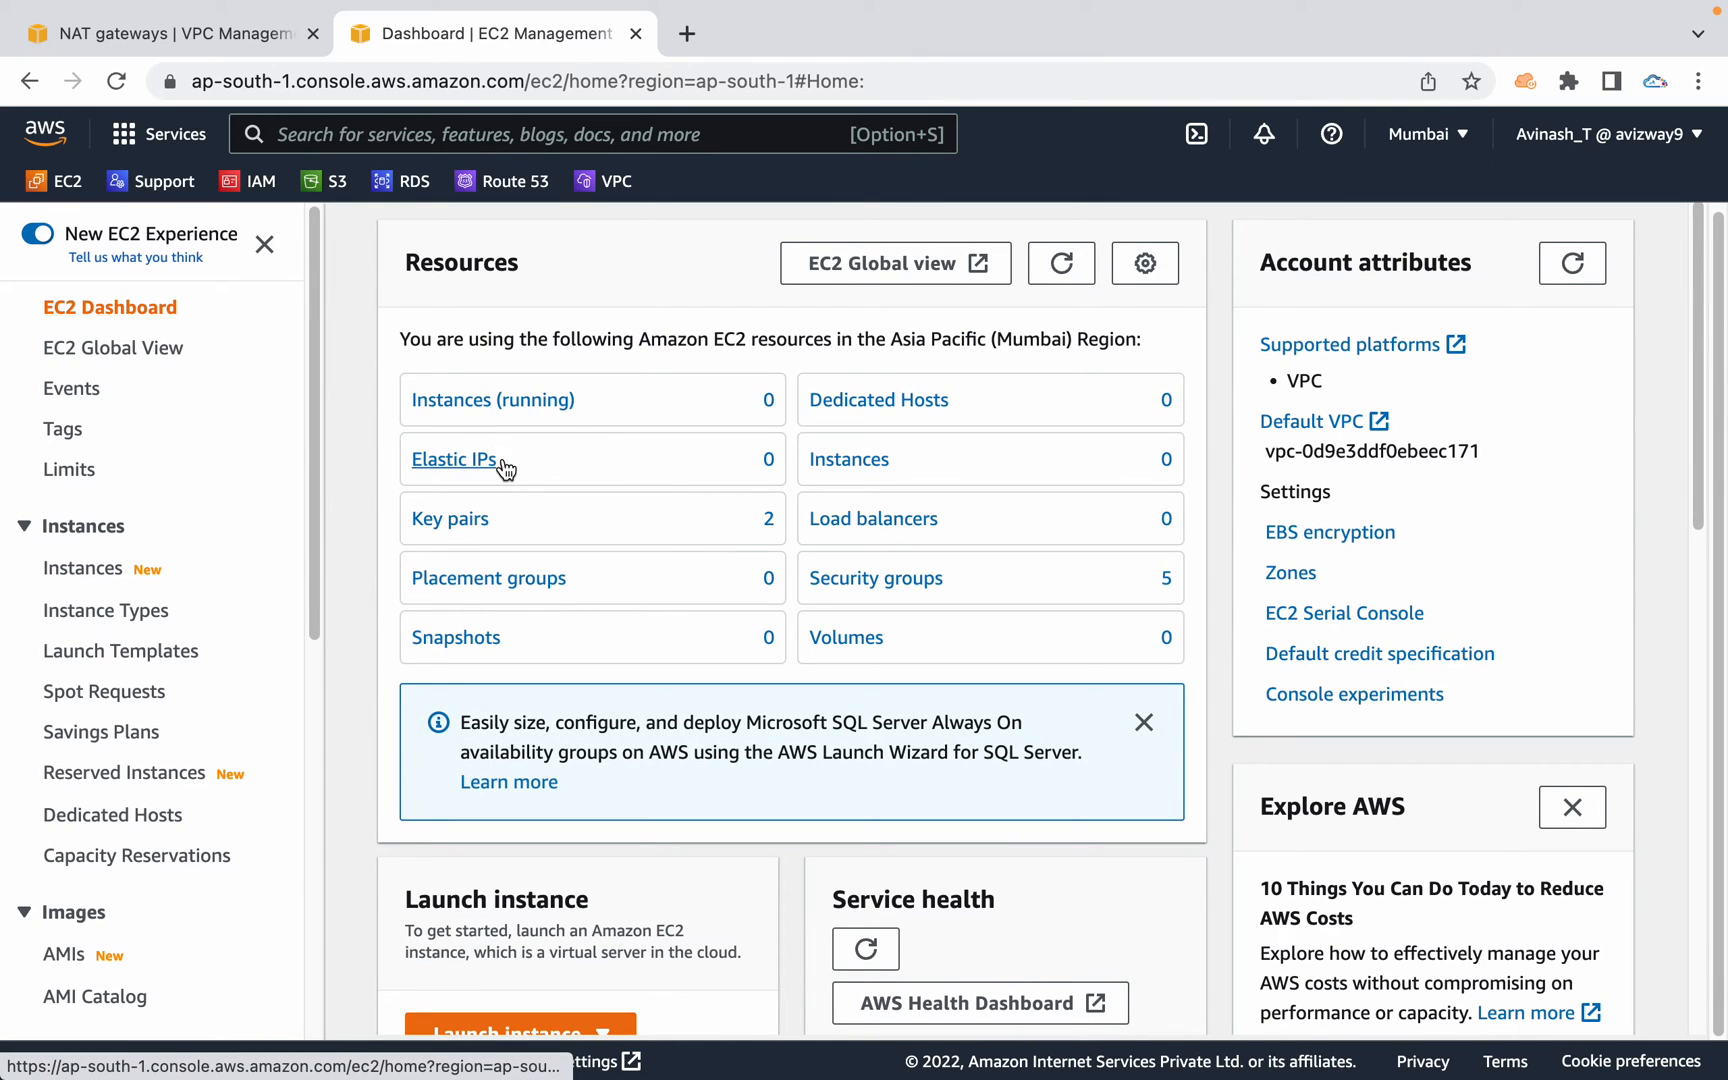
click(454, 460)
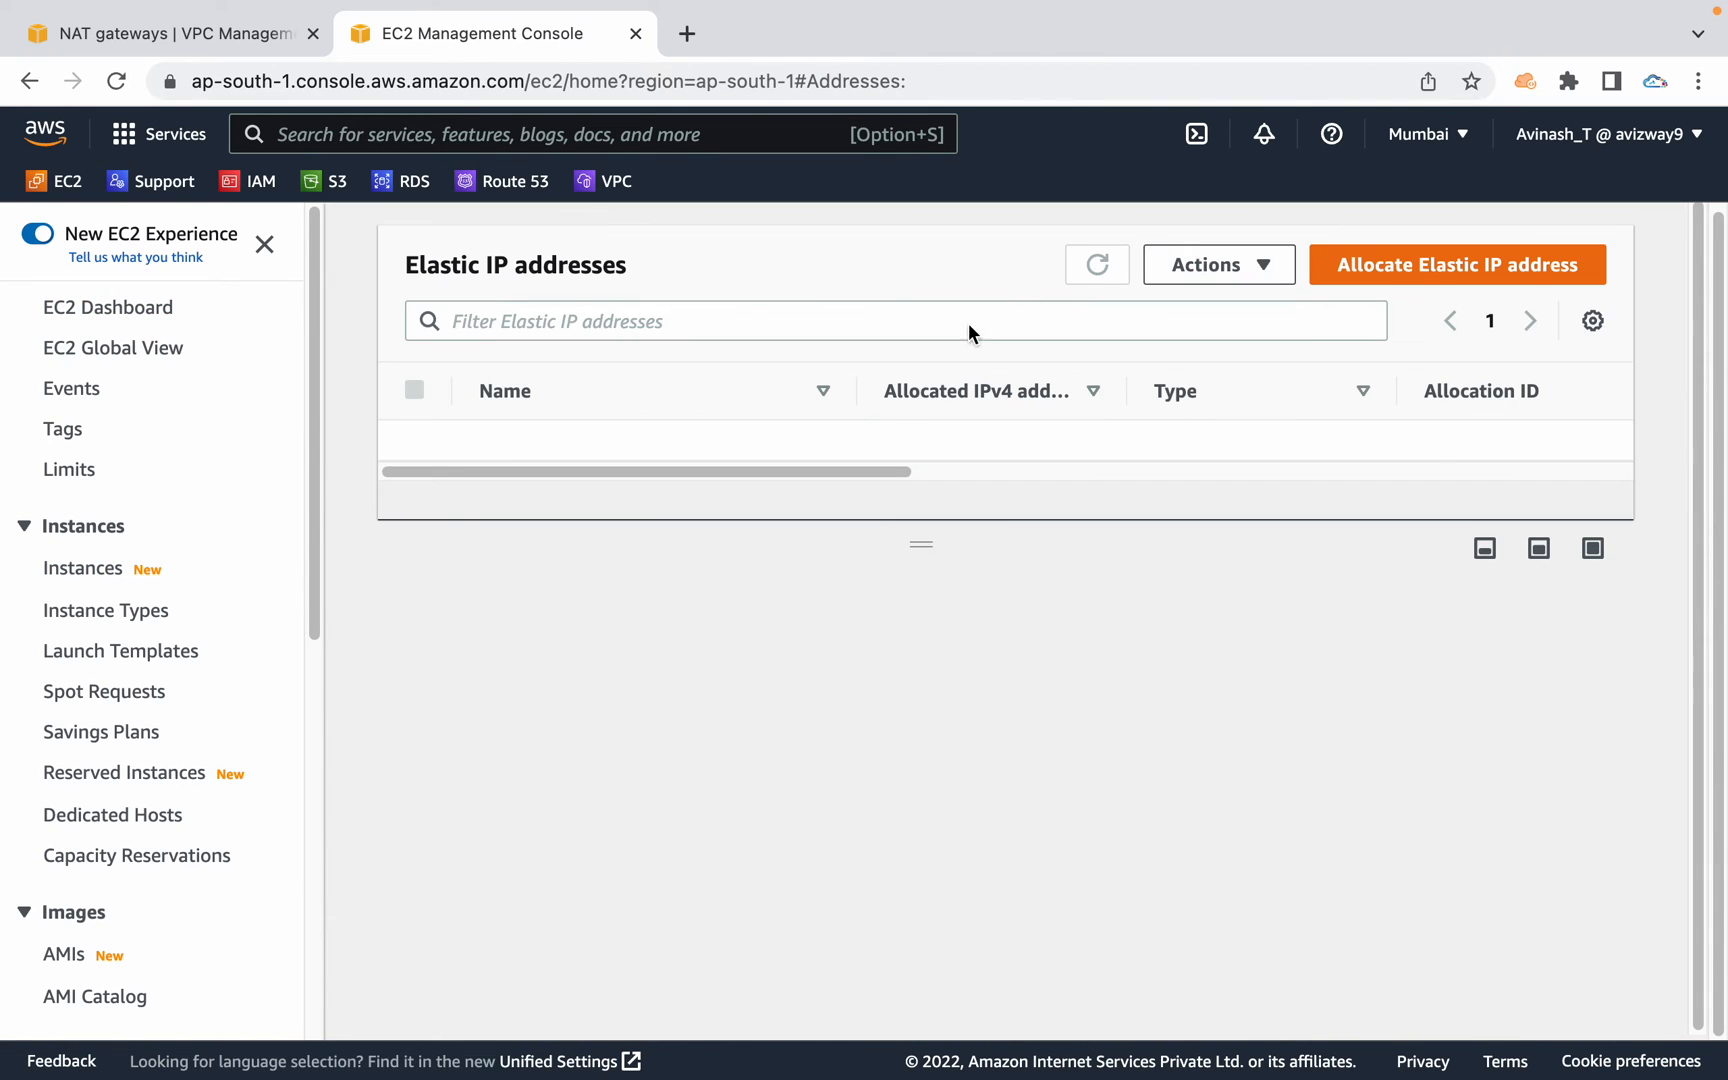
click(1217, 264)
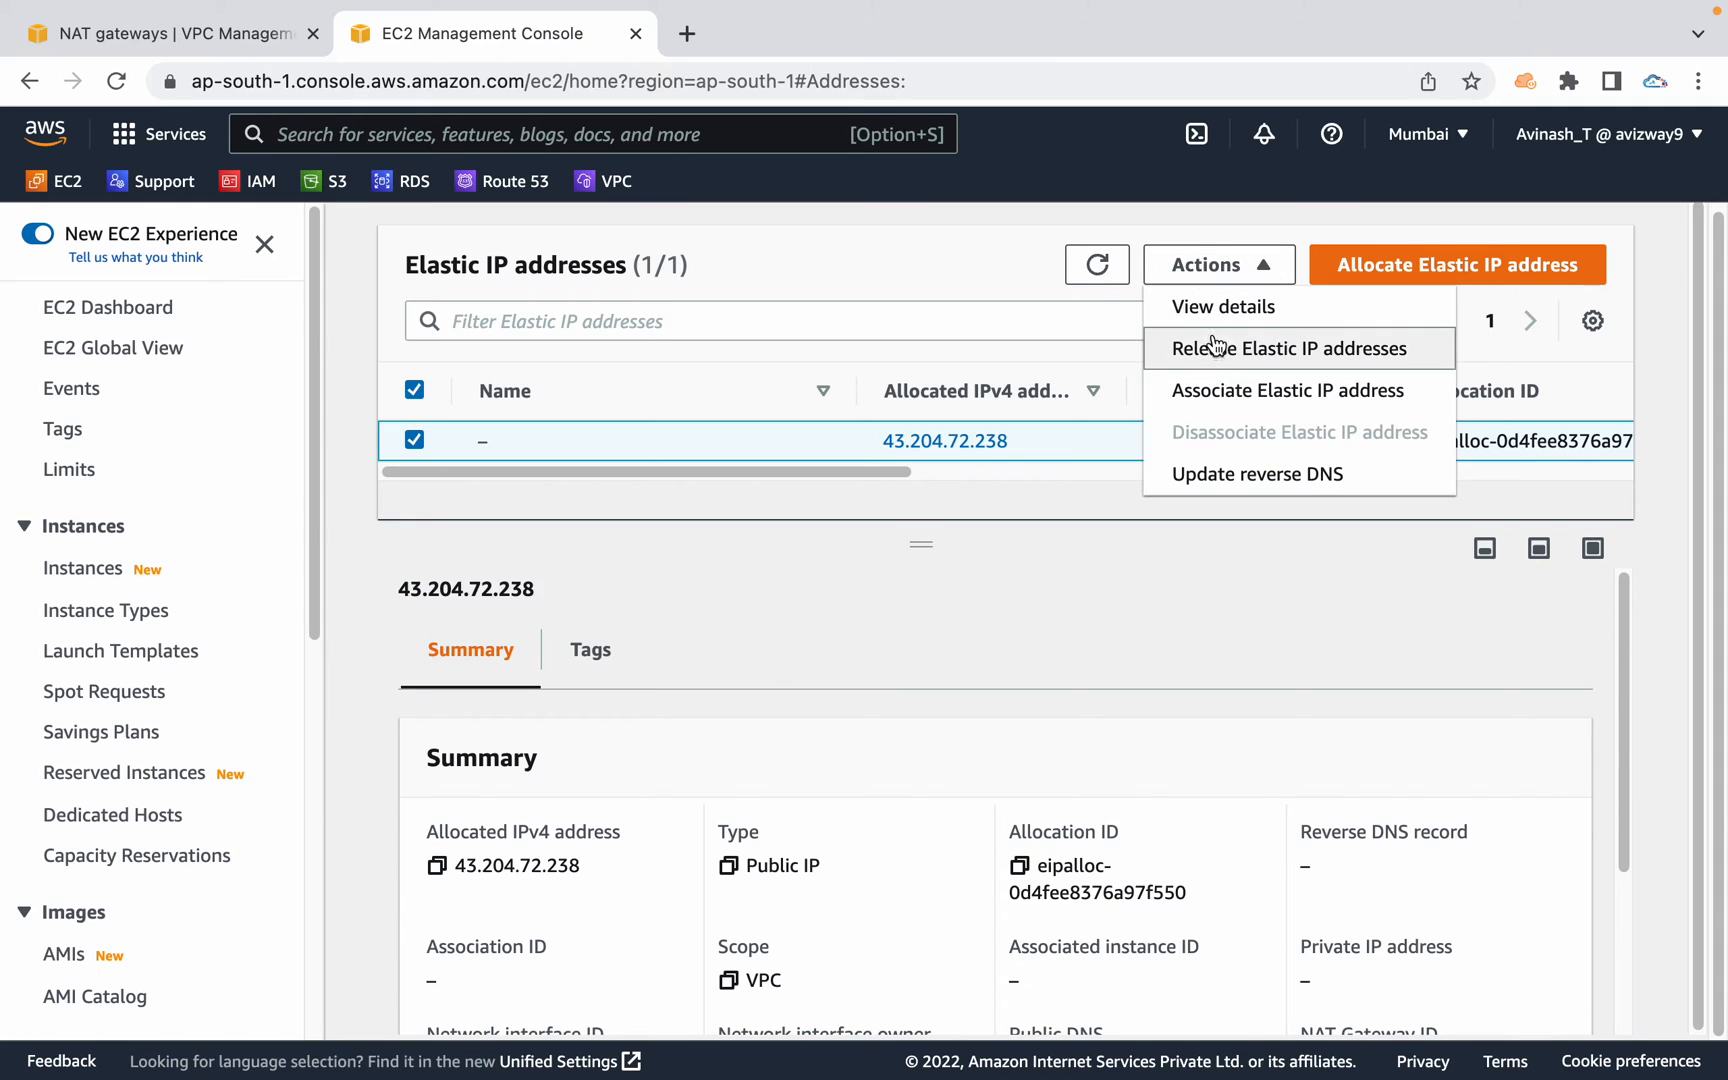
click(1295, 348)
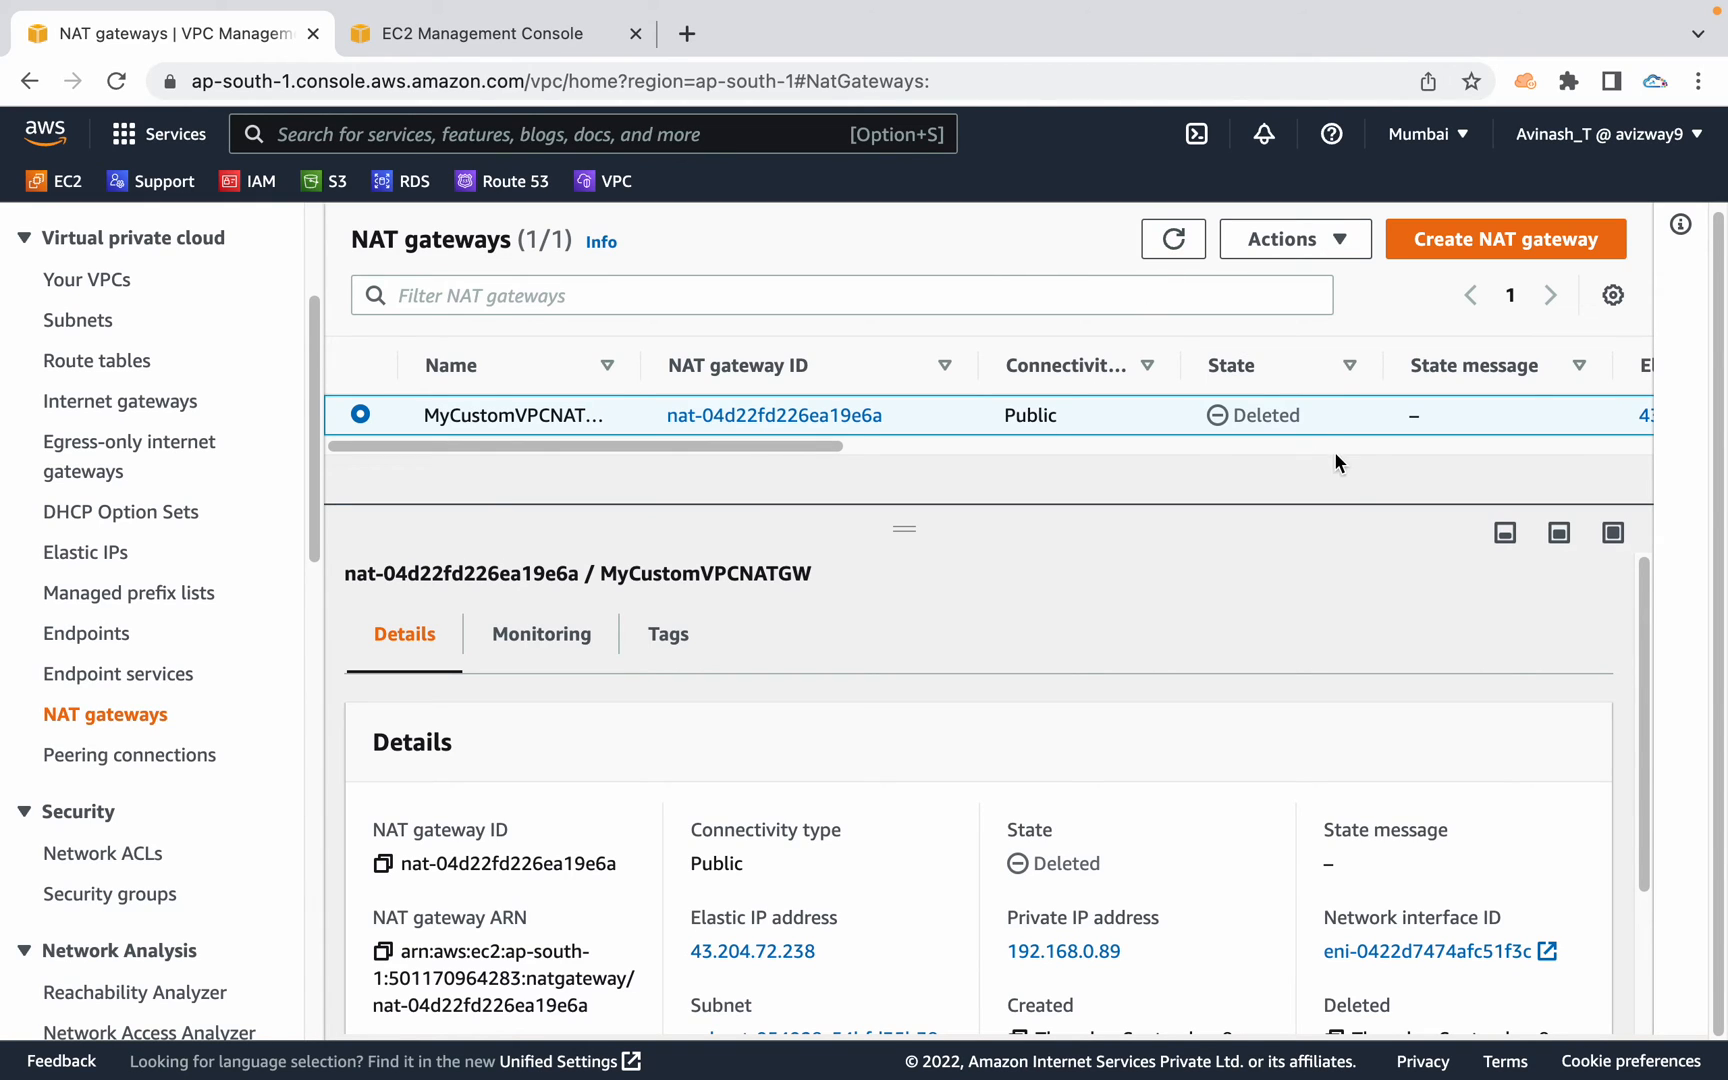
mouse_move(1066, 573)
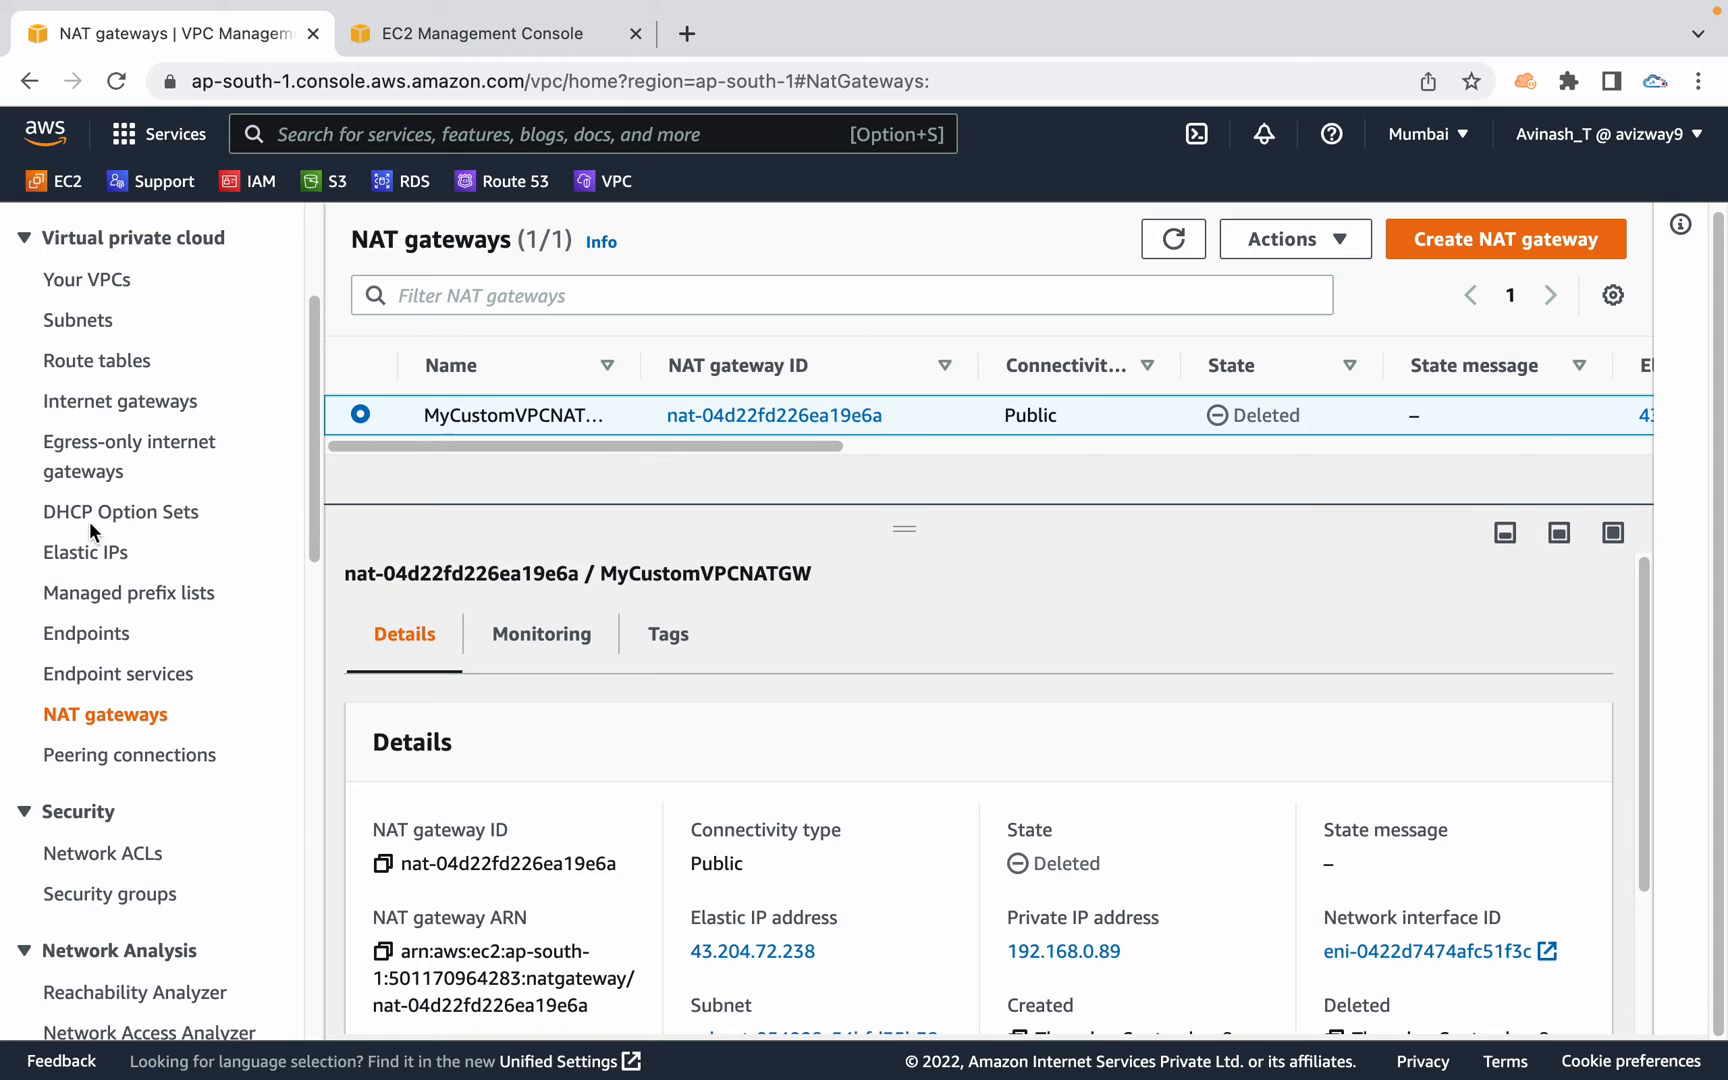
- Retarget privateRoute's 0.0.0.0/0 route to NAT-Instance and save the routes
click(96, 498)
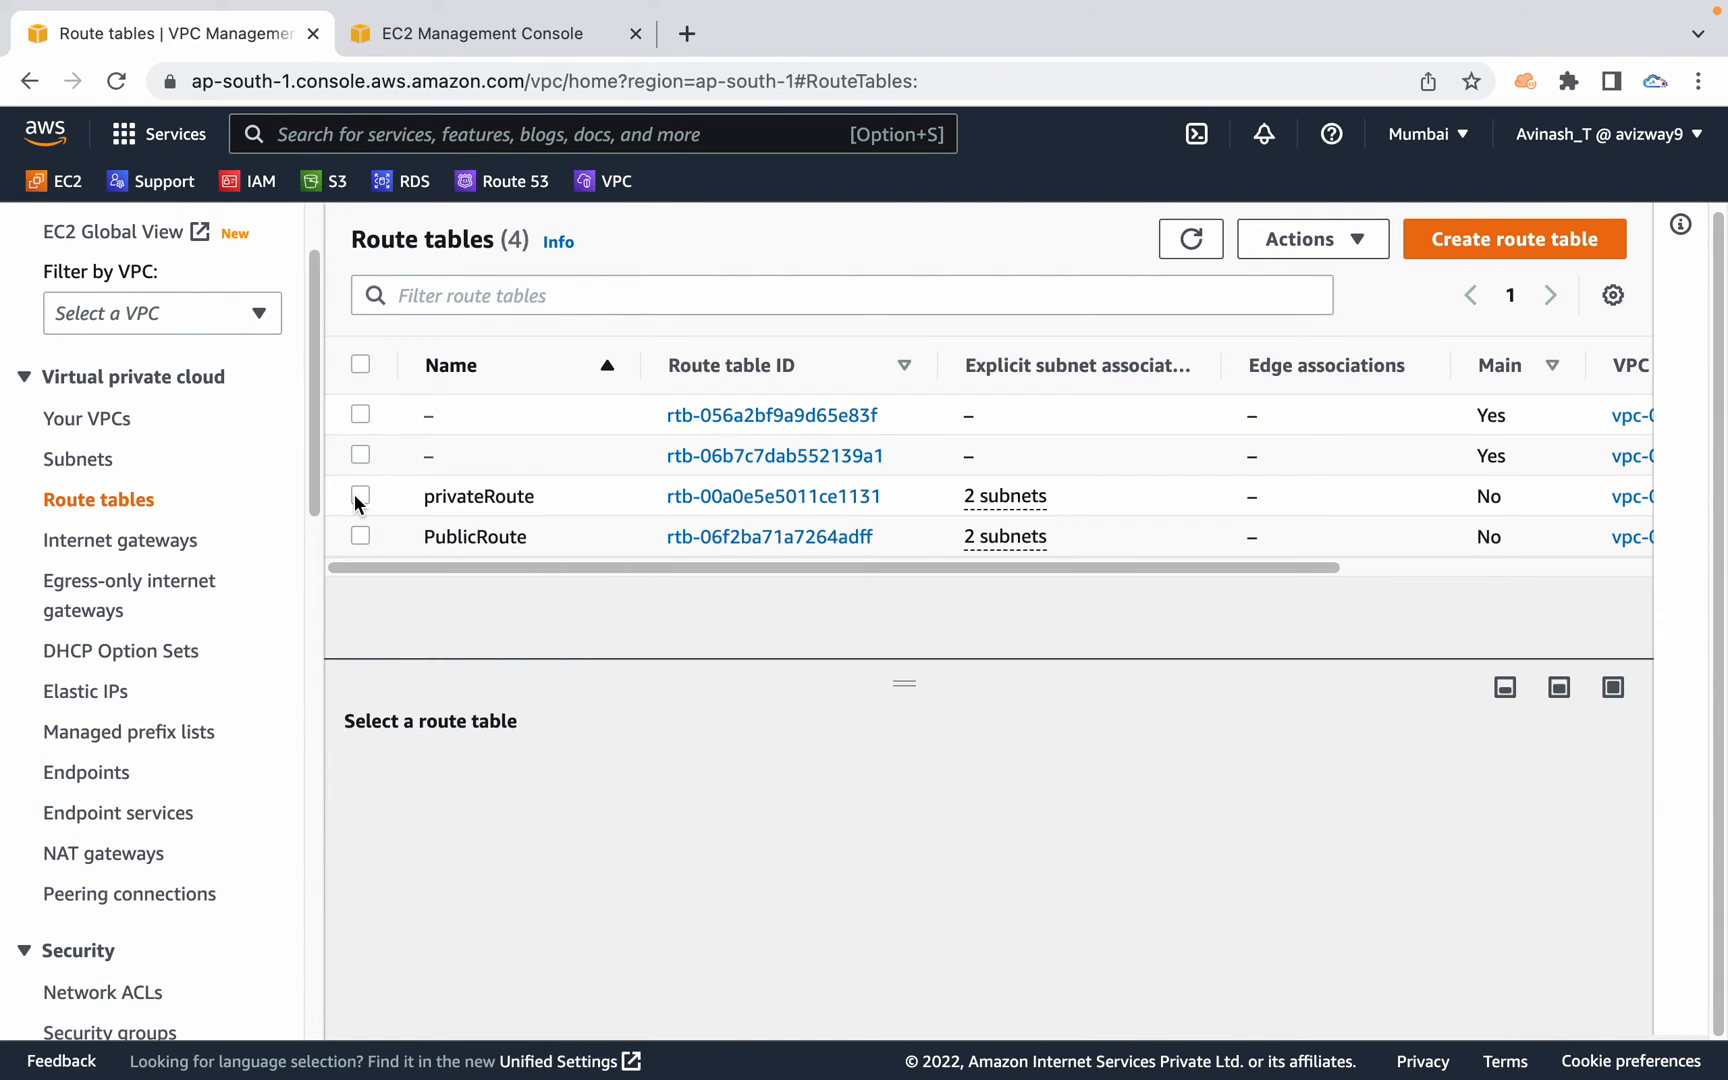
click(773, 496)
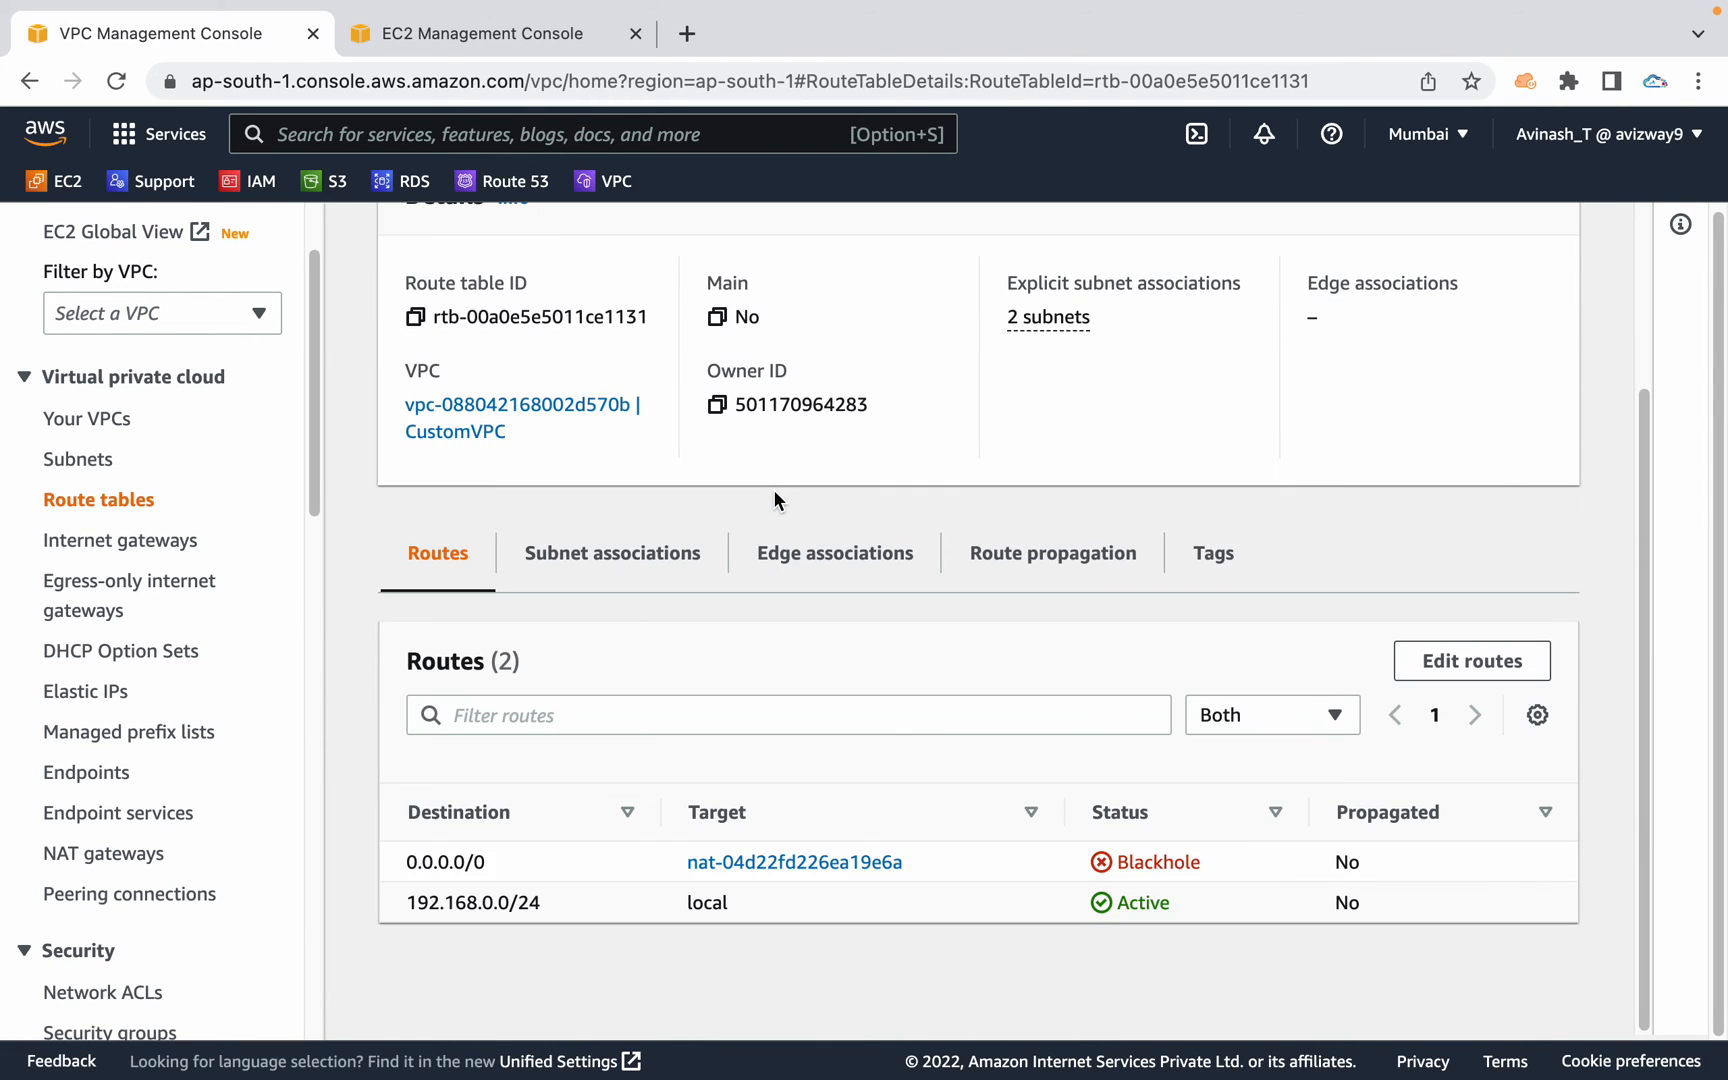
mouse_move(1217, 866)
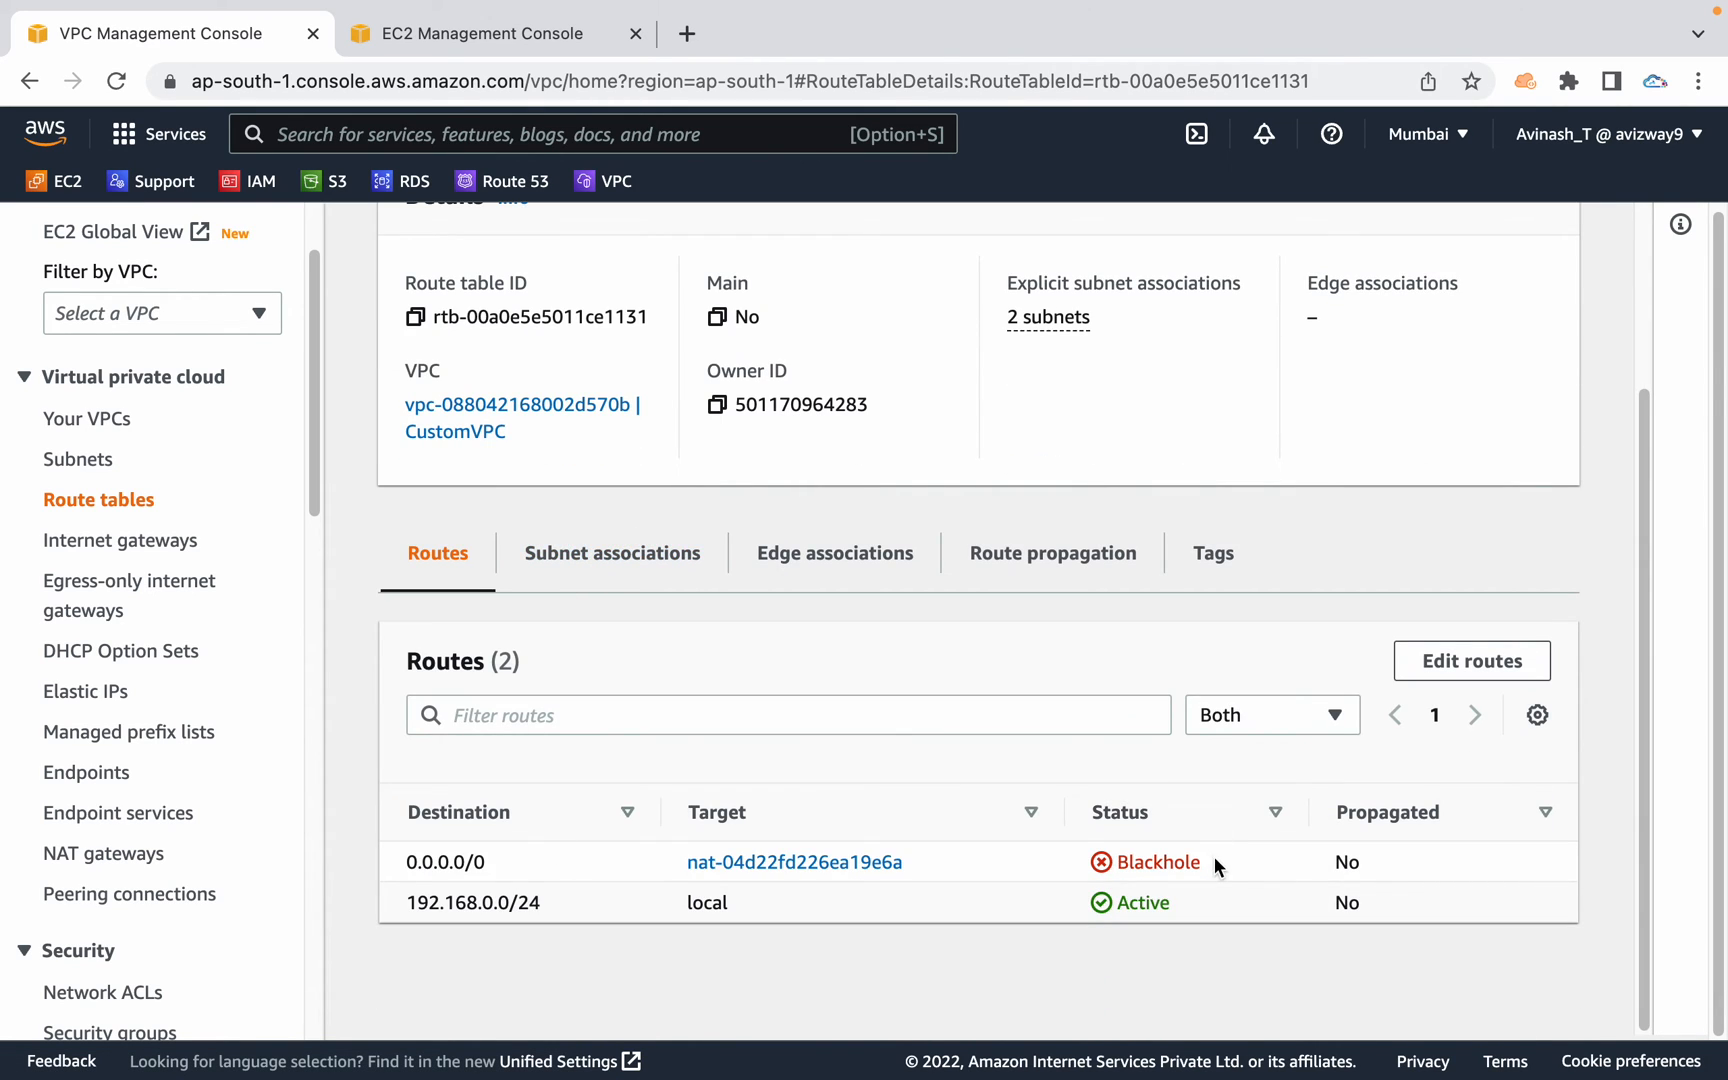
double_click(1160, 862)
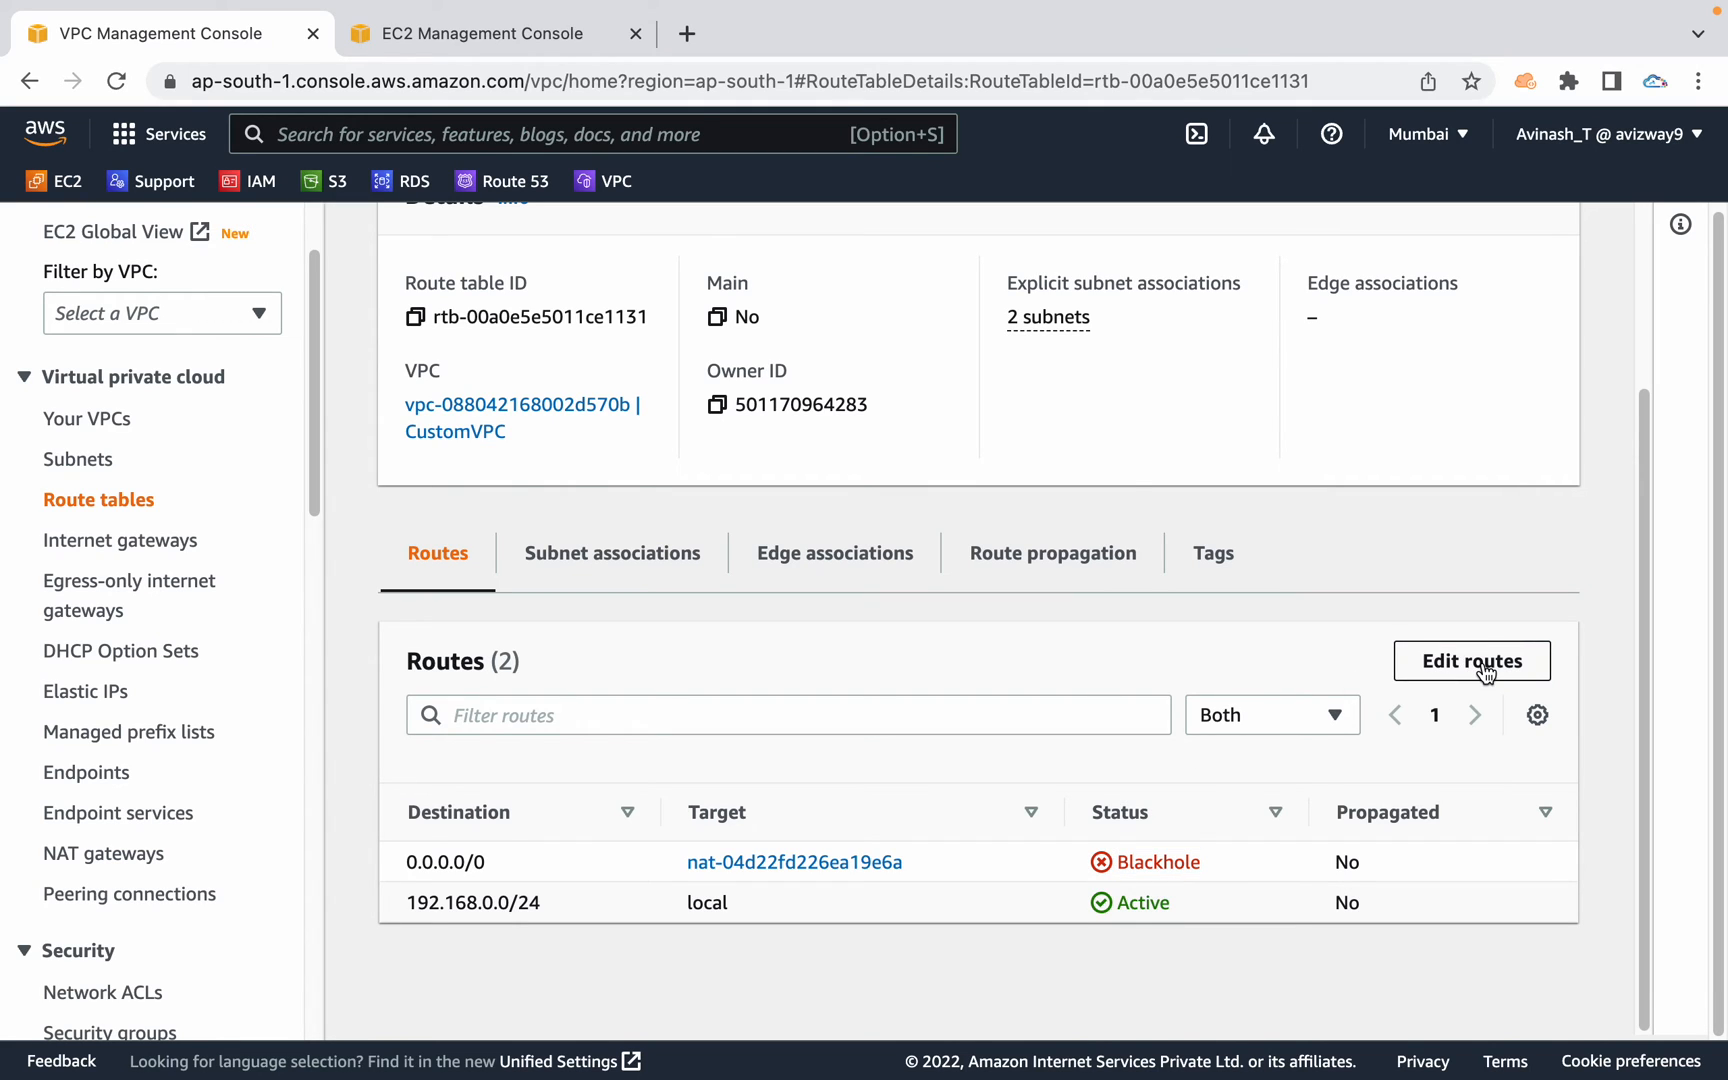
click(1470, 660)
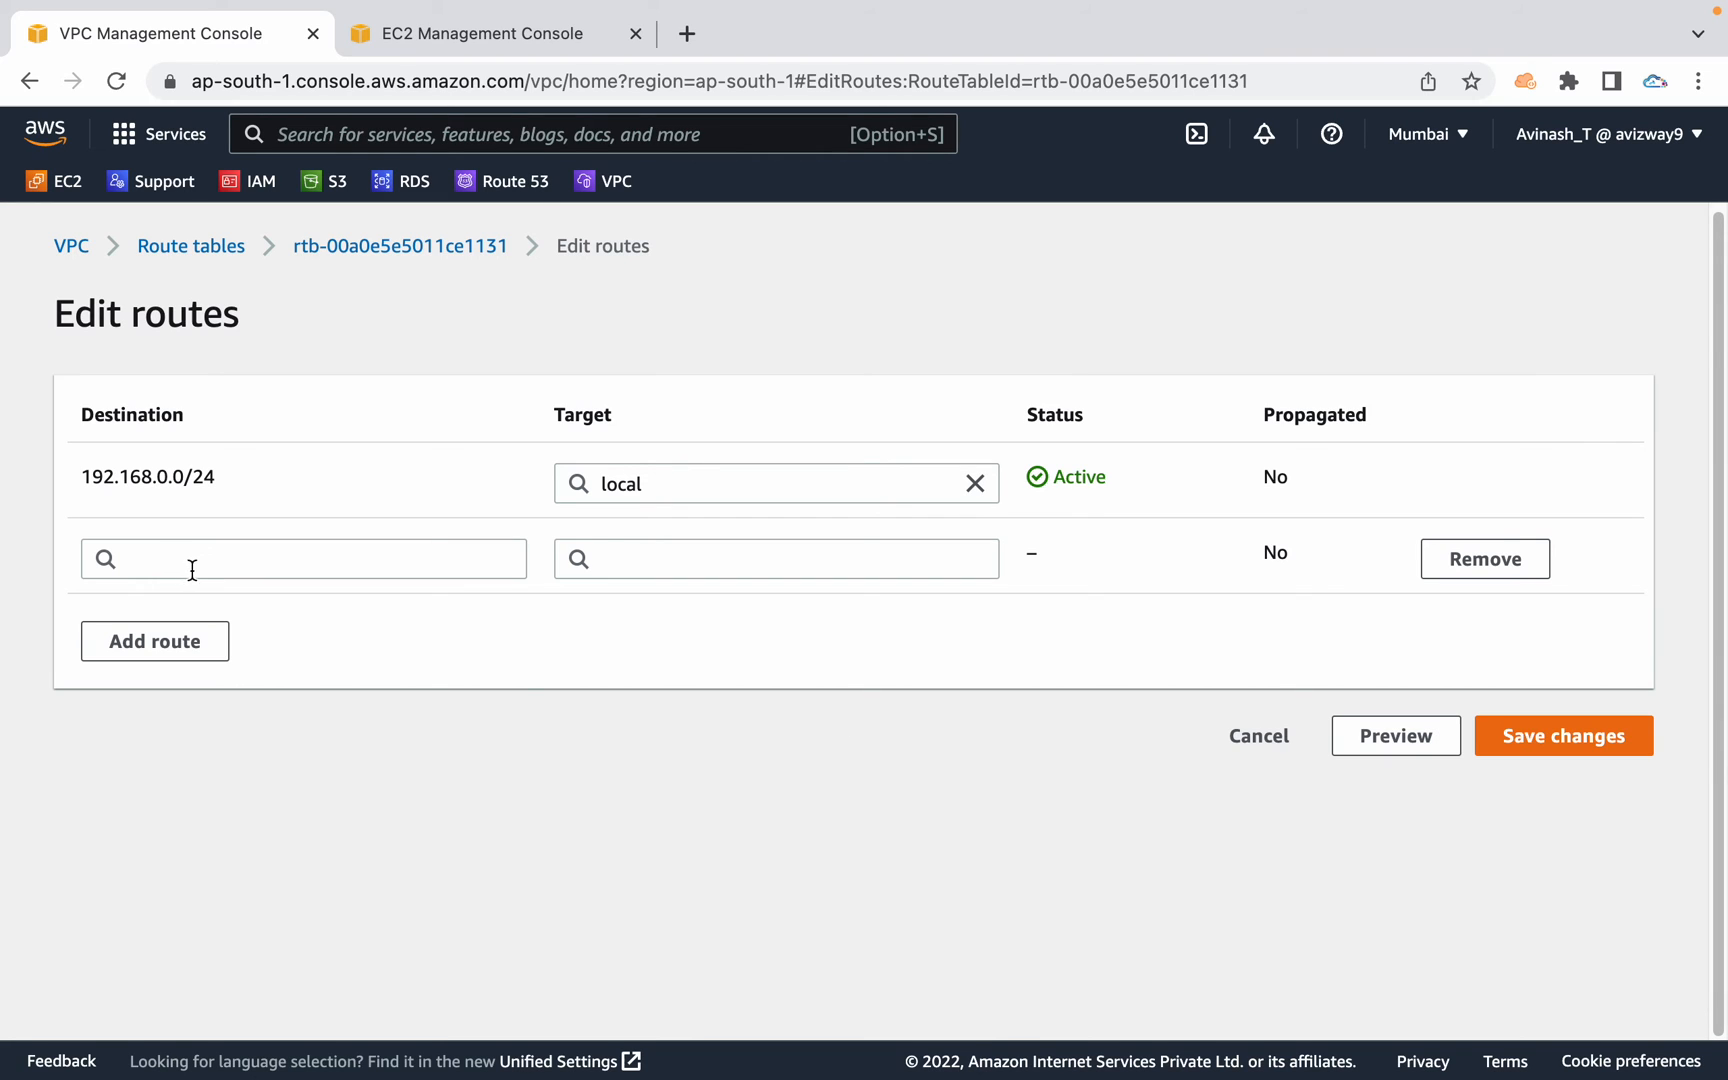
click(775, 559)
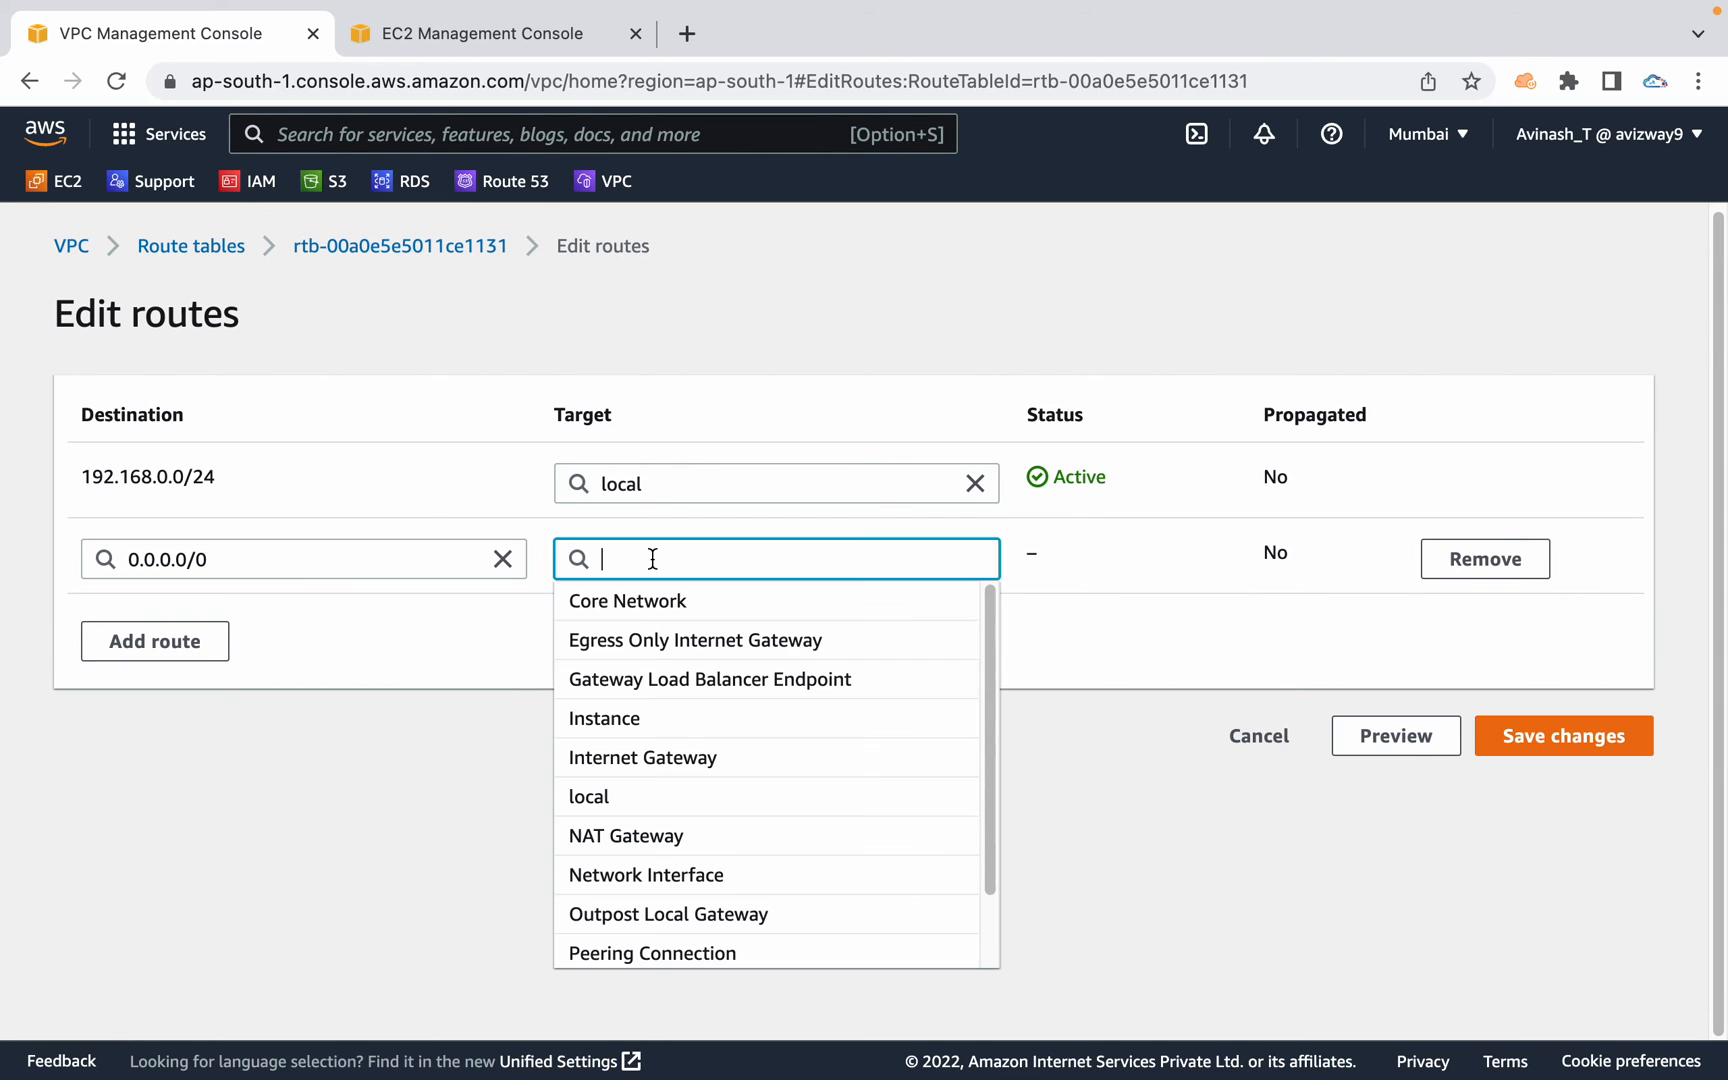
mouse_move(639, 717)
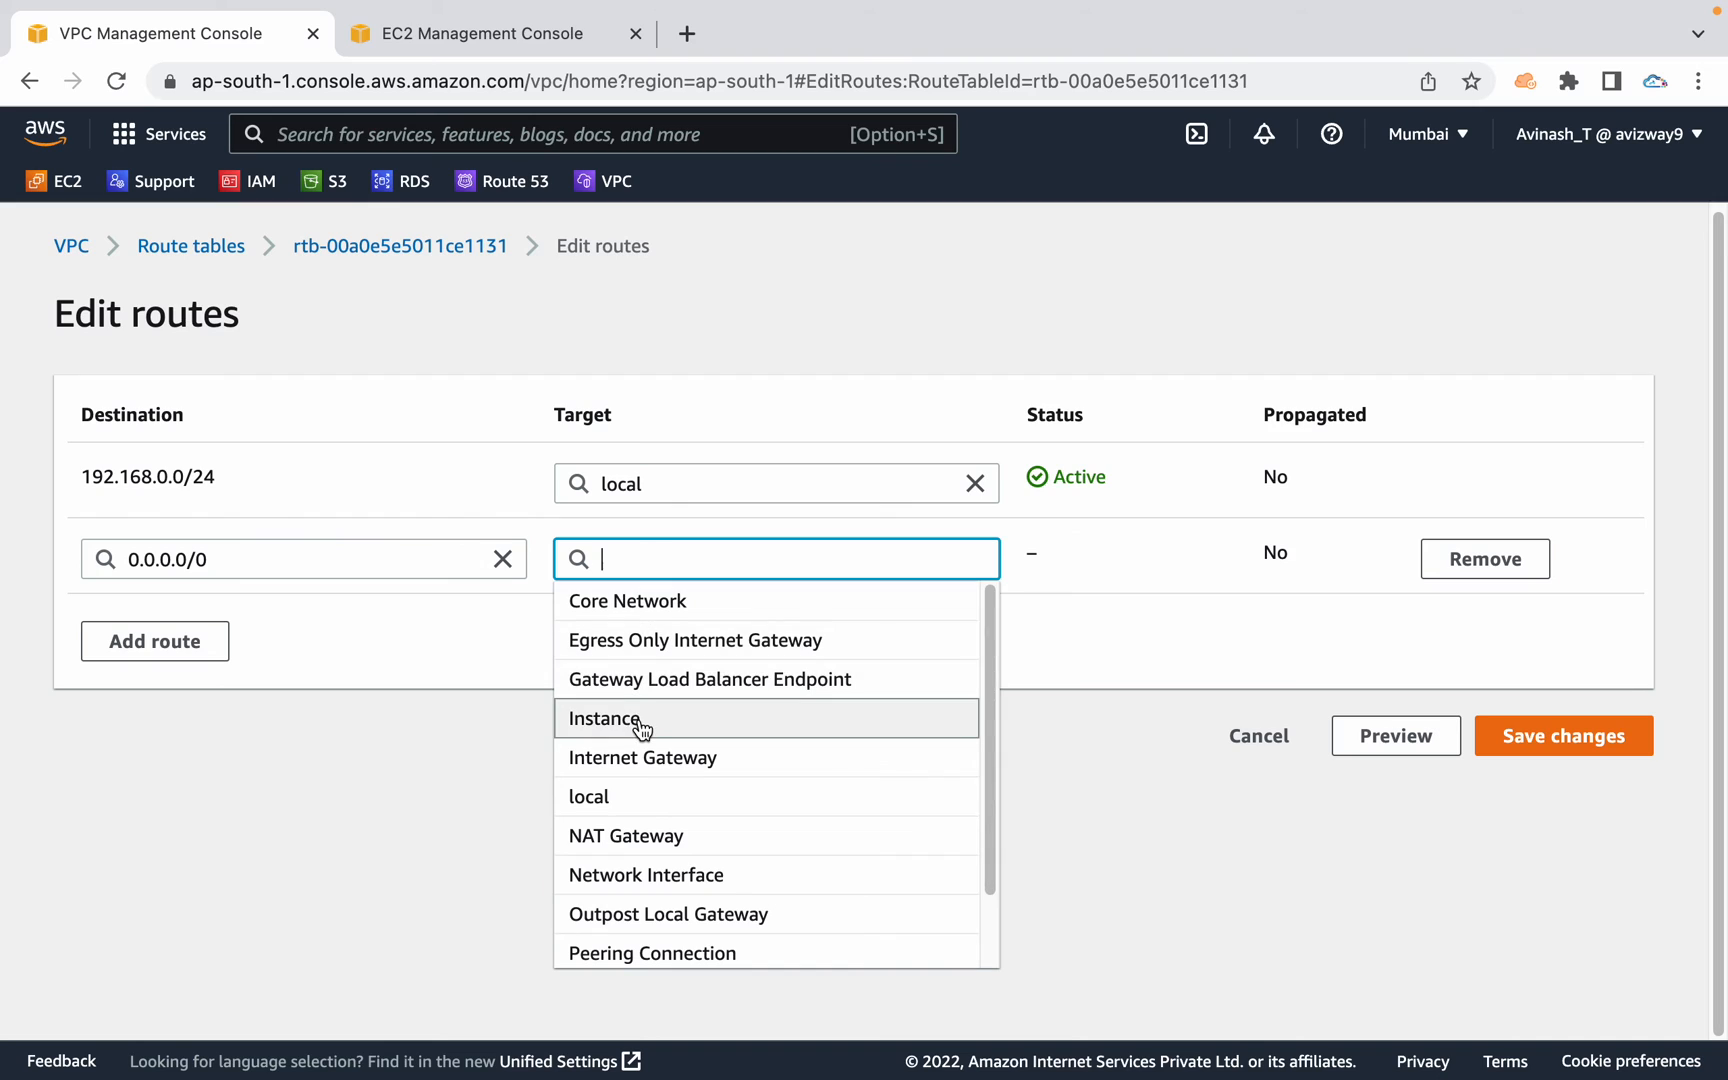
text(i-)
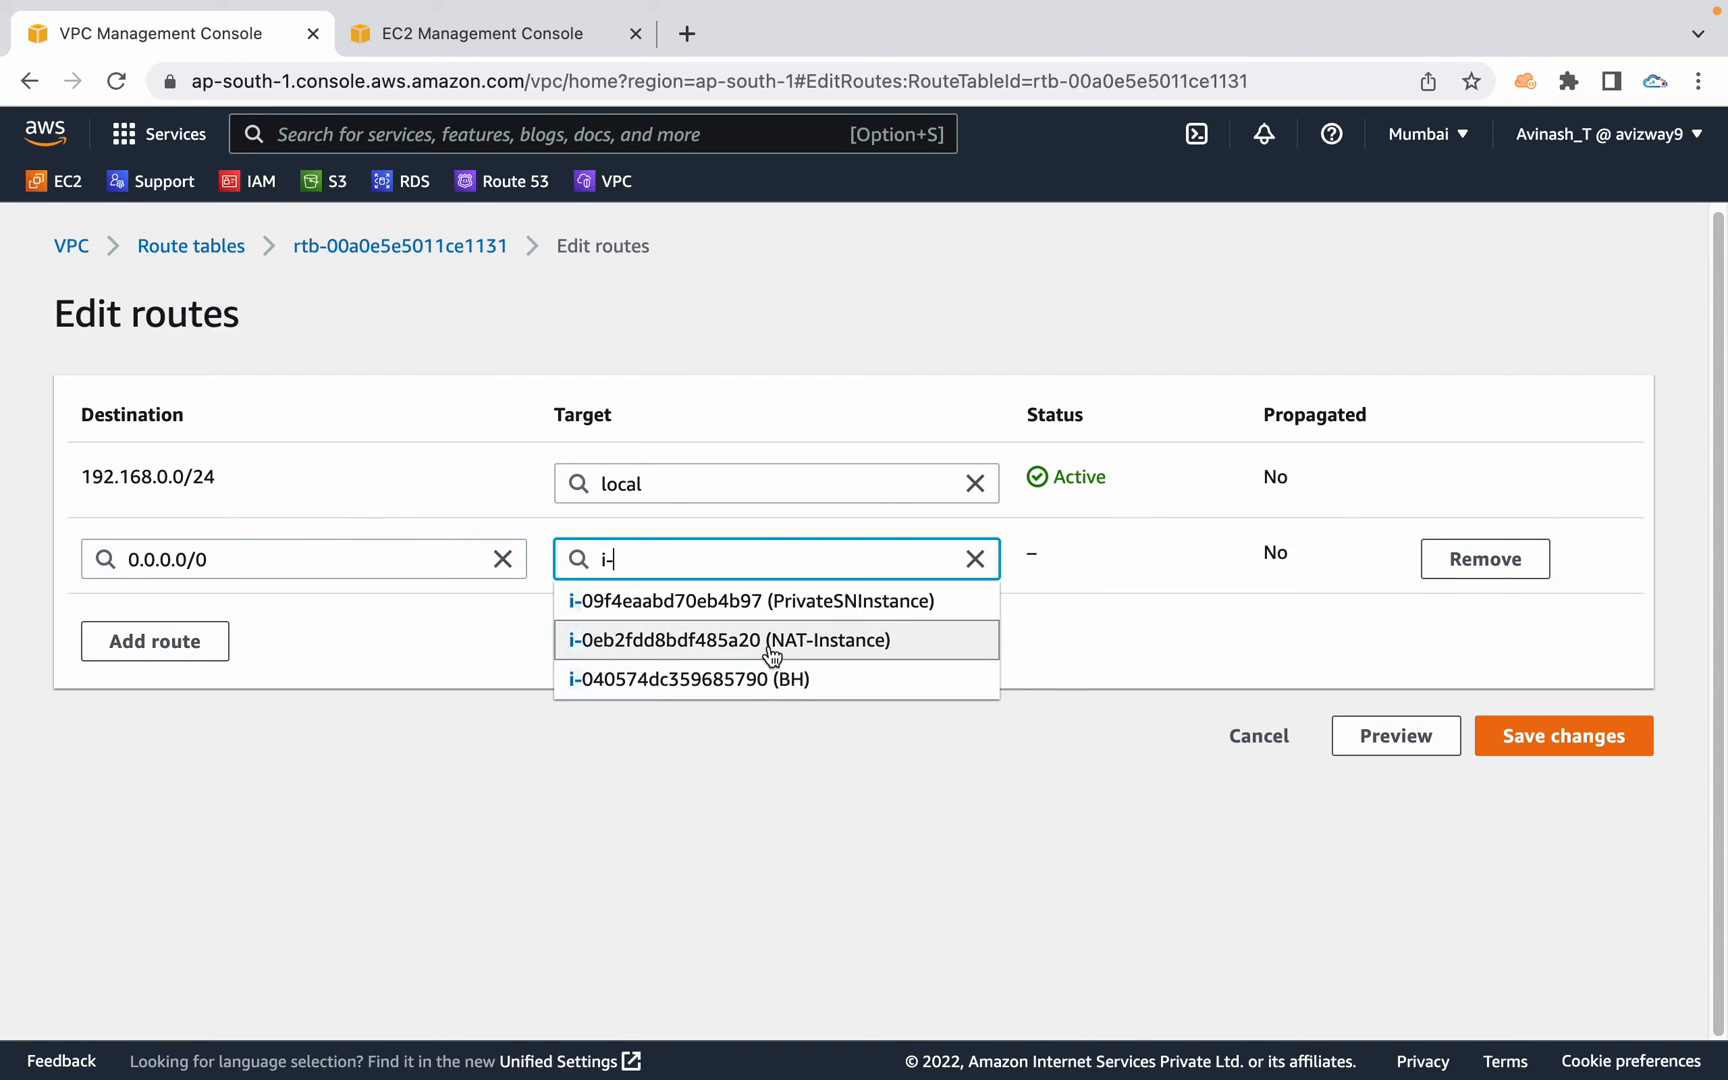
click(774, 640)
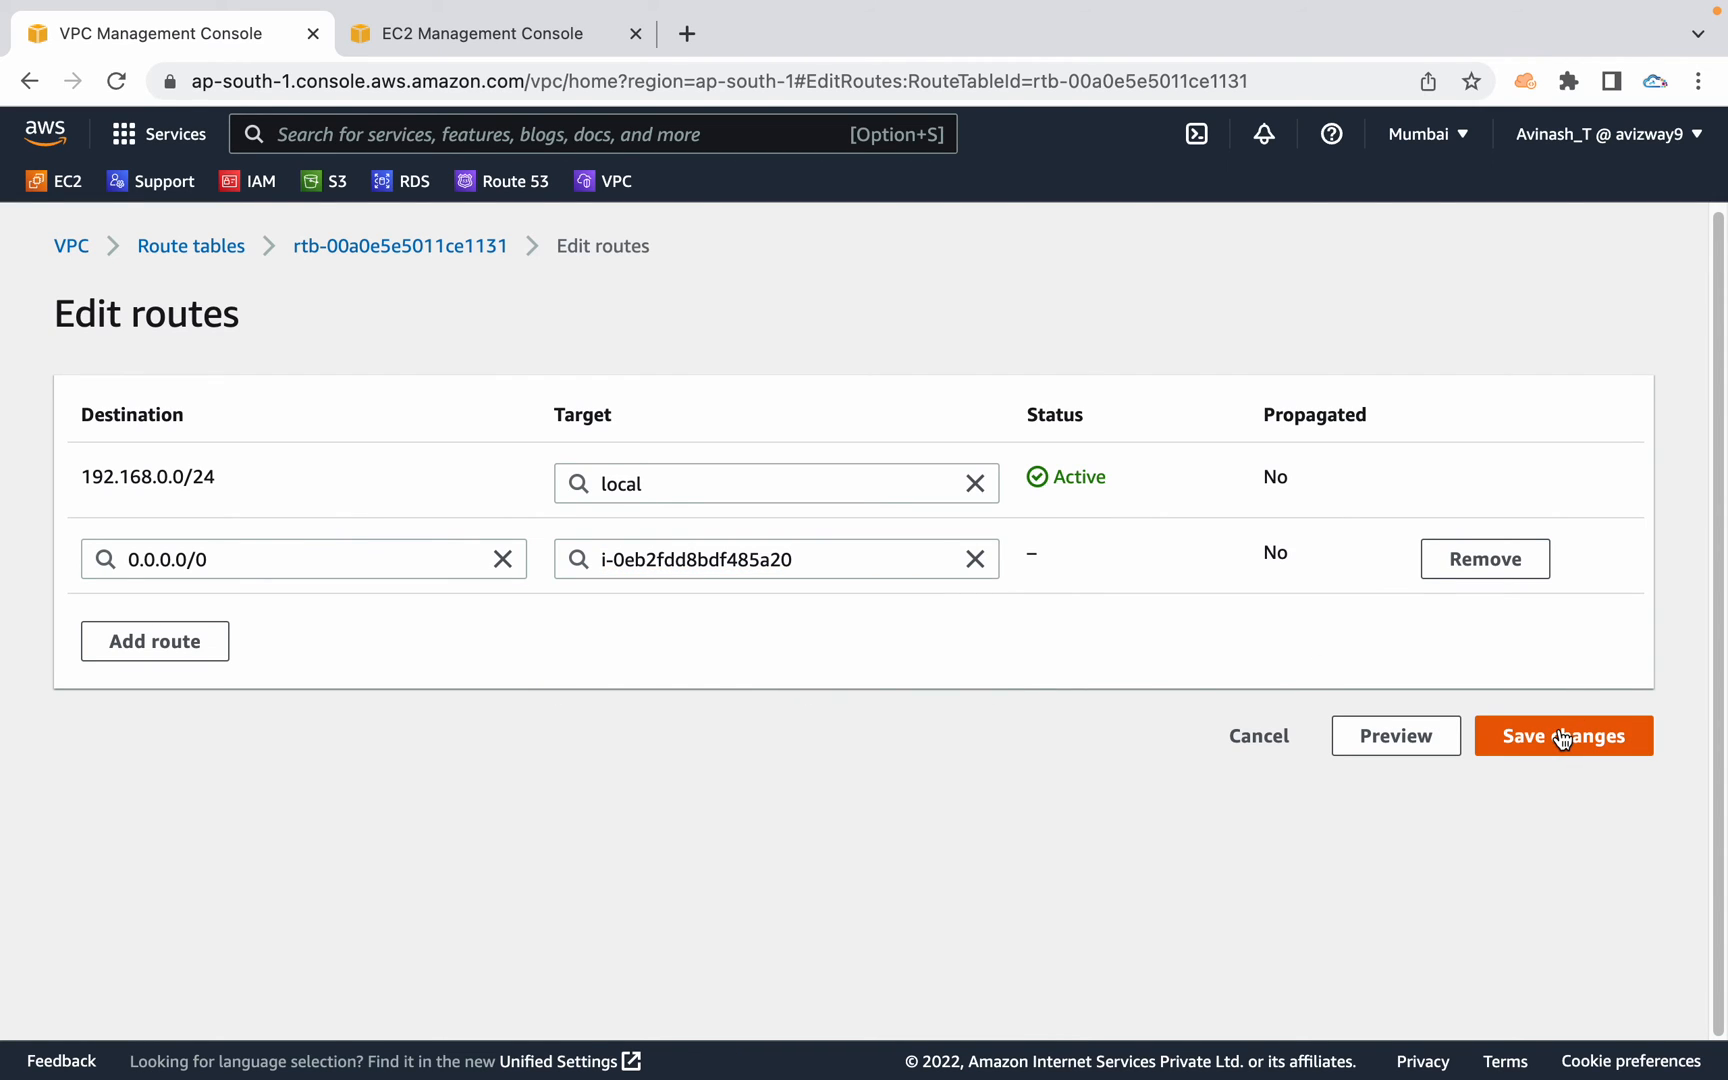
click(1563, 736)
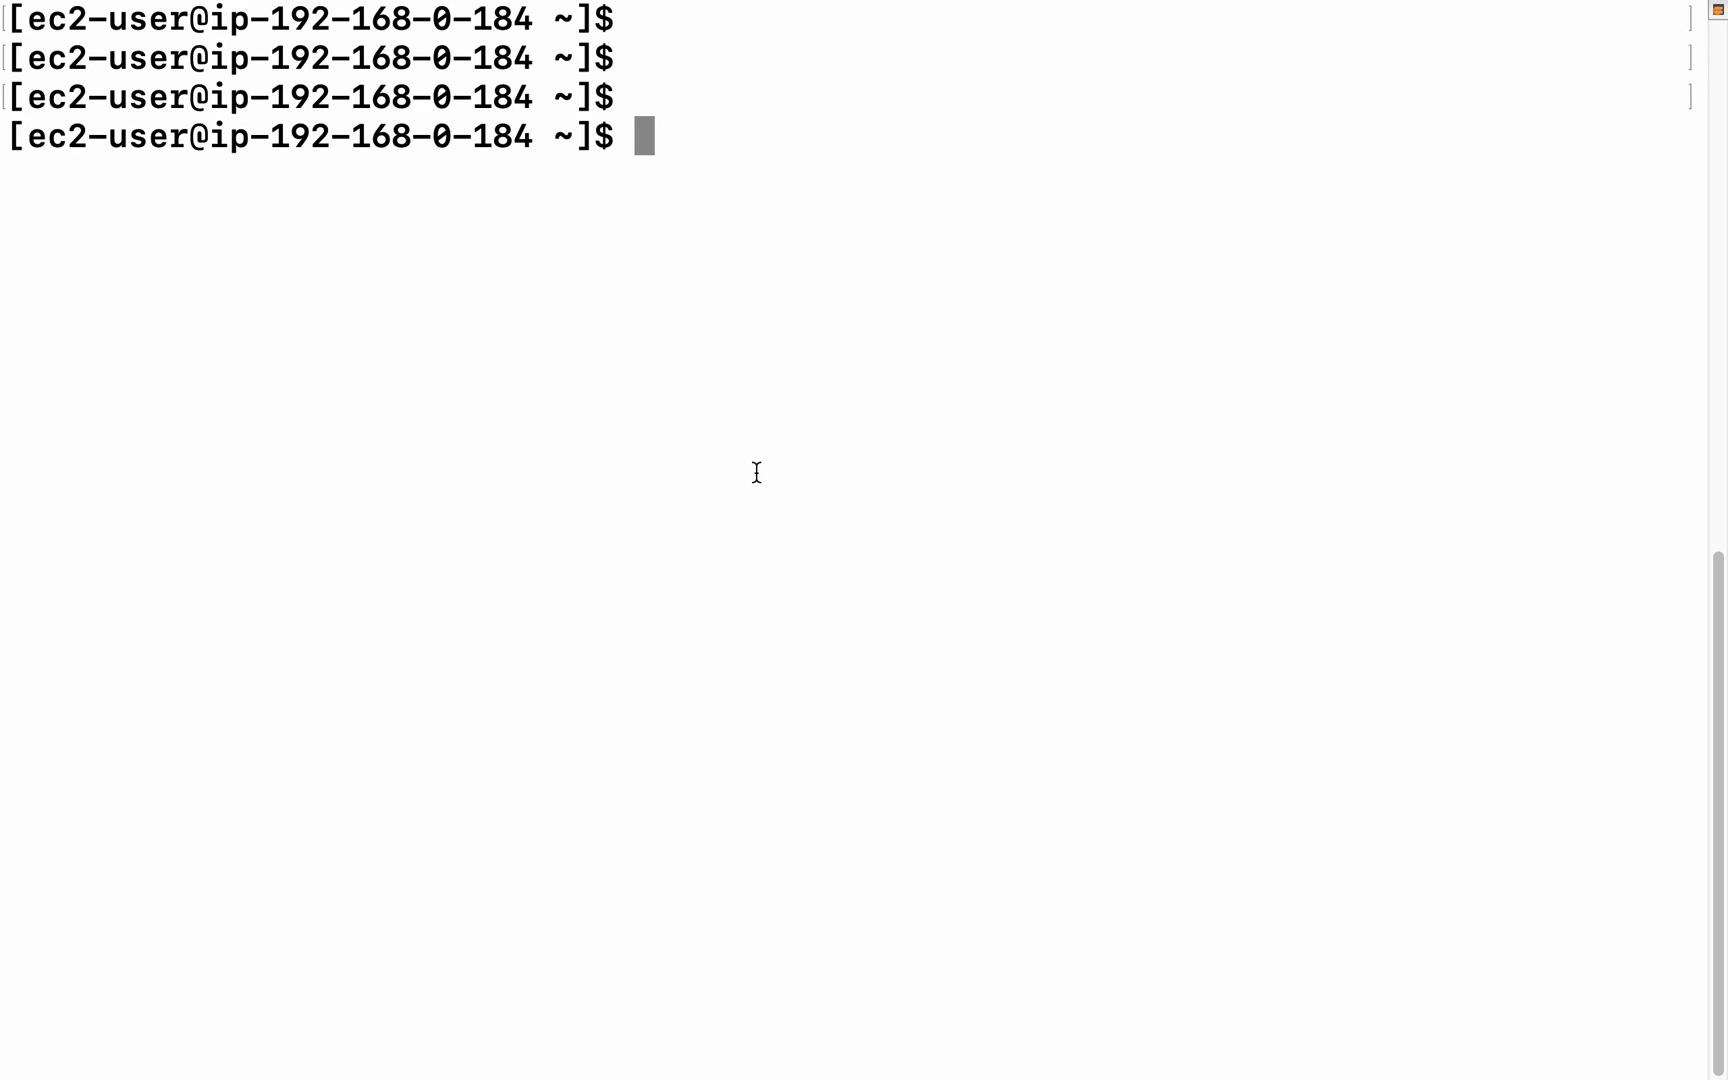
- Run wget google on the private instance and confirm index.html.1 is saved
text(wget google.com)
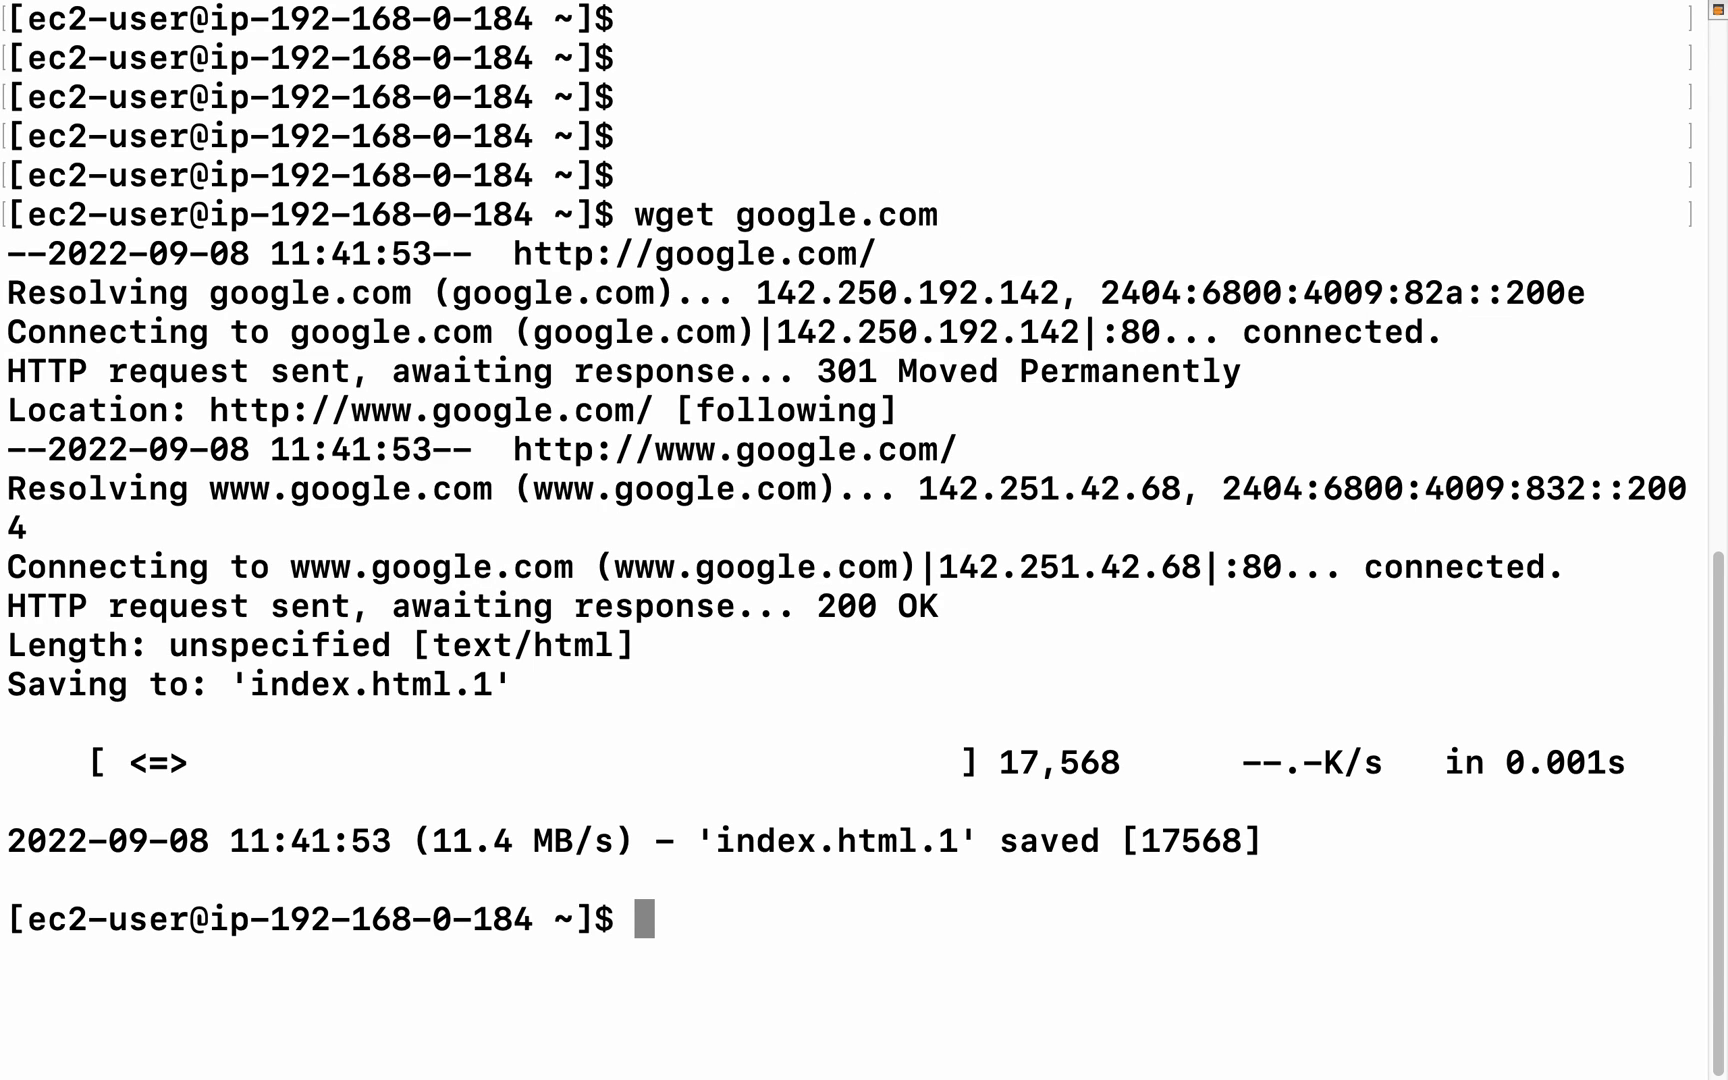
drag(6, 331, 509, 683)
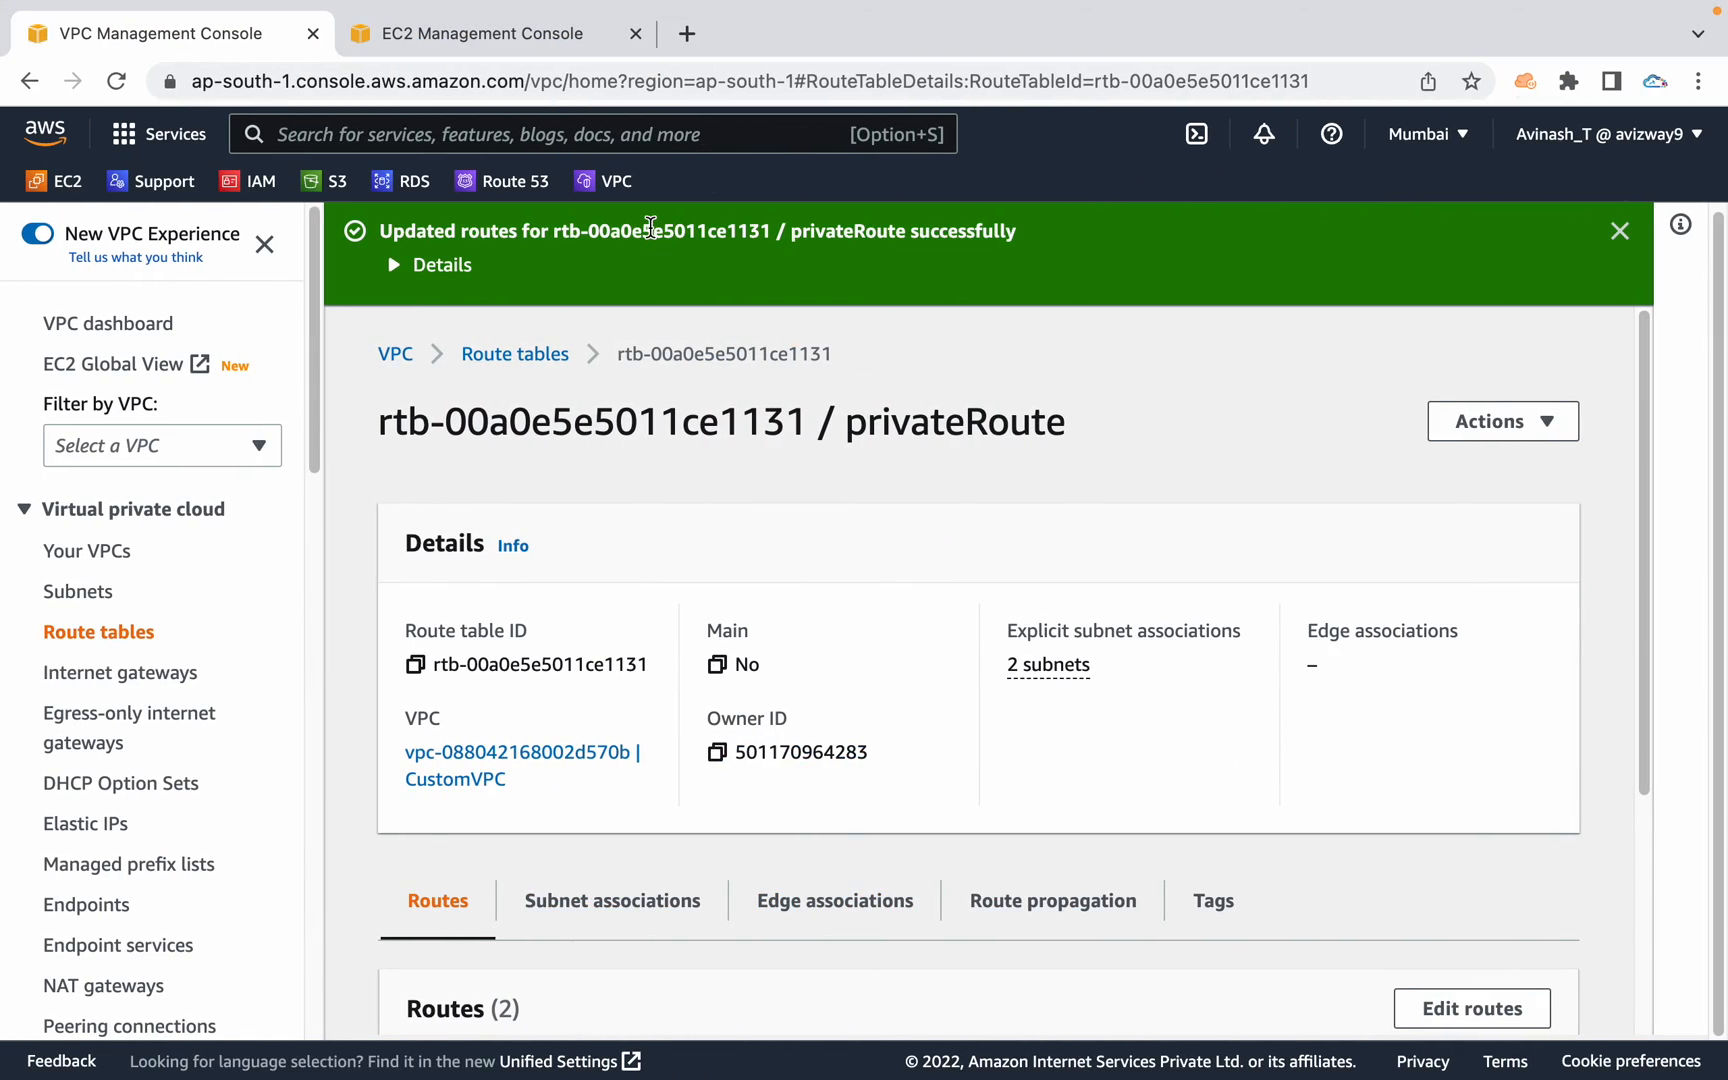
- Check NAT-Instance and the privateRoute table, confirm MyCustomVPCNATGW shows Deleted, then return to EC2
click(482, 33)
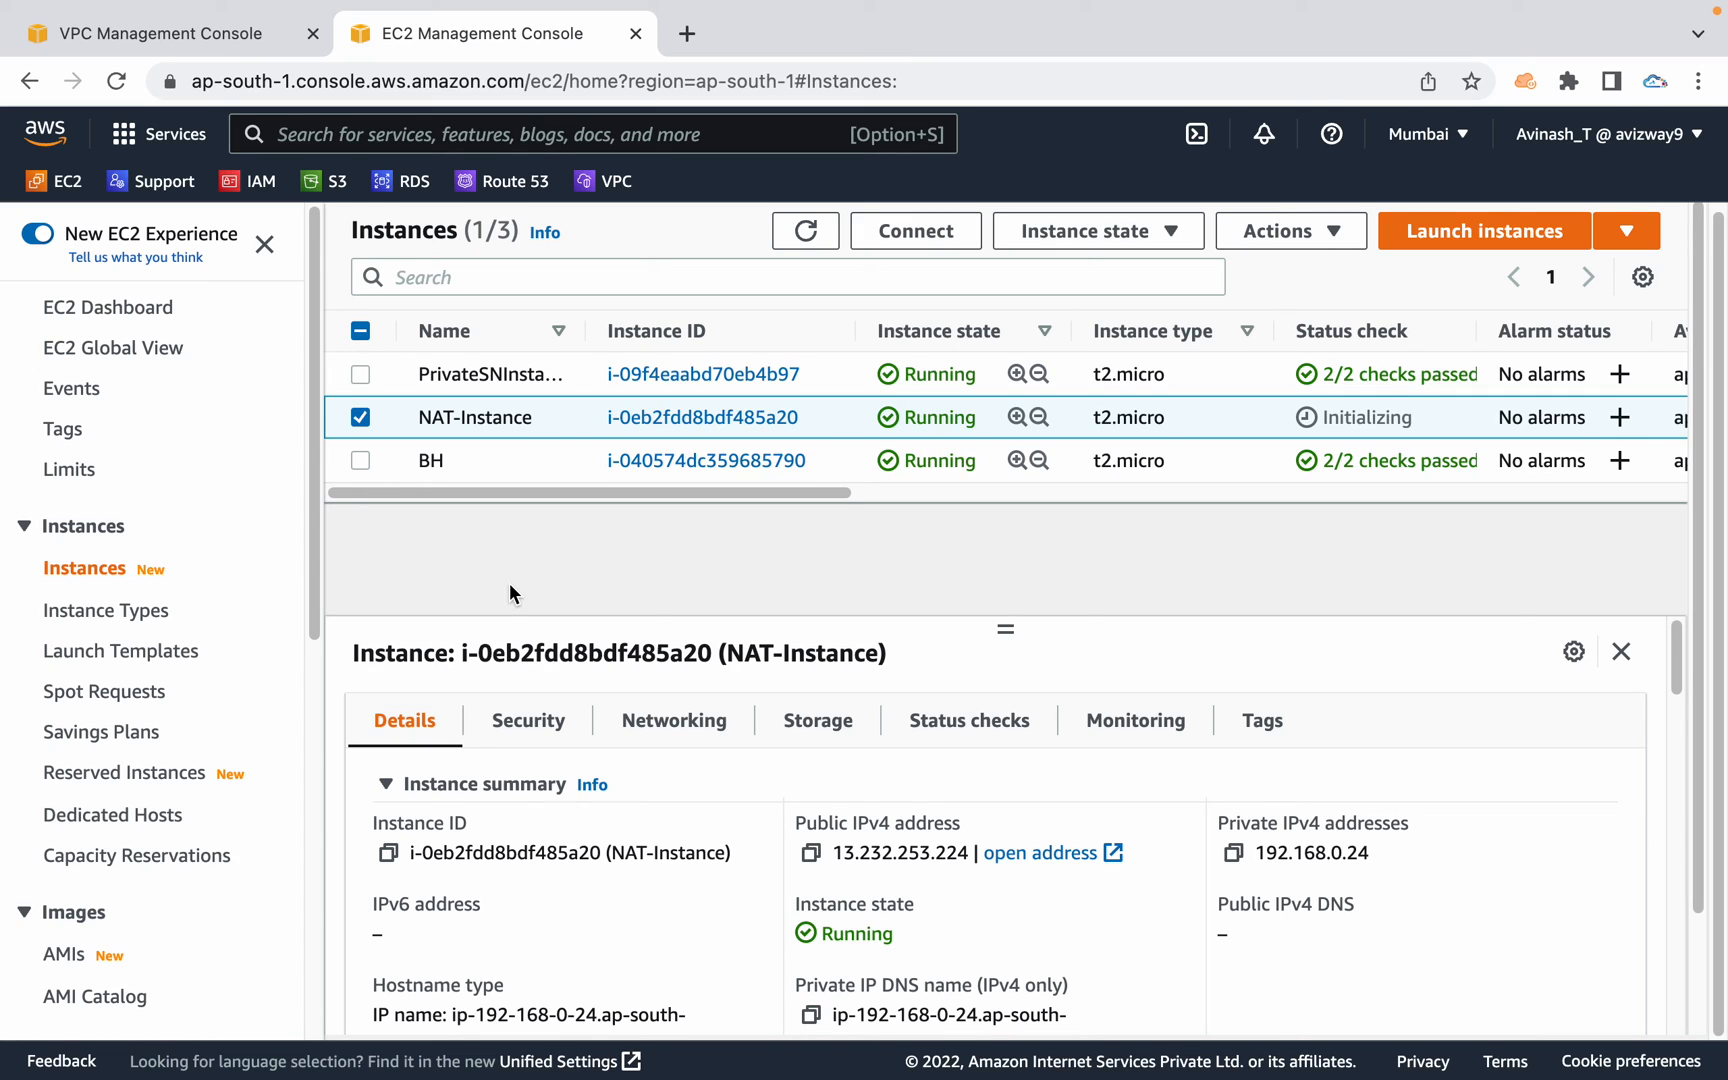
mouse_move(1179, 444)
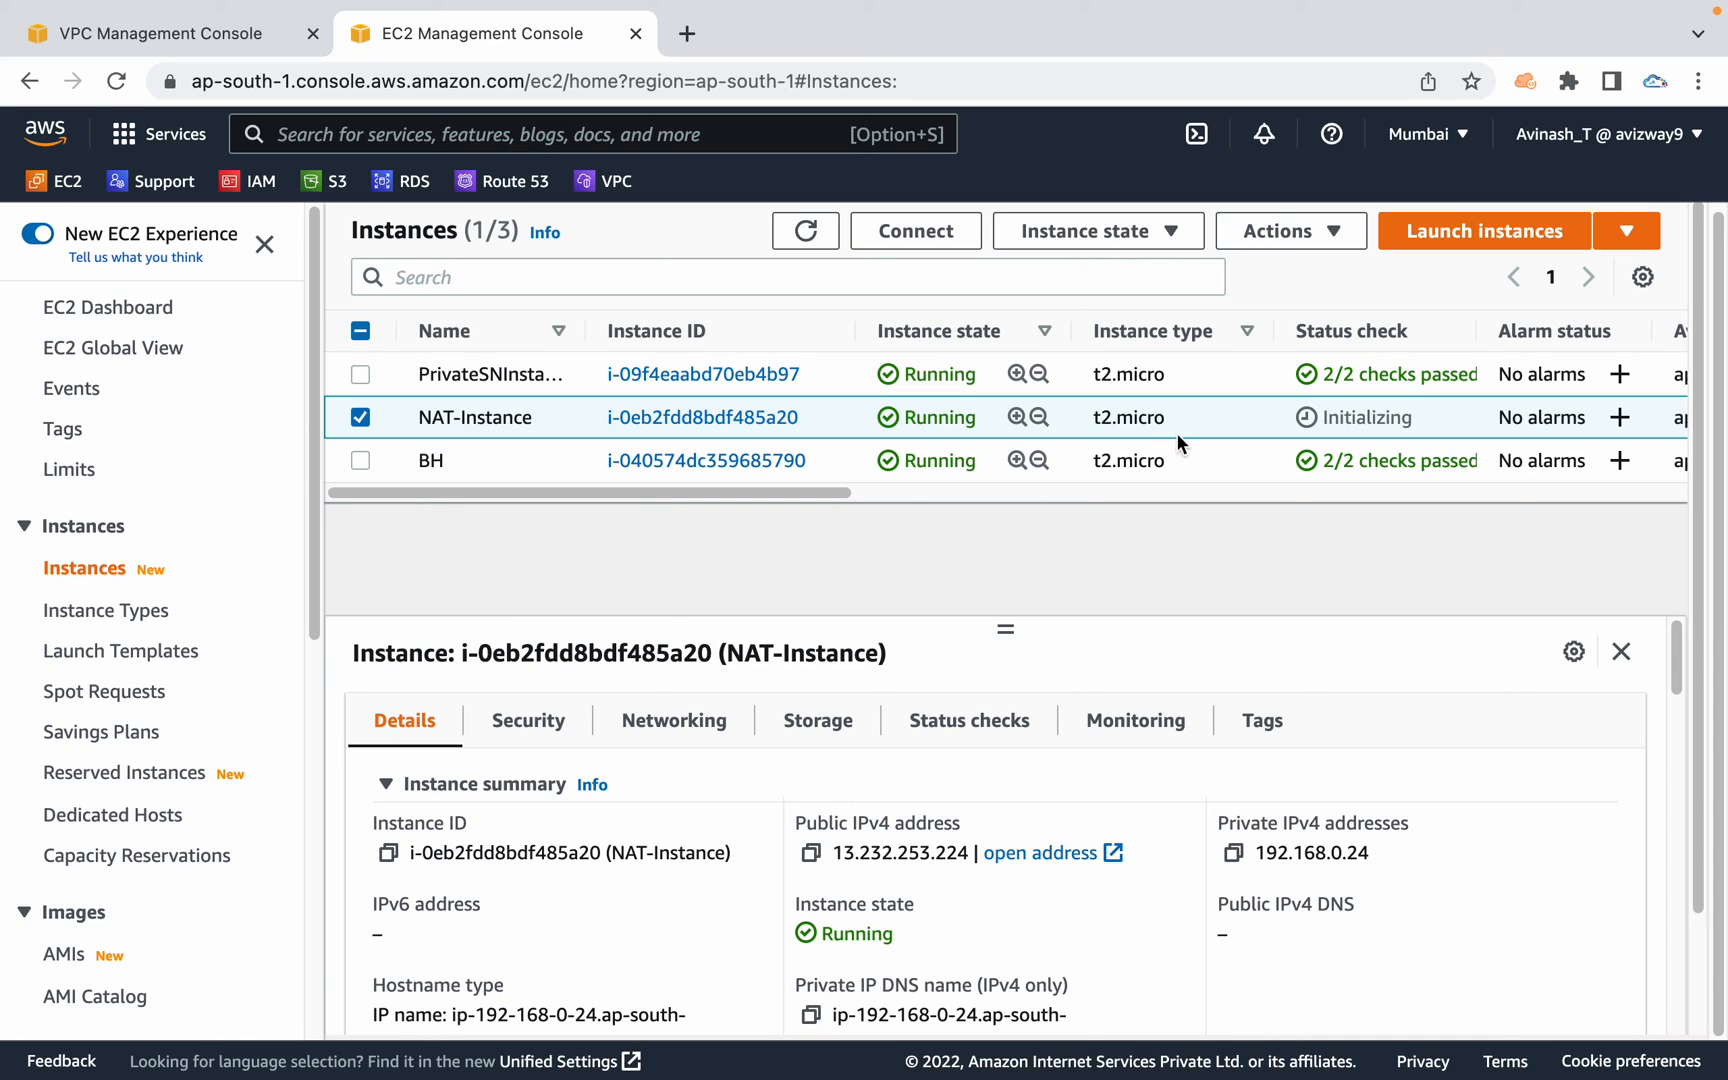
mouse_move(1069, 558)
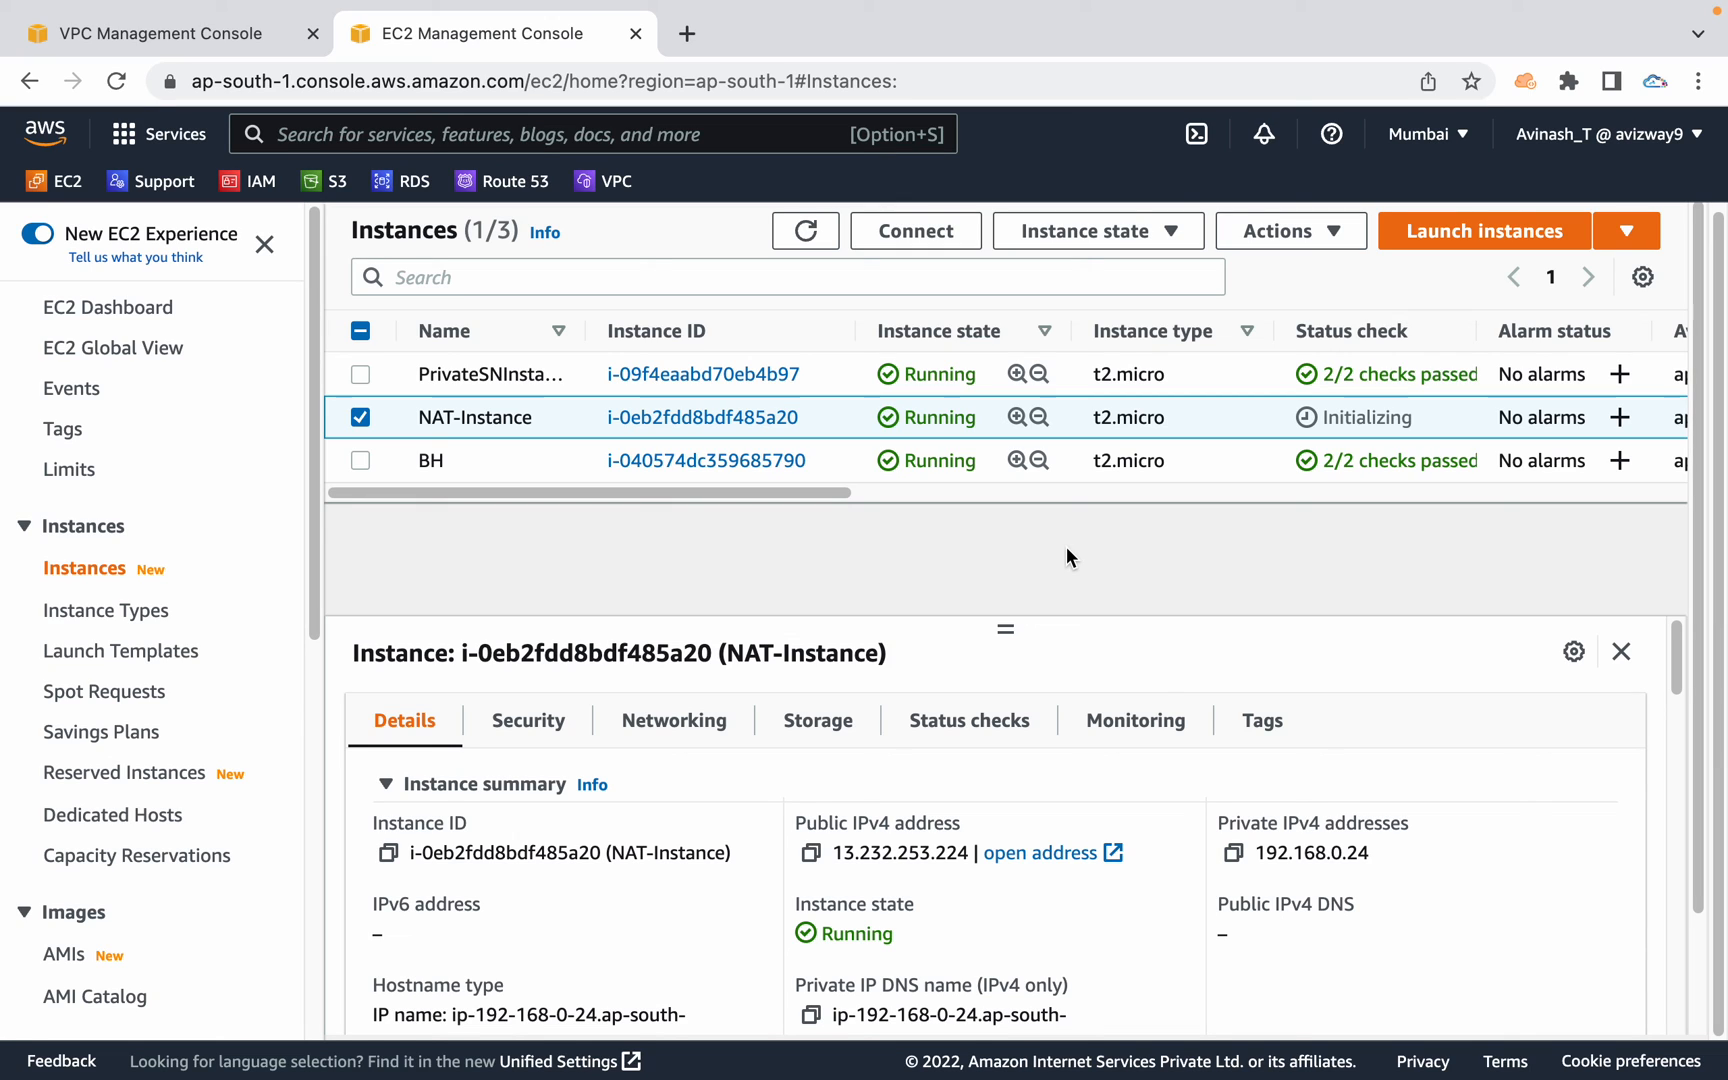
click(154, 33)
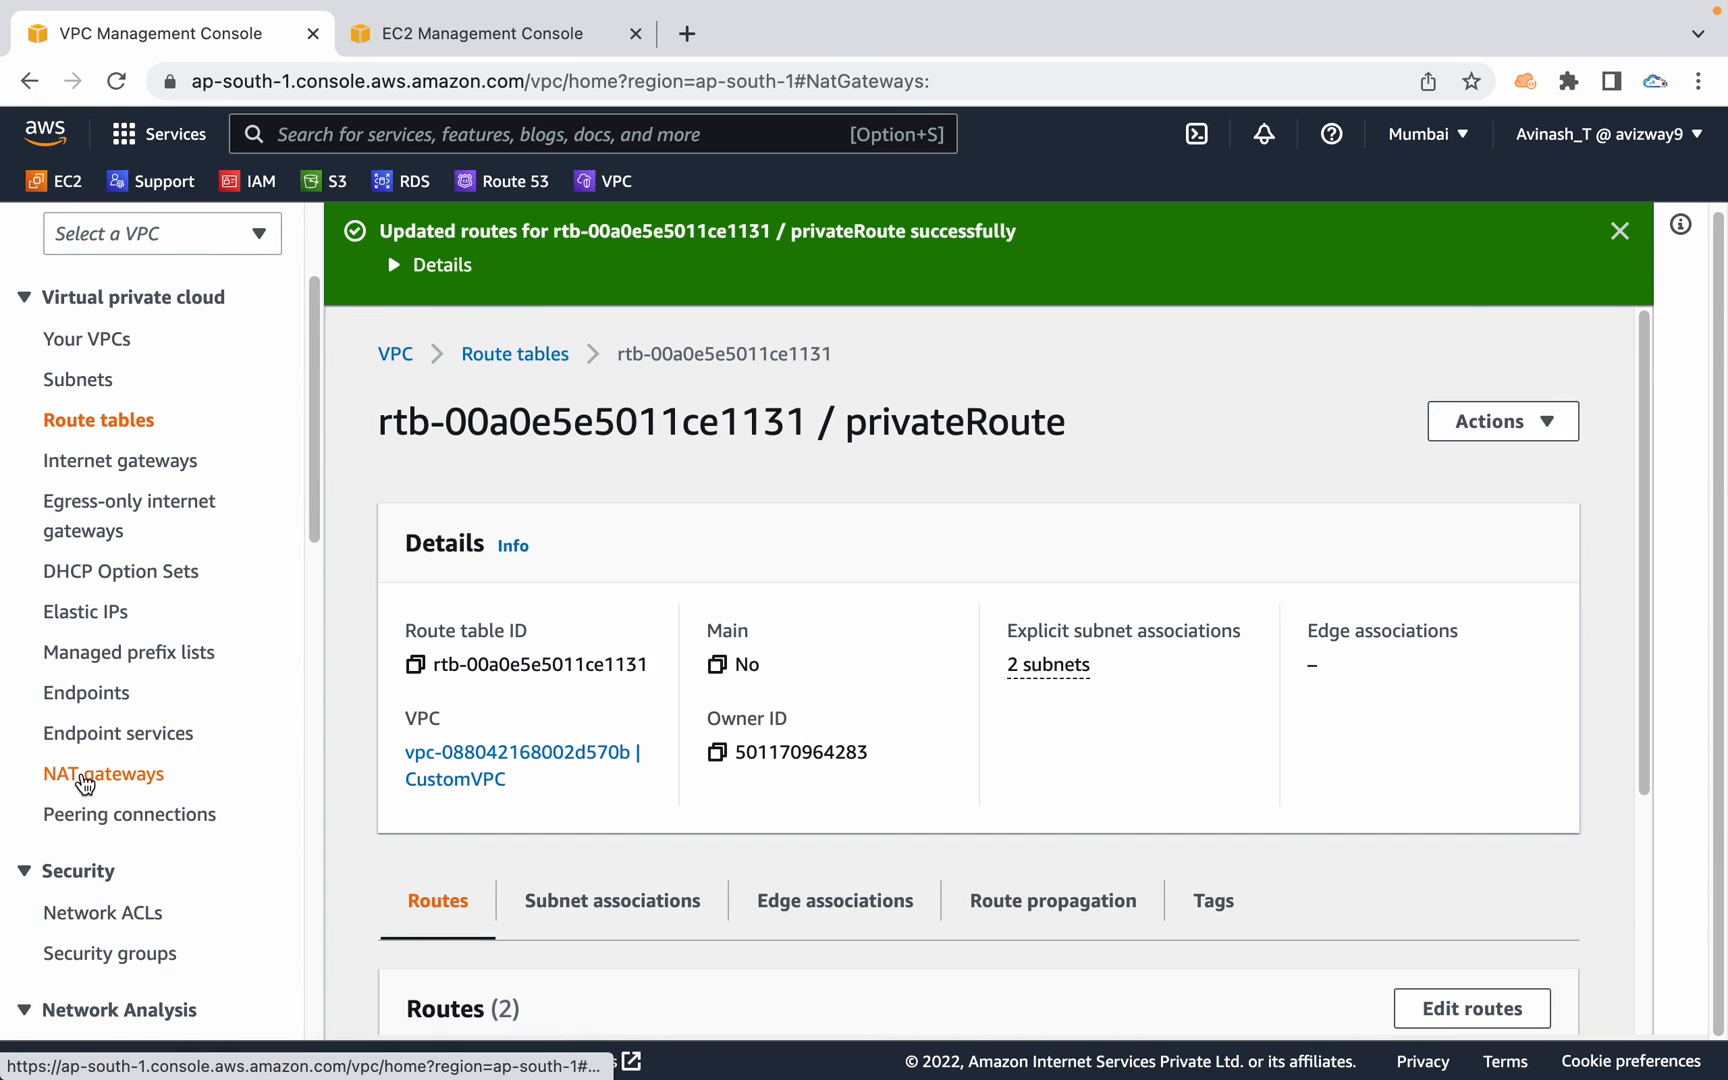
click(102, 773)
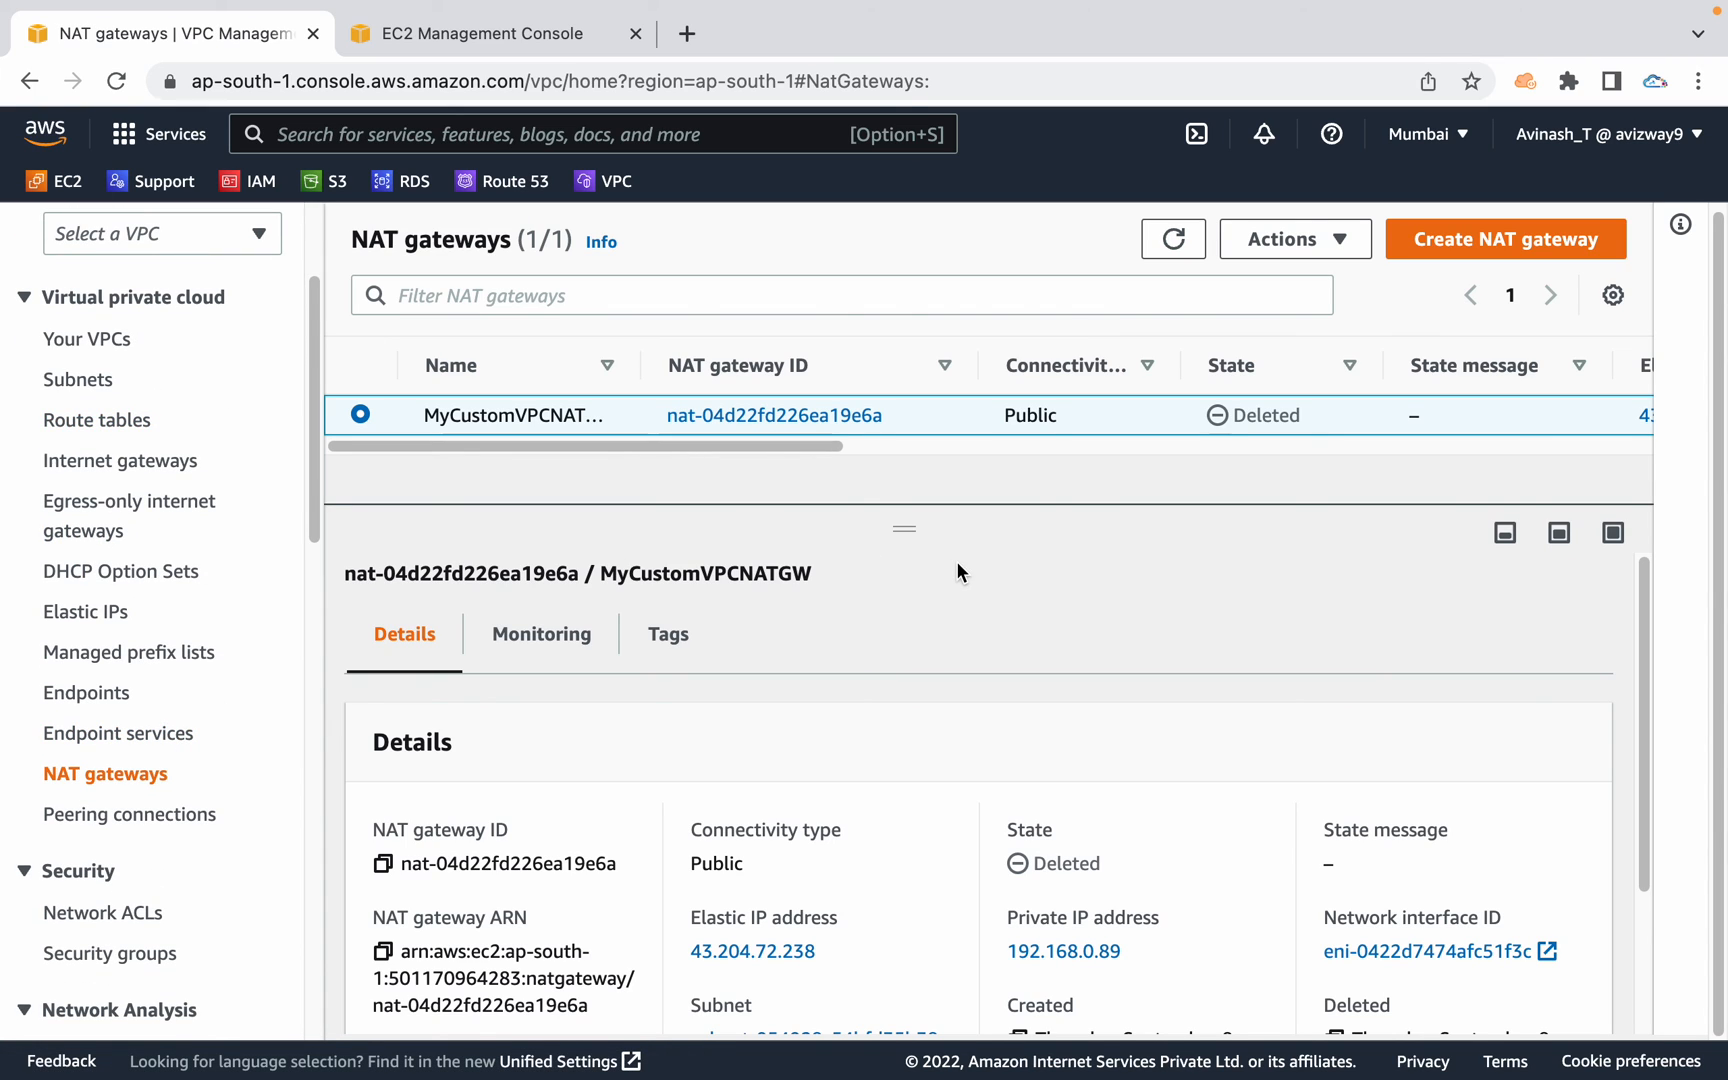
click(479, 33)
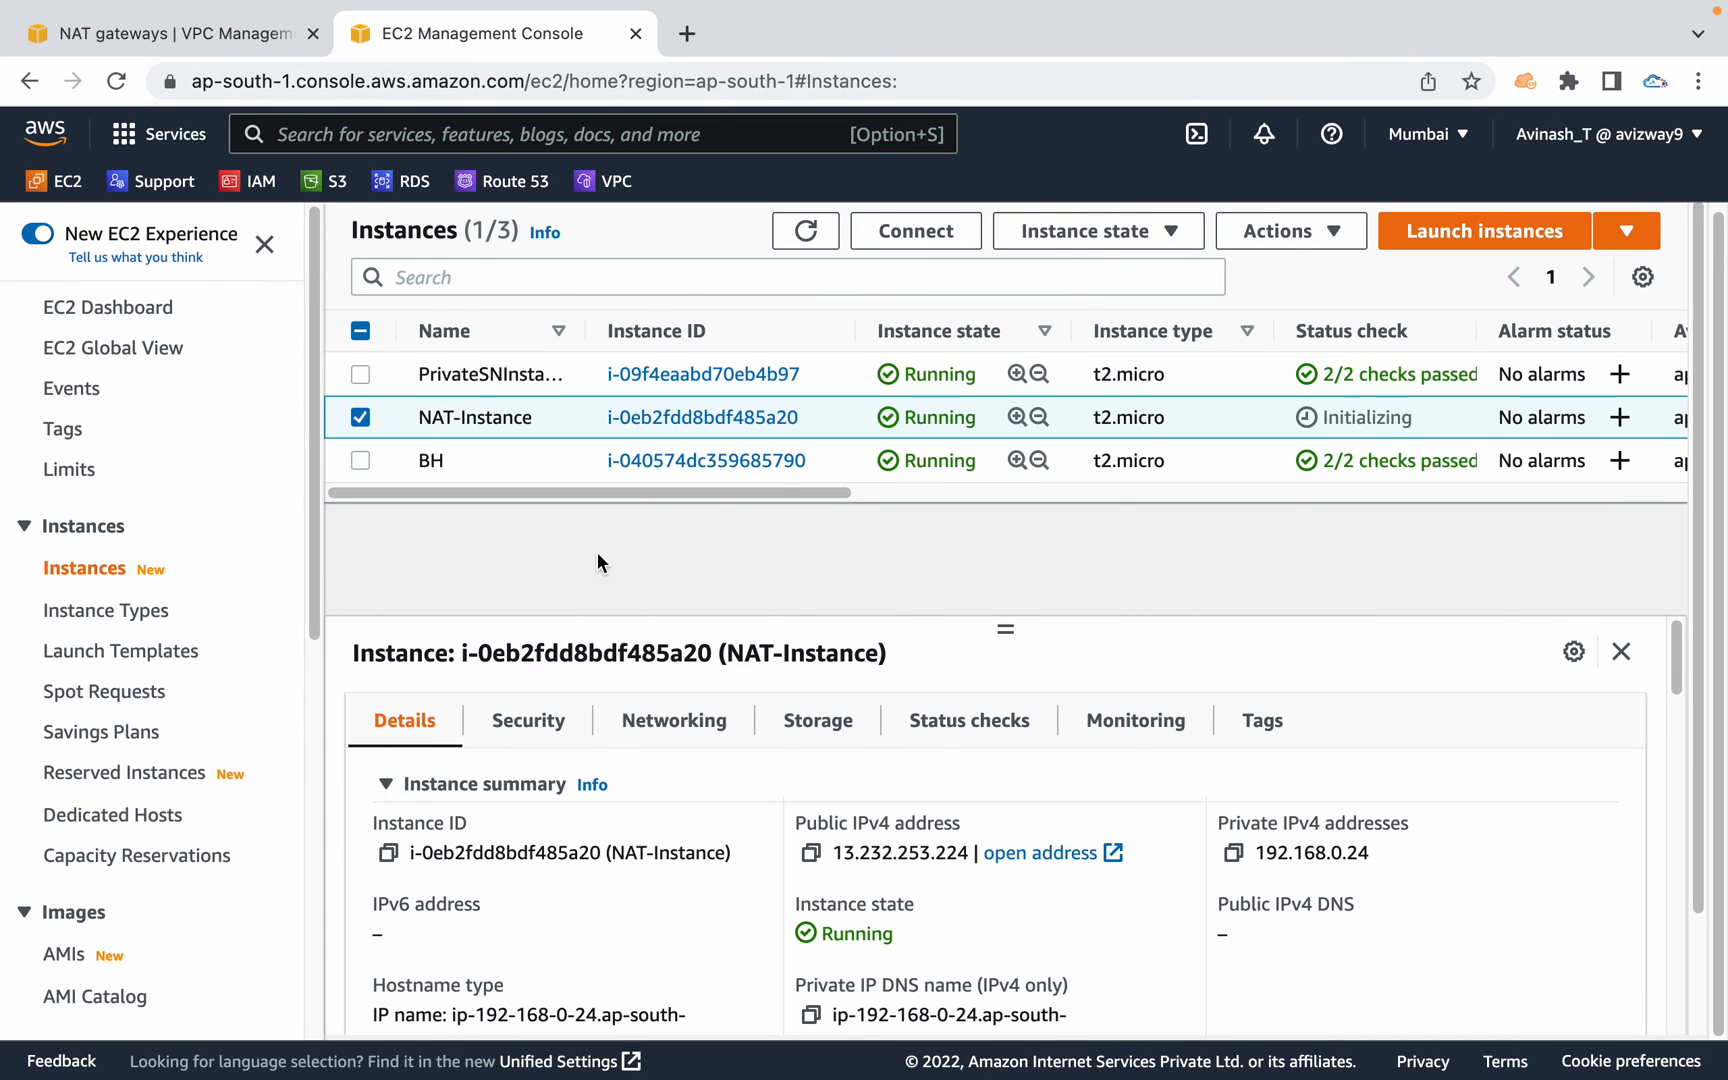
- Terminate NAT-Instance (i-0eb2fdd8bdf485a20) from the Instance state menu
click(1095, 230)
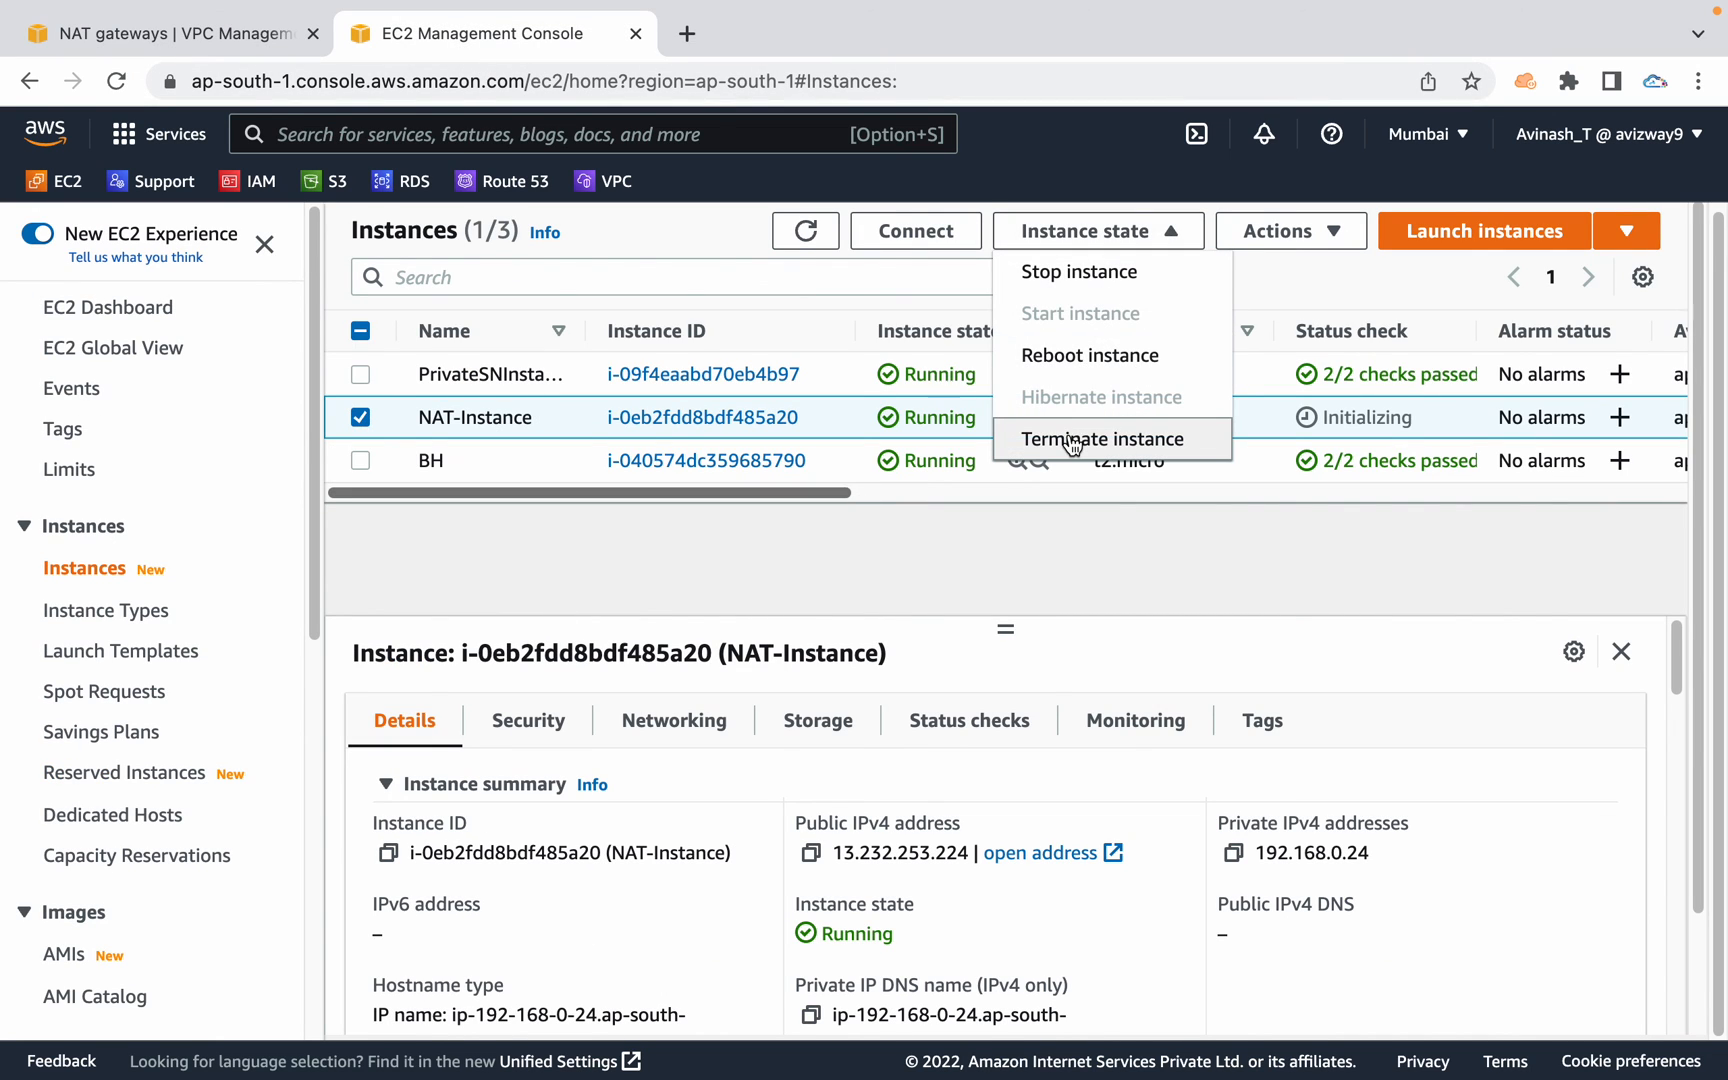
click(1102, 438)
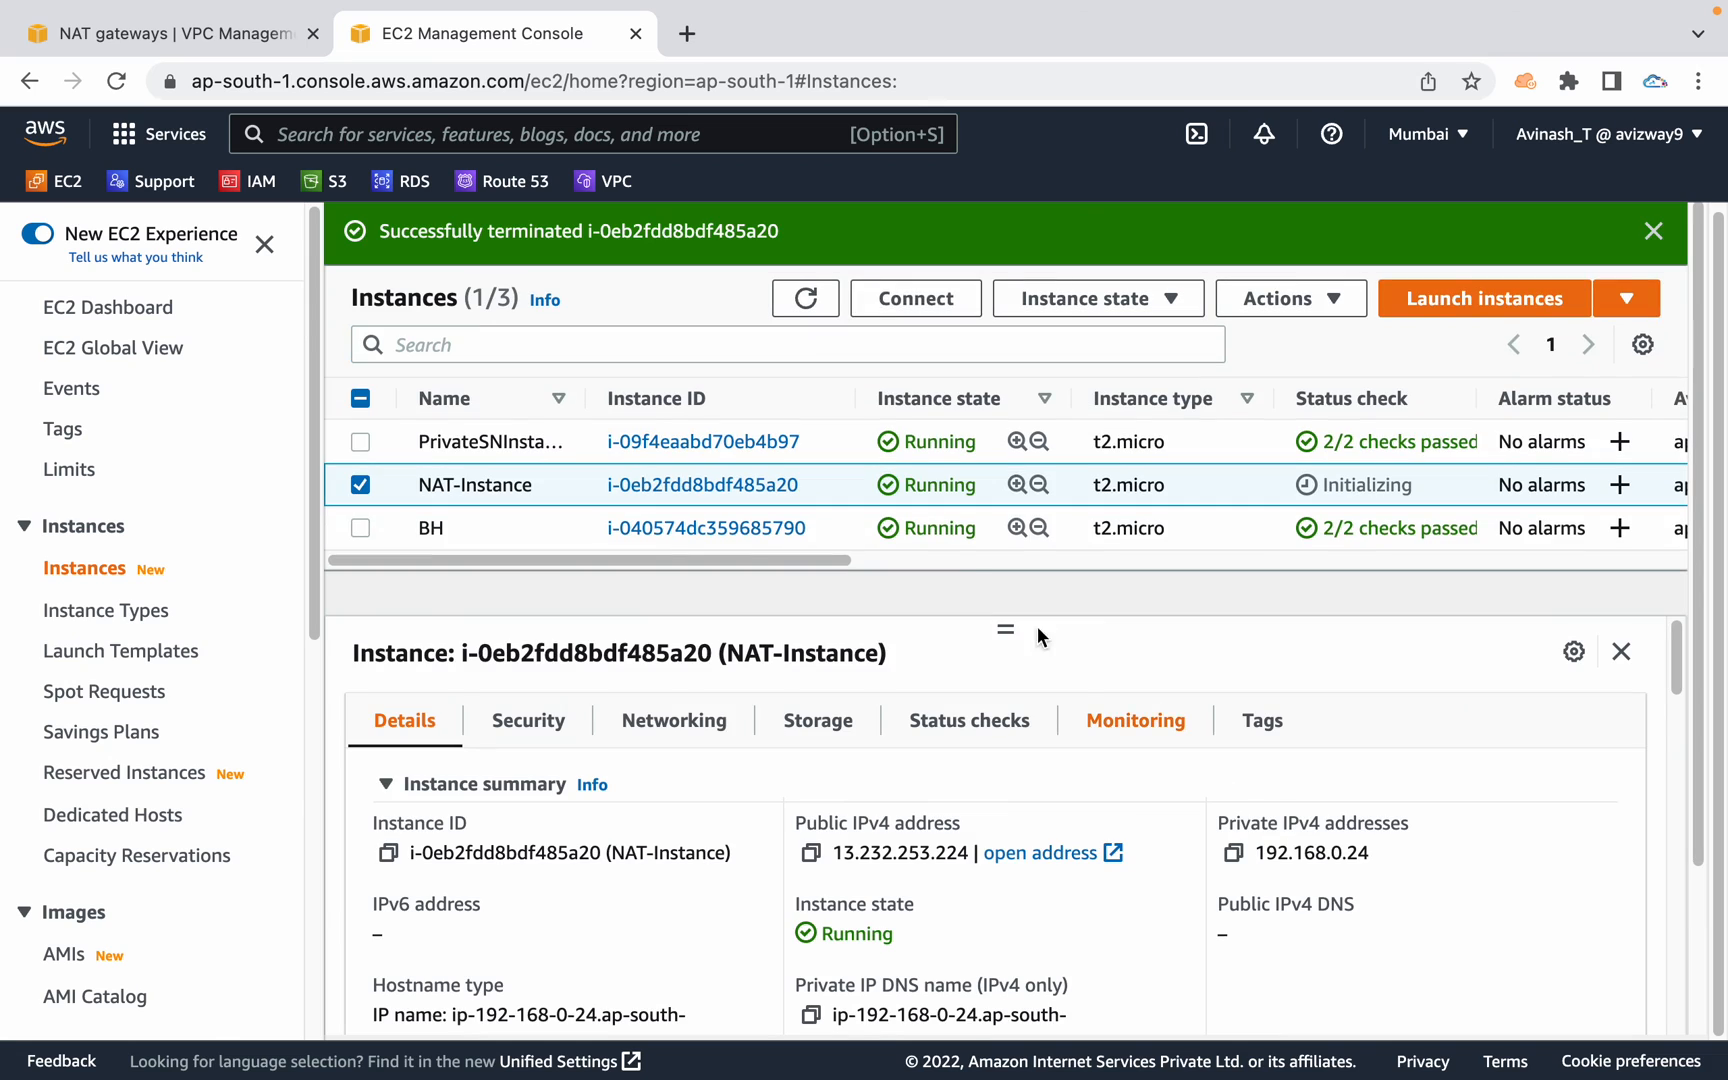